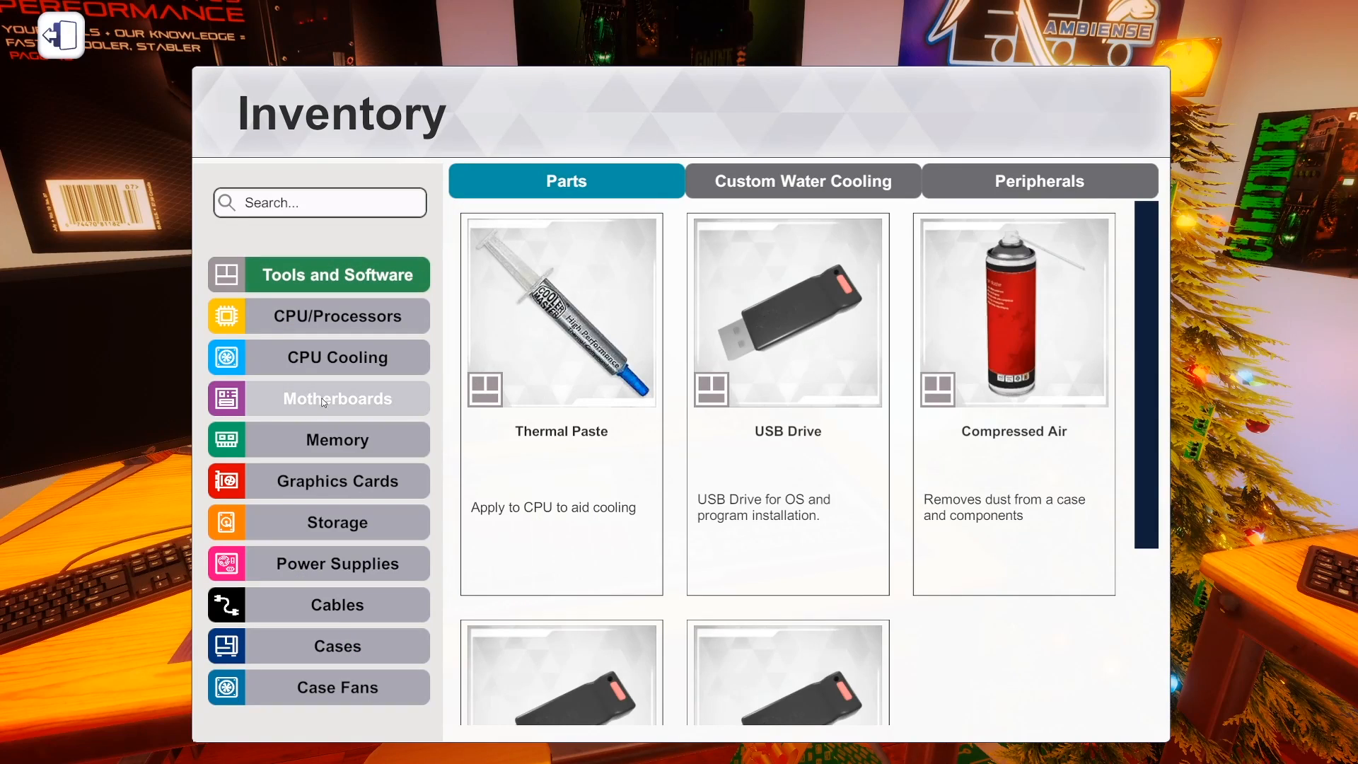
pyautogui.moveTo(310, 327)
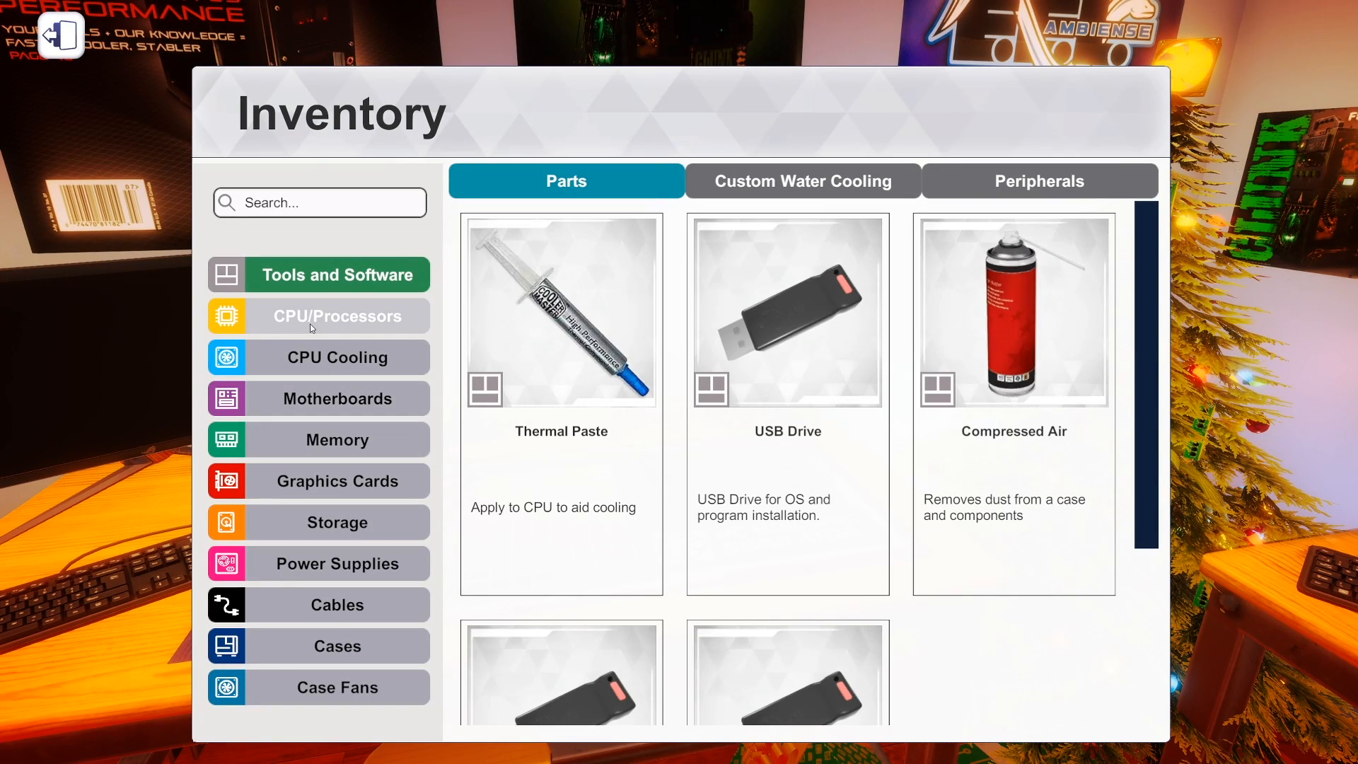
pyautogui.moveTo(538, 396)
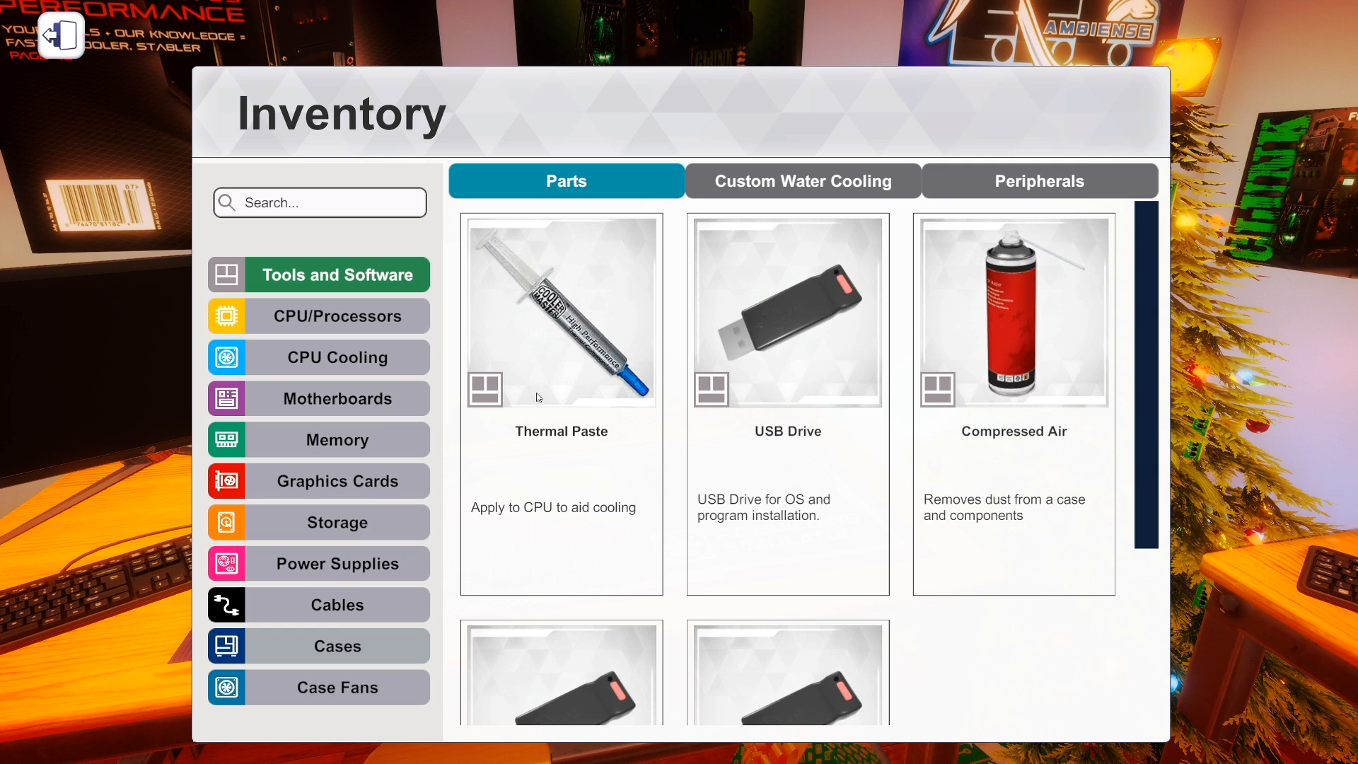
pyautogui.moveTo(997, 319)
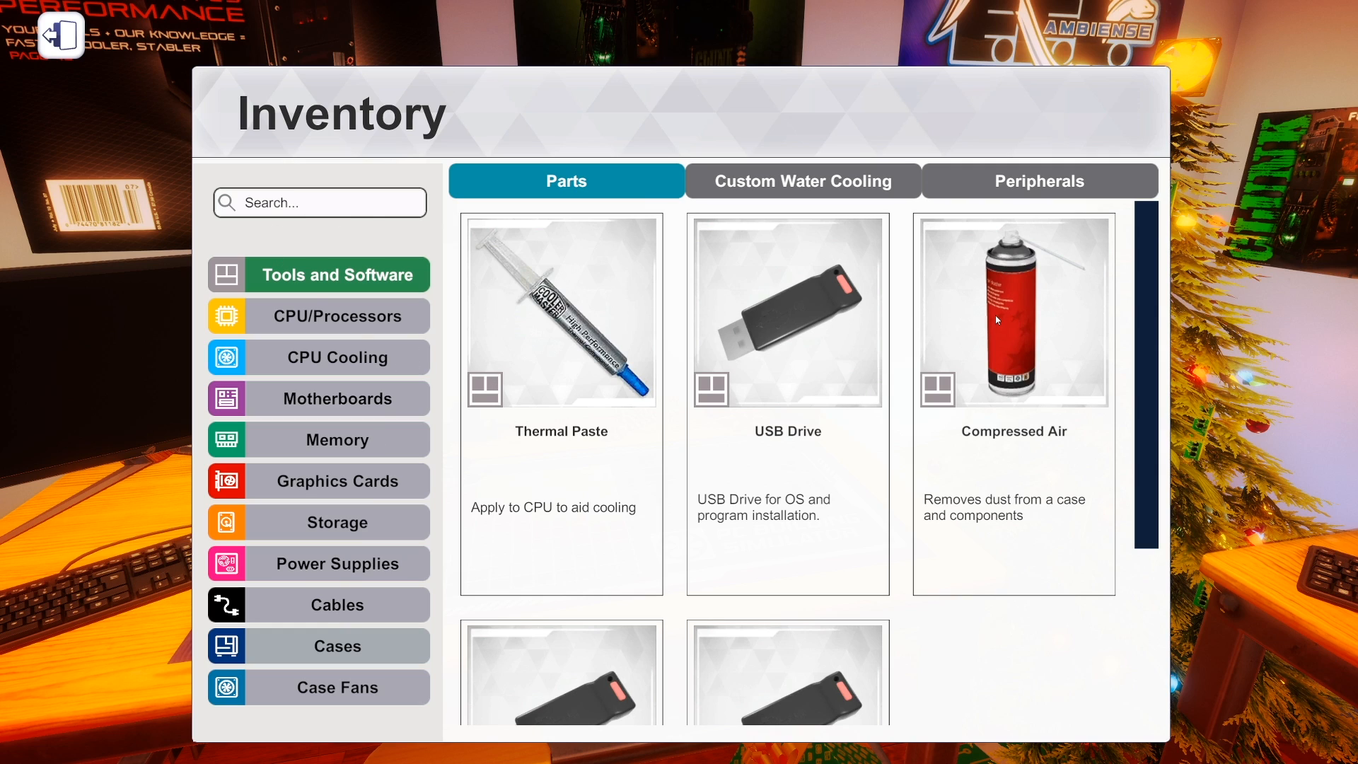
# Browse the Cases inventory grid down to the NZXT H210i listings.
pyautogui.click(319, 645)
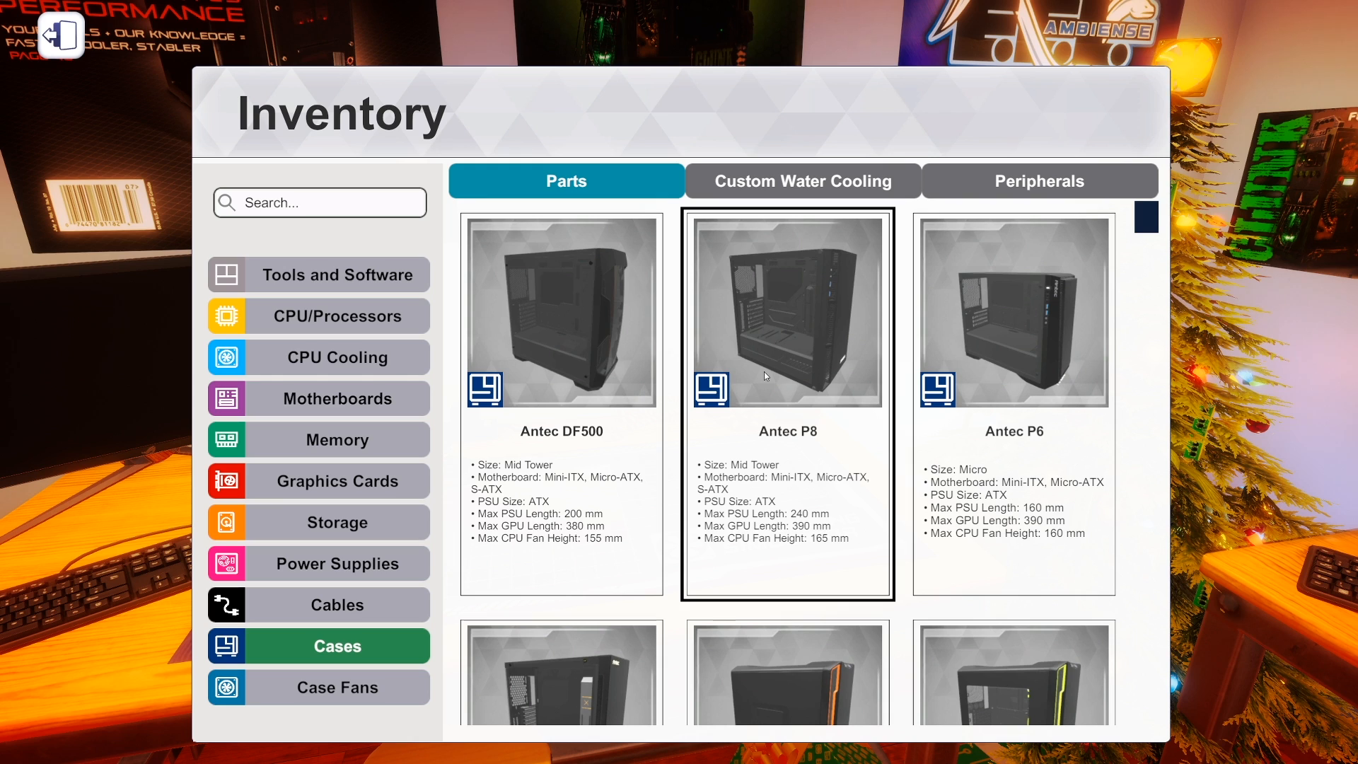
pyautogui.scroll(-3)
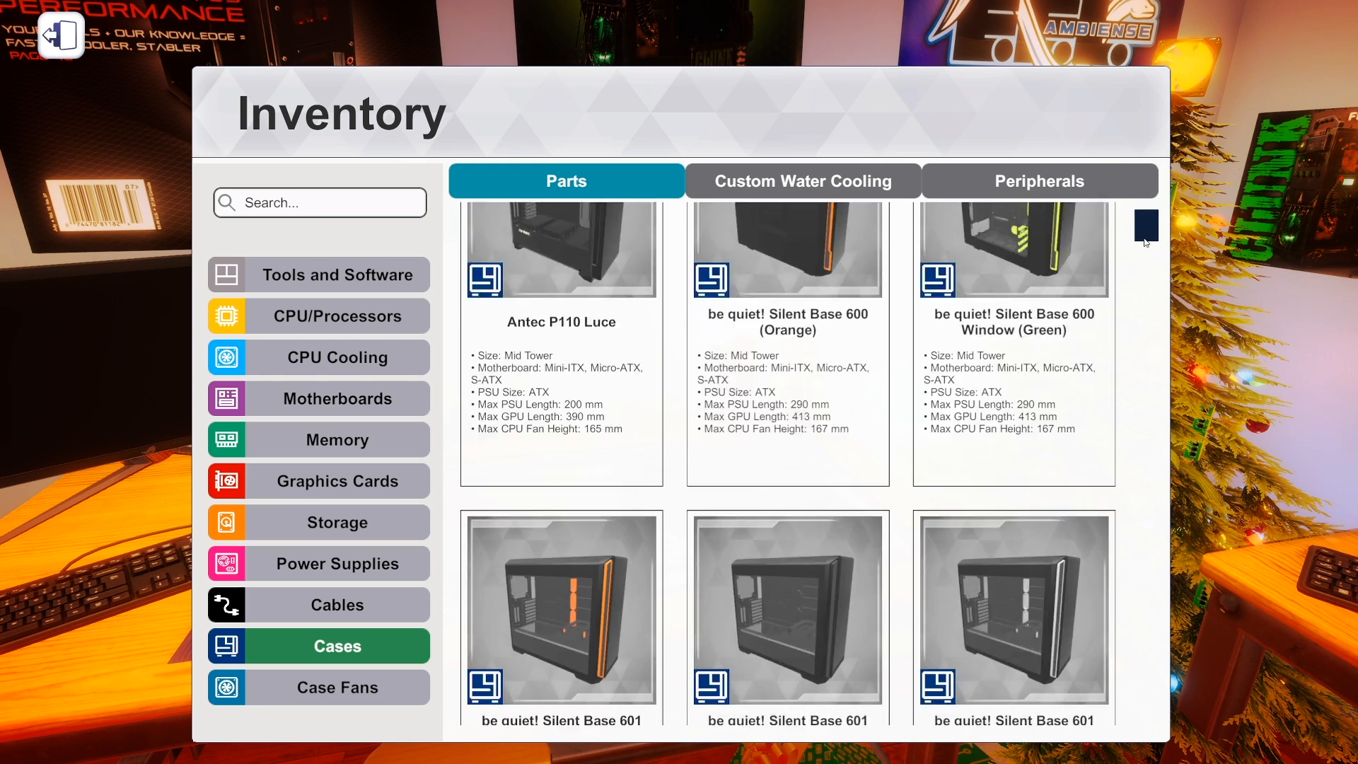
pyautogui.scroll(-3)
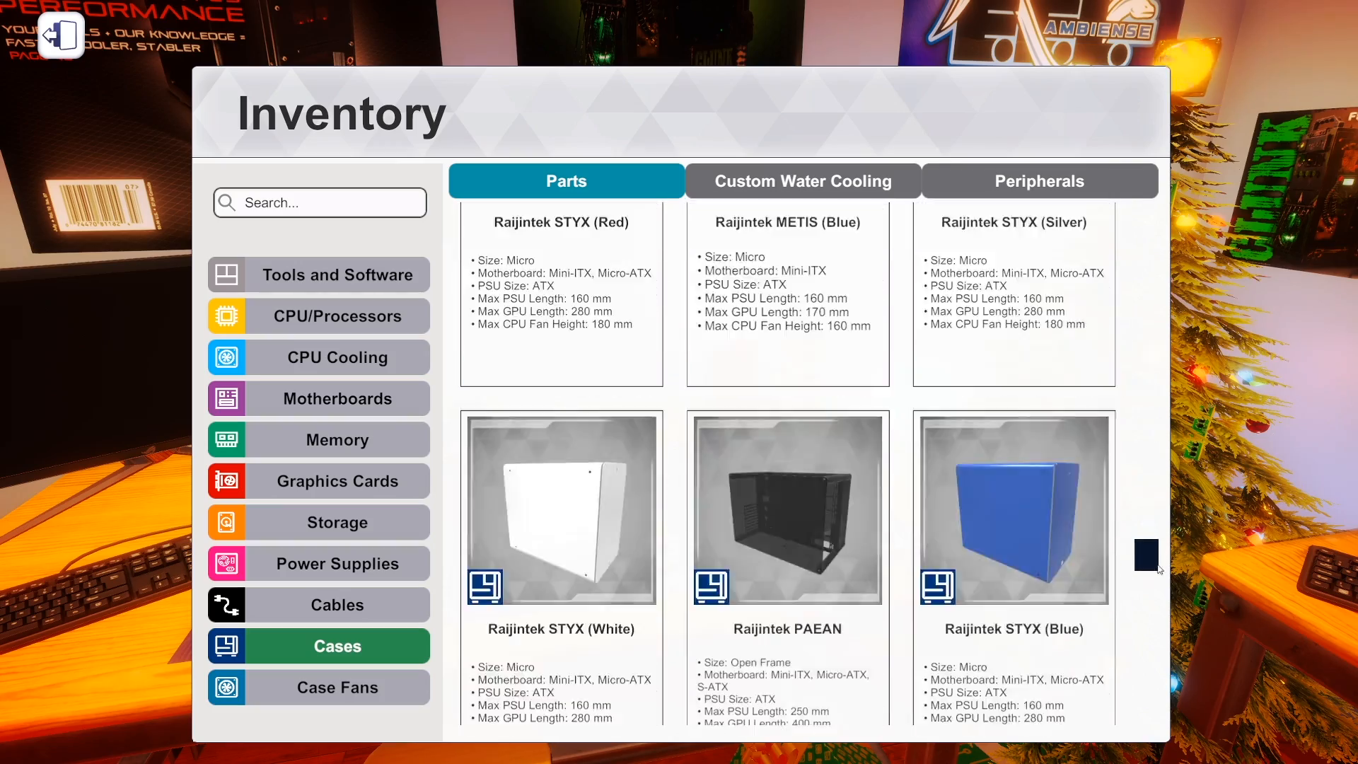
pyautogui.scroll(-3)
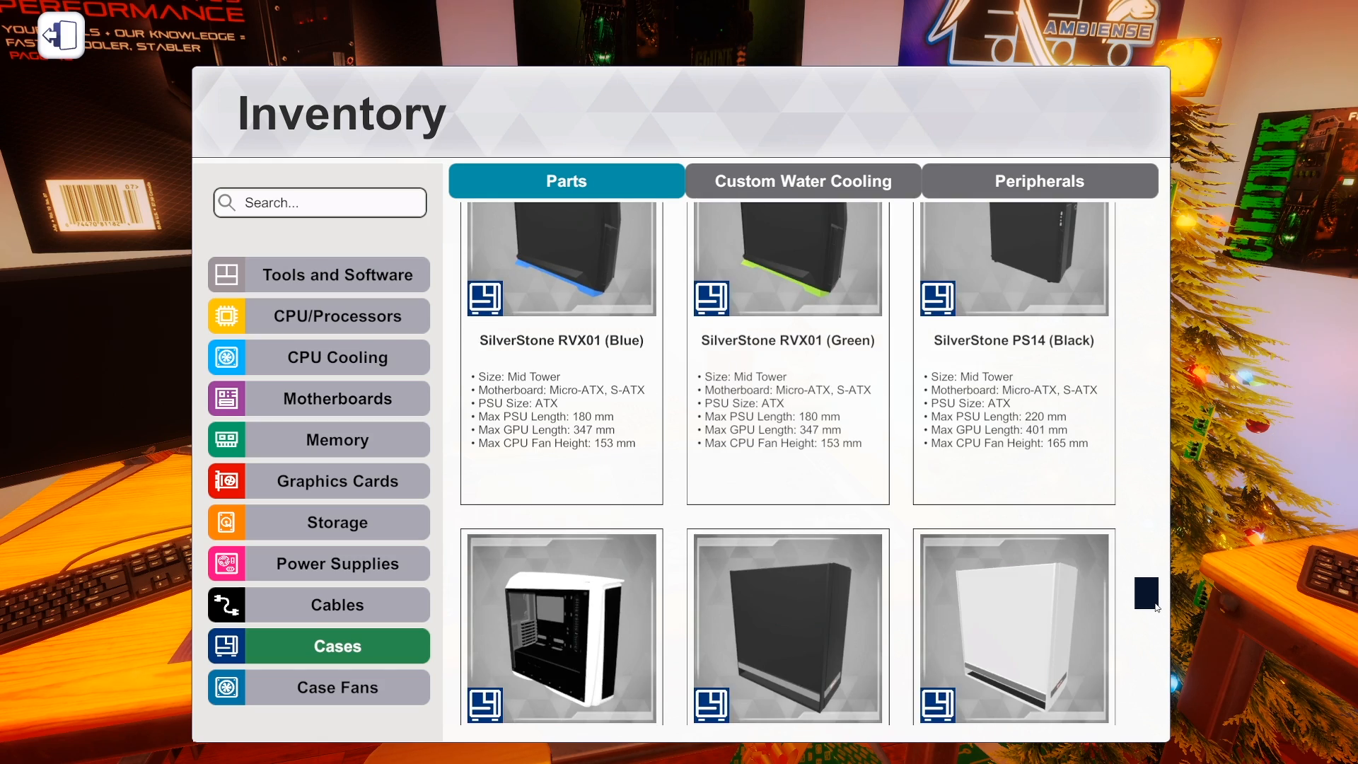
pyautogui.scroll(-3)
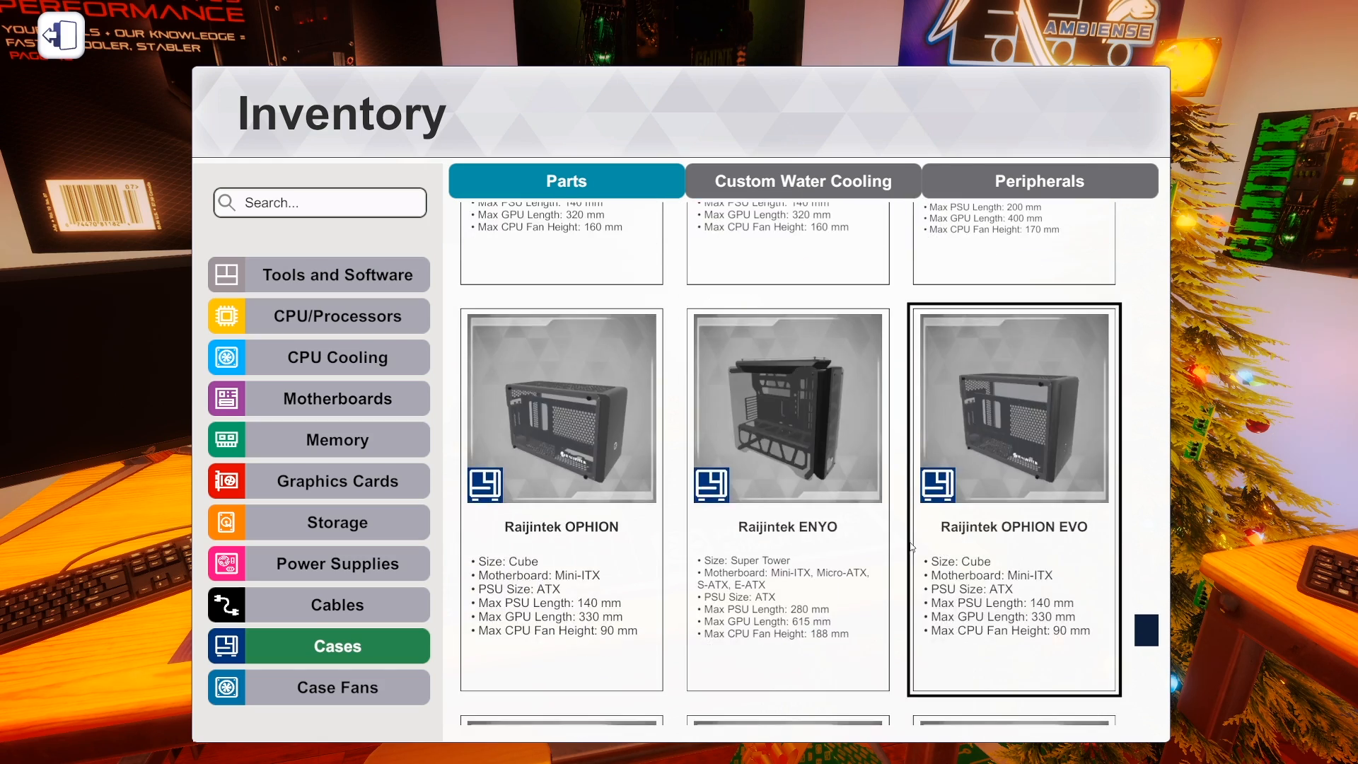
pyautogui.scroll(-3)
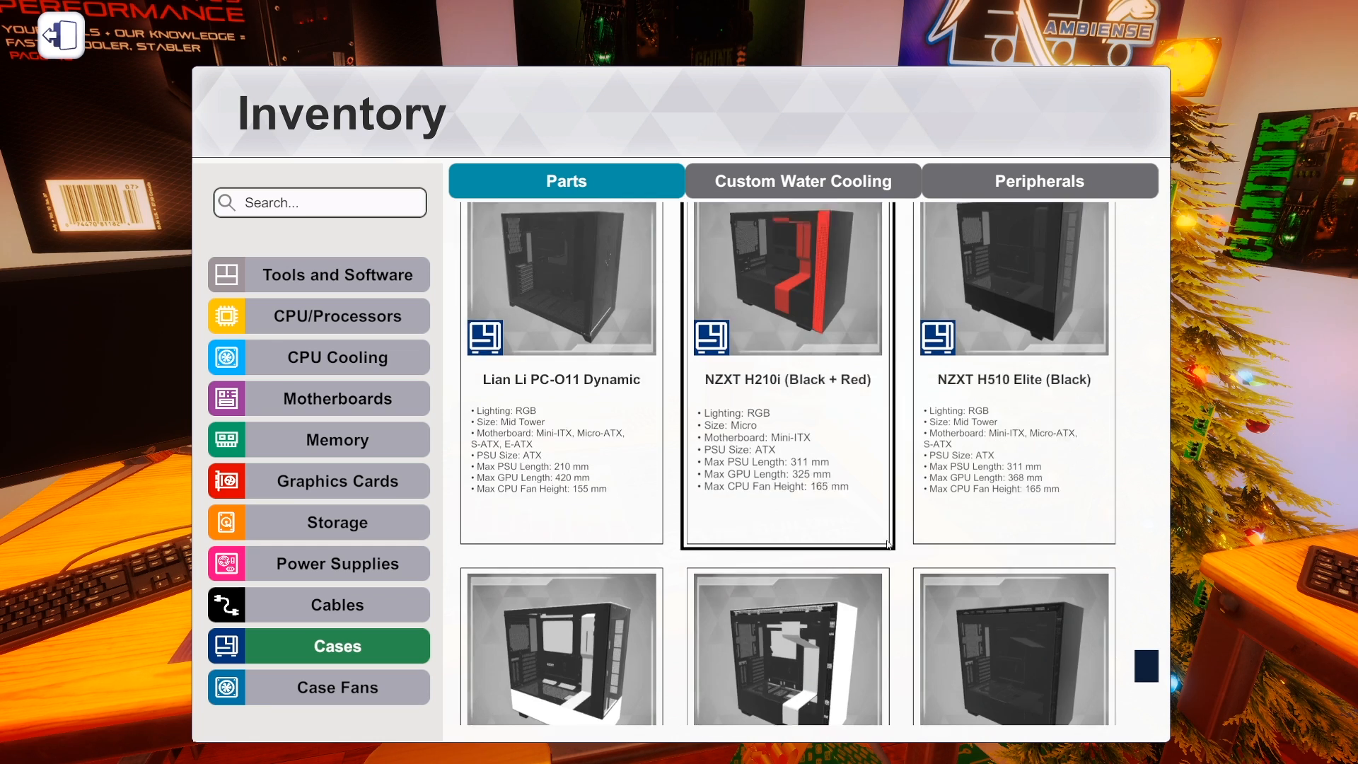
# Search Tools and Software for 'lian li', which returns no matching items.
pyautogui.write('oi')
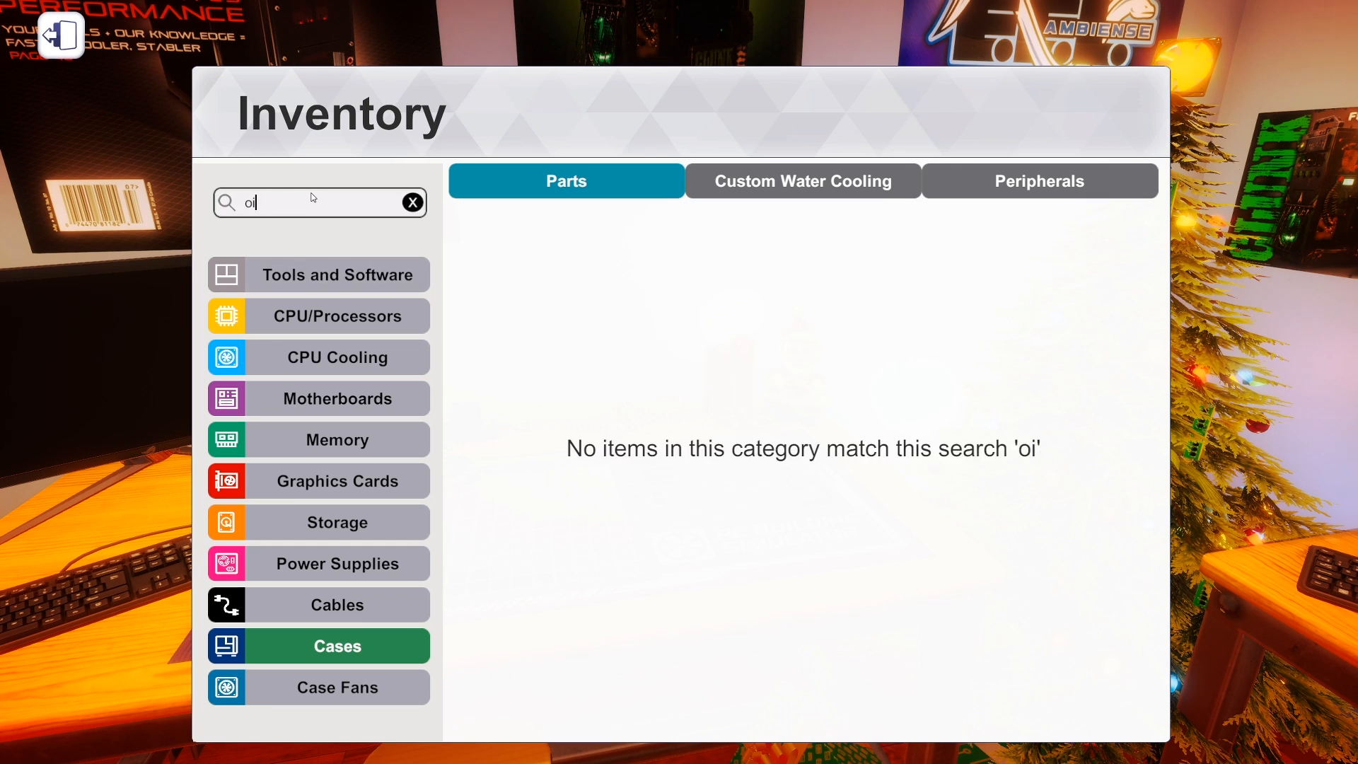
pyautogui.write('pen')
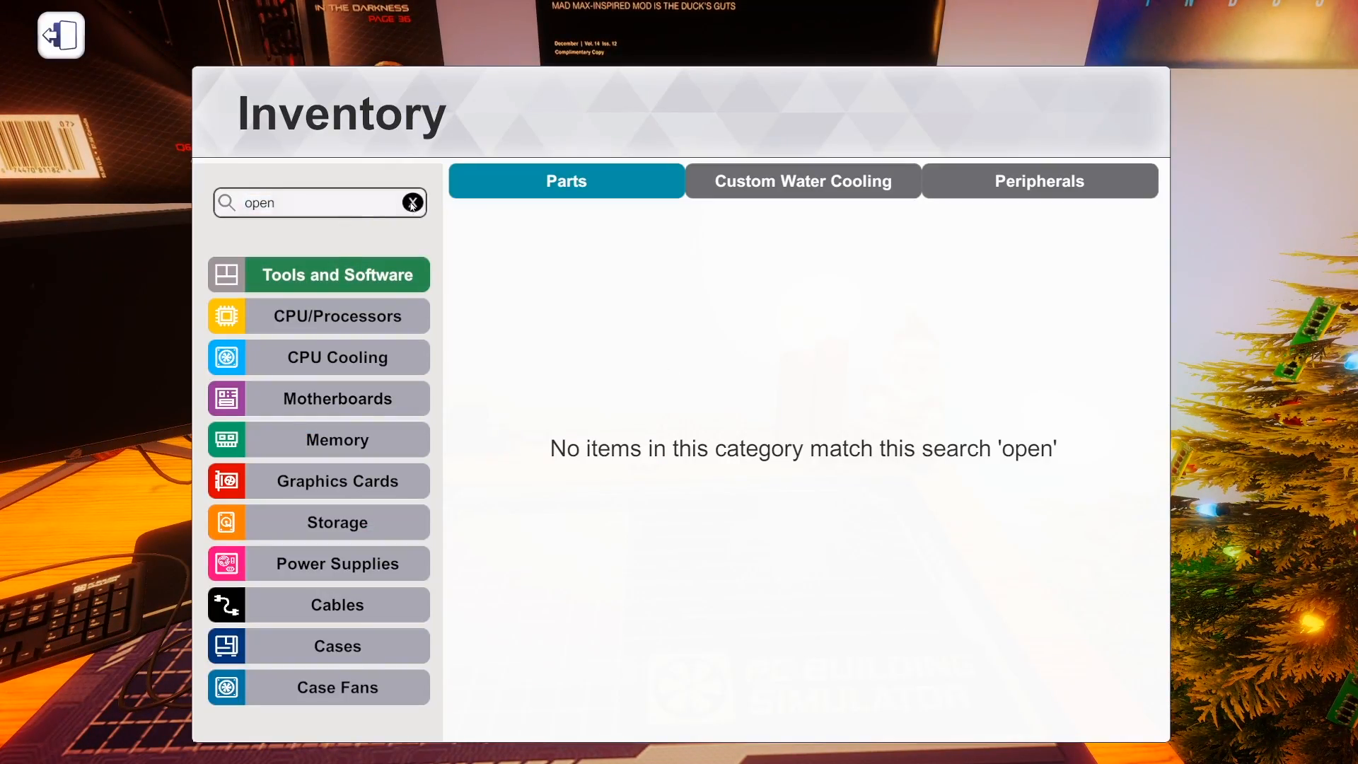
pyautogui.write('lian li')
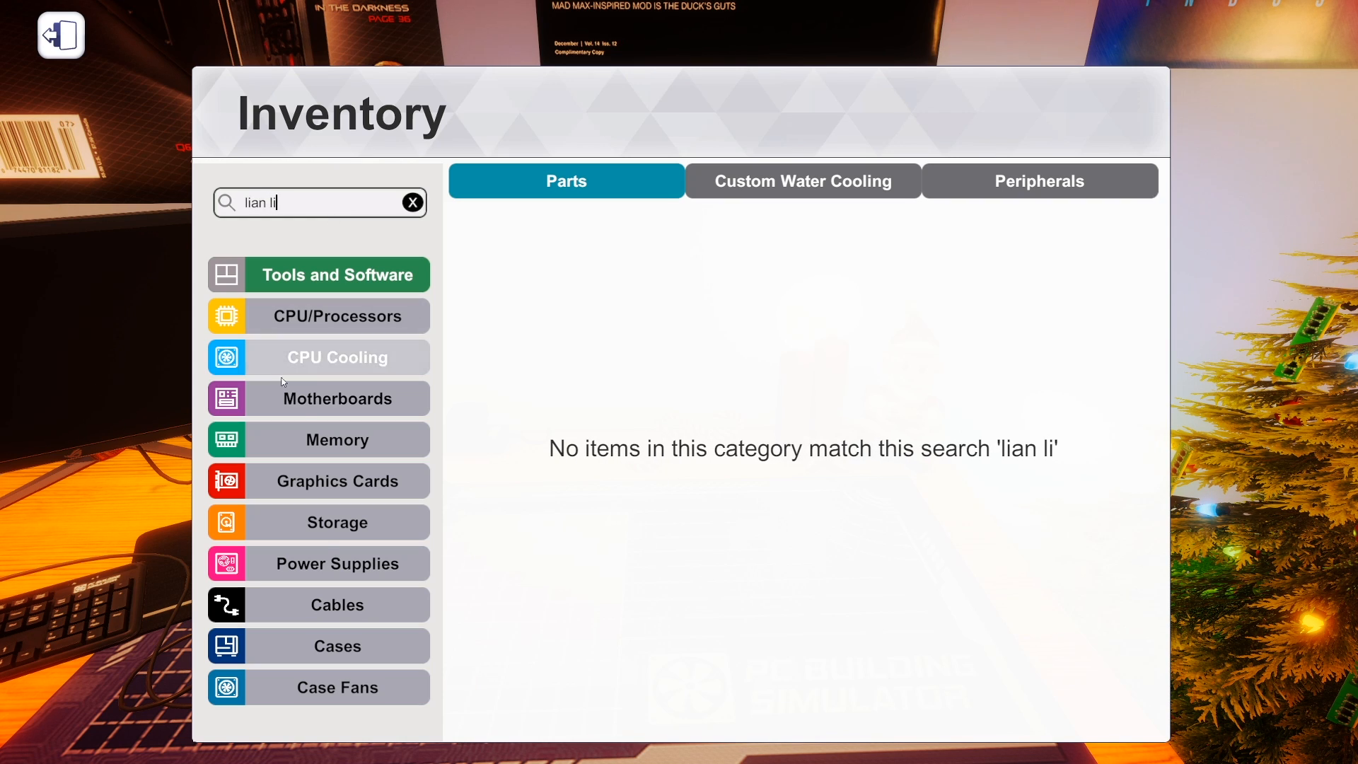
# Search Cases for 'lian li' and browse the LANCOOL ONE Digital and TU150 results.
pyautogui.click(318, 645)
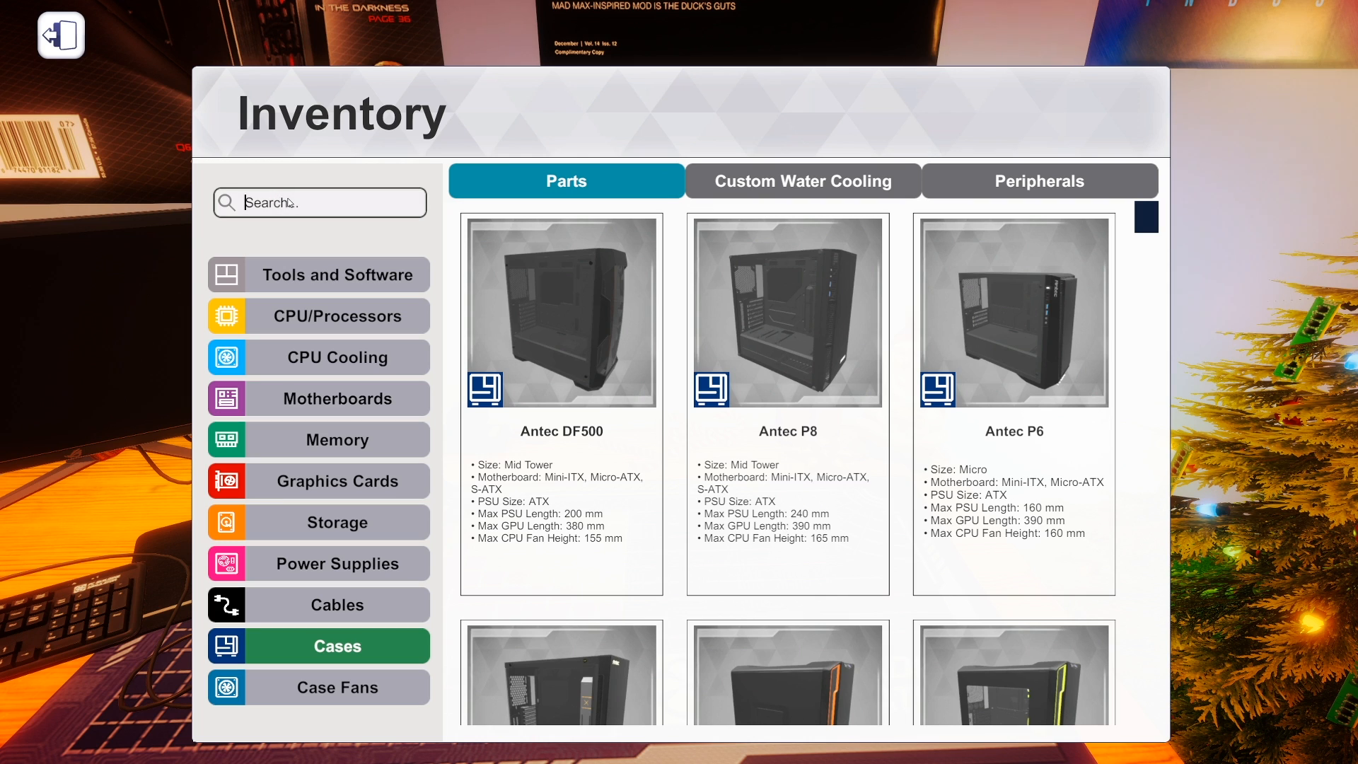
pyautogui.write('lian li')
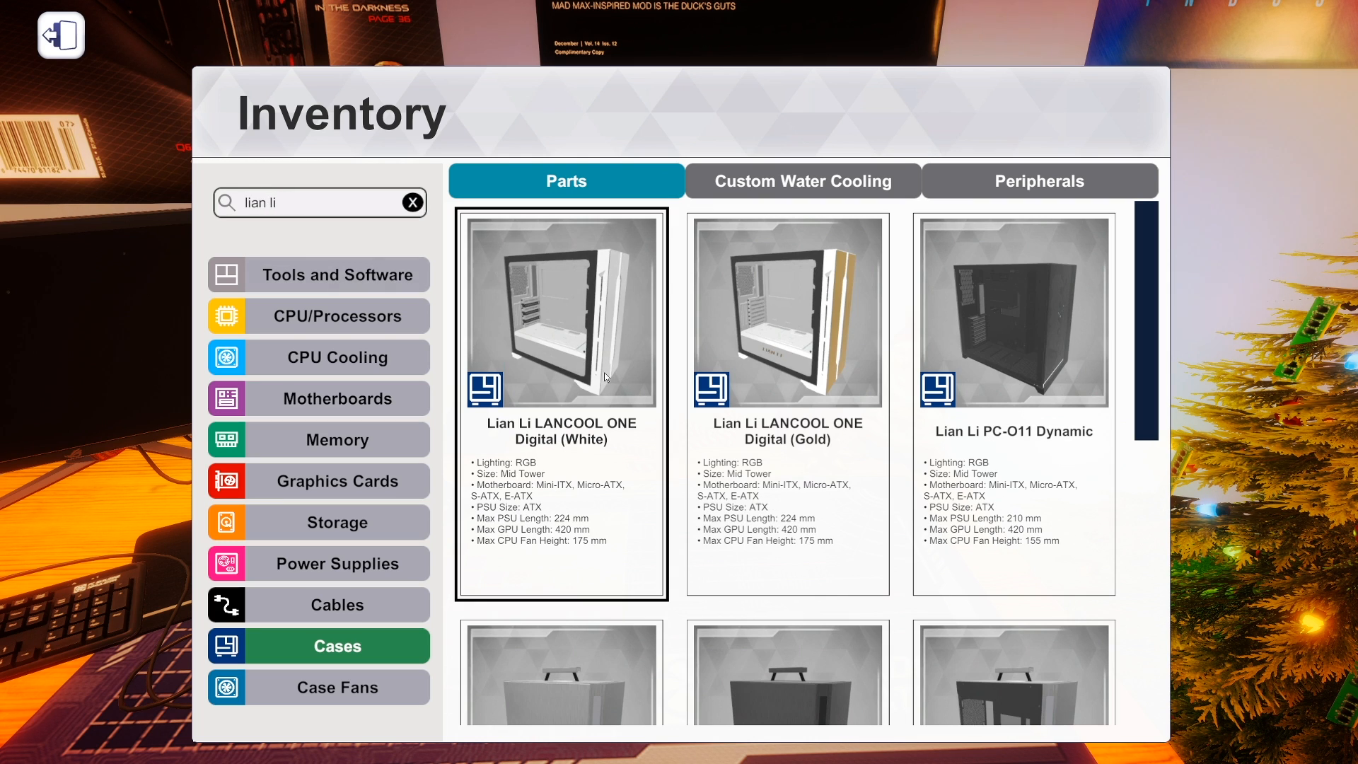
pyautogui.scroll(-3)
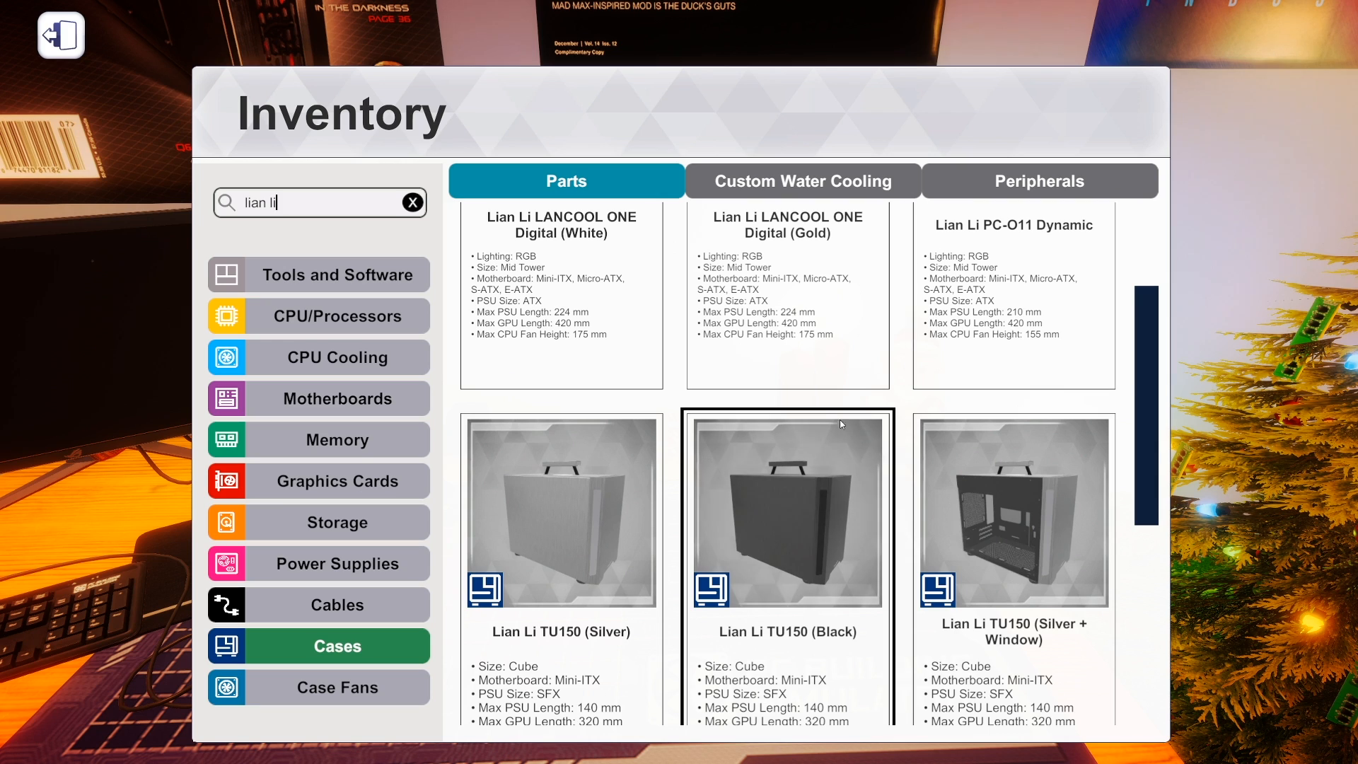
pyautogui.scroll(-3)
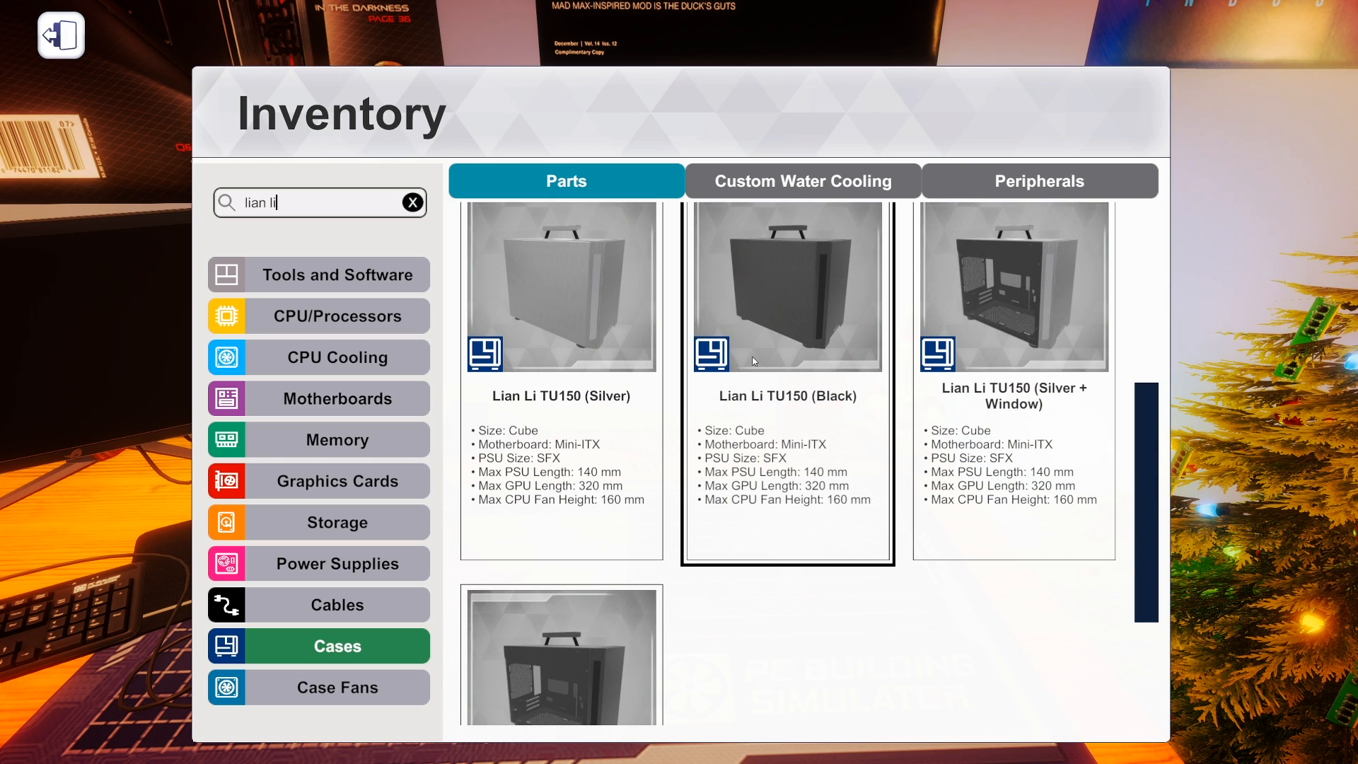
pyautogui.click(549, 307)
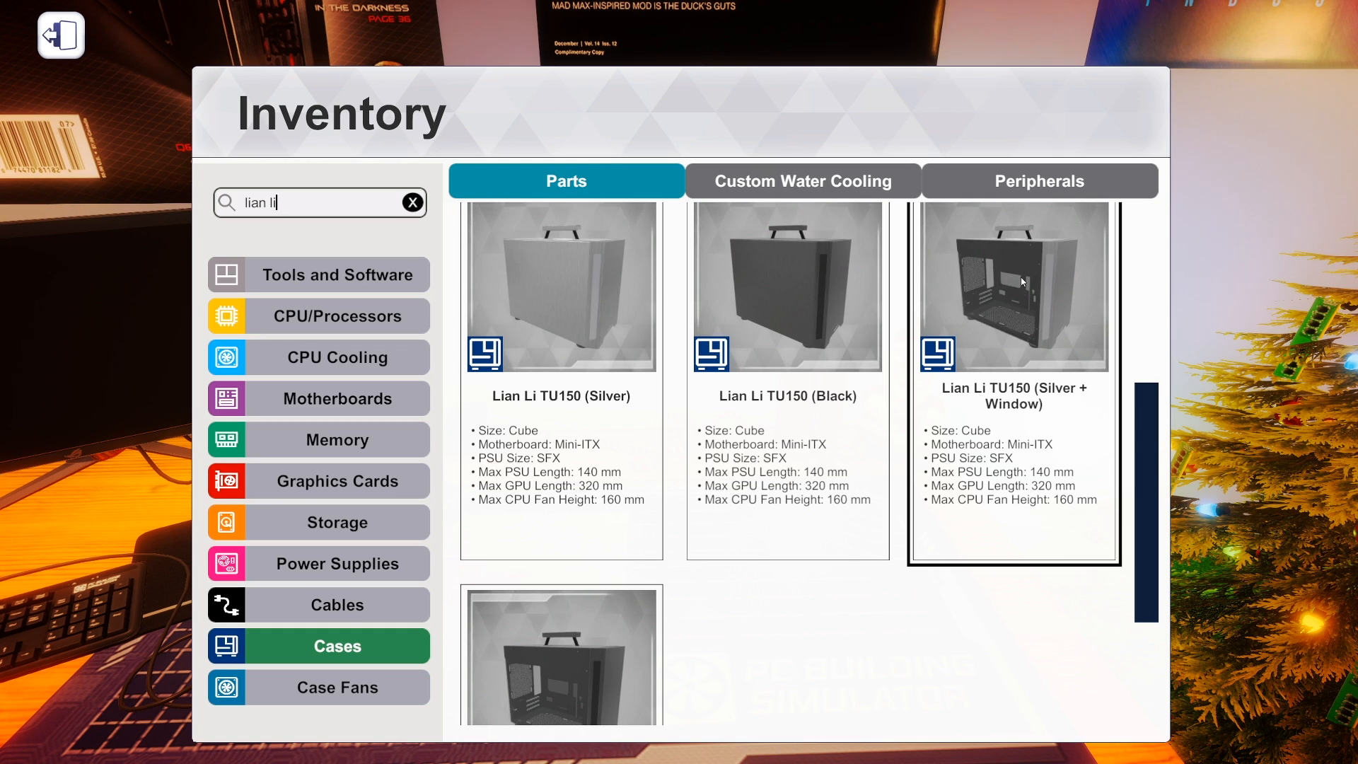
pyautogui.scroll(-3)
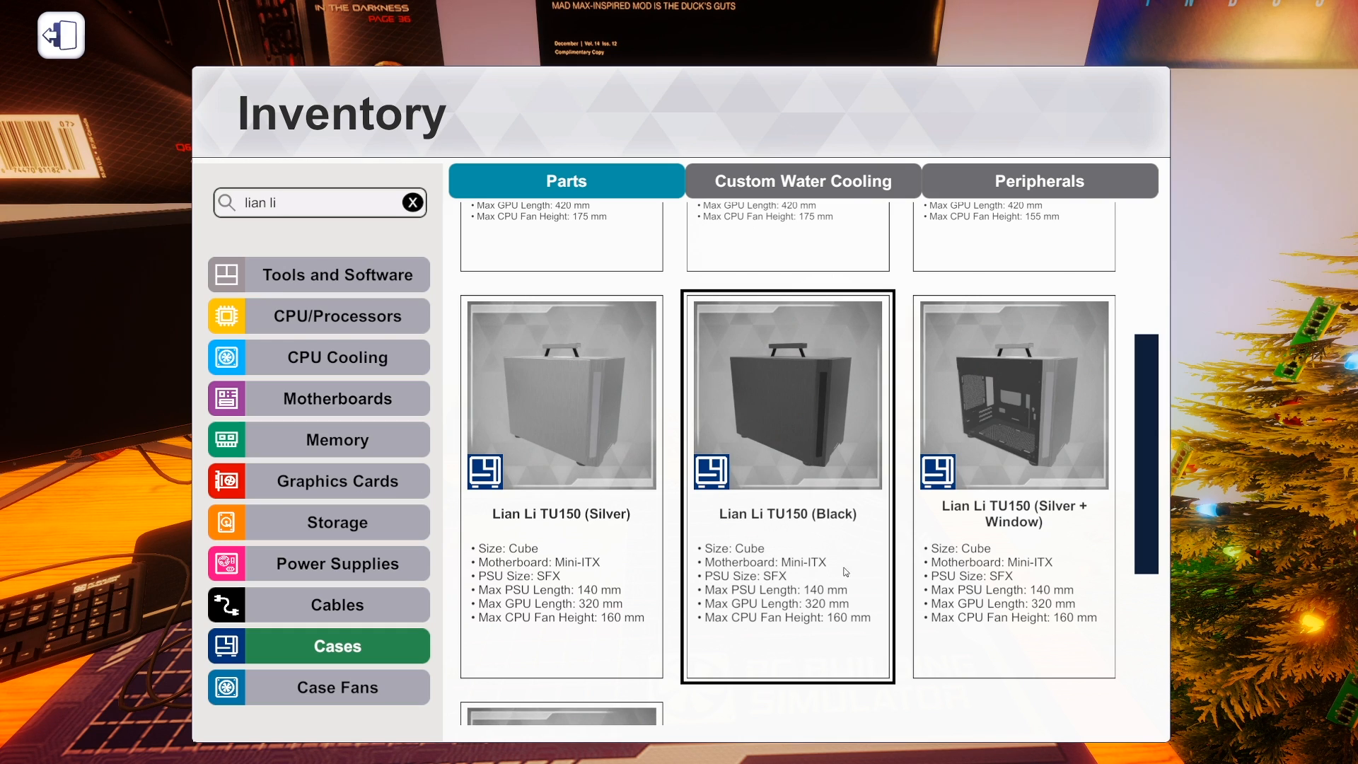
pyautogui.moveTo(875, 426)
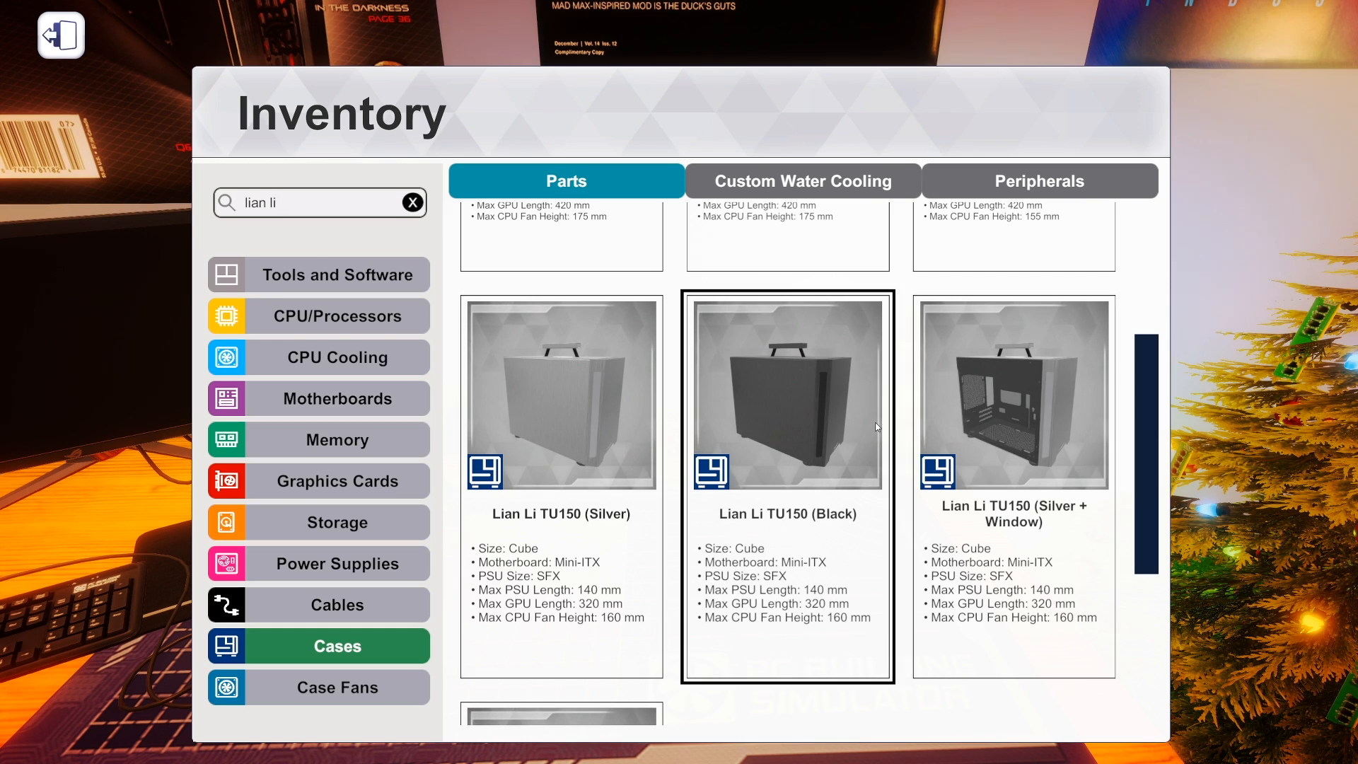
pyautogui.click(319, 202)
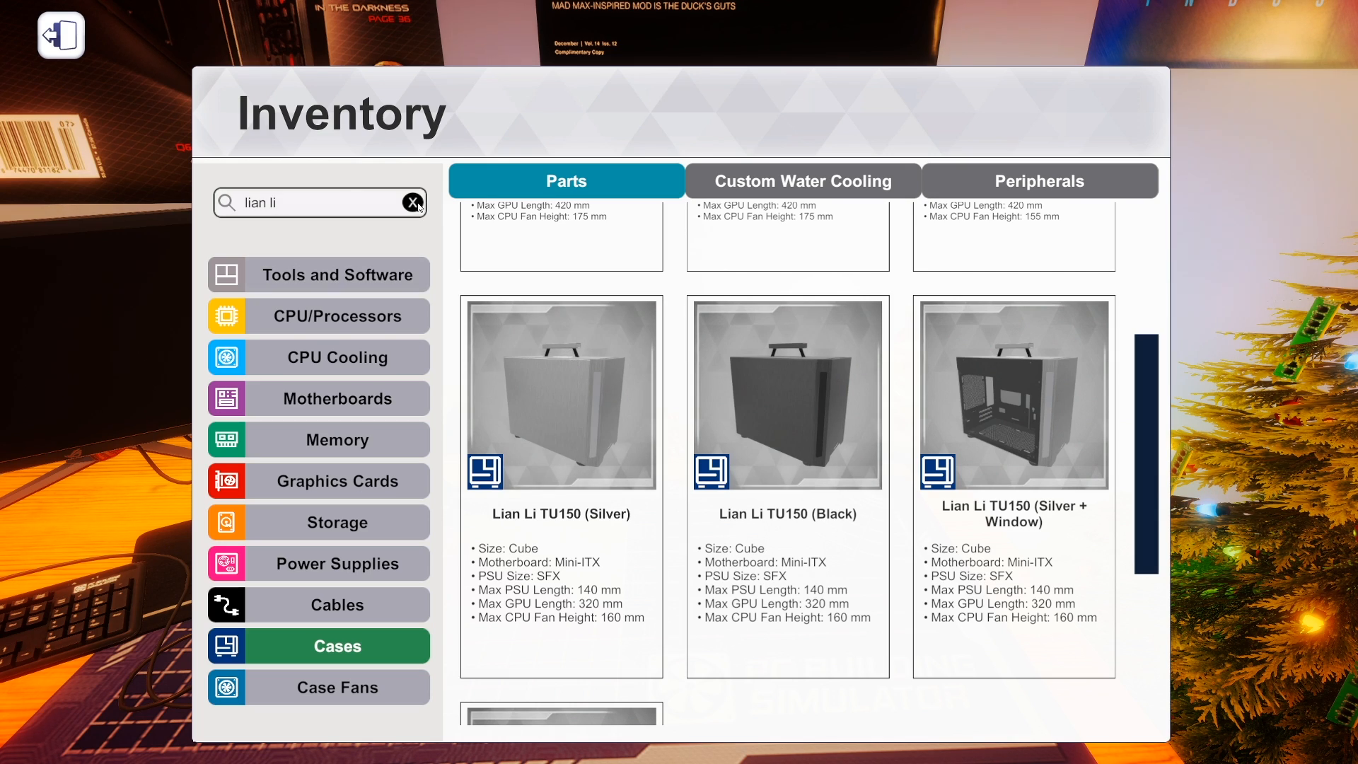
# Search Cases for 'silverstone' and browse down to the RL08 (White) and LD03 models.
pyautogui.click(413, 202)
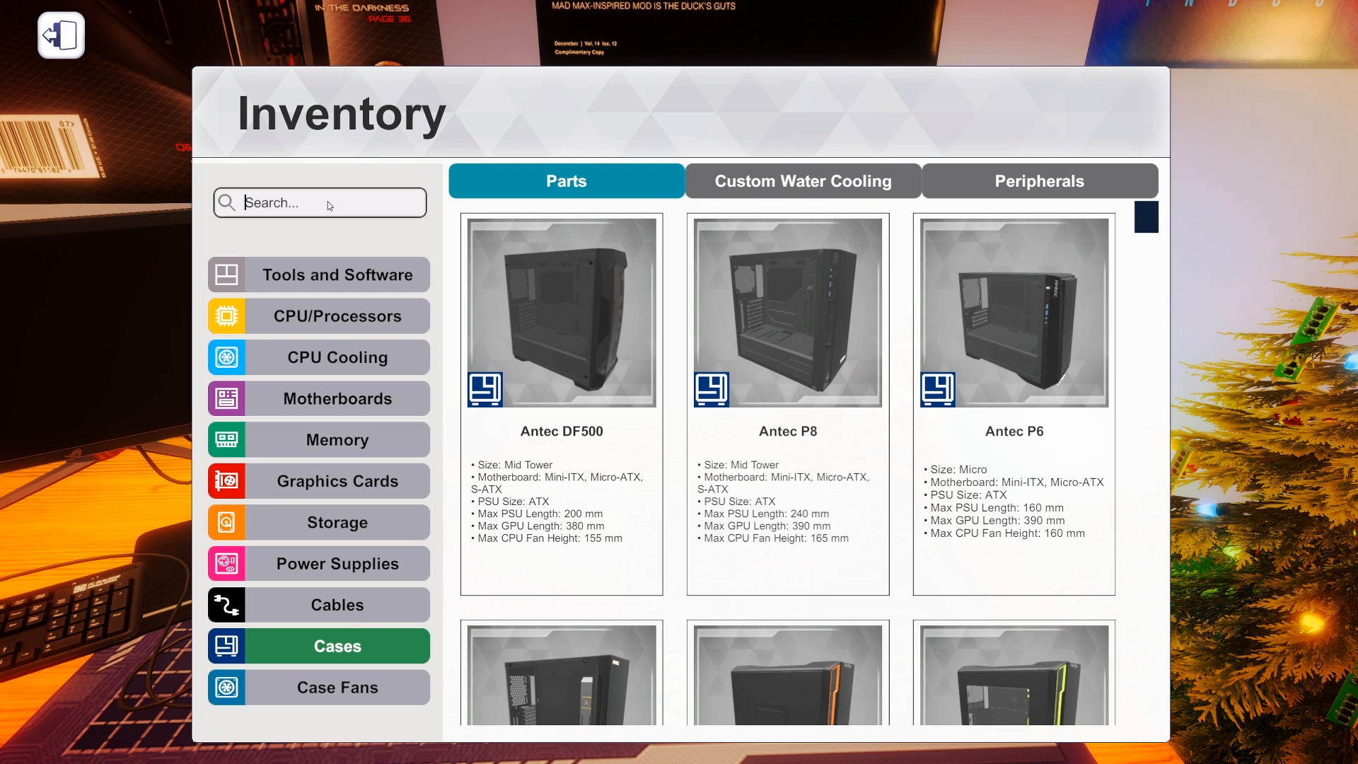
pyautogui.write('silverstone')
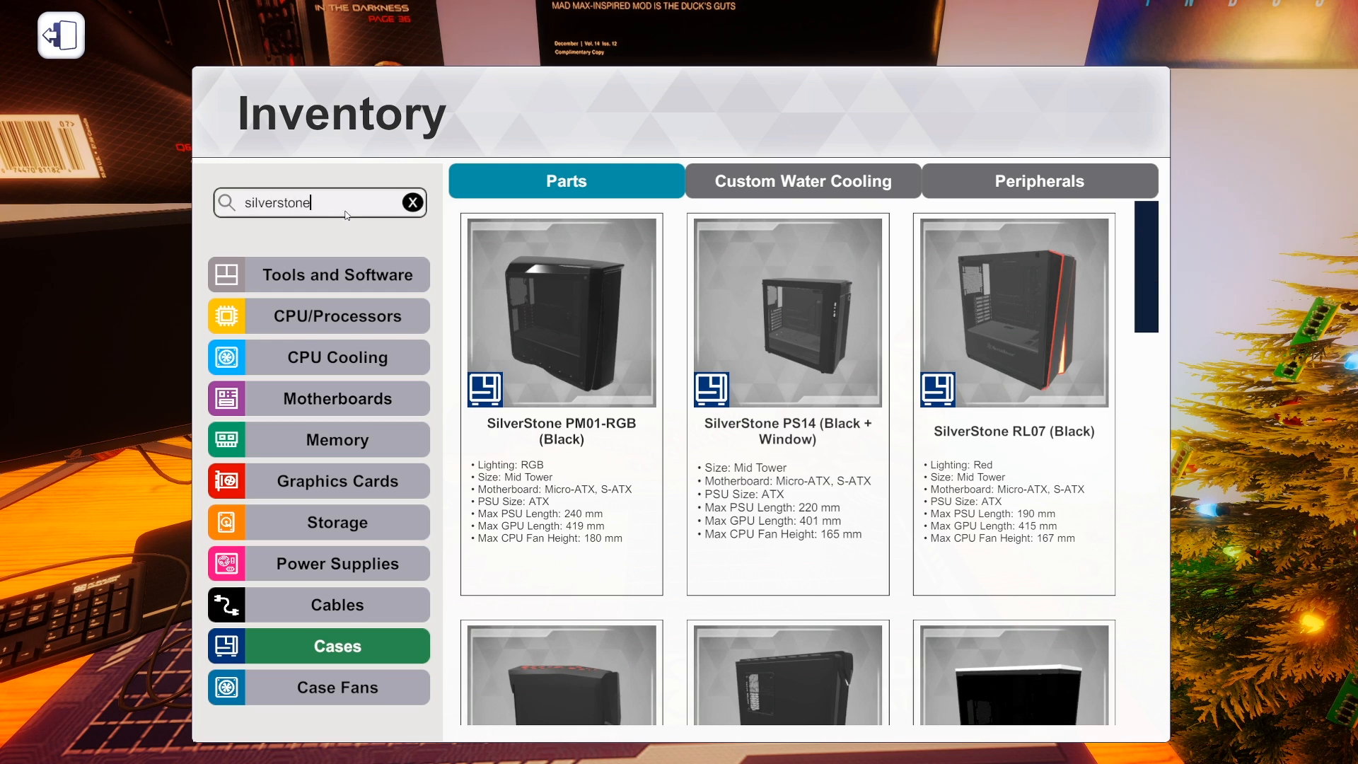
pyautogui.scroll(-3)
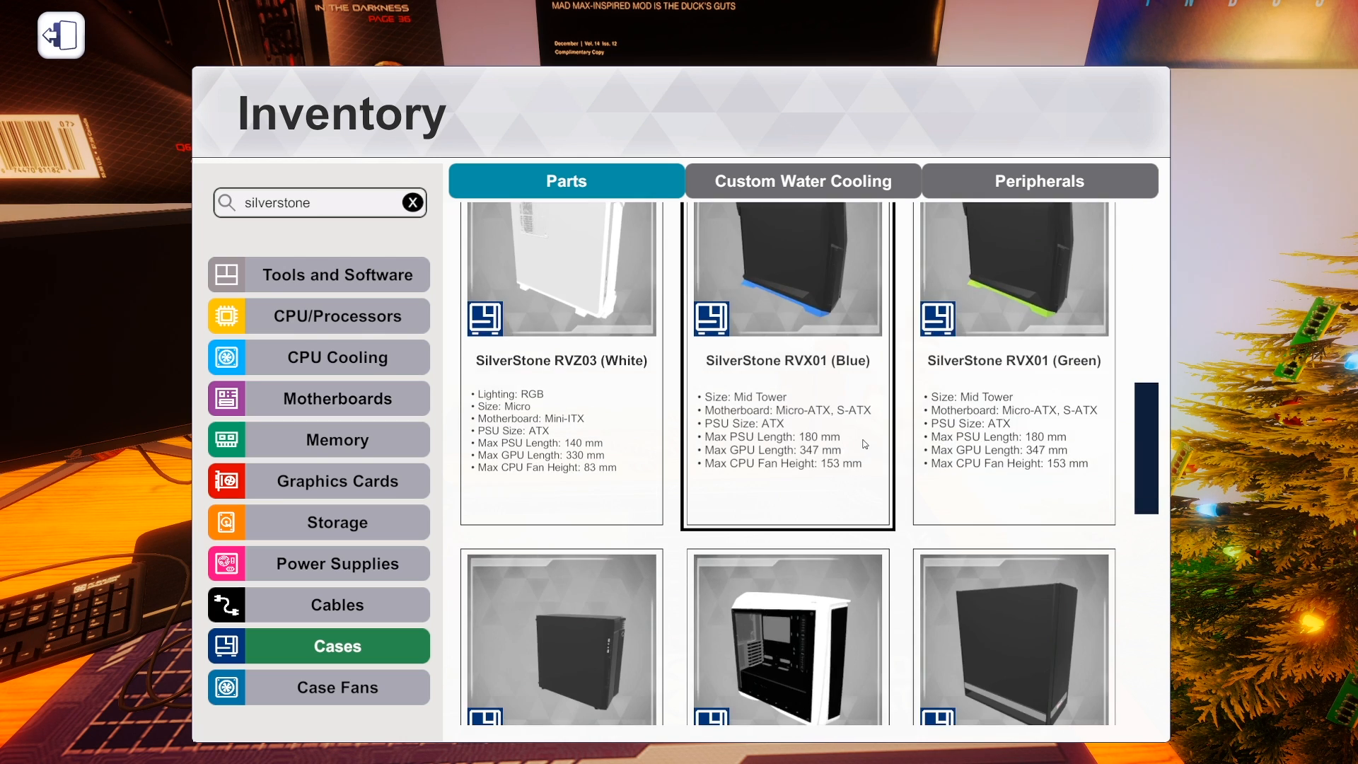
pyautogui.scroll(-3)
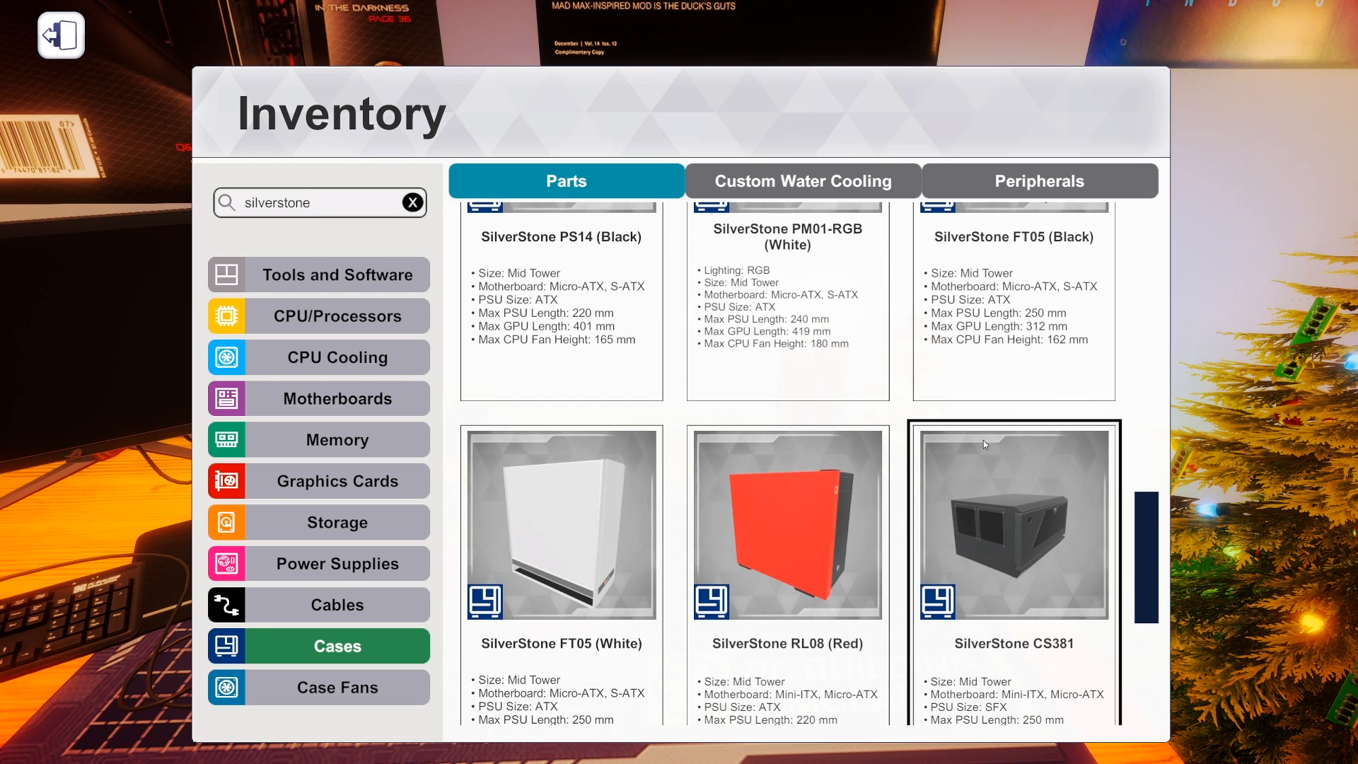
pyautogui.scroll(-3)
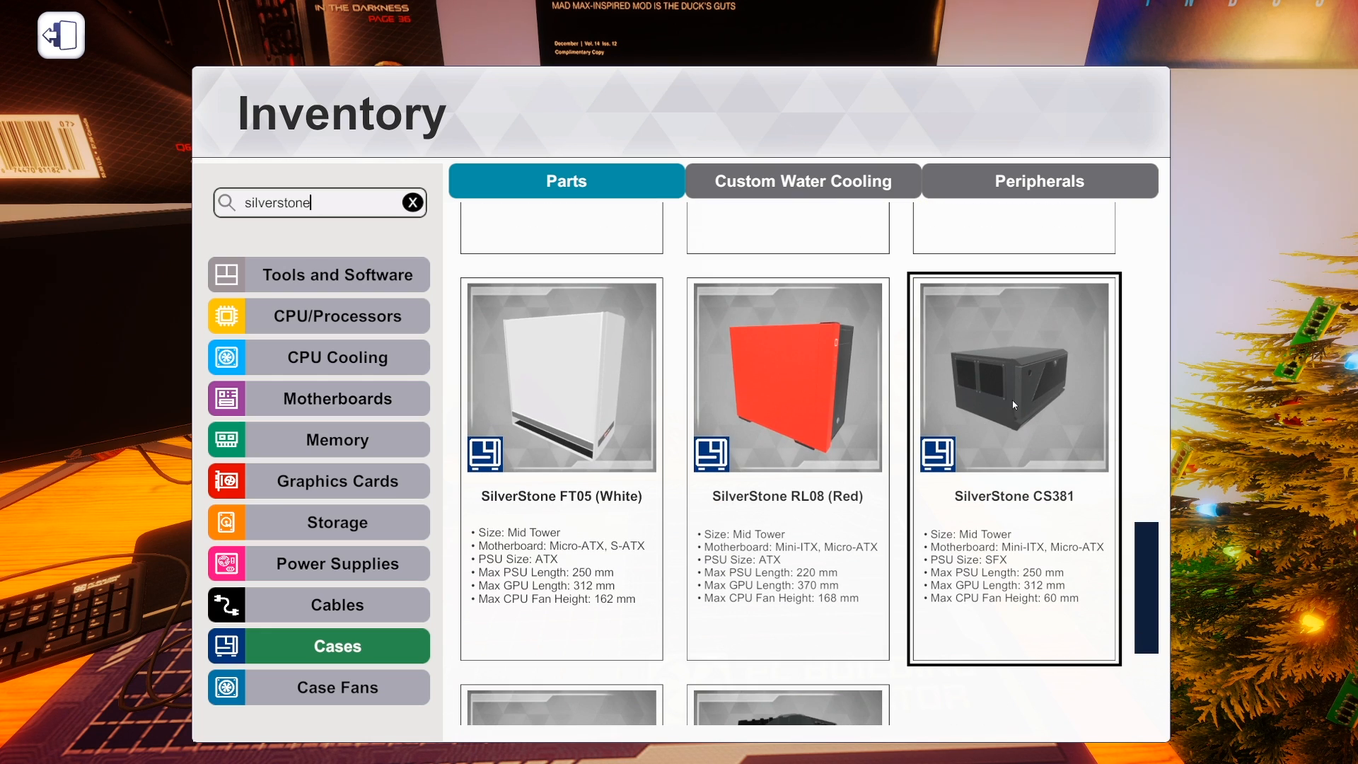
pyautogui.moveTo(1066, 372)
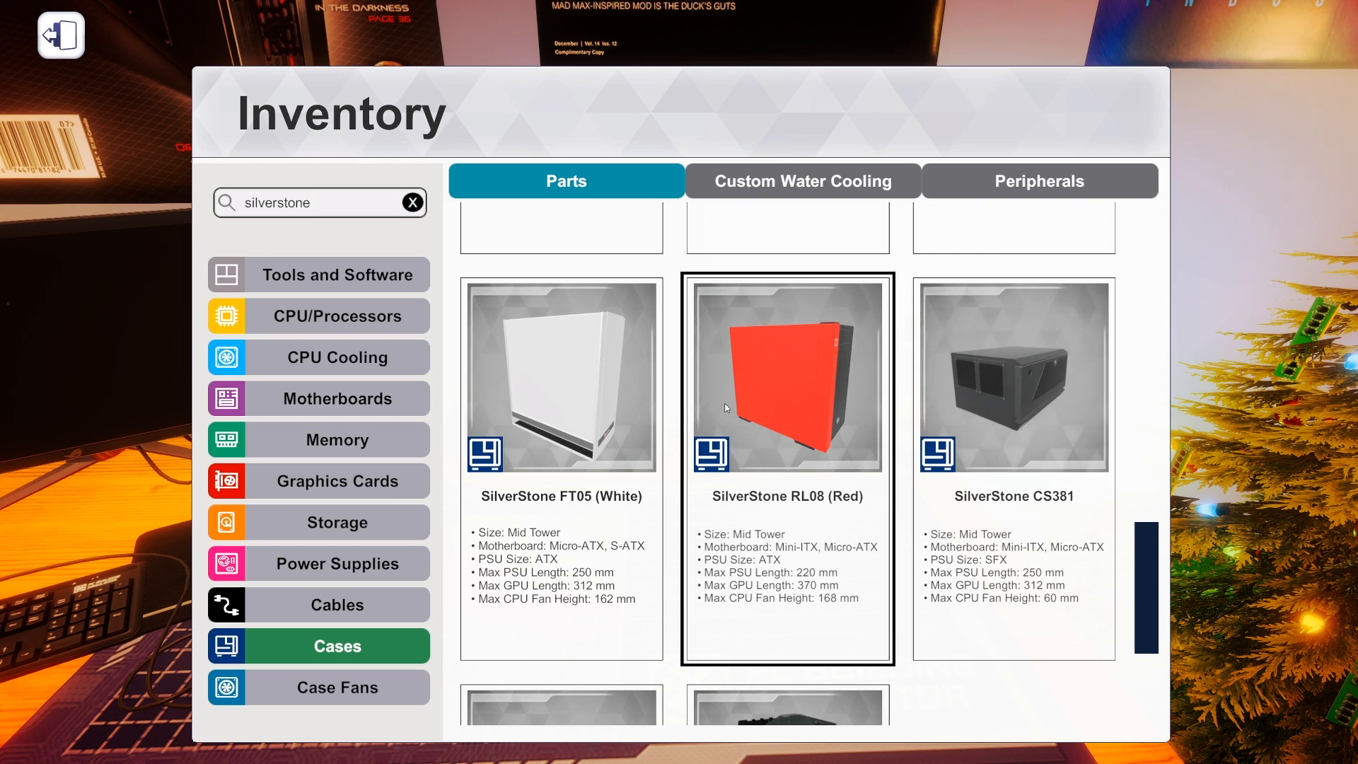
pyautogui.scroll(-3)
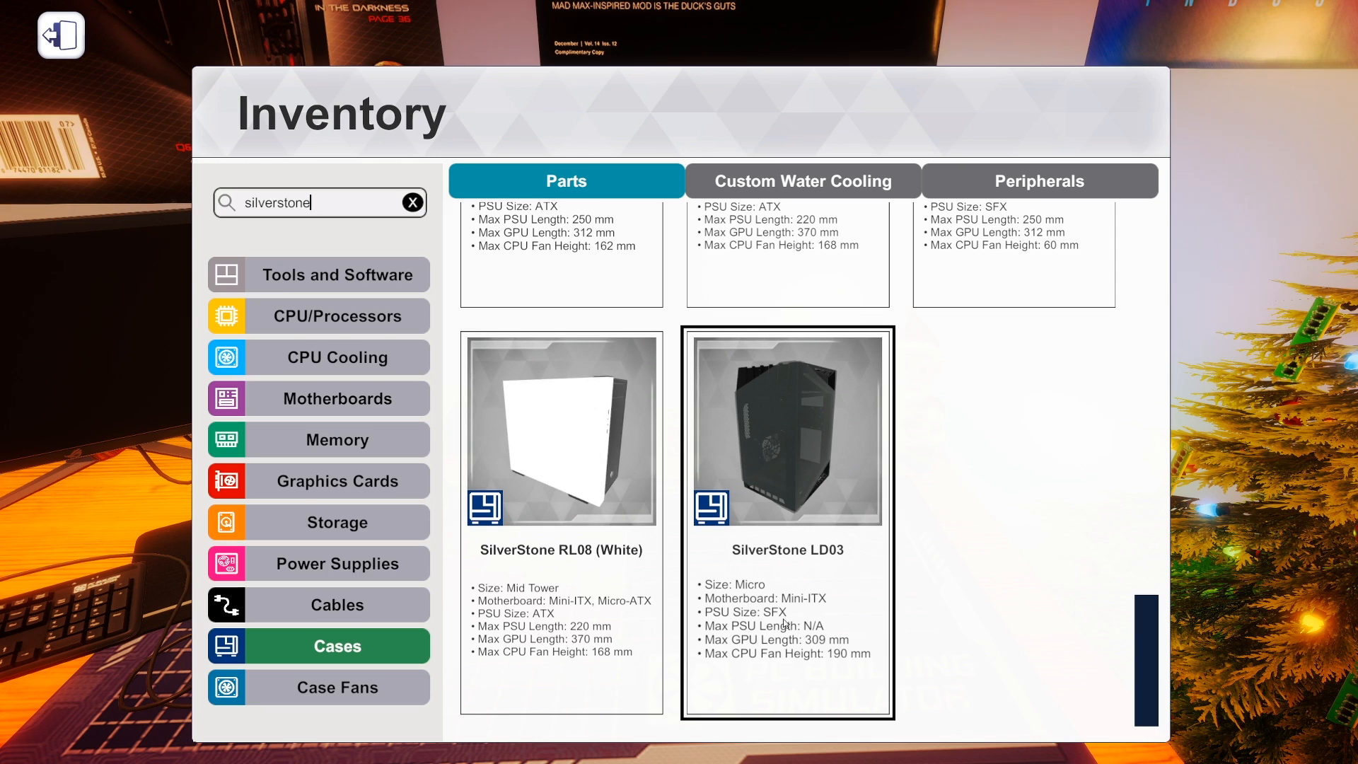
pyautogui.moveTo(793, 431)
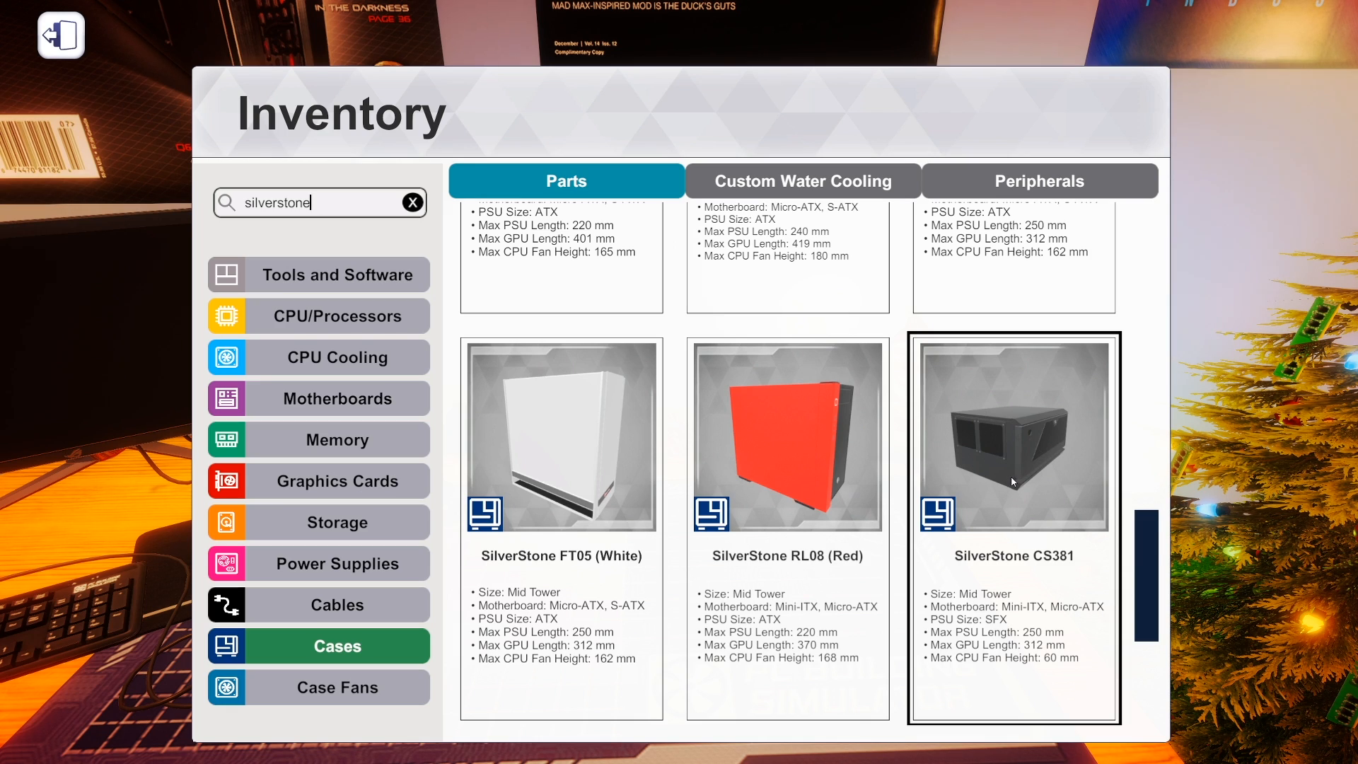
pyautogui.moveTo(986, 457)
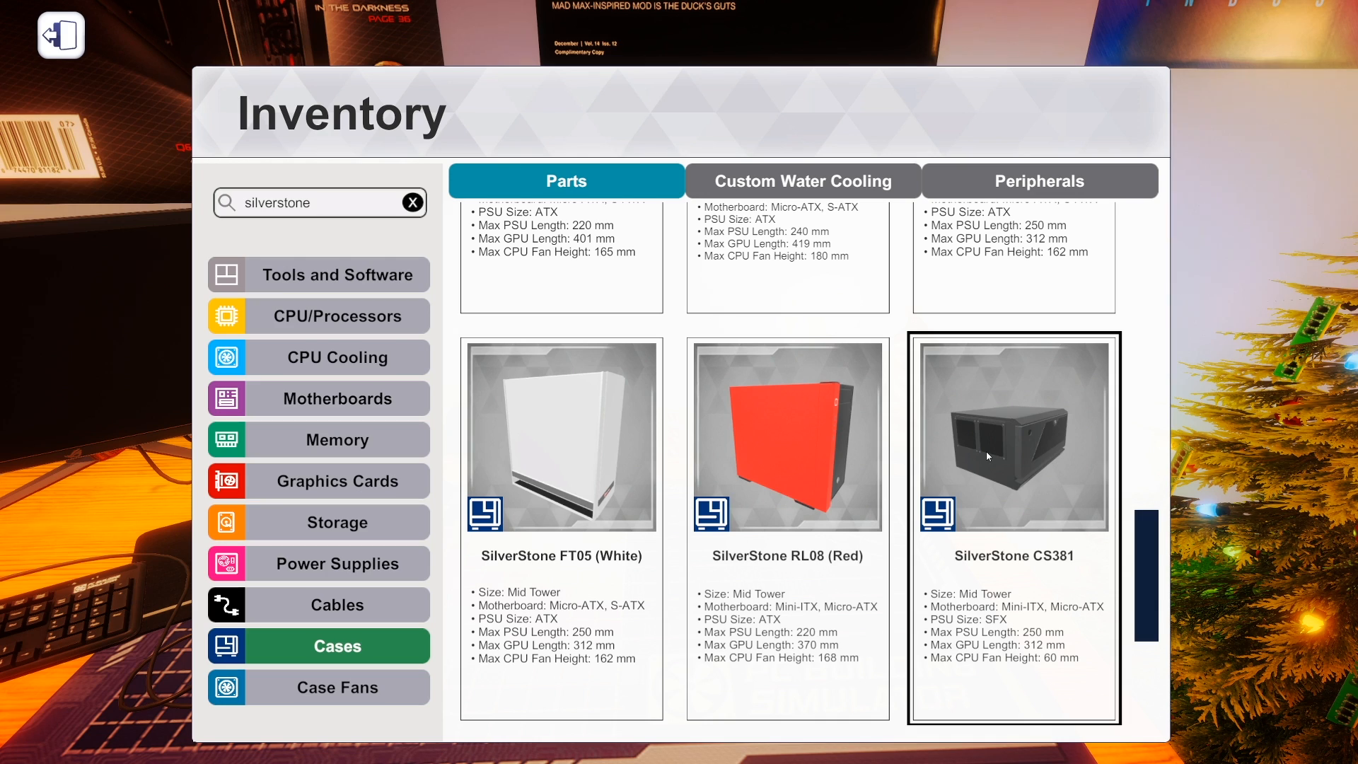
pyautogui.moveTo(1018, 412)
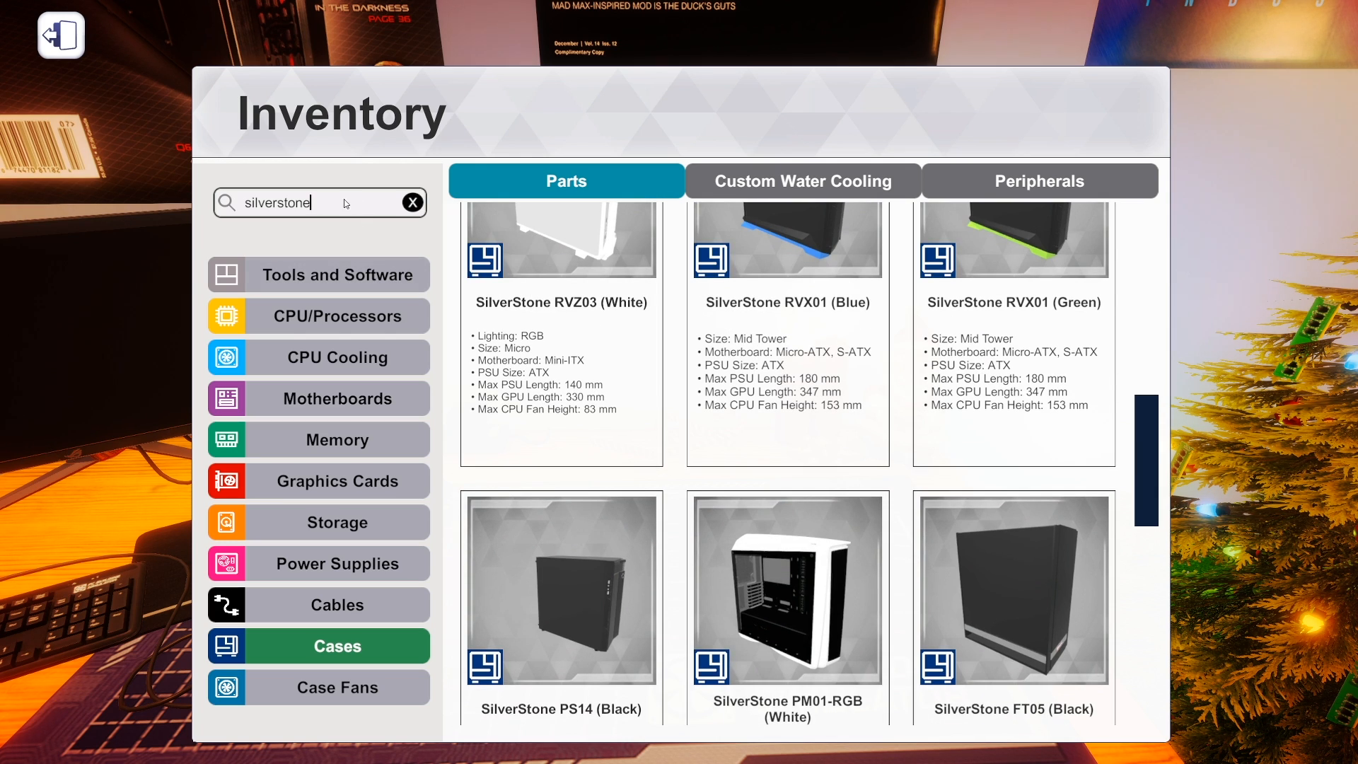
# Search Cases for 'corsair' and browse down to the Carbide SPEC-06 RGB and 175R RGB.
pyautogui.write('corsair')
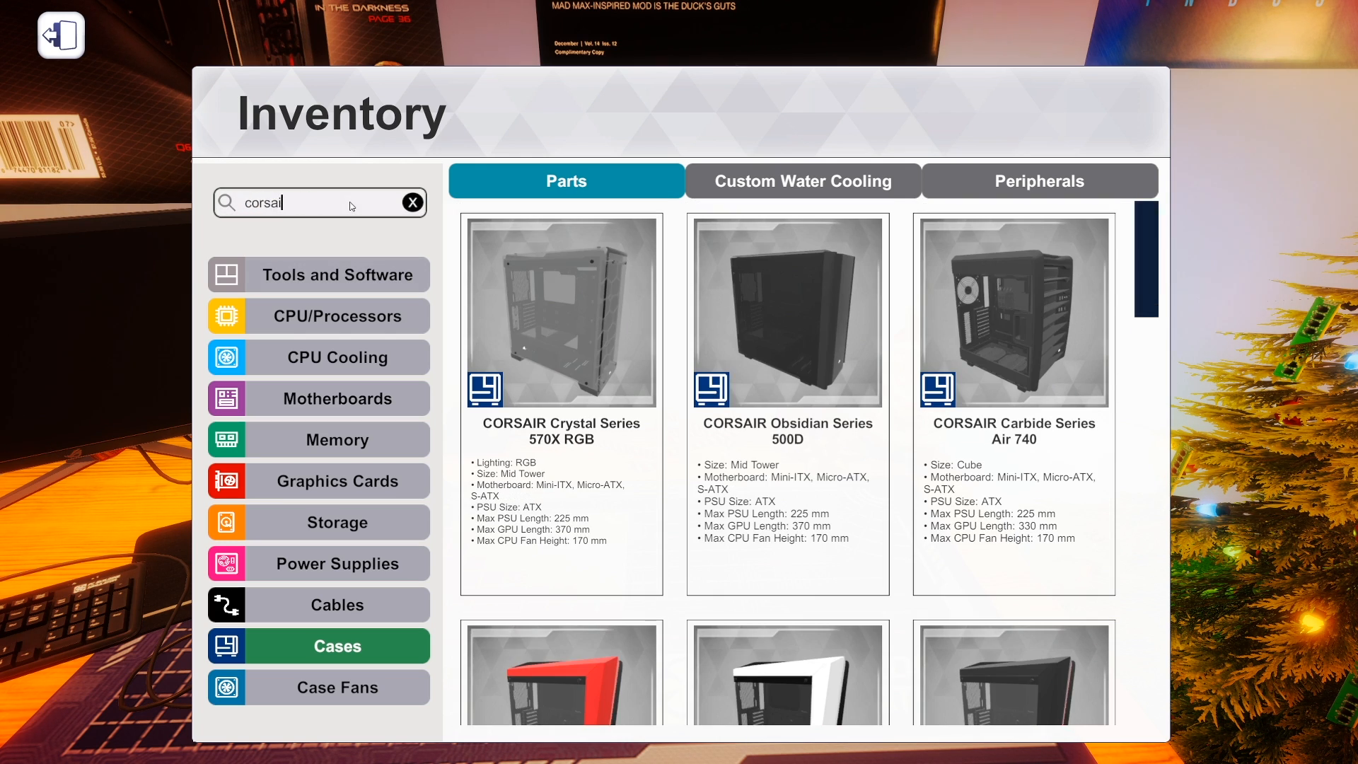
pyautogui.scroll(-3)
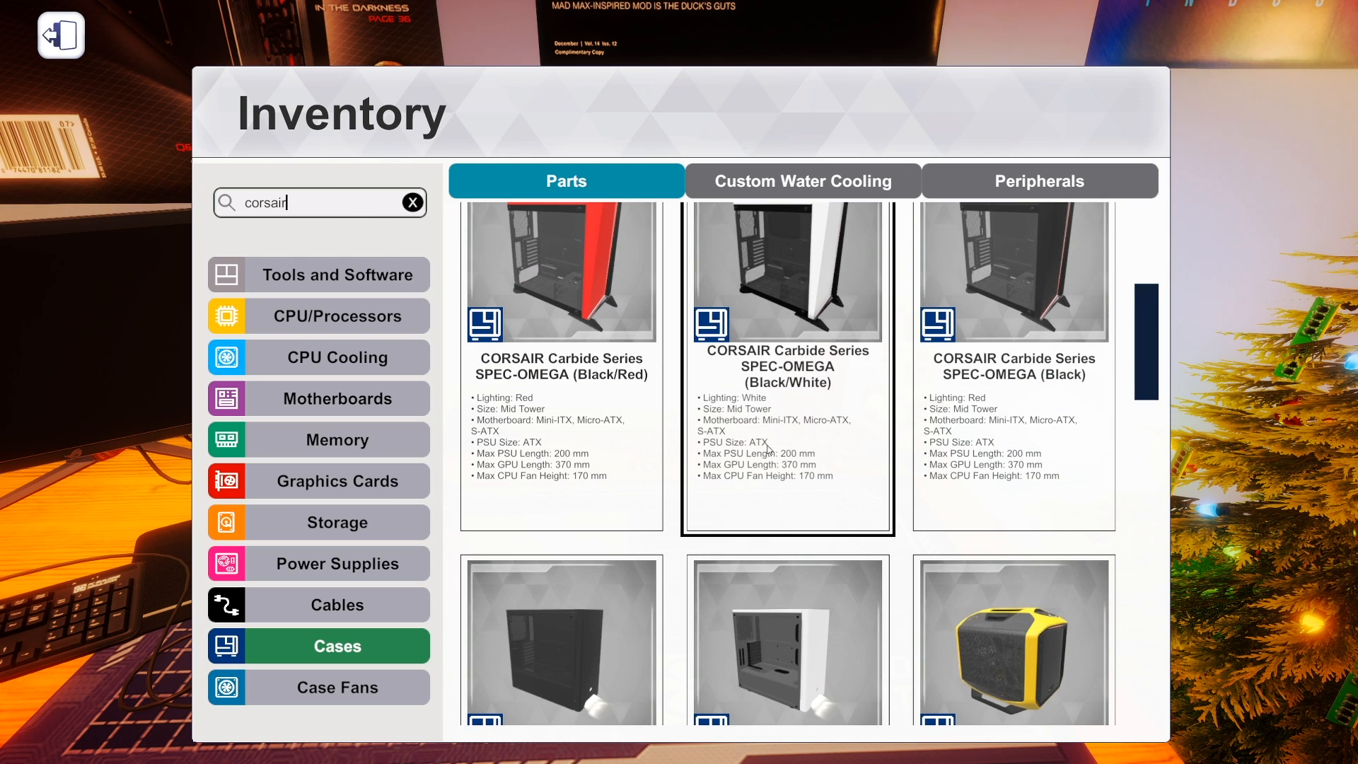
pyautogui.scroll(-3)
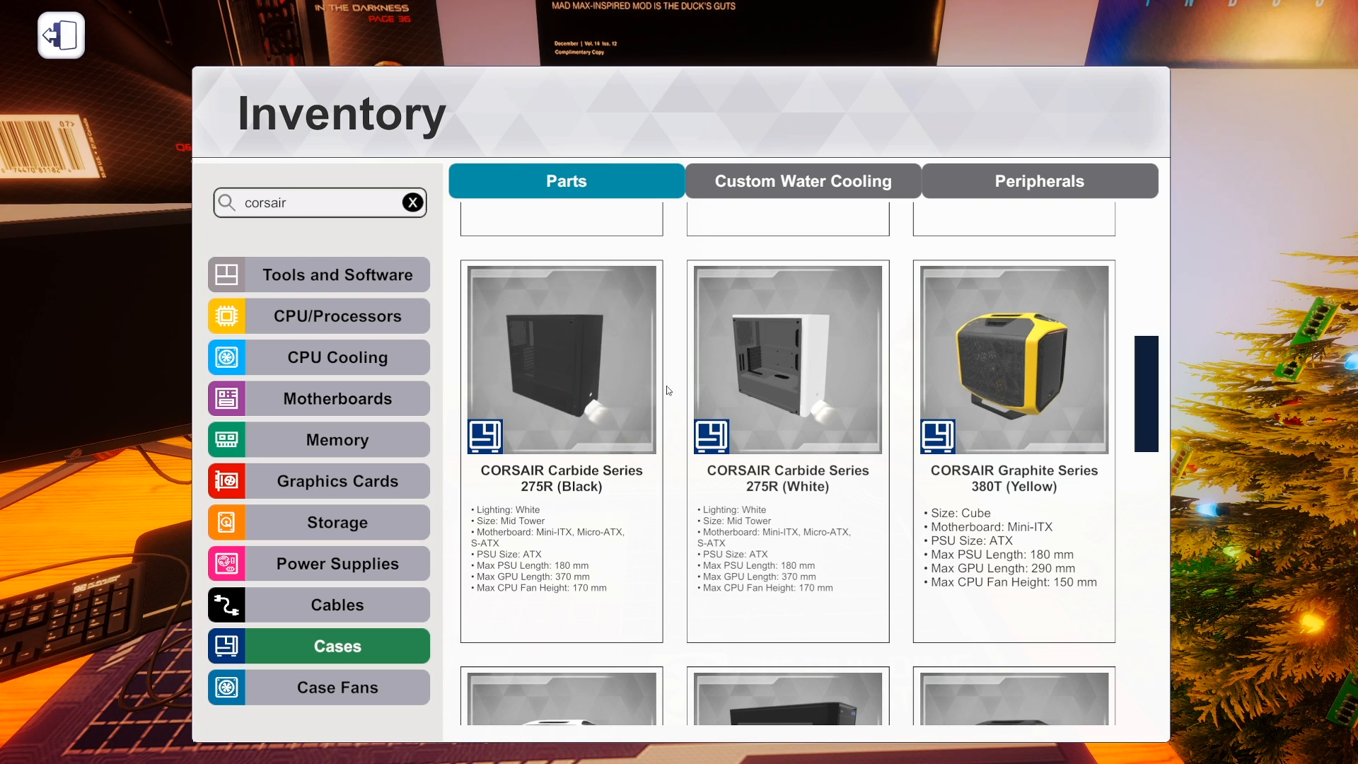
pyautogui.click(787, 358)
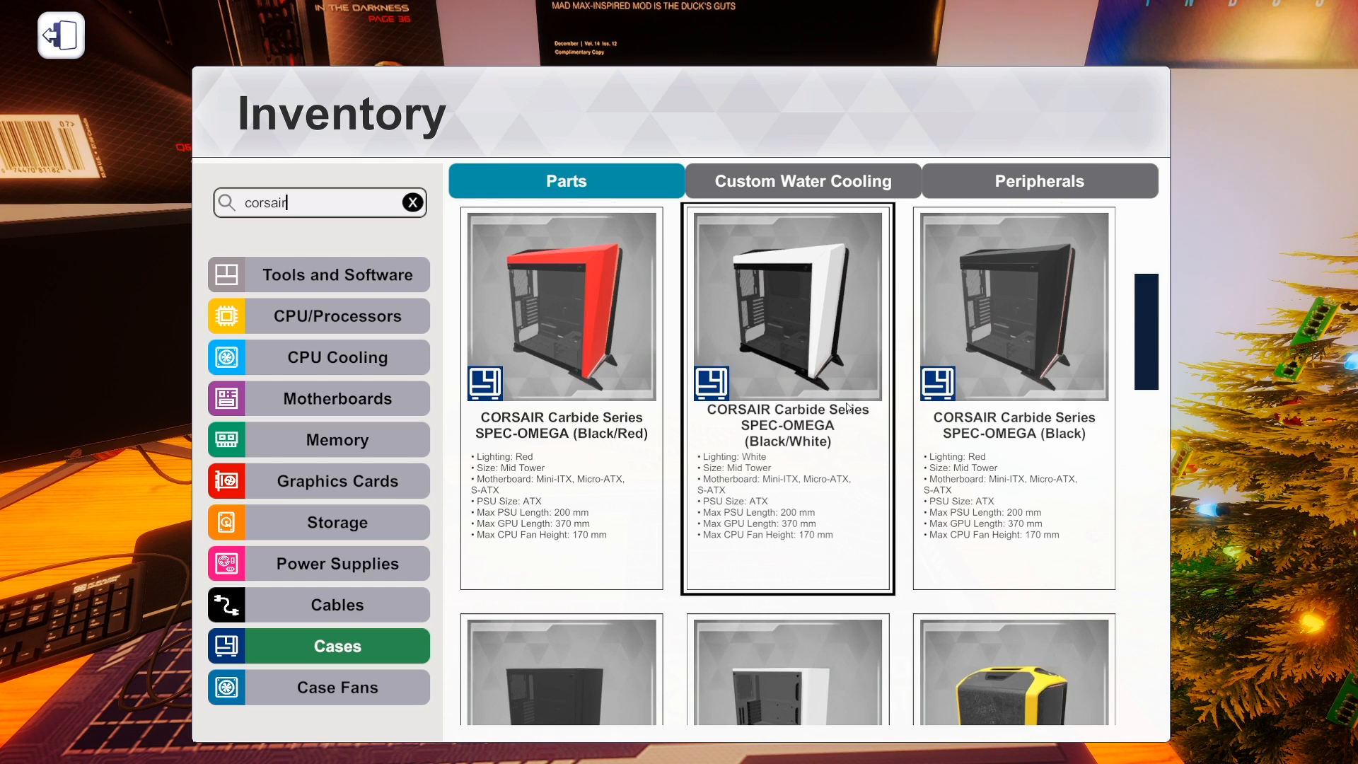
pyautogui.scroll(-3)
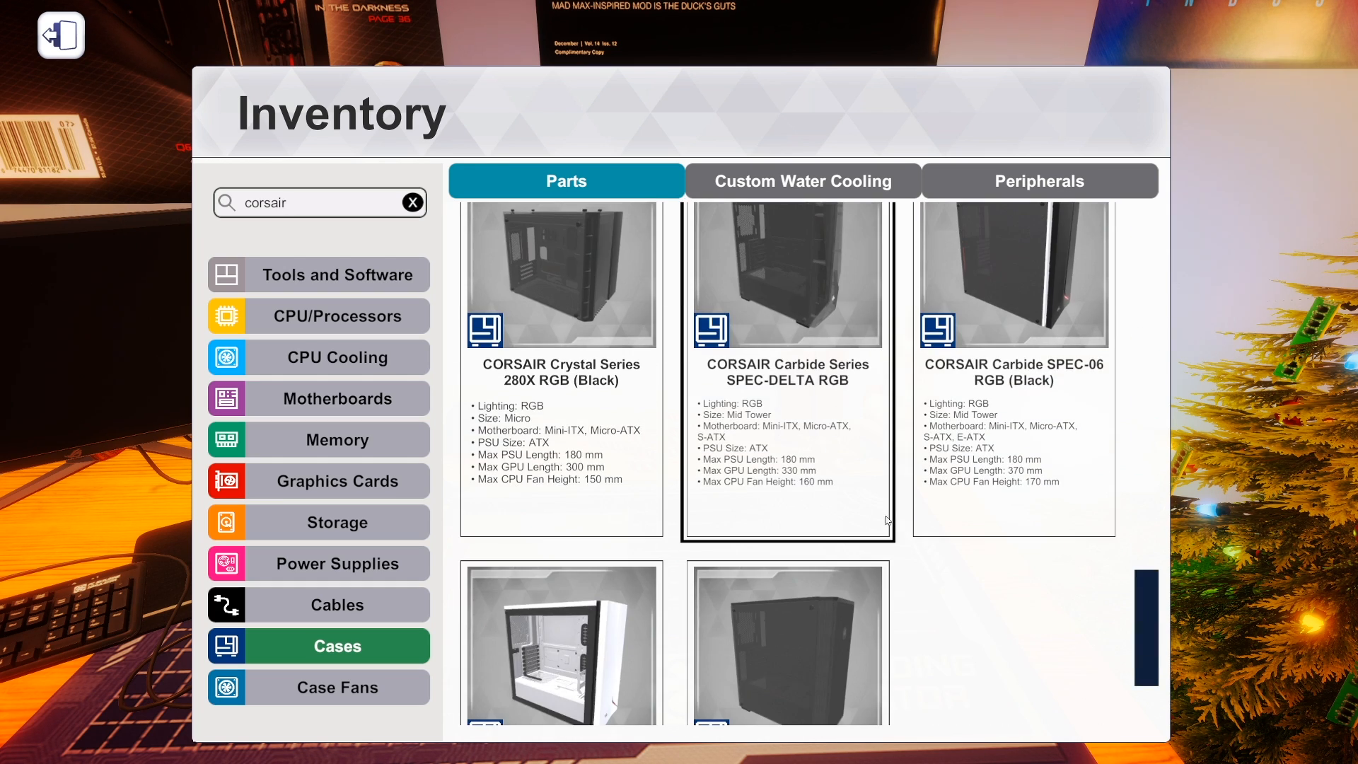
pyautogui.scroll(-3)
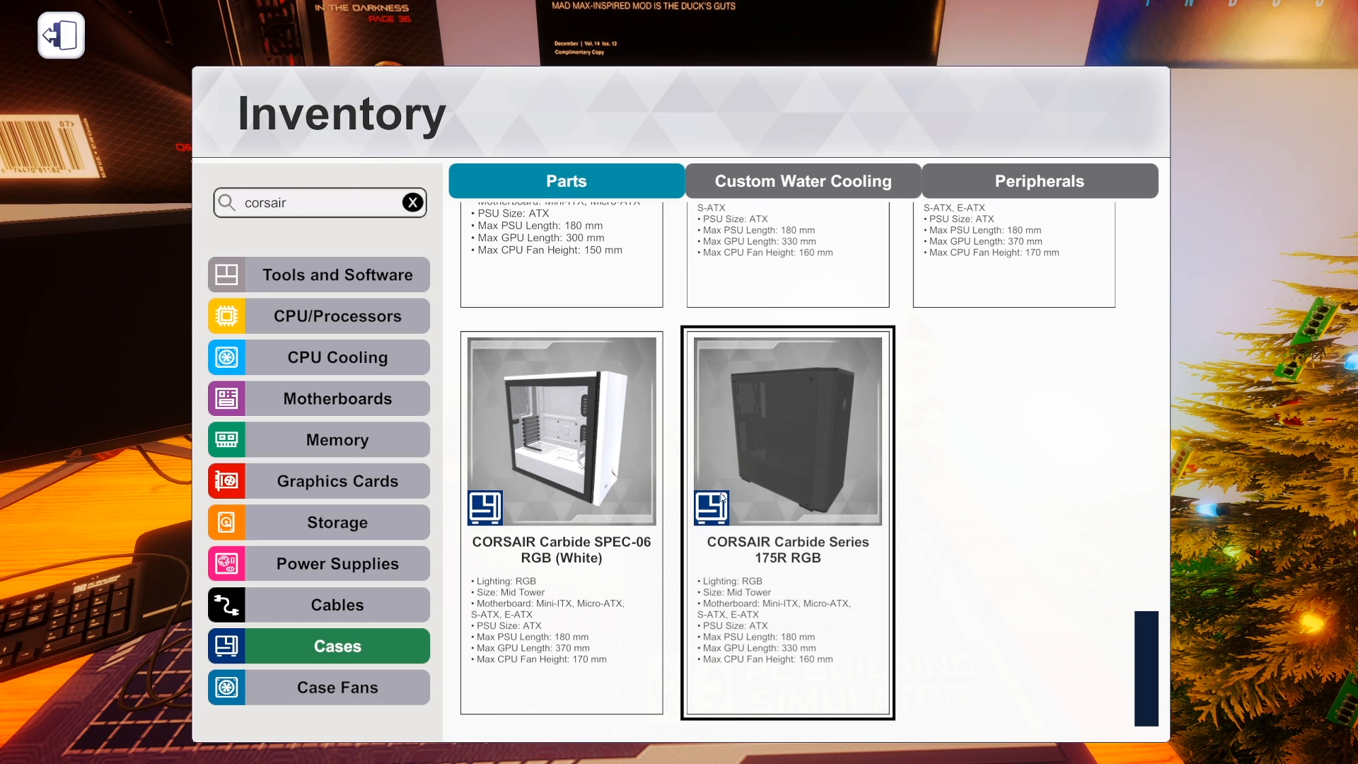
pyautogui.moveTo(798, 434)
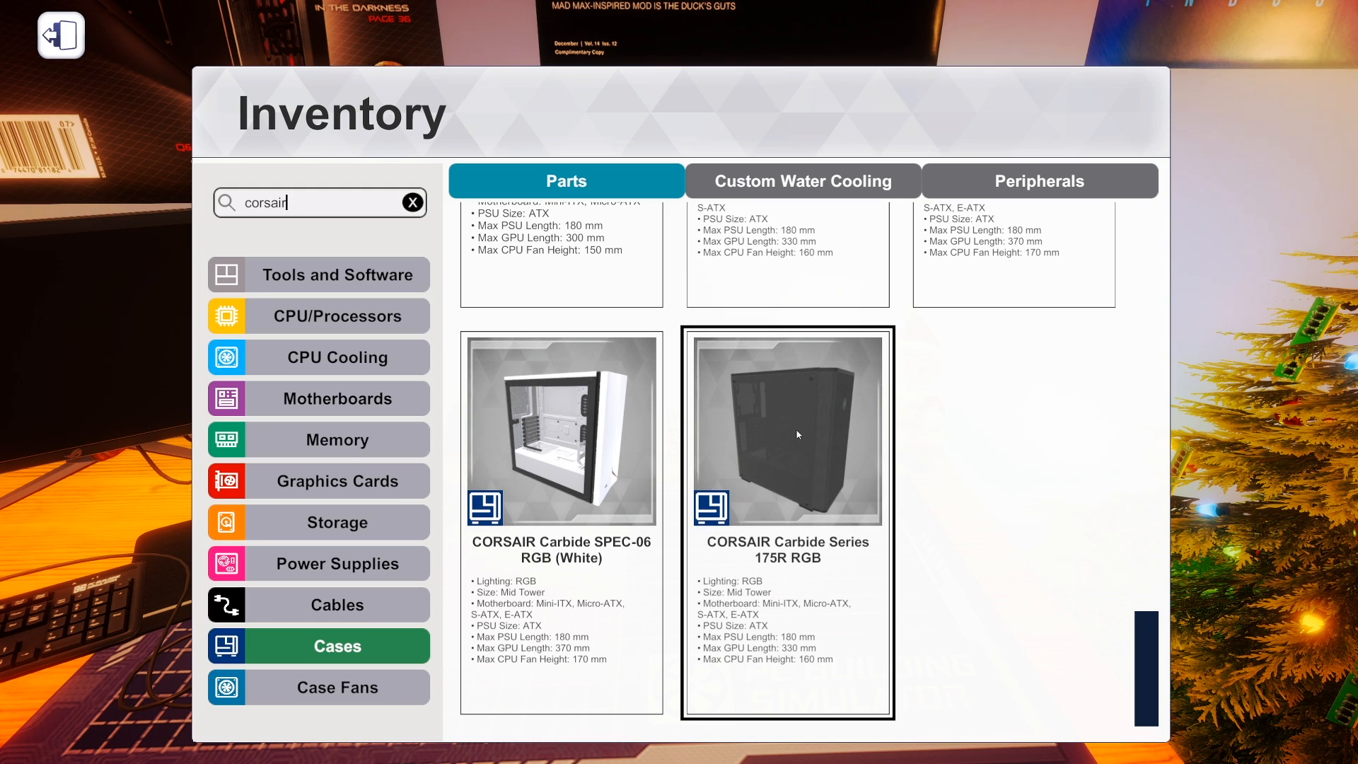
pyautogui.moveTo(809, 428)
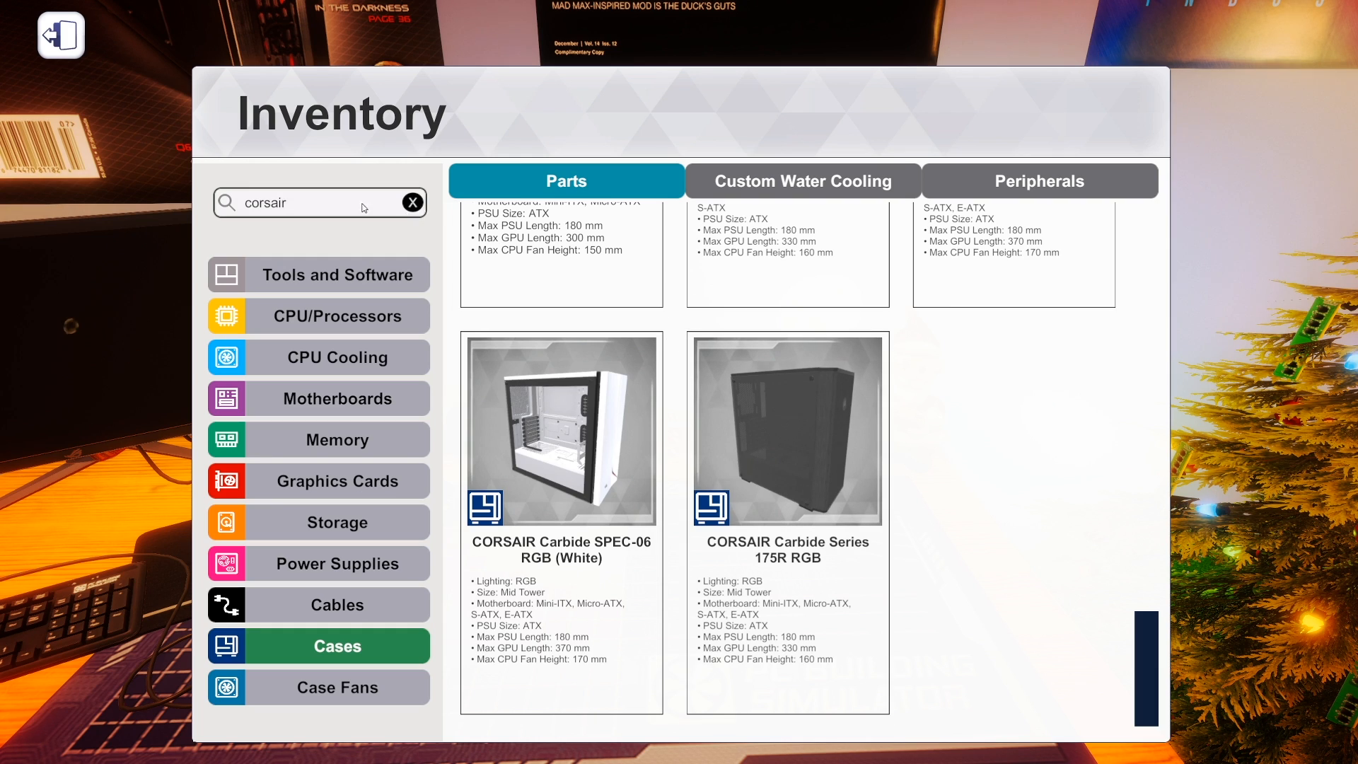
# Search Case Fans for 'lian li' to show the three Bora Digital ARGB fans.
pyautogui.click(412, 203)
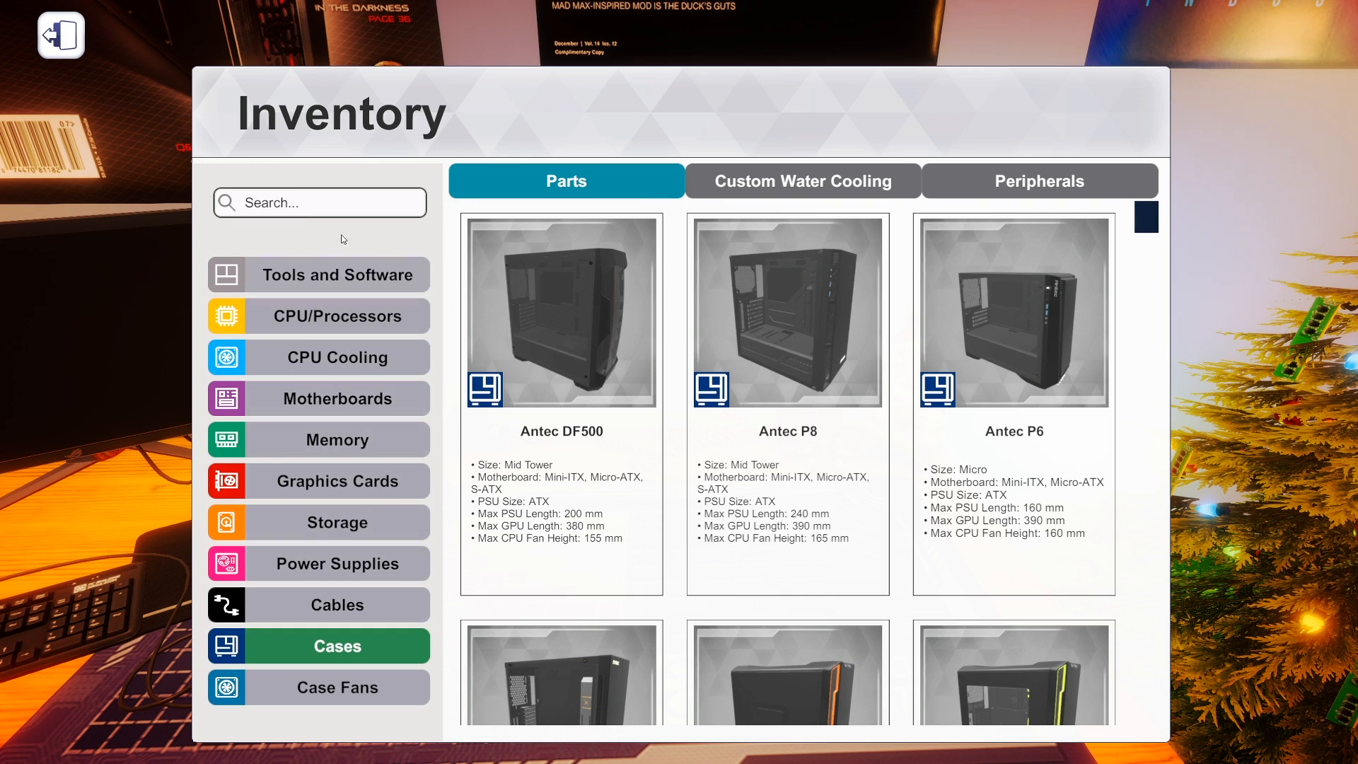
pyautogui.click(338, 688)
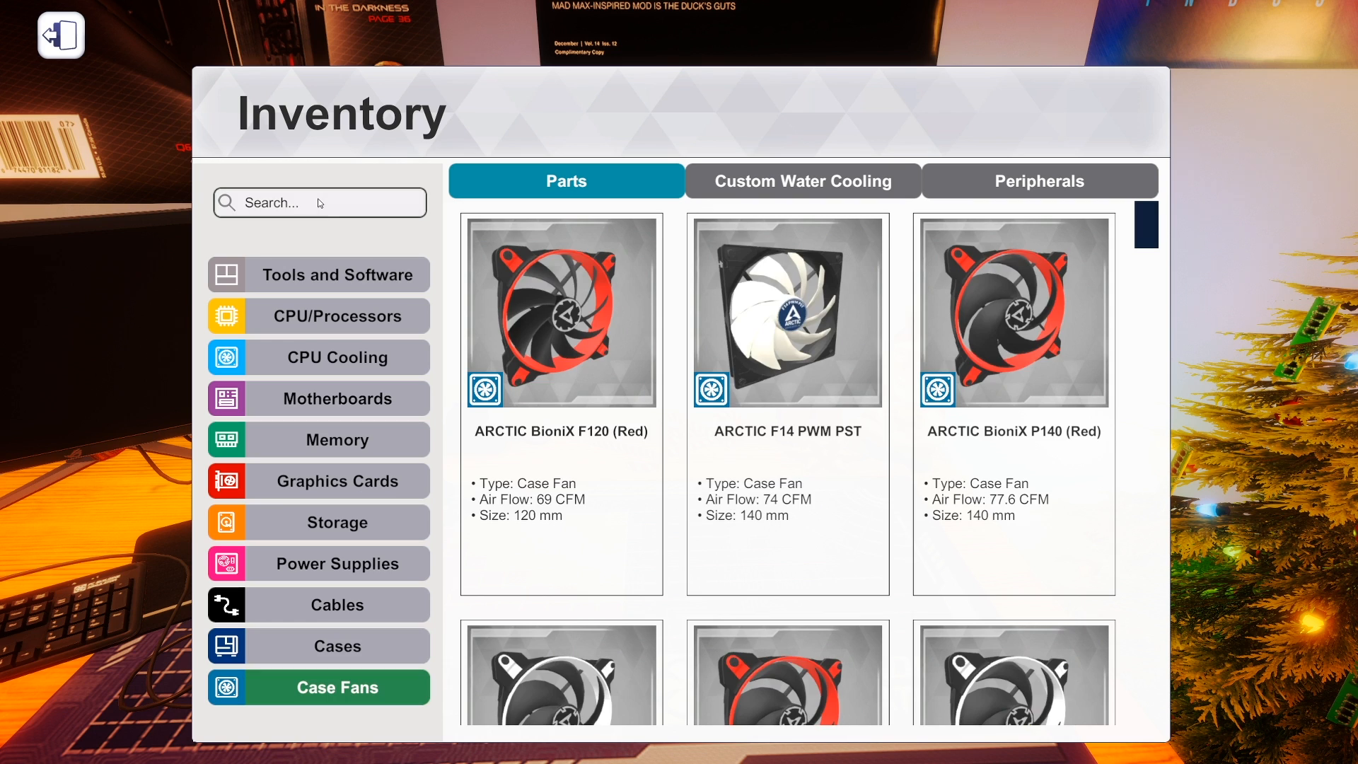
pyautogui.write('lian li')
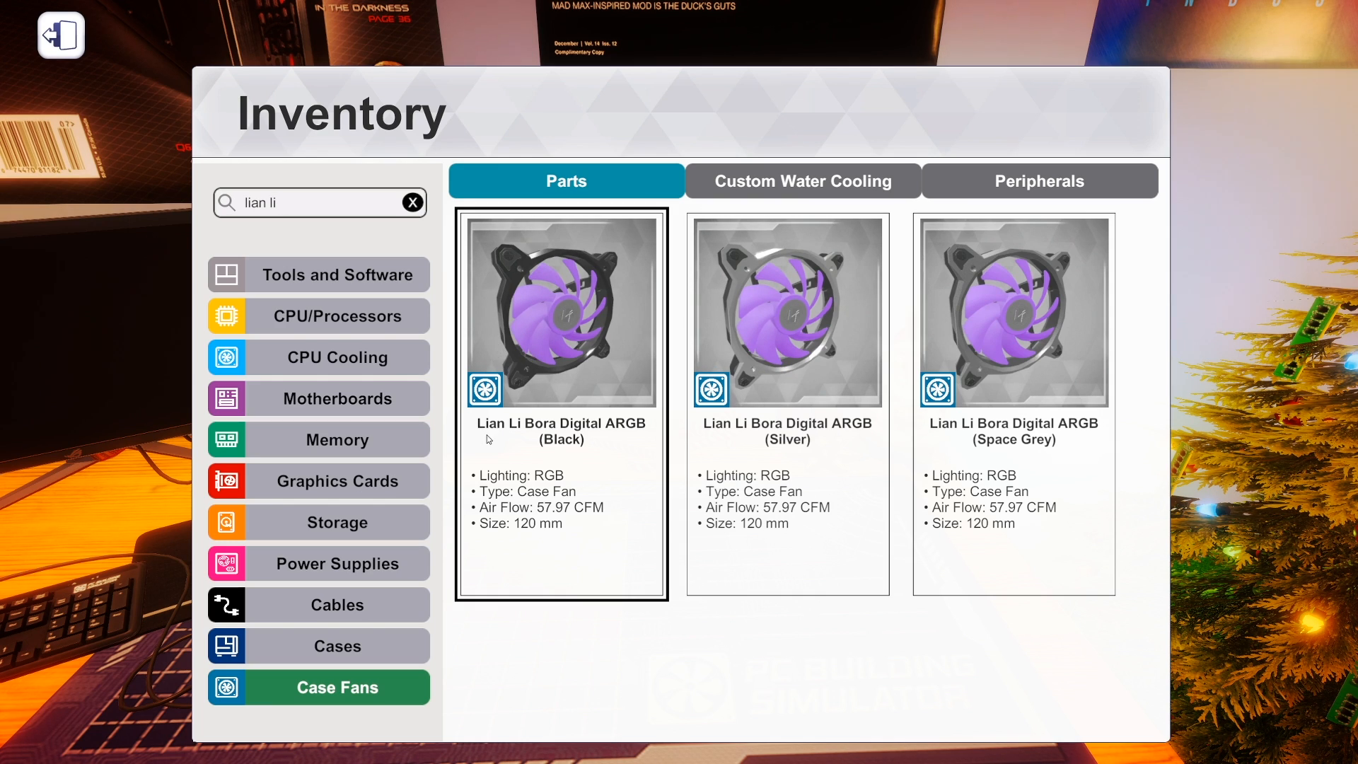
pyautogui.moveTo(708, 324)
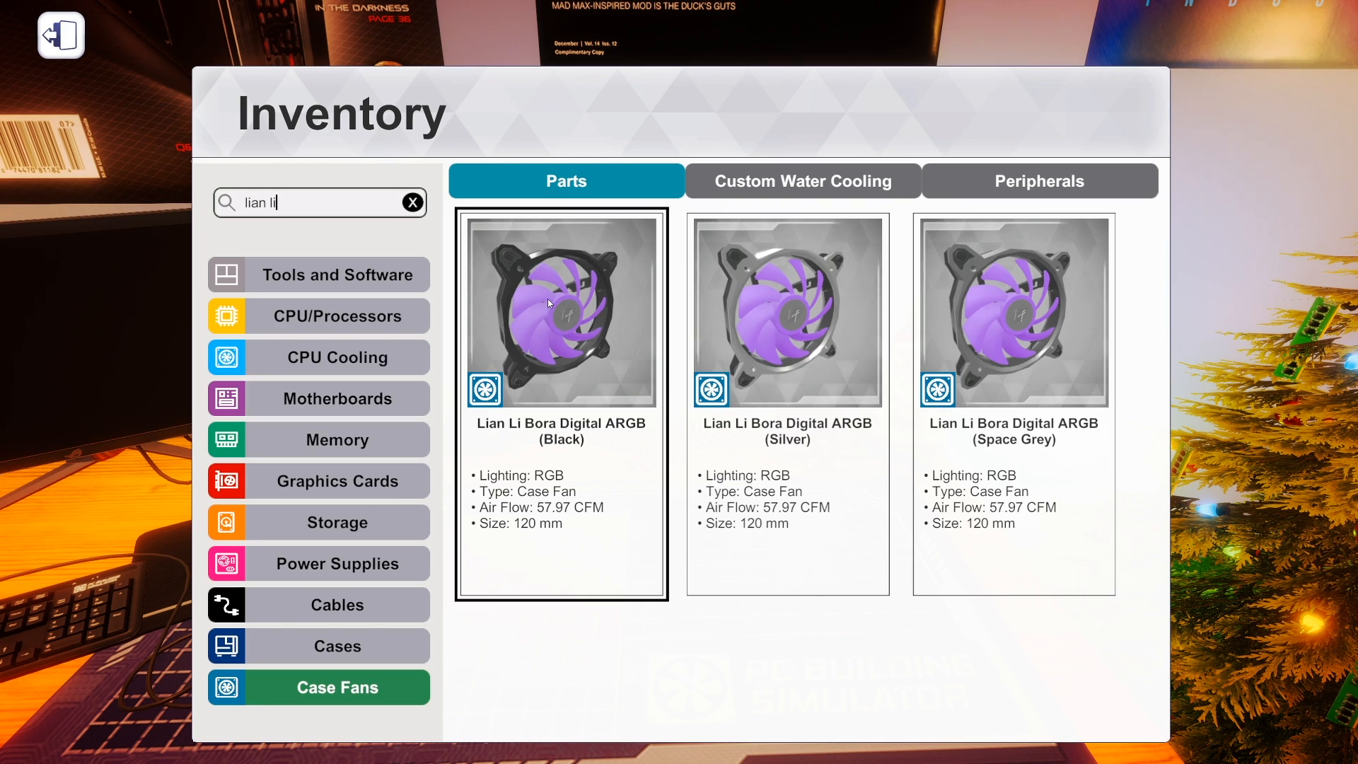
pyautogui.click(786, 311)
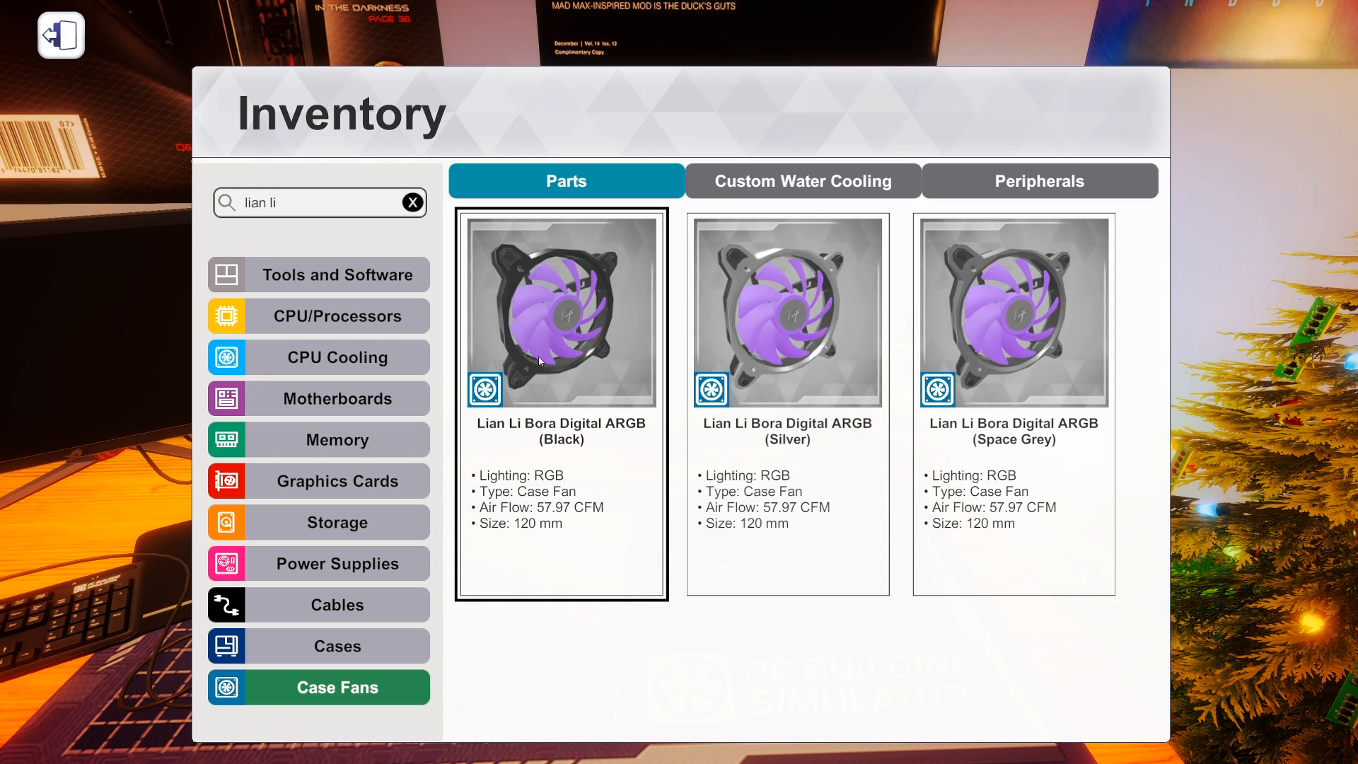
pyautogui.moveTo(593, 289)
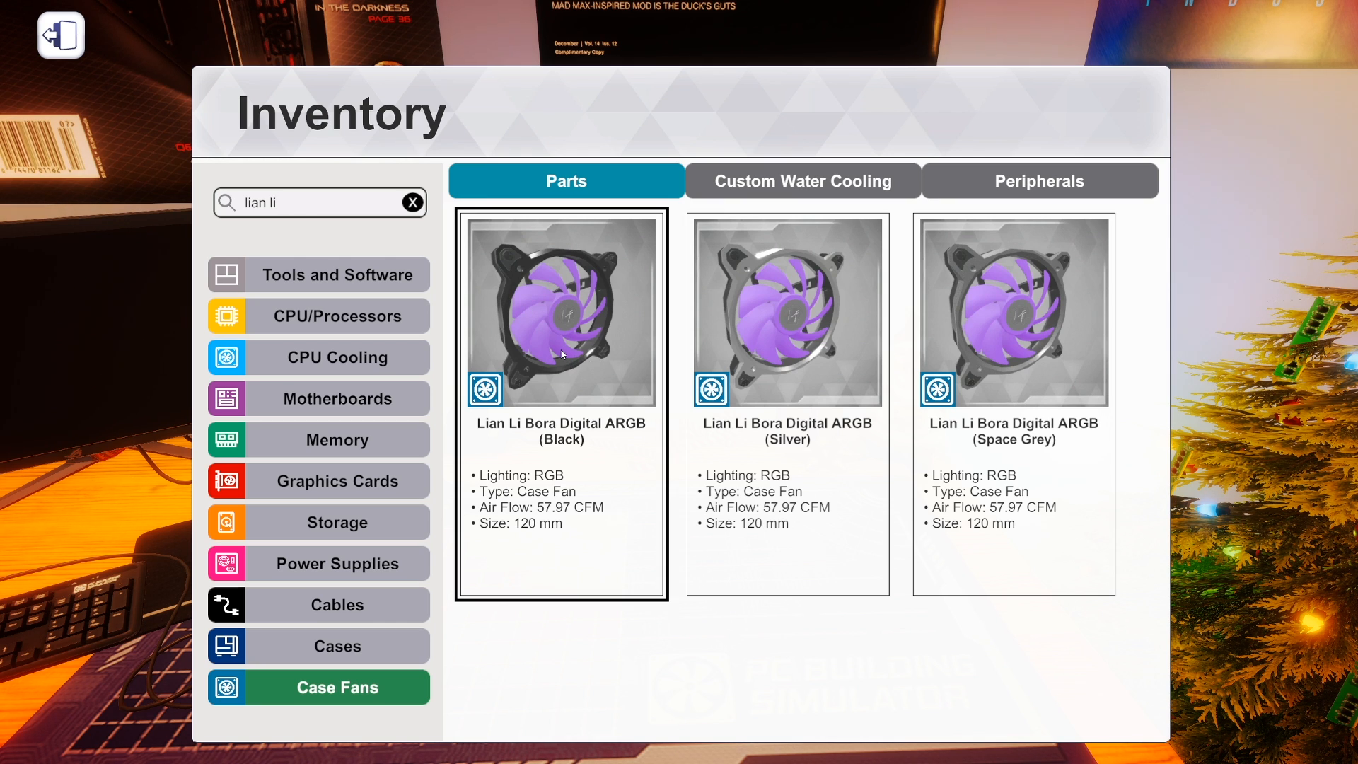
# Search Case Fans for 'mortoni' and select the Mortoni Heat Away RGB 140 fan.
pyautogui.click(59, 35)
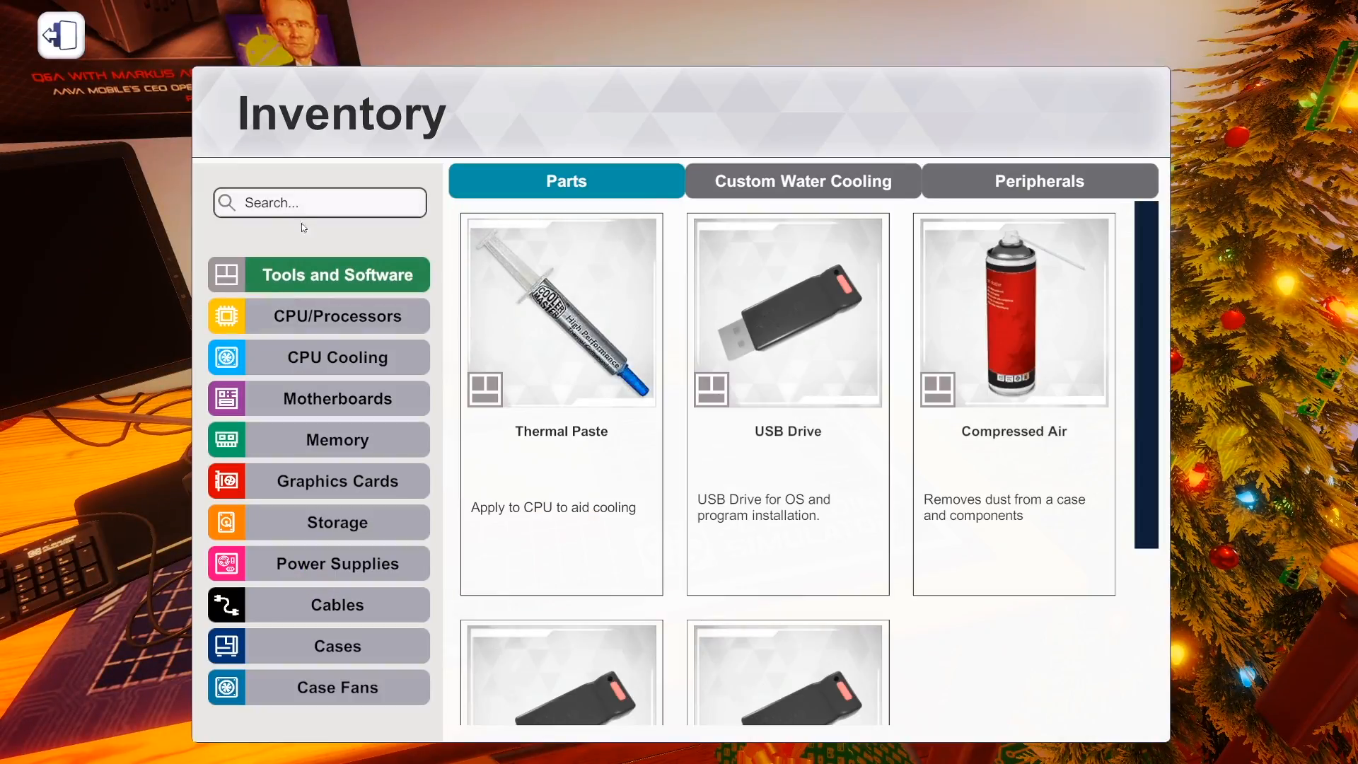
pyautogui.write('ar')
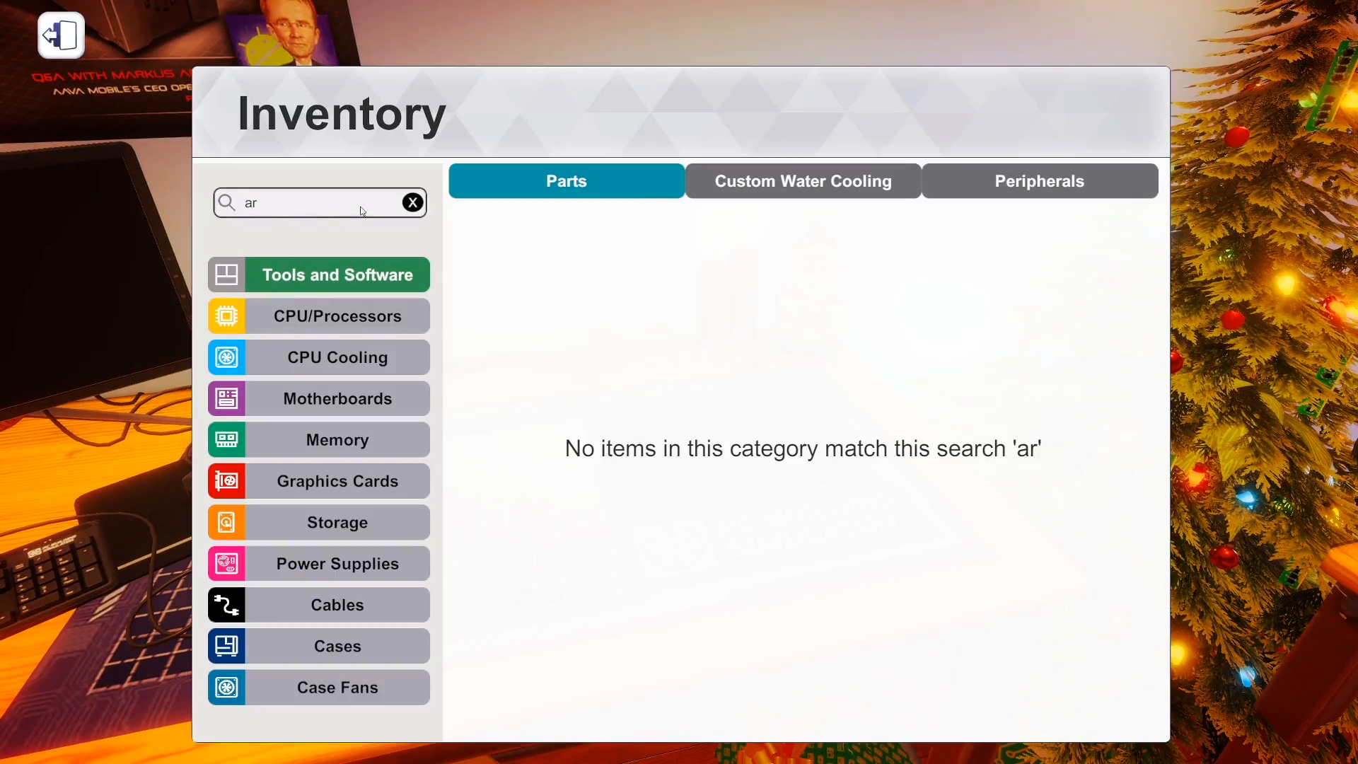
pyautogui.click(411, 202)
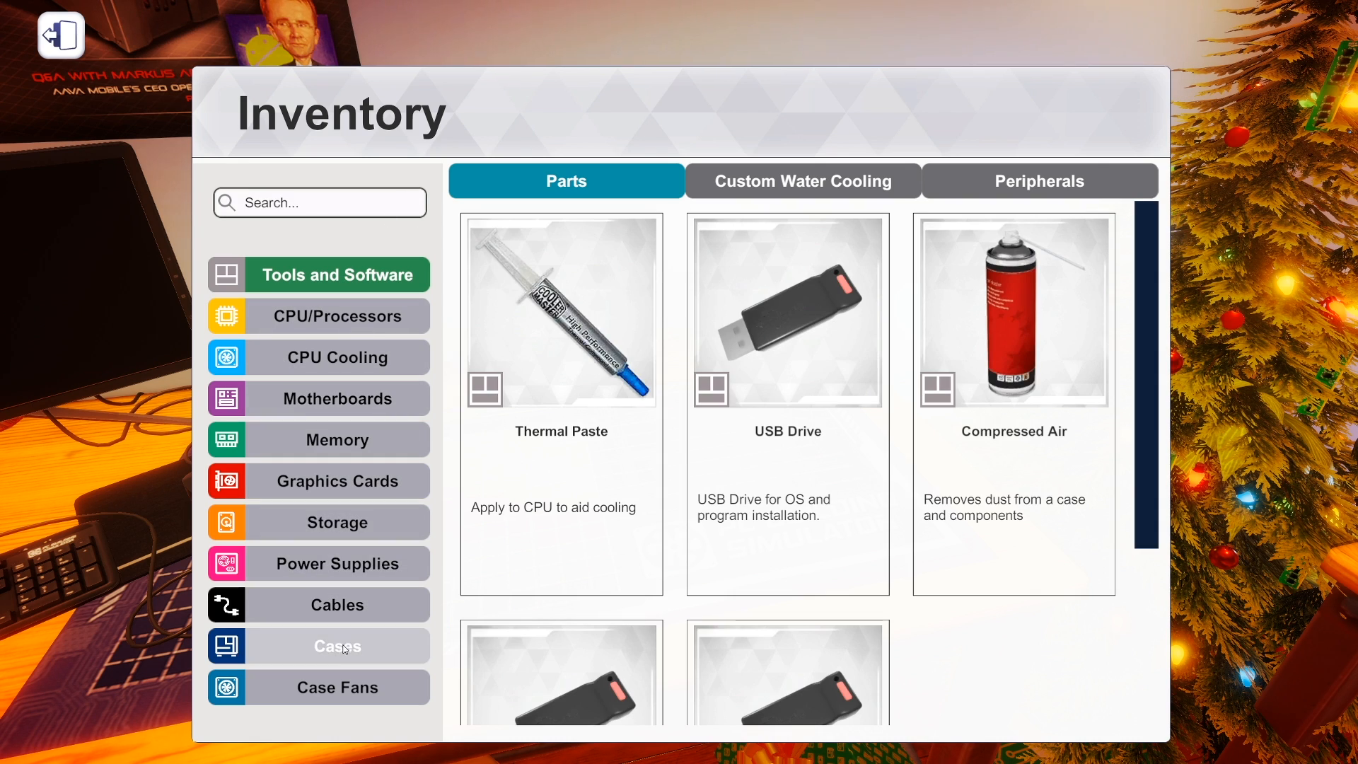
pyautogui.click(338, 688)
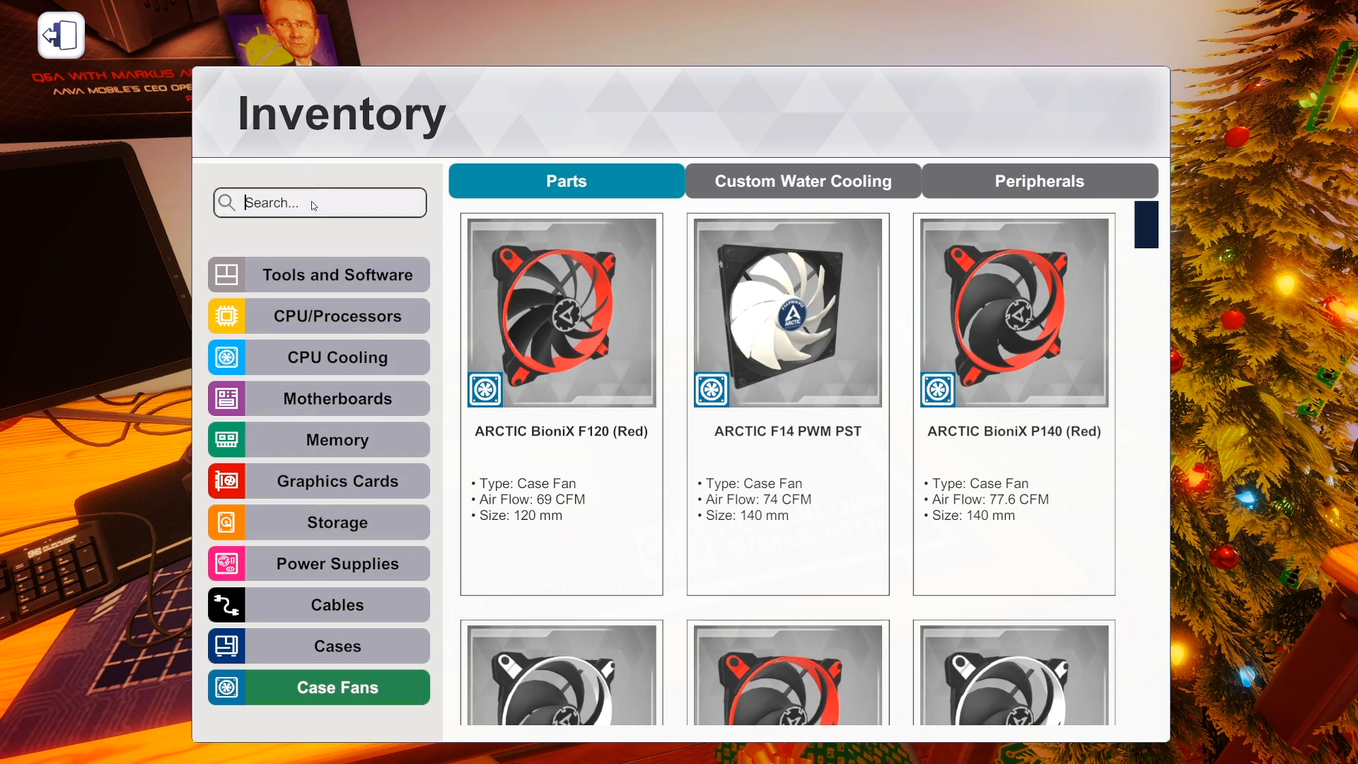
pyautogui.write('mortoni')
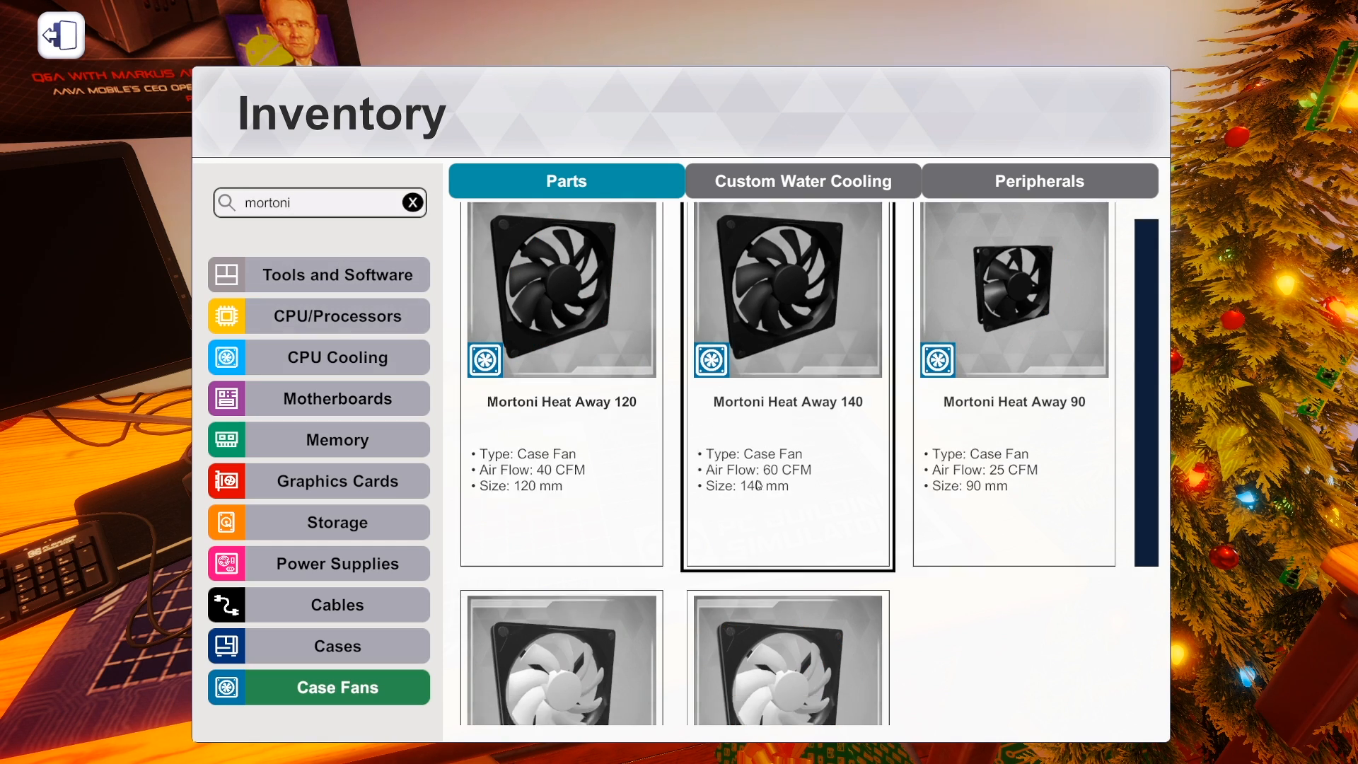
pyautogui.scroll(-3)
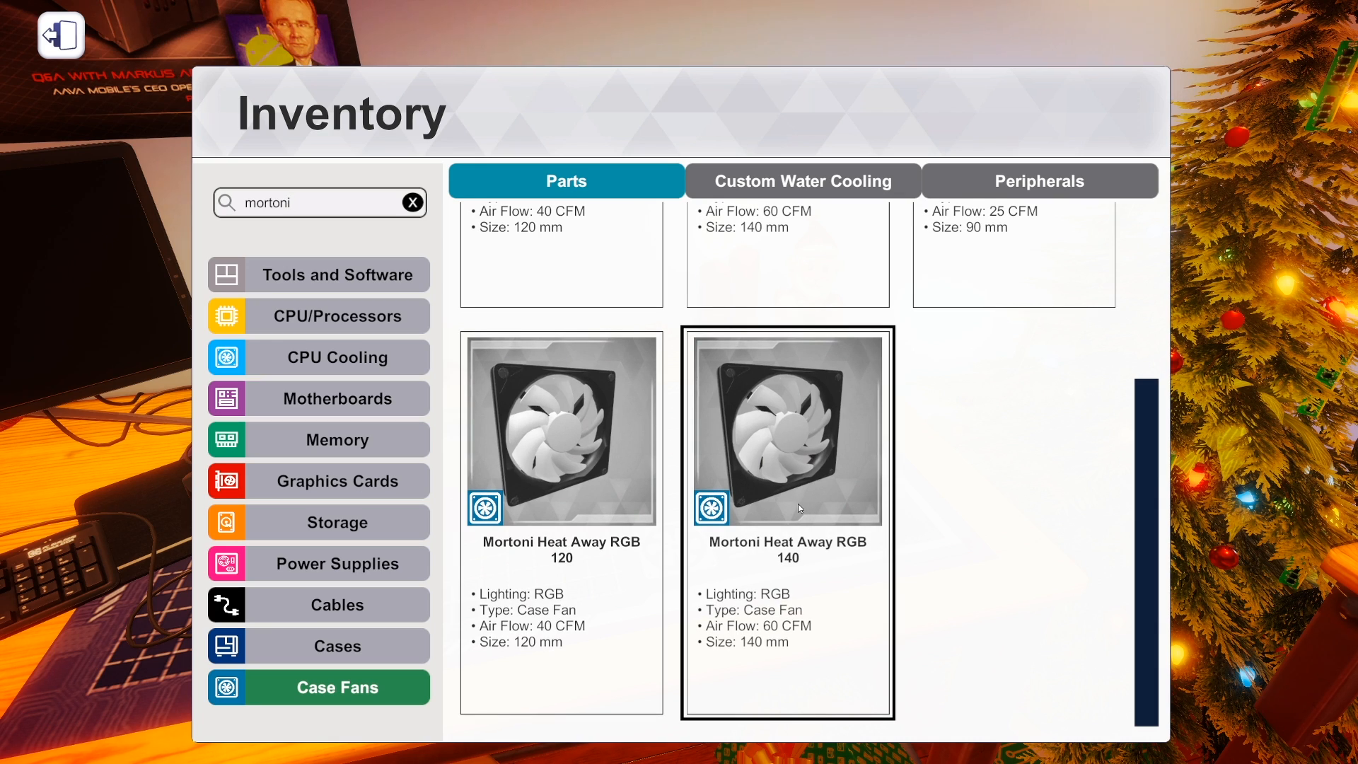
pyautogui.click(561, 433)
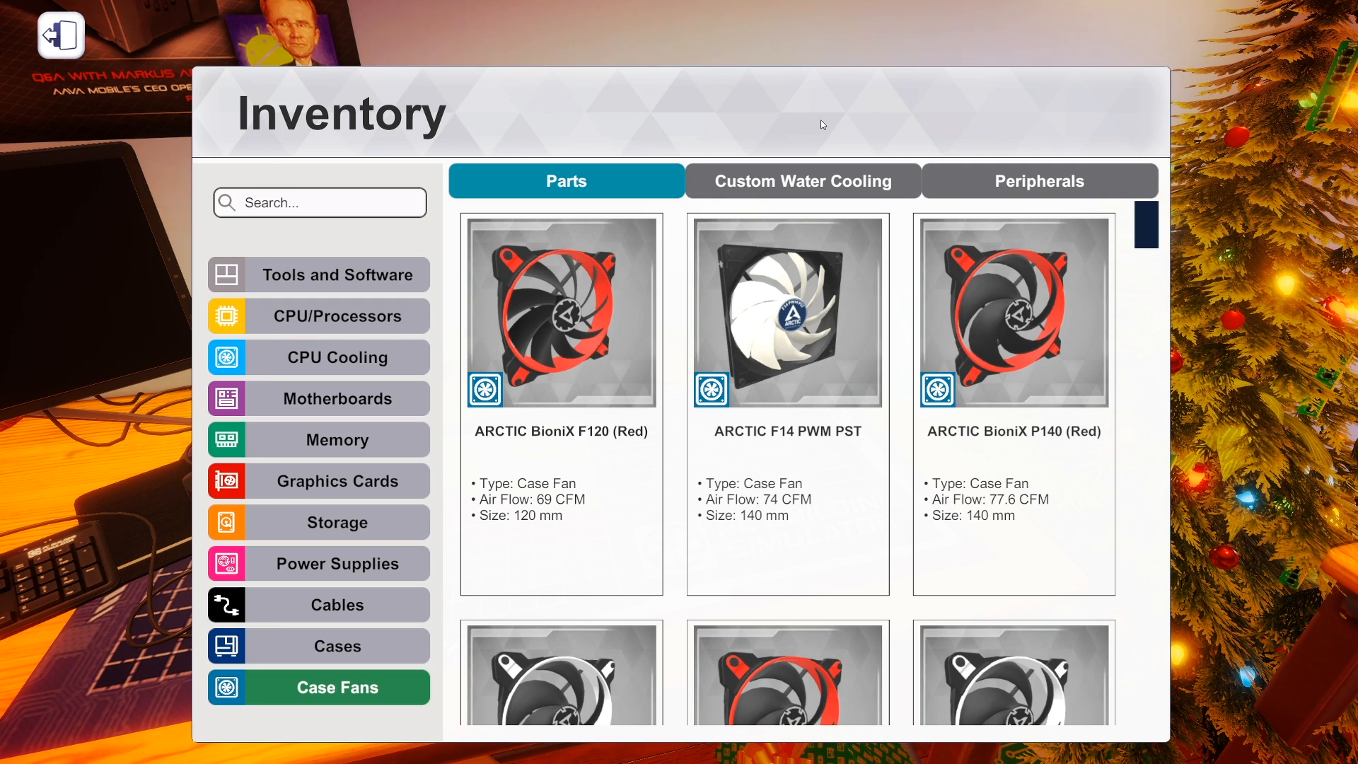
pyautogui.moveTo(951, 147)
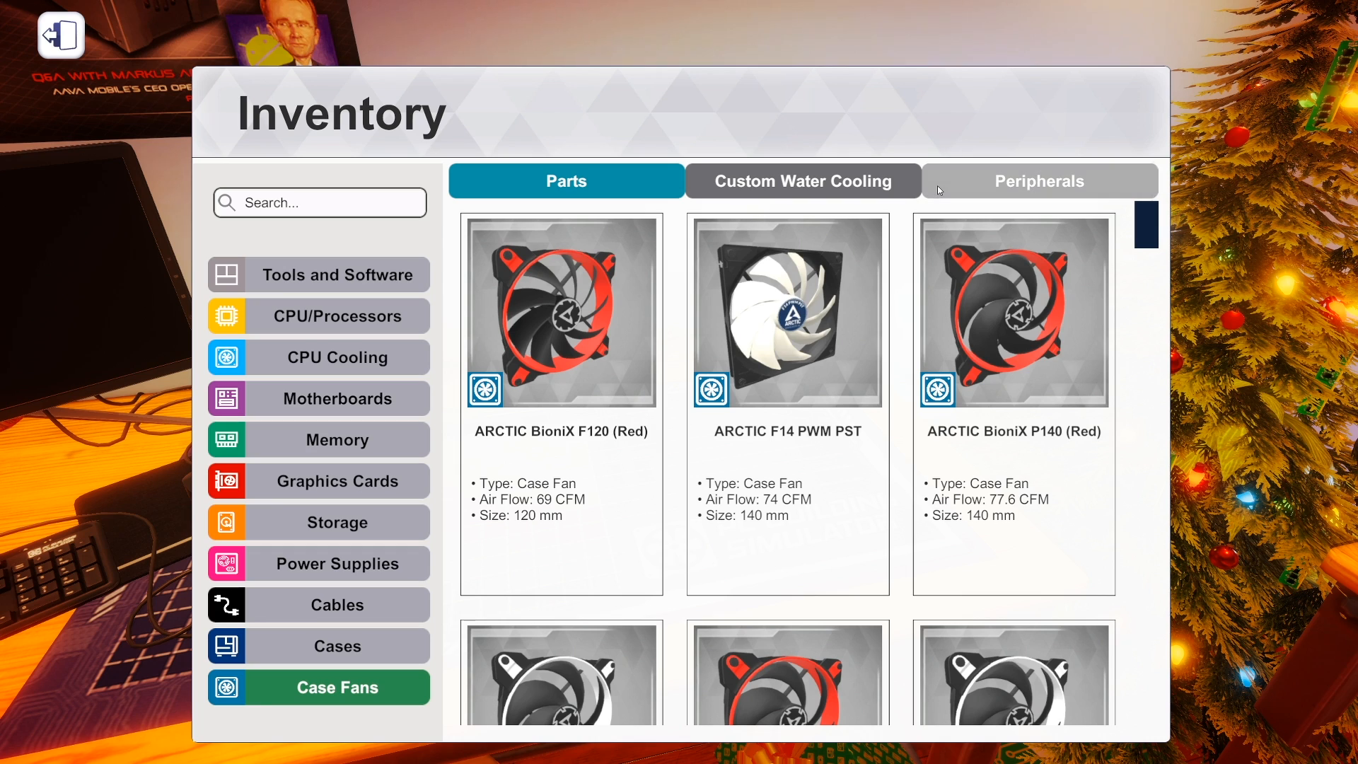
# Scroll the unfiltered Case Fans list to the ARCTIC BioniX P140 and P120 fans.
pyautogui.scroll(-3)
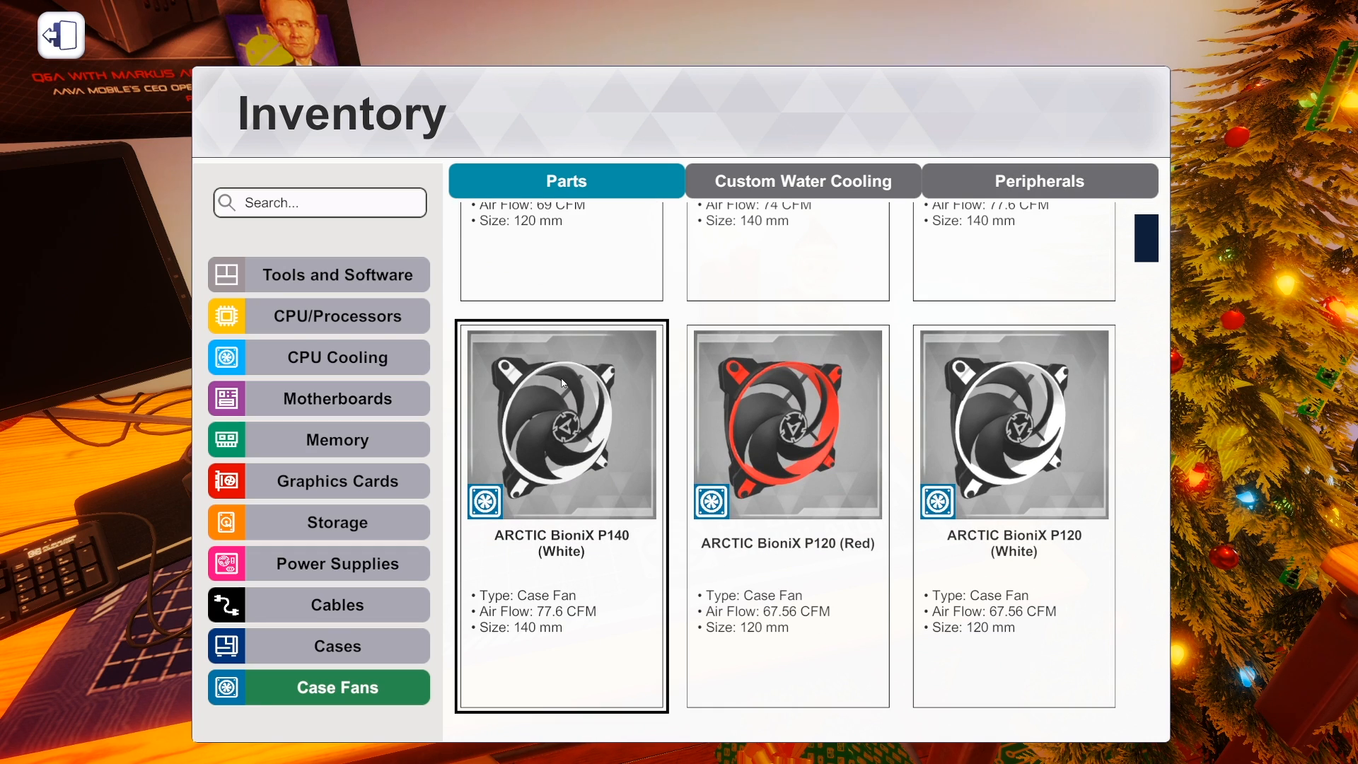
pyautogui.moveTo(658, 365)
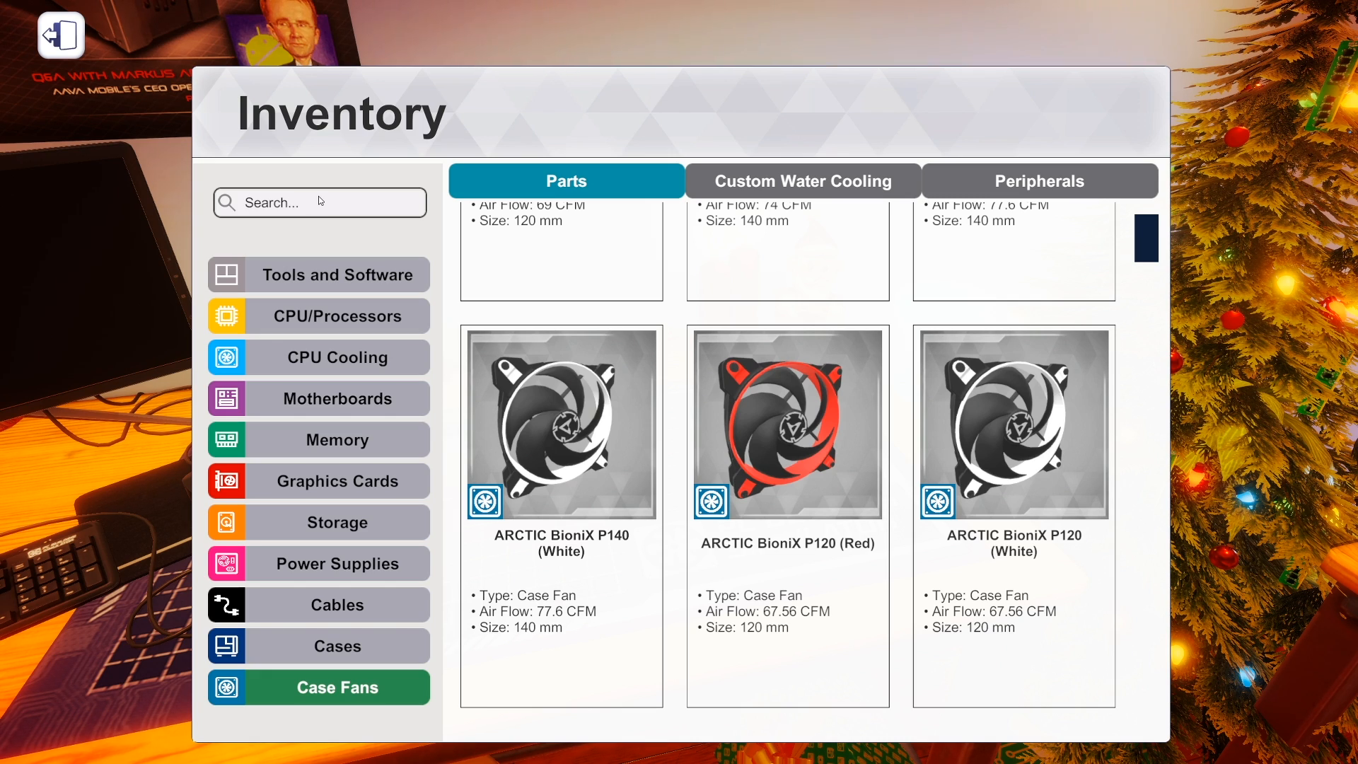
# Search Motherboards for 'msi' and view the Z390 MAG Tomahawk, MEG ACE and MPG Gaming Edge AC.
pyautogui.write('msi')
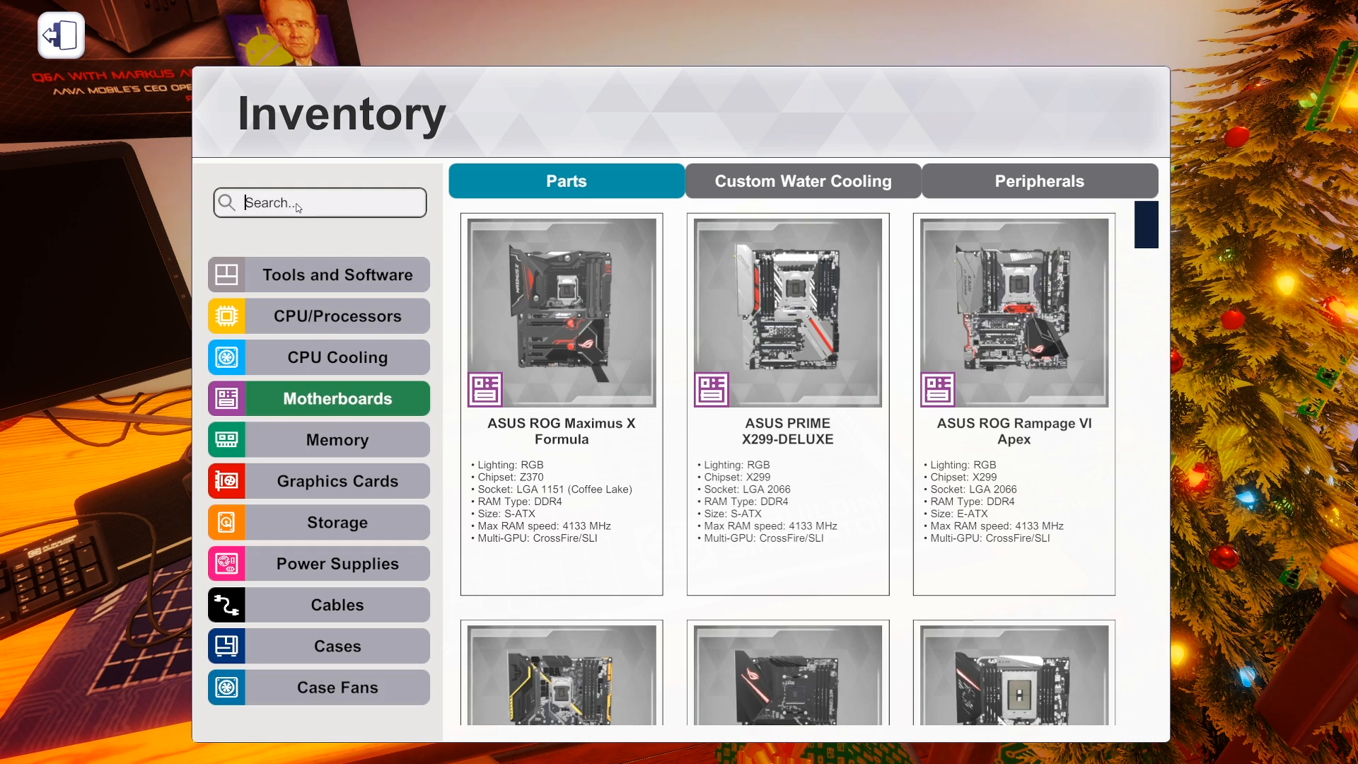
pyautogui.write('msi')
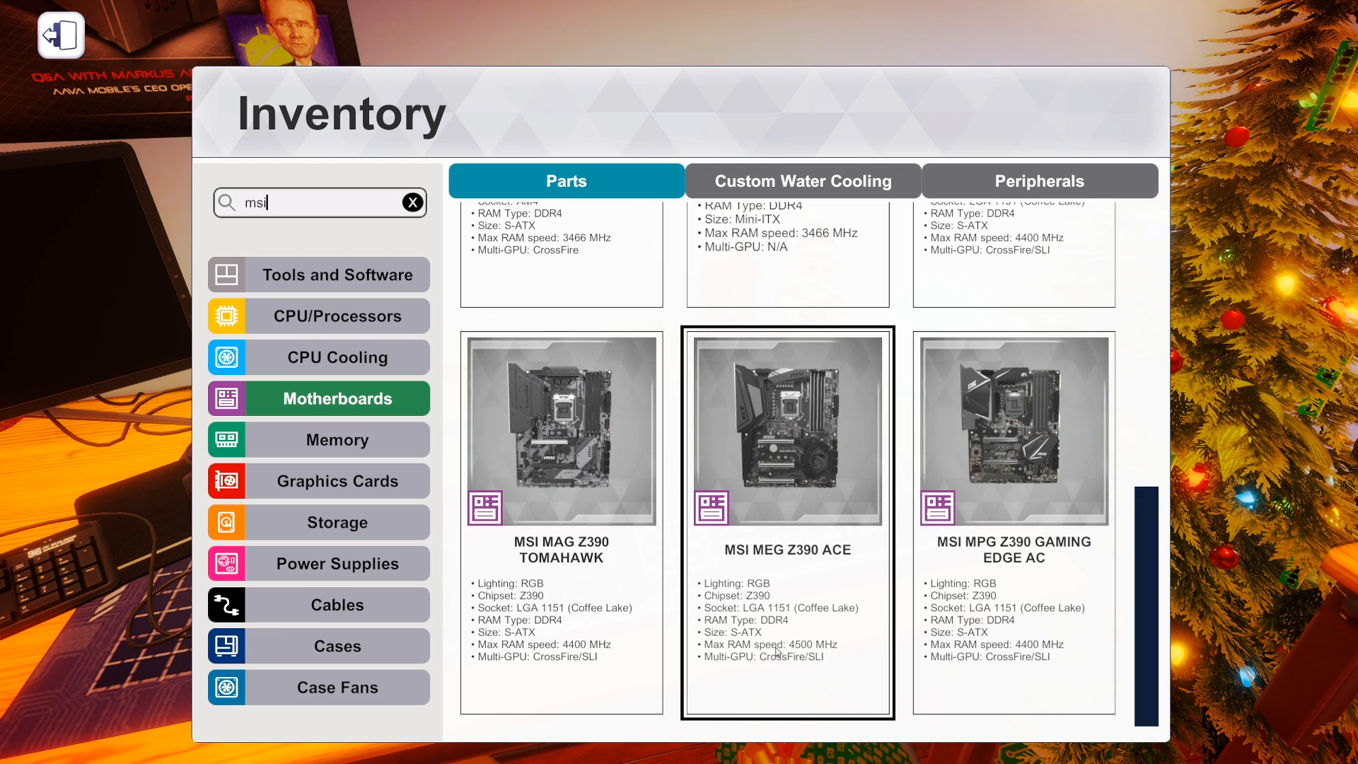
pyautogui.moveTo(785, 428)
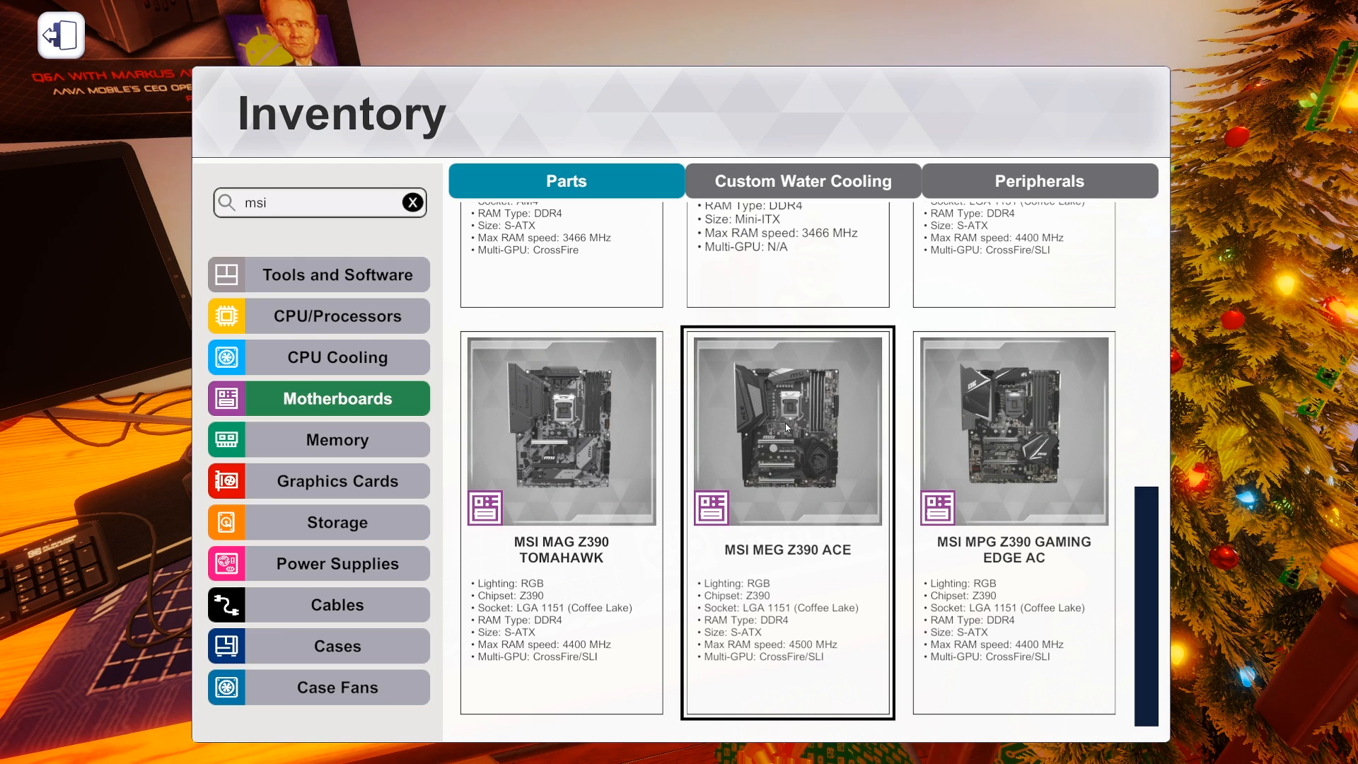
pyautogui.moveTo(762, 400)
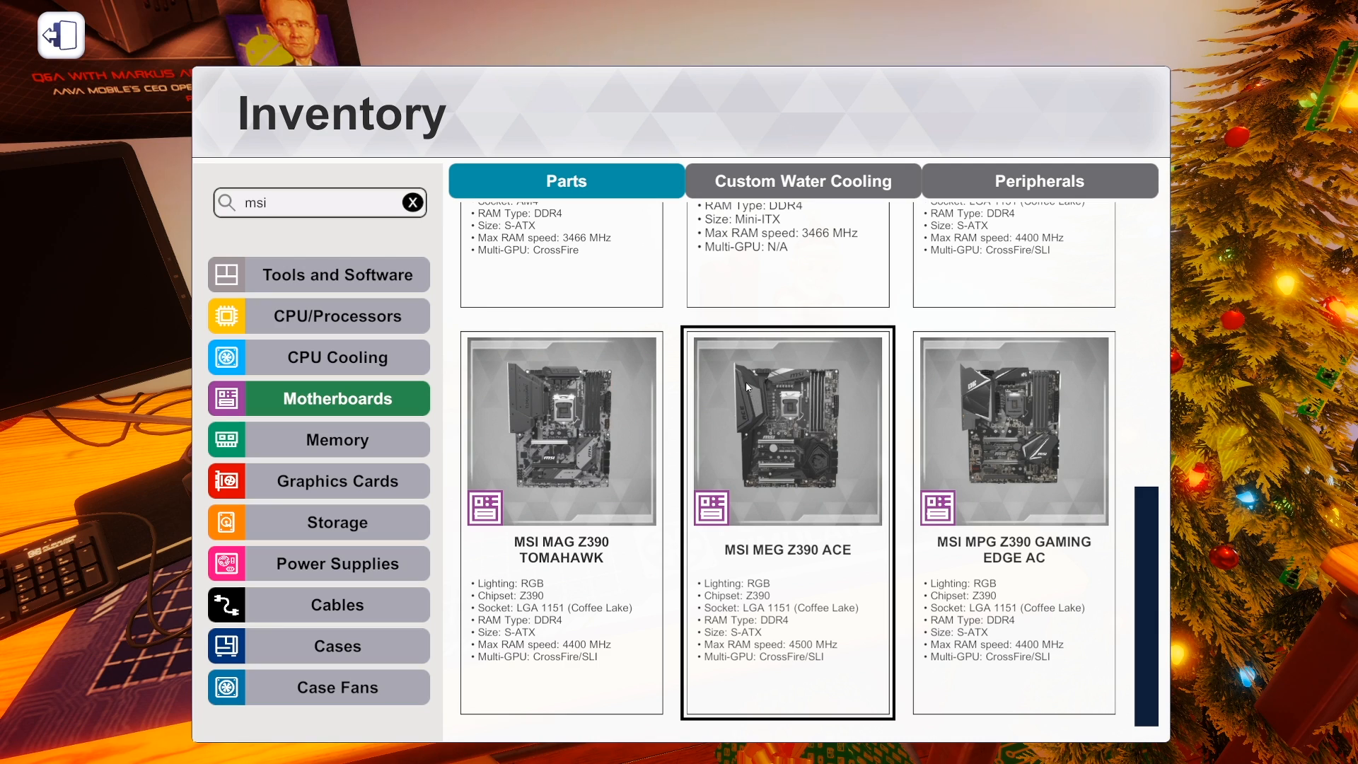
pyautogui.click(1013, 430)
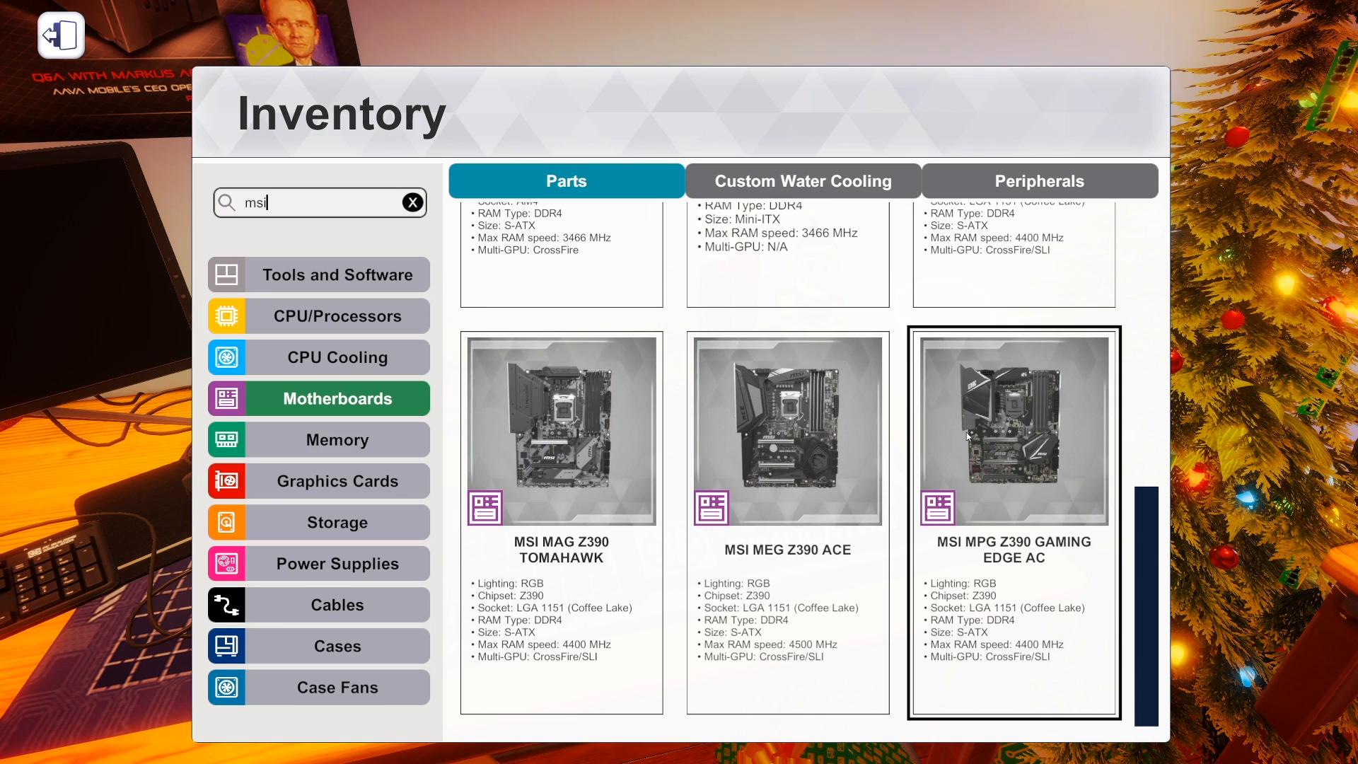
pyautogui.moveTo(987, 459)
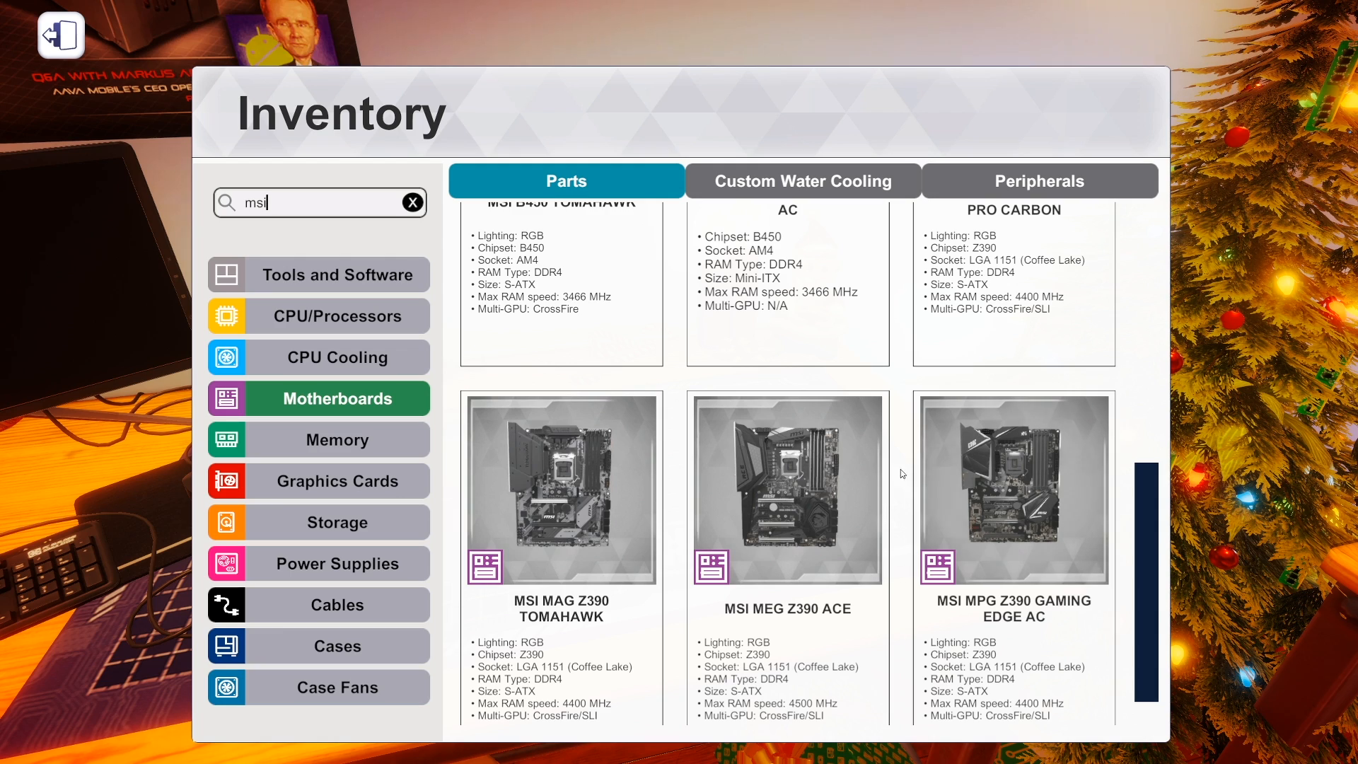
pyautogui.click(787, 489)
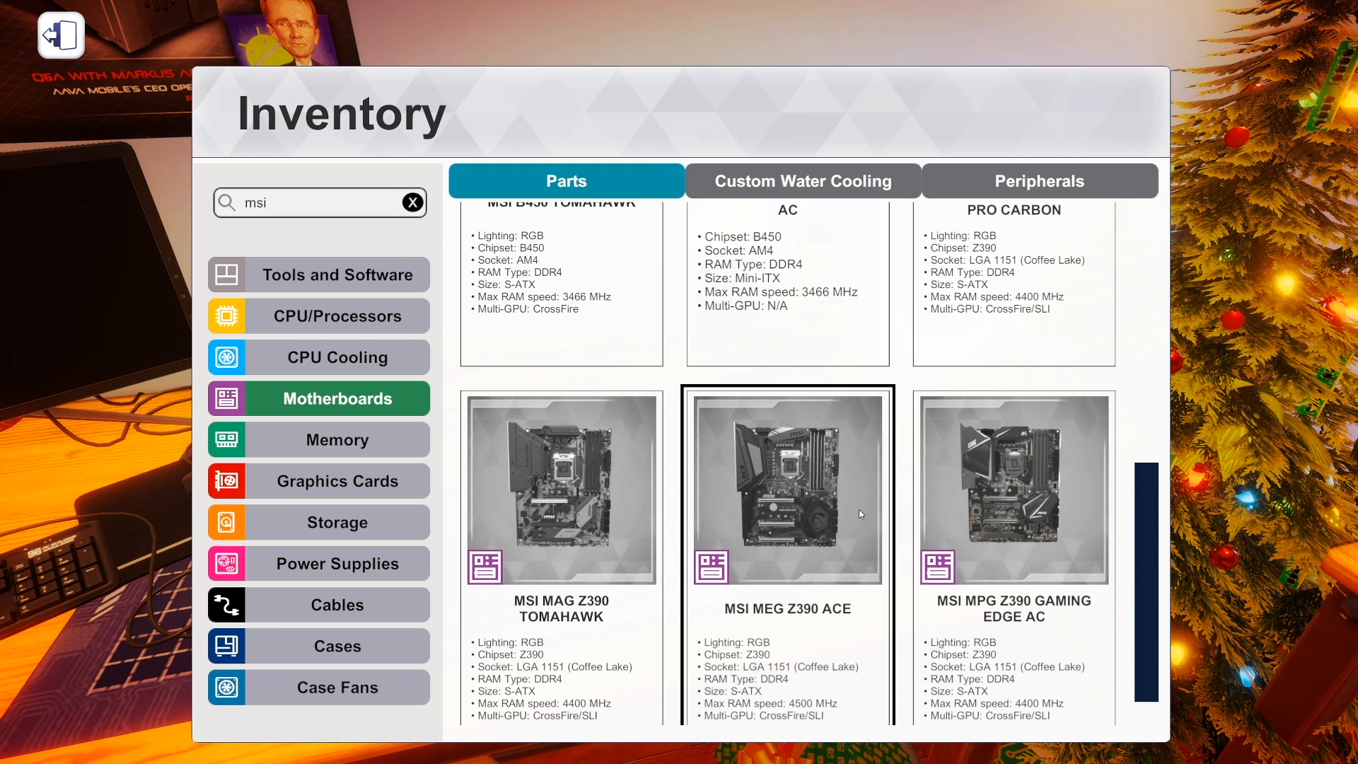
pyautogui.moveTo(716, 518)
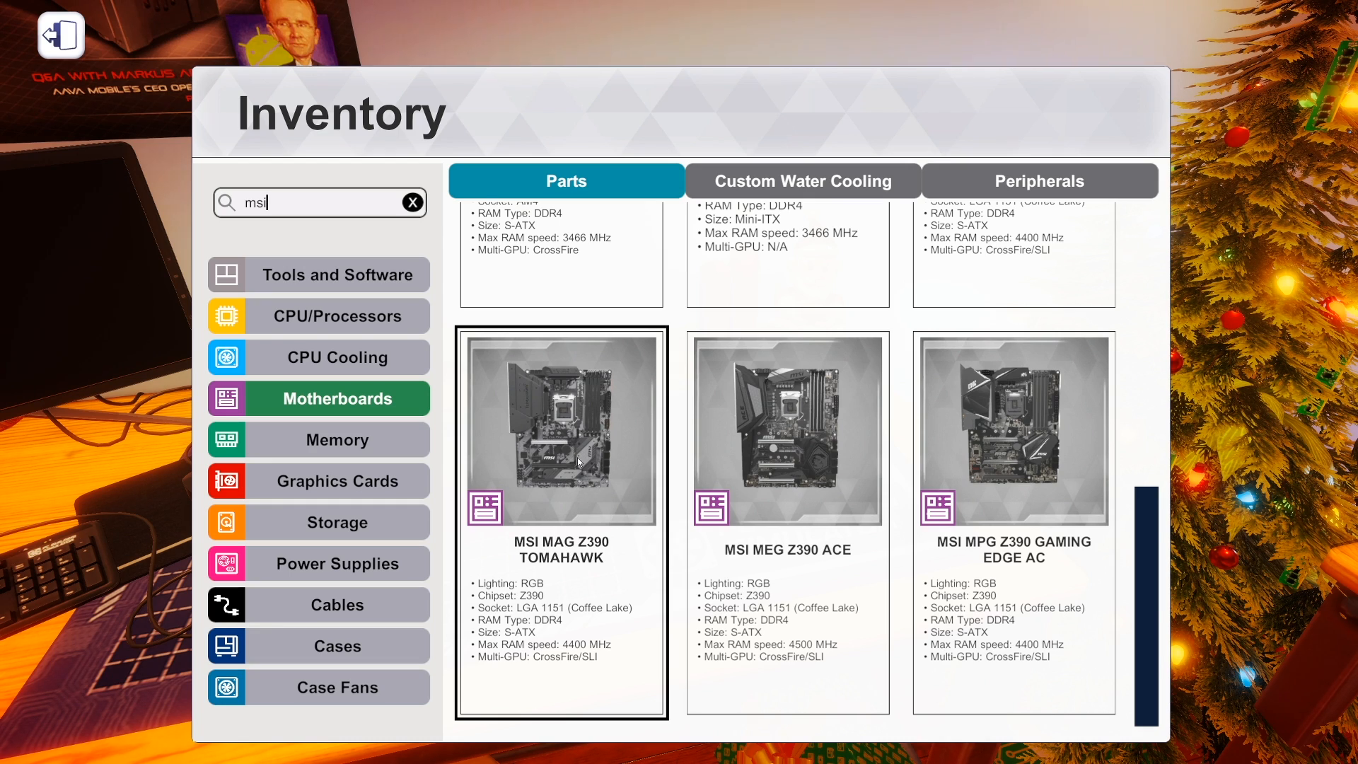
pyautogui.moveTo(554, 645)
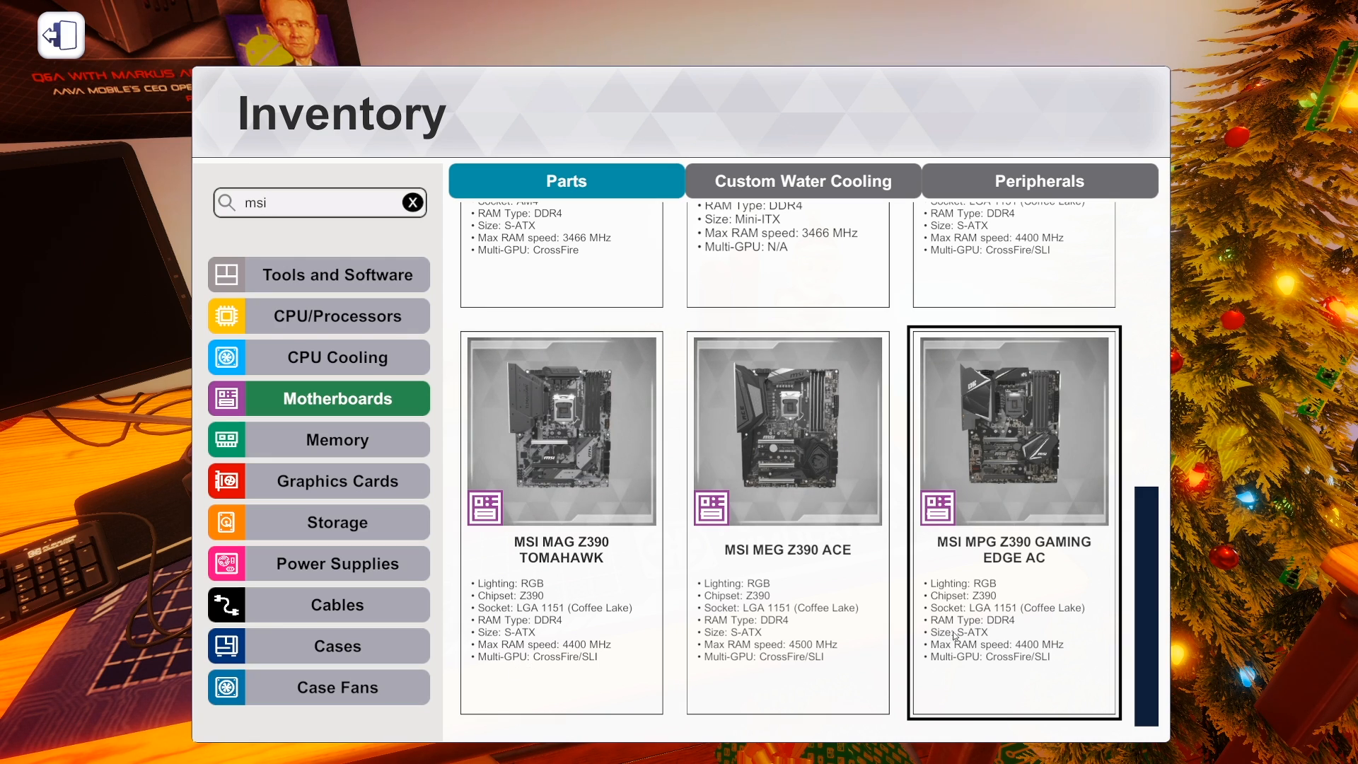
pyautogui.click(562, 433)
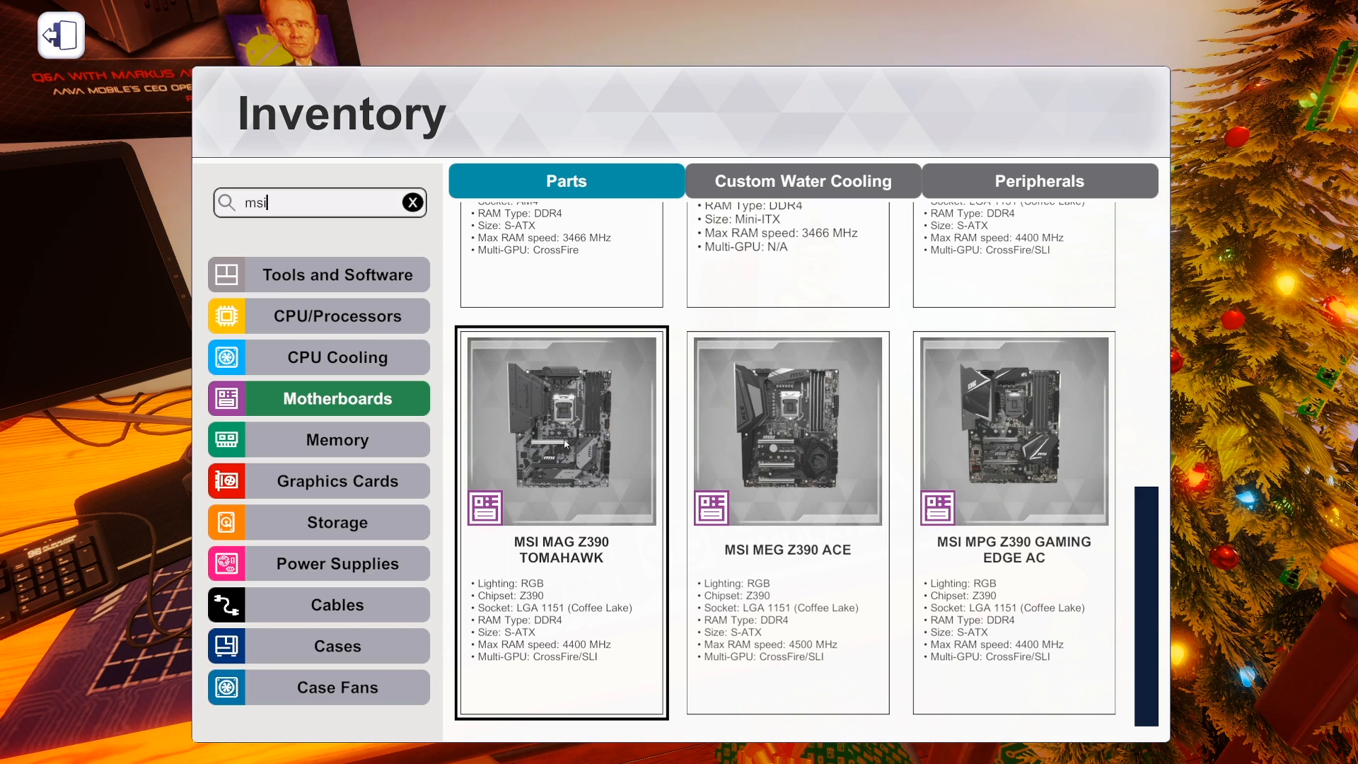
# Search Motherboards for 'aorus' and view the GIGABYTE X570 AORUS MASTER and XTREME boards.
pyautogui.click(412, 202)
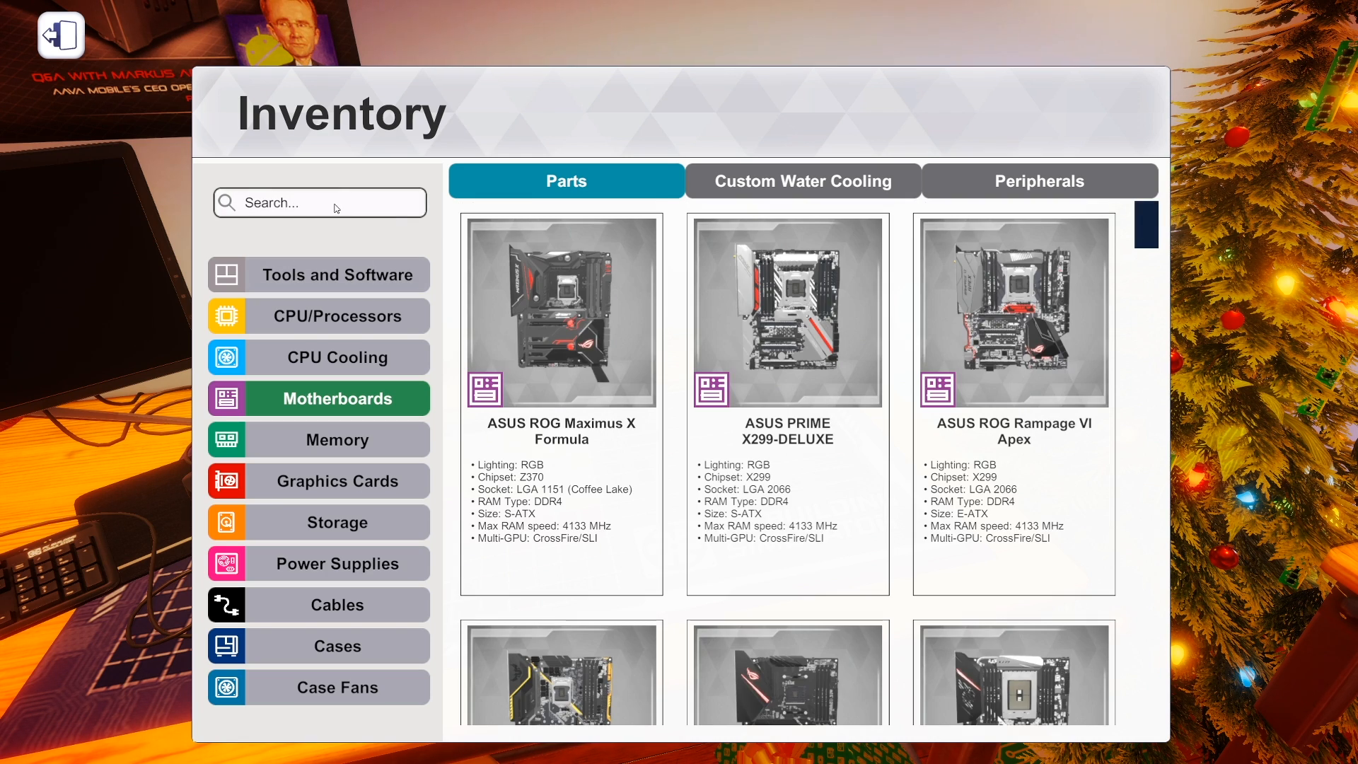
pyautogui.write('aorus')
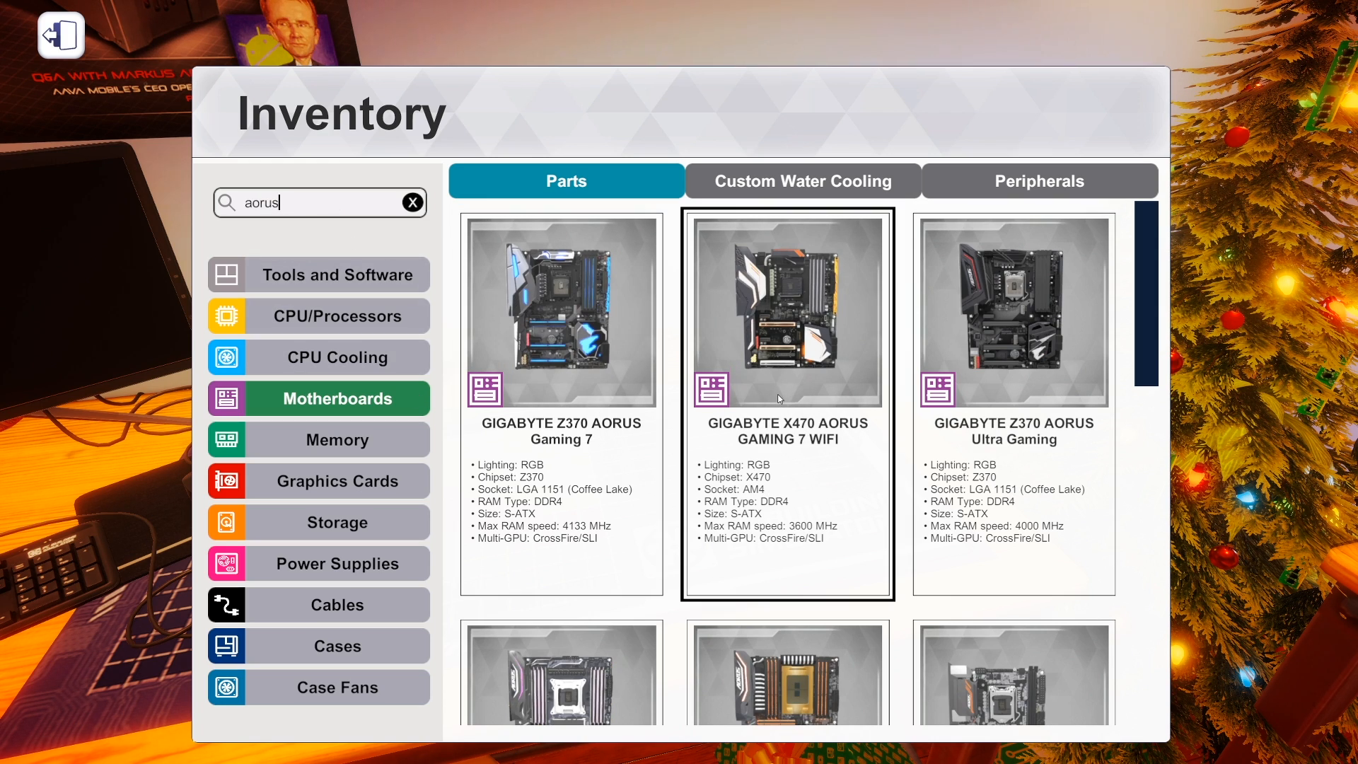
pyautogui.scroll(-3)
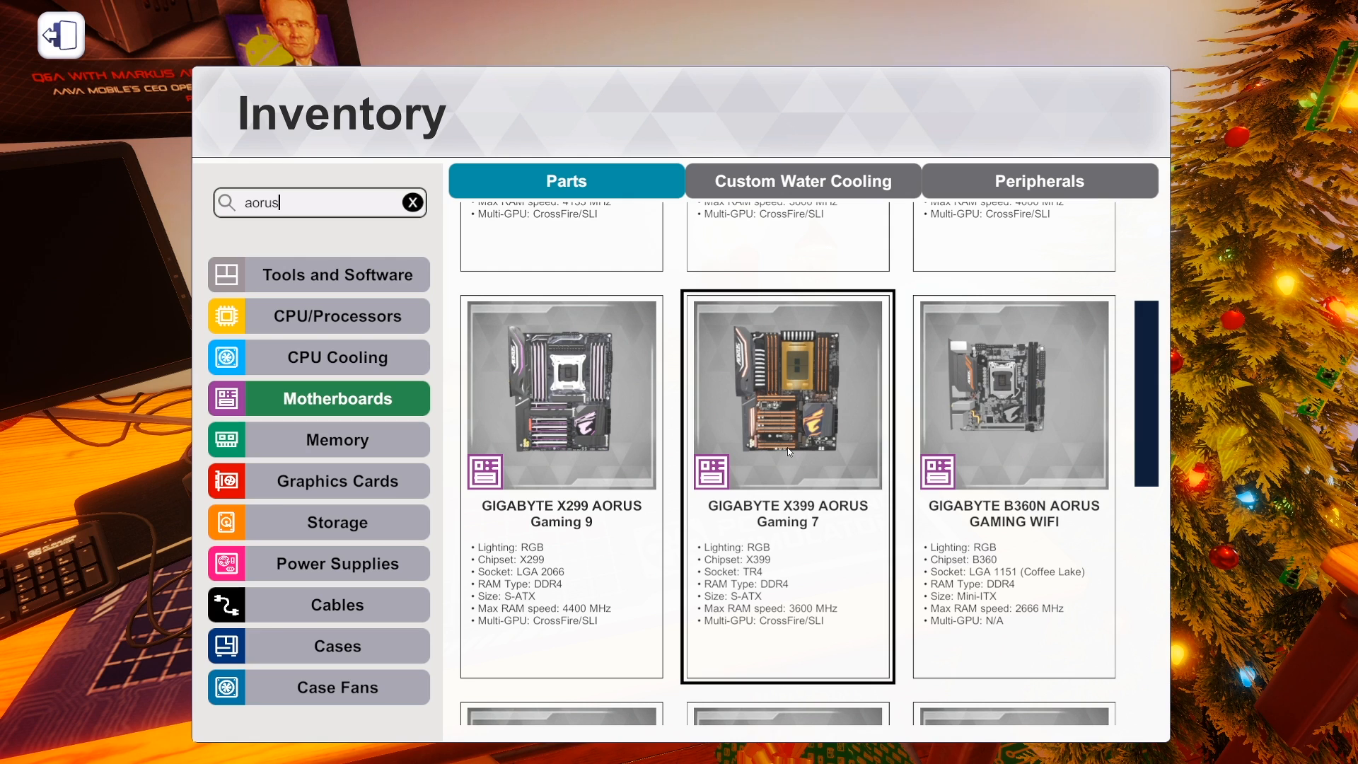
pyautogui.scroll(-3)
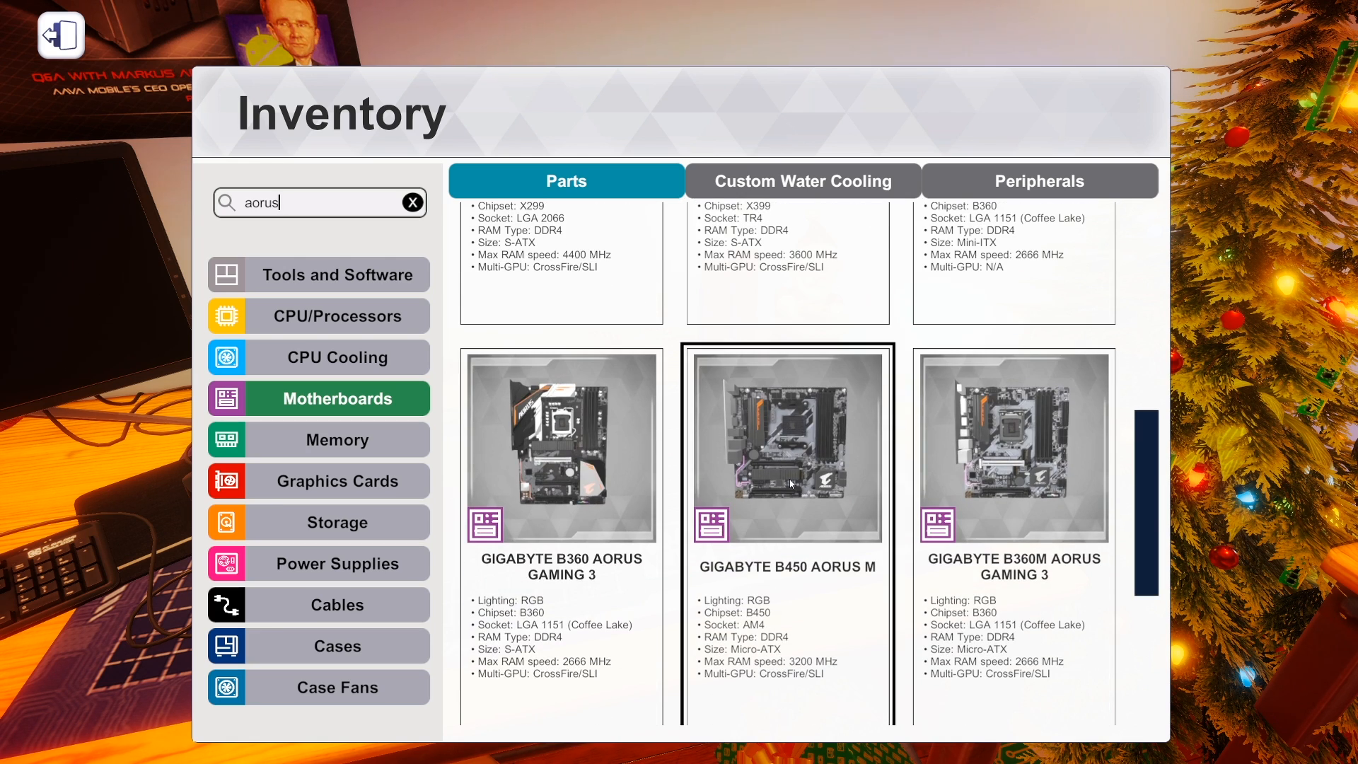
pyautogui.scroll(-3)
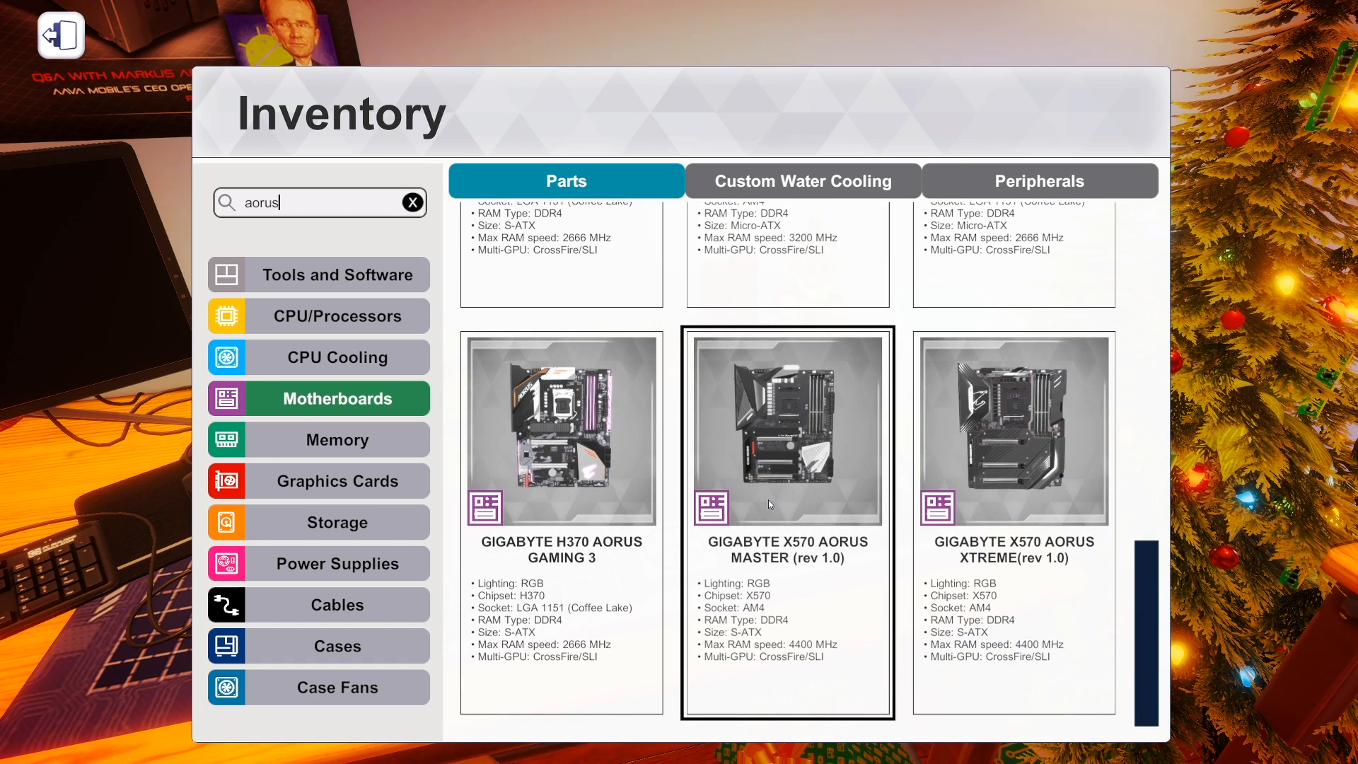
pyautogui.moveTo(815, 561)
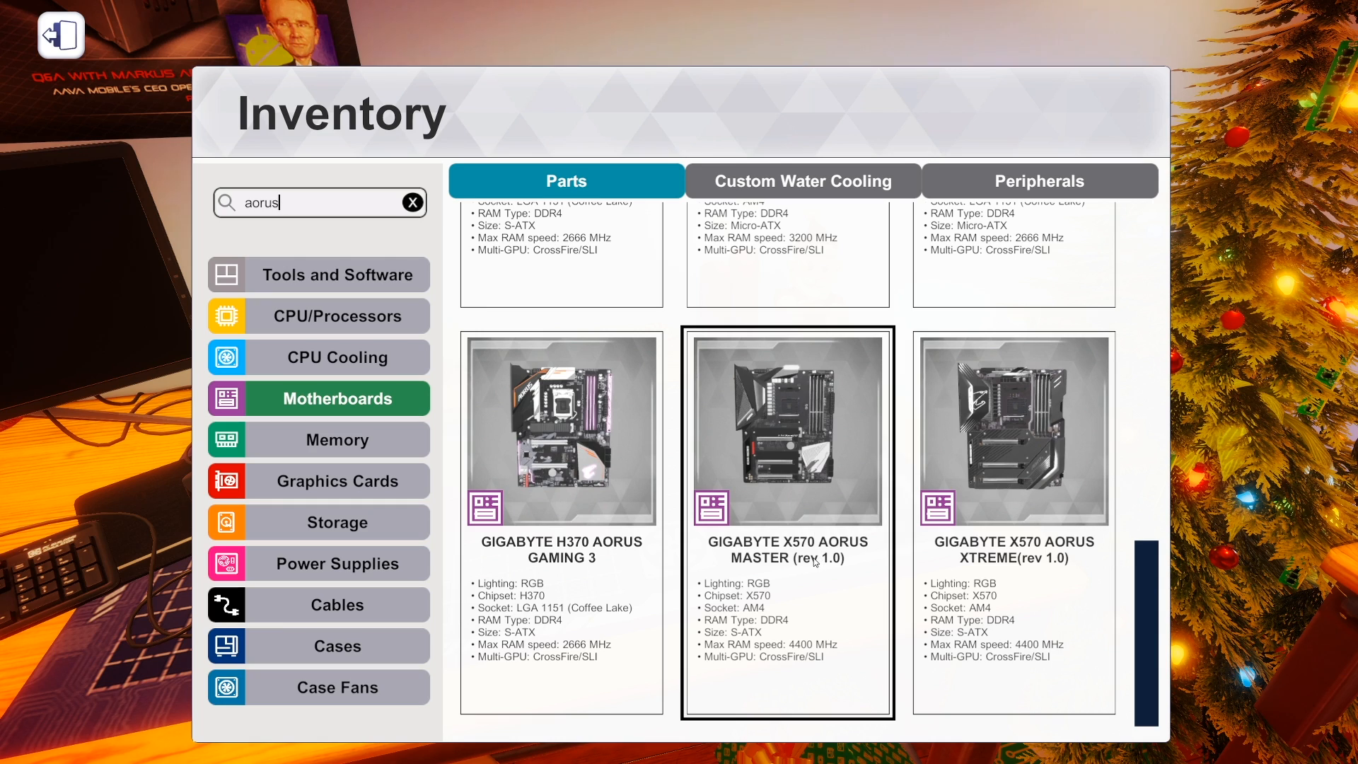
pyautogui.moveTo(853, 483)
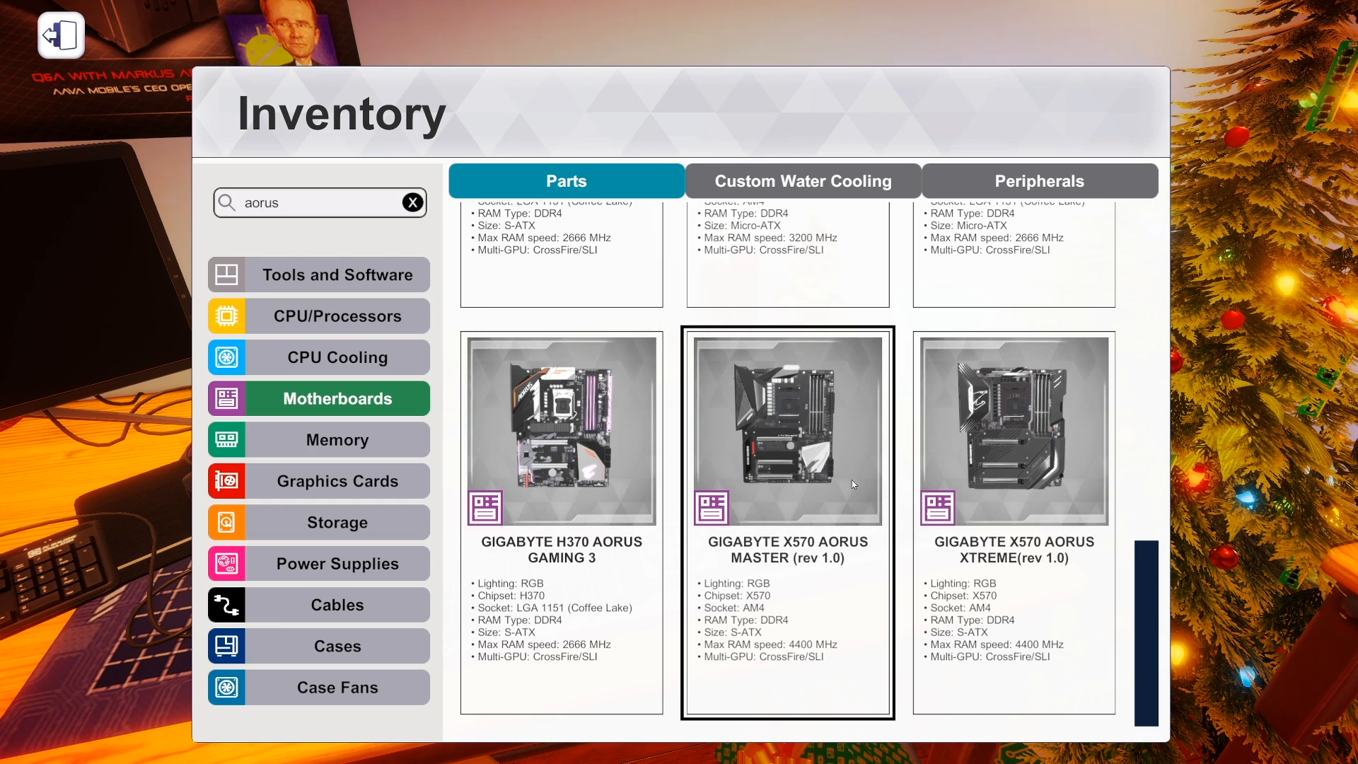
pyautogui.click(1013, 433)
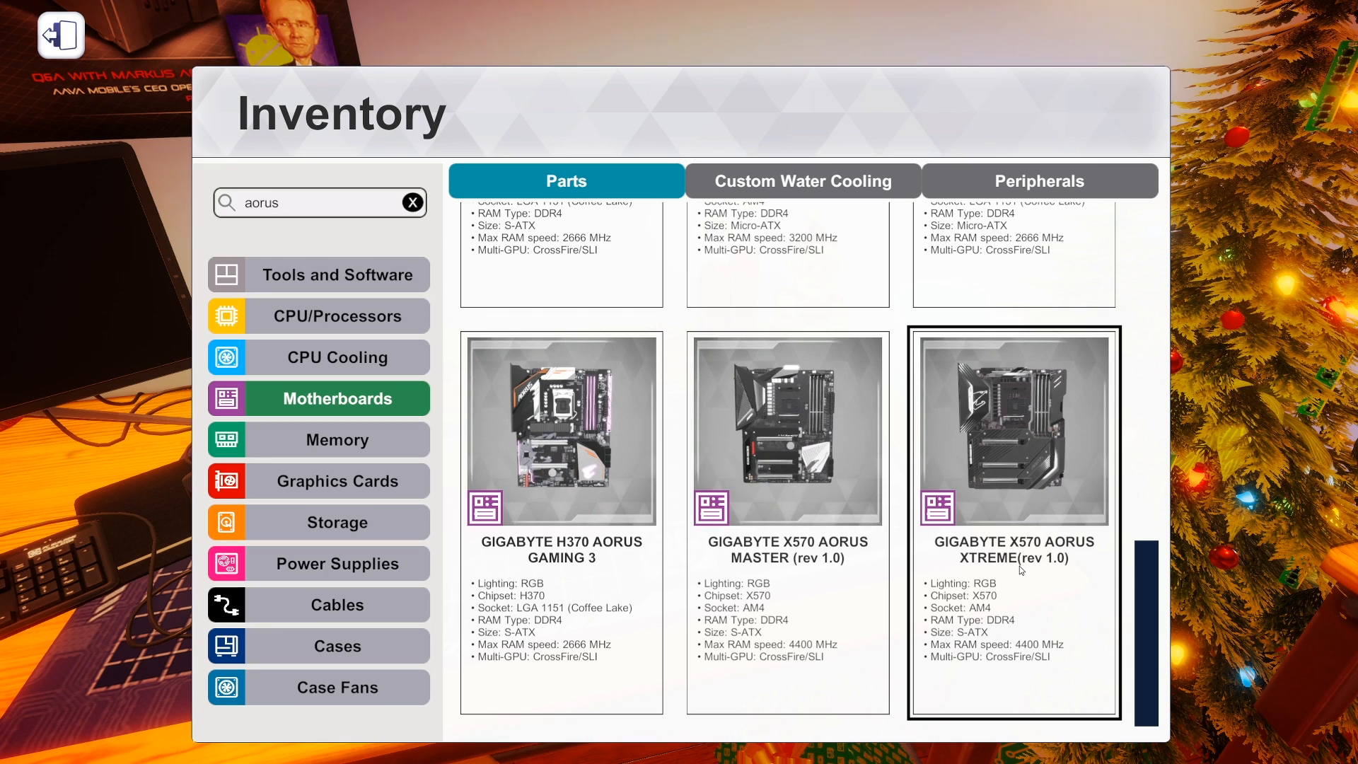
pyautogui.moveTo(995, 441)
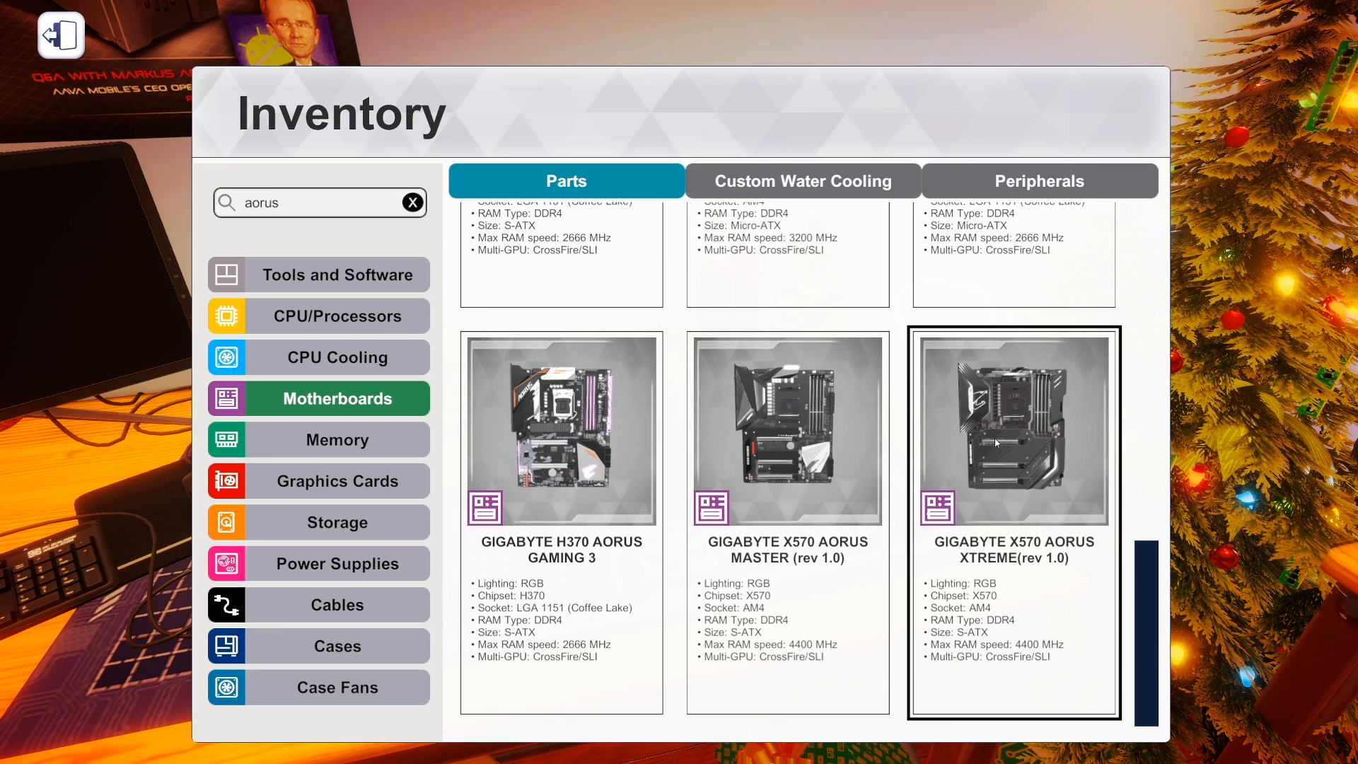
pyautogui.click(788, 430)
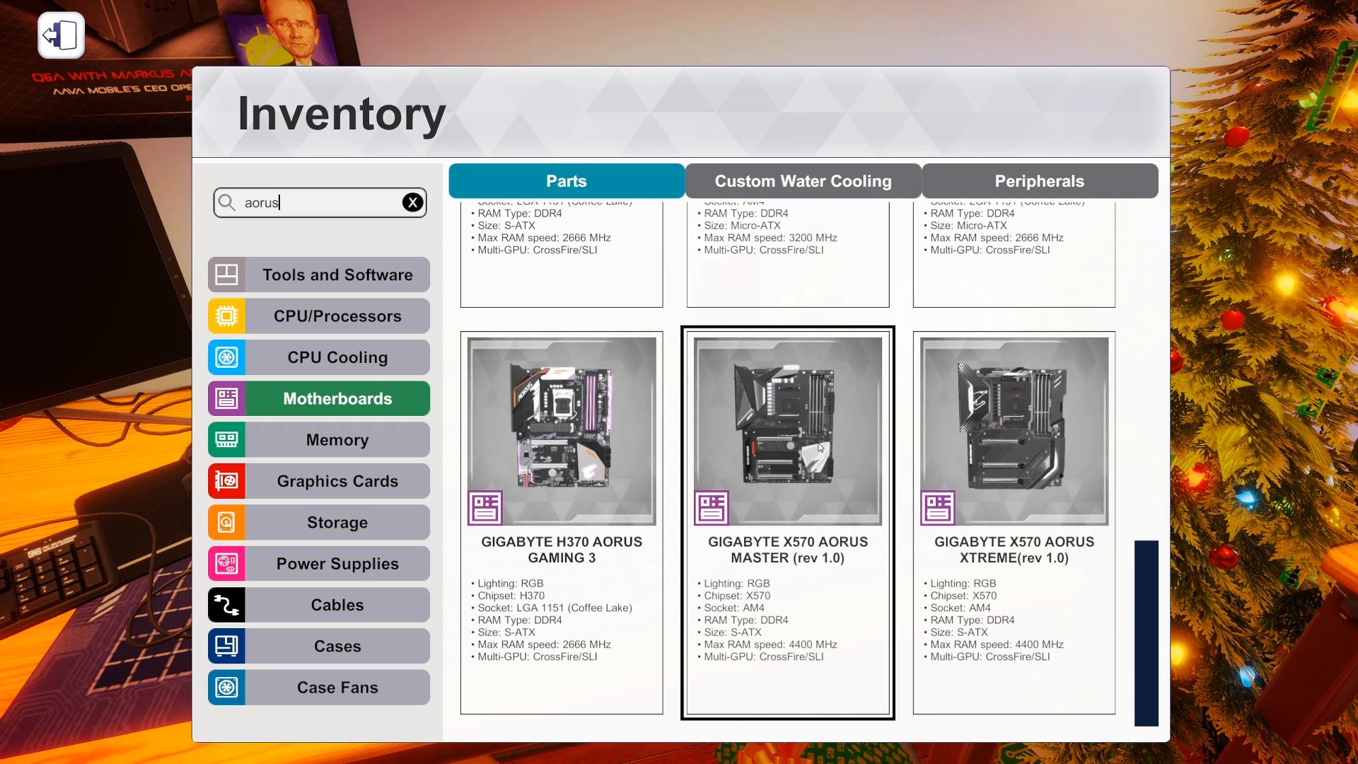
pyautogui.moveTo(858, 444)
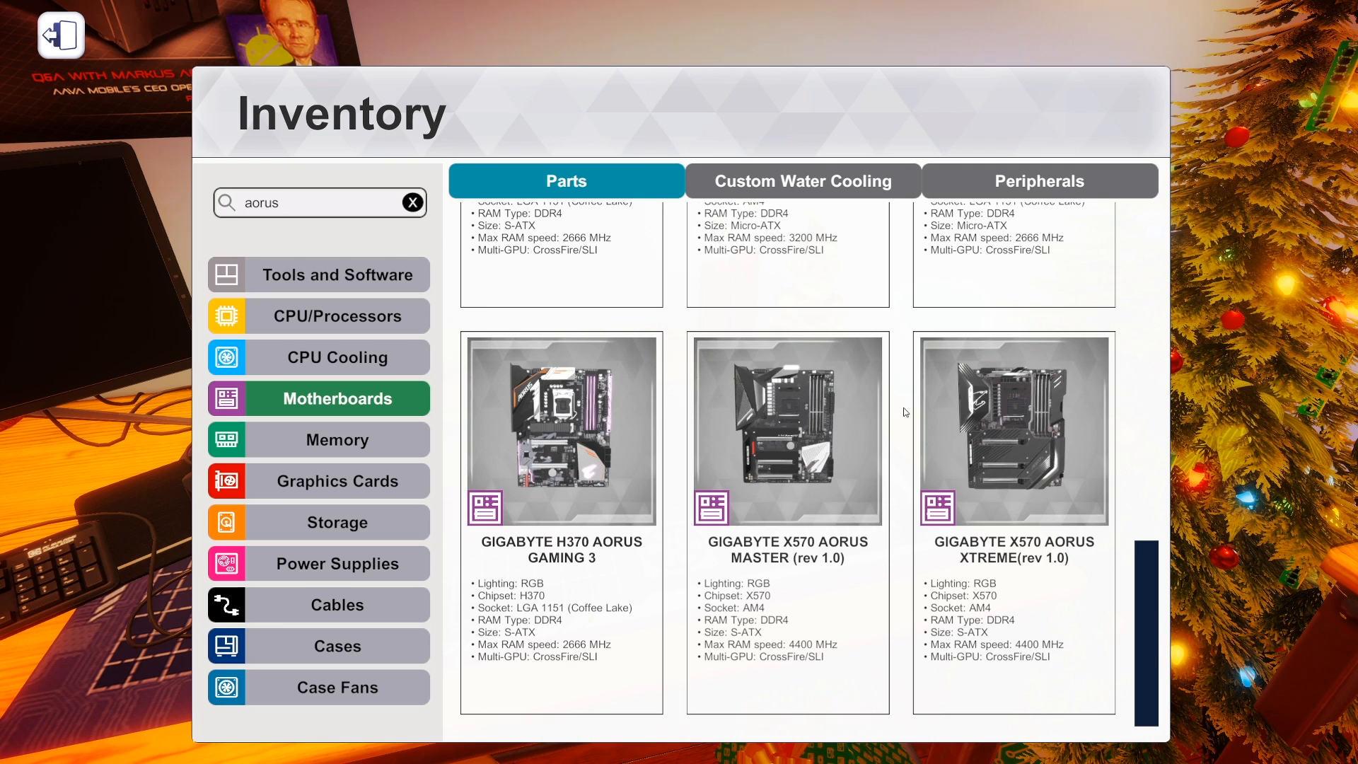
pyautogui.click(788, 429)
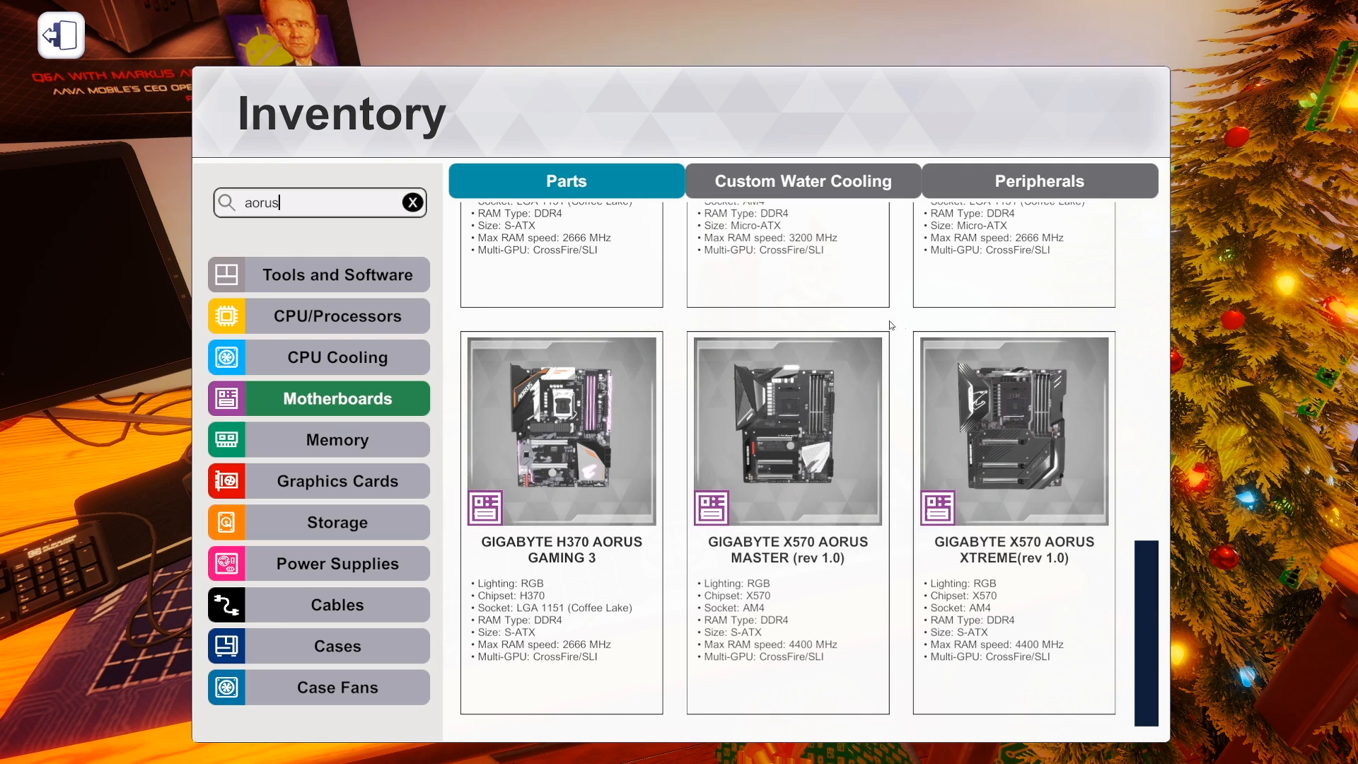
# Close the inventory and use the workshop computer to show its desktop with 3DMark and OCCT.
pyautogui.click(562, 430)
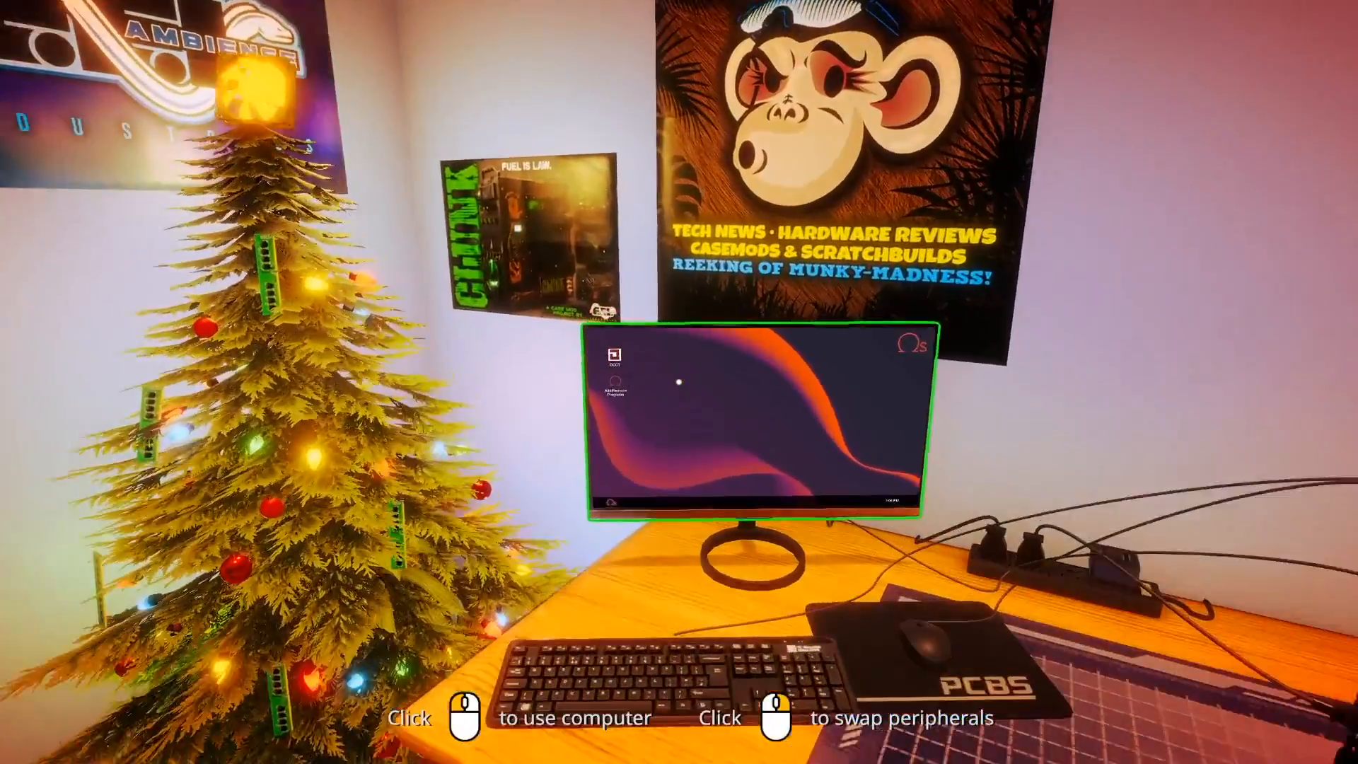
pyautogui.click(763, 424)
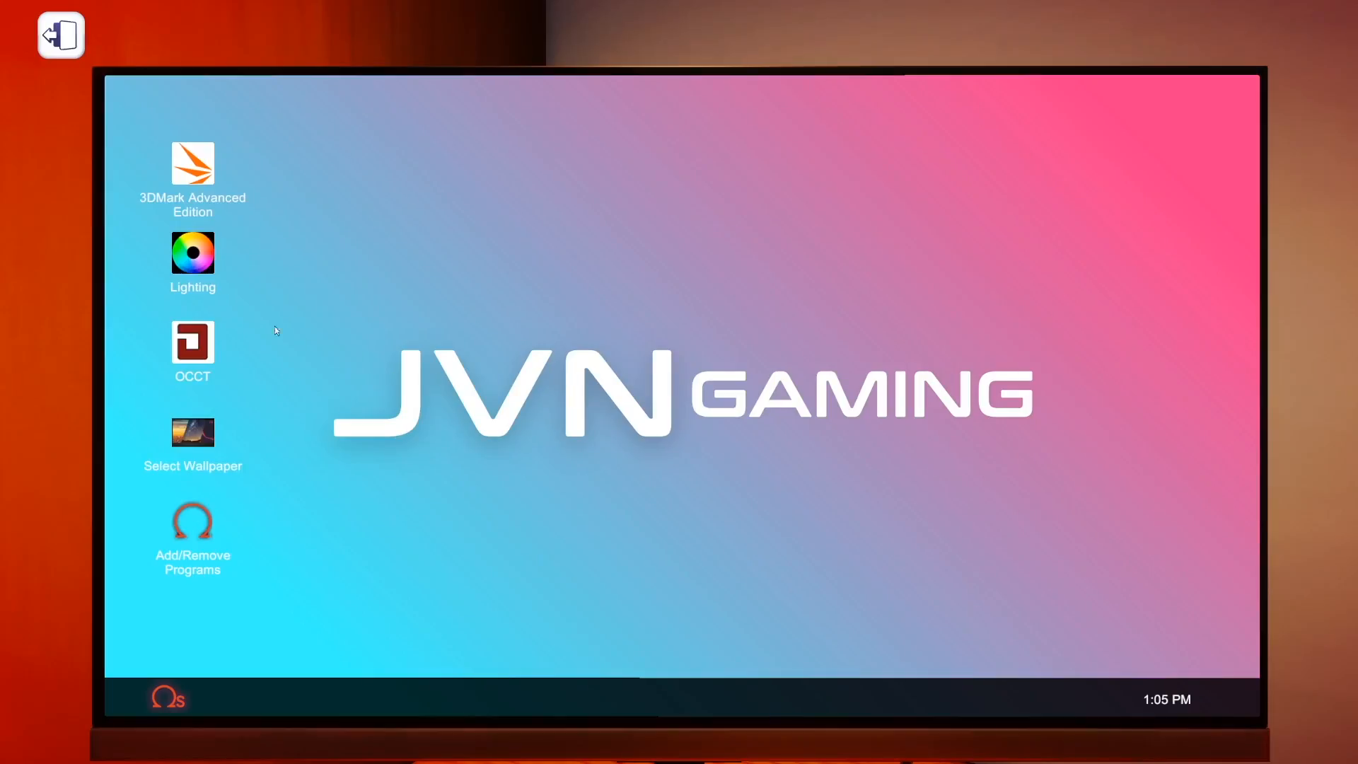
pyautogui.moveTo(479, 429)
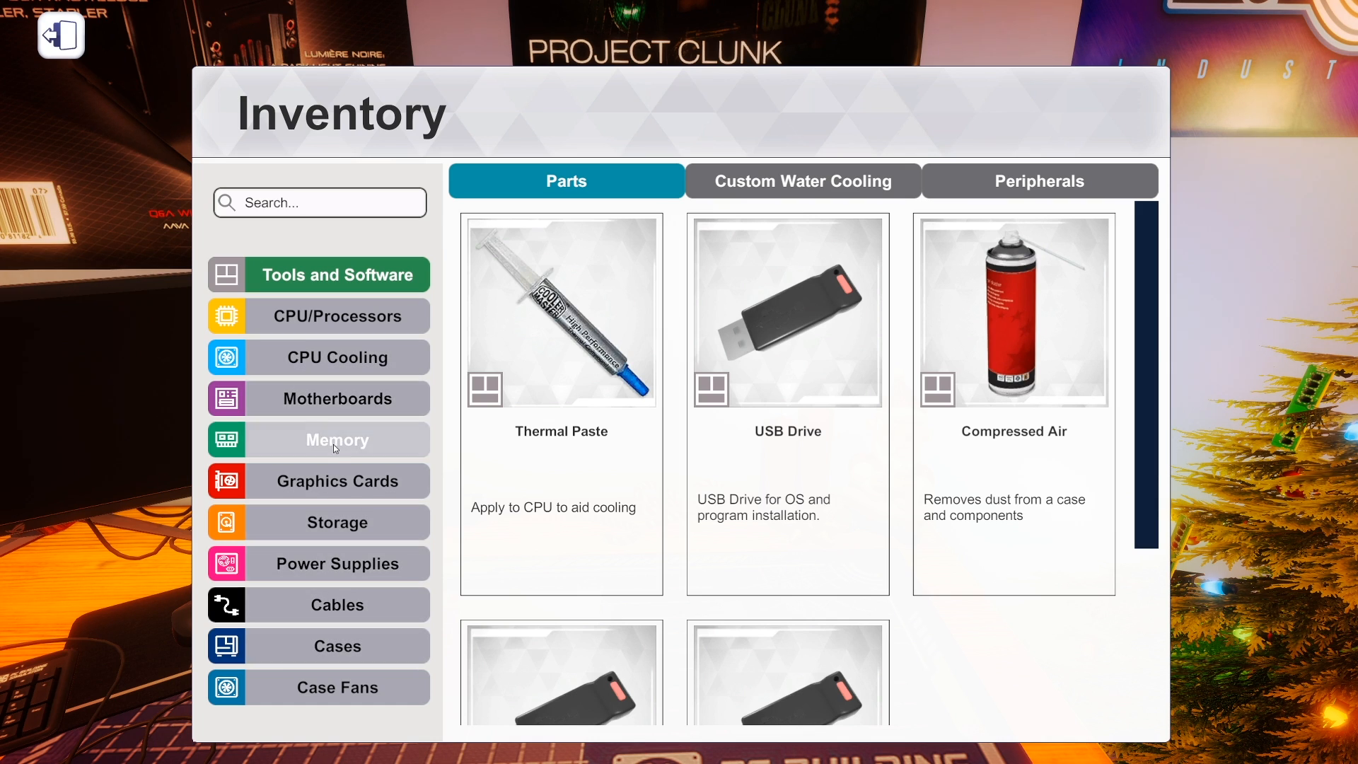
# Filter the Memory catalog by 'gigab' to the two GIGABYTE modules, then clear the filter.
pyautogui.click(337, 439)
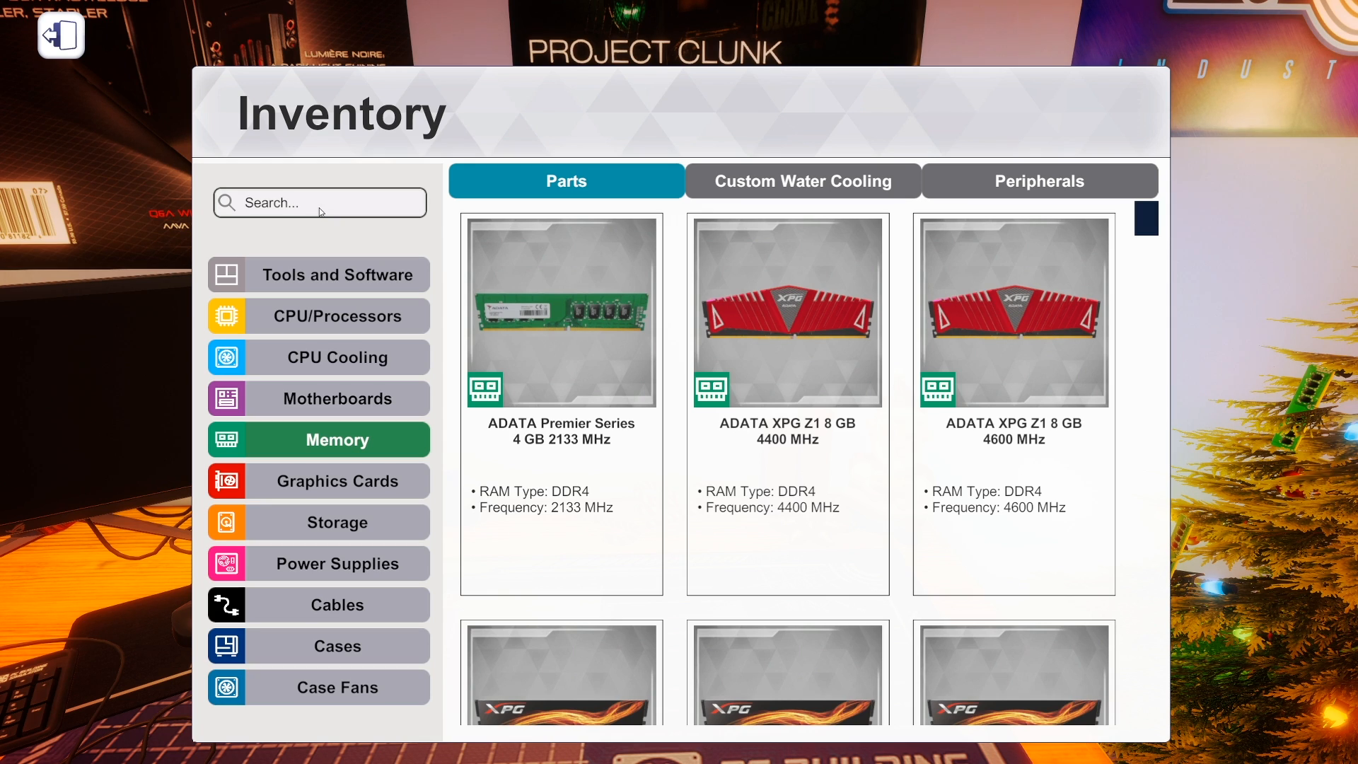
pyautogui.write('gigab')
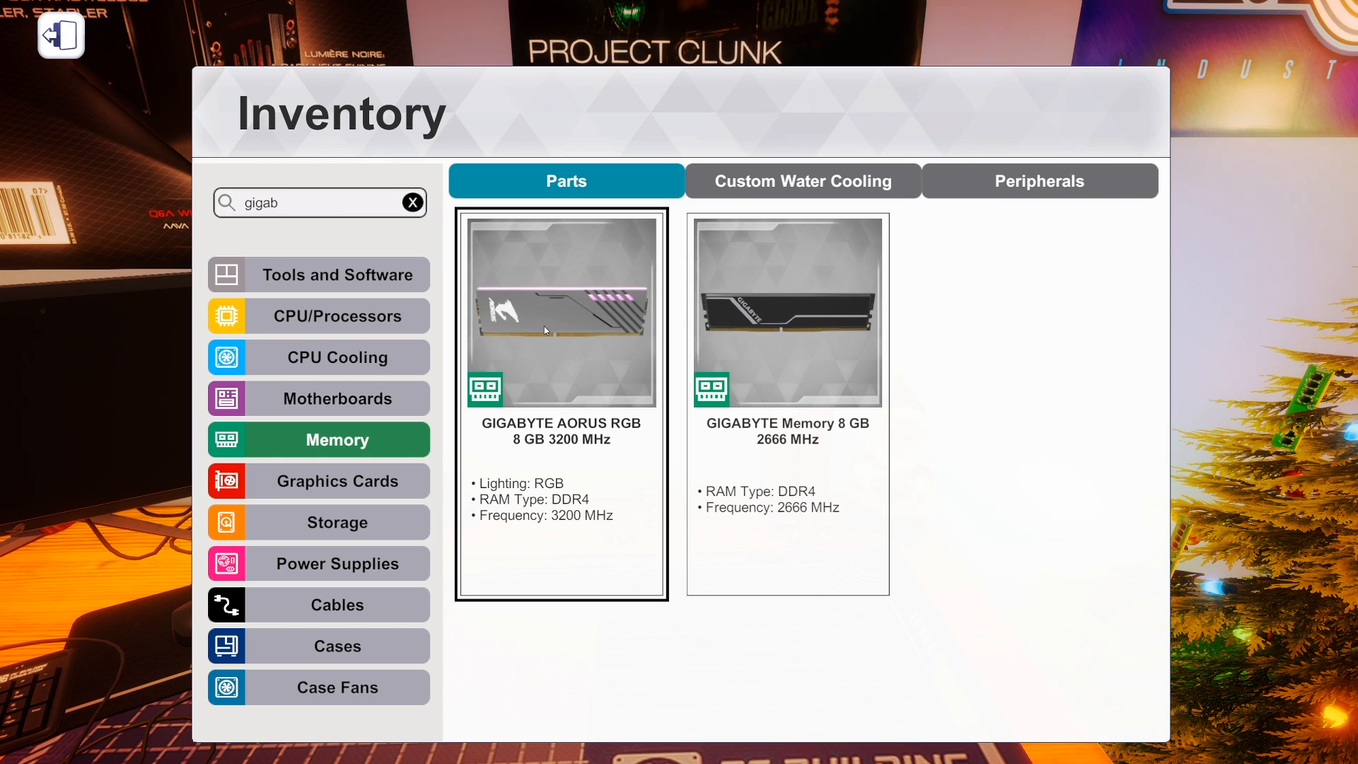
pyautogui.click(787, 311)
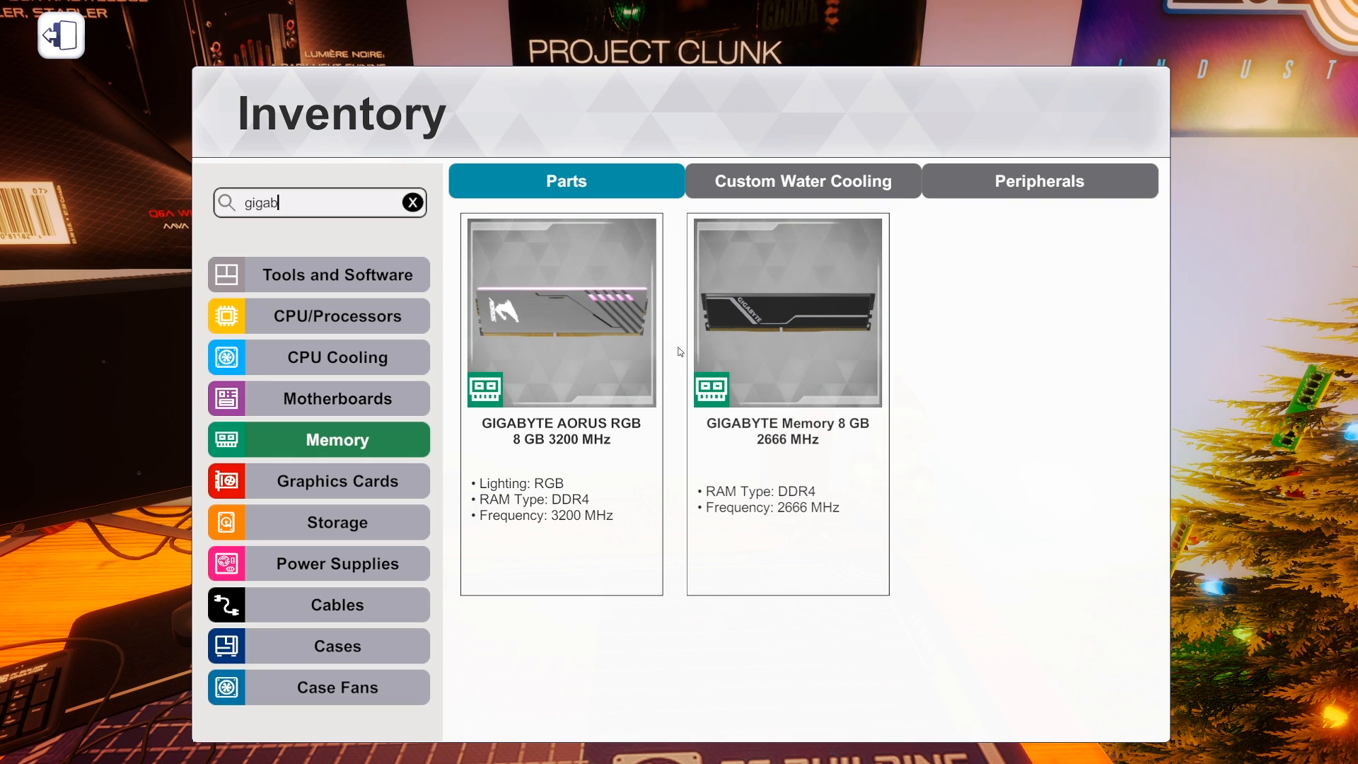
pyautogui.click(787, 399)
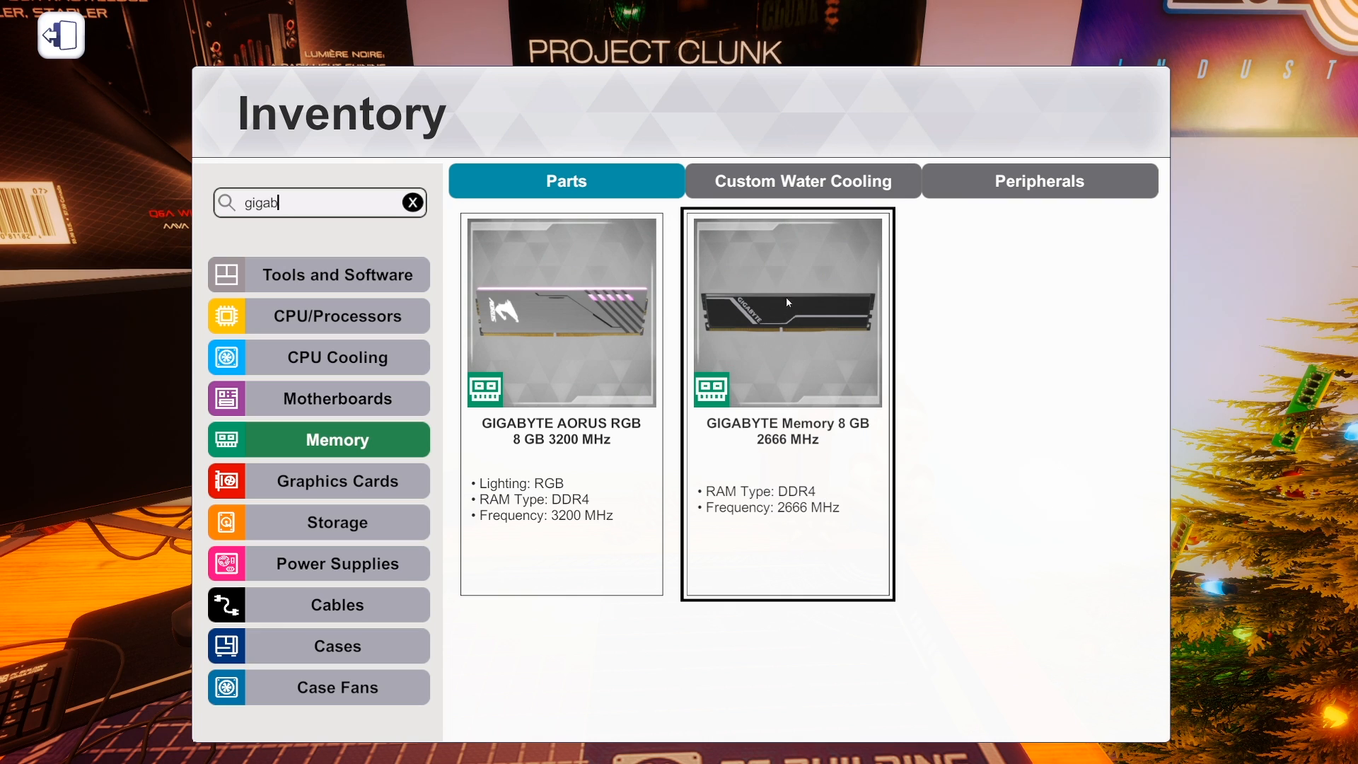
pyautogui.click(412, 202)
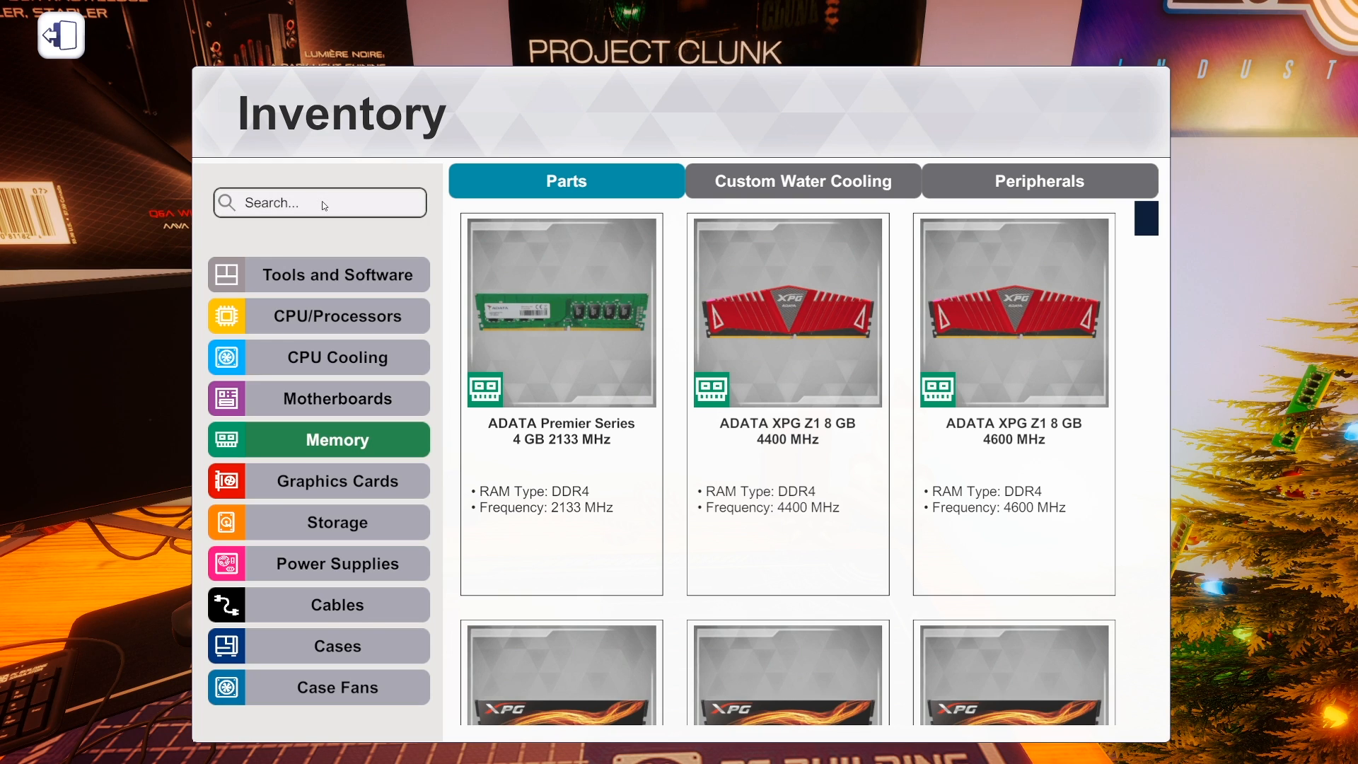
# Filter Memory by 'patr' and browse the Patriot Viper Steel Series 8 GB modules.
pyautogui.write('patriot')
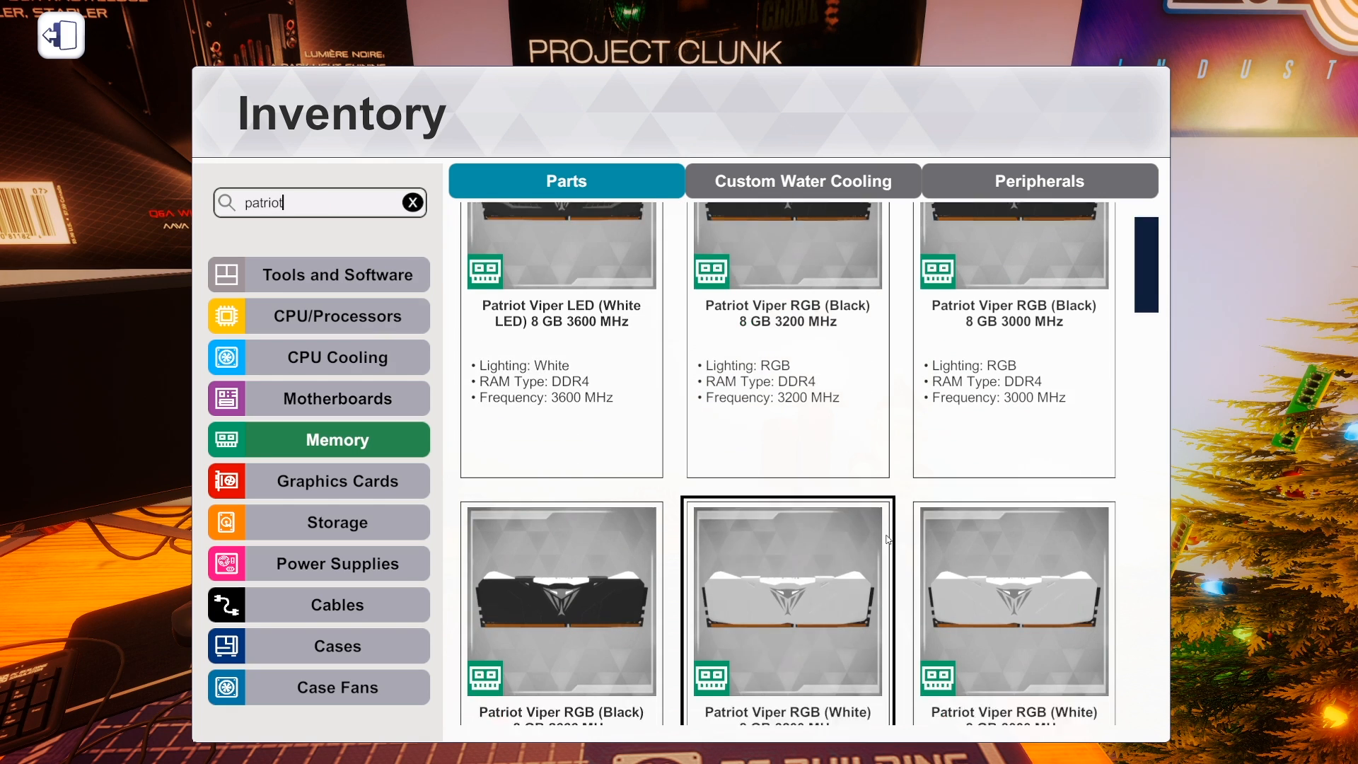
pyautogui.scroll(-3)
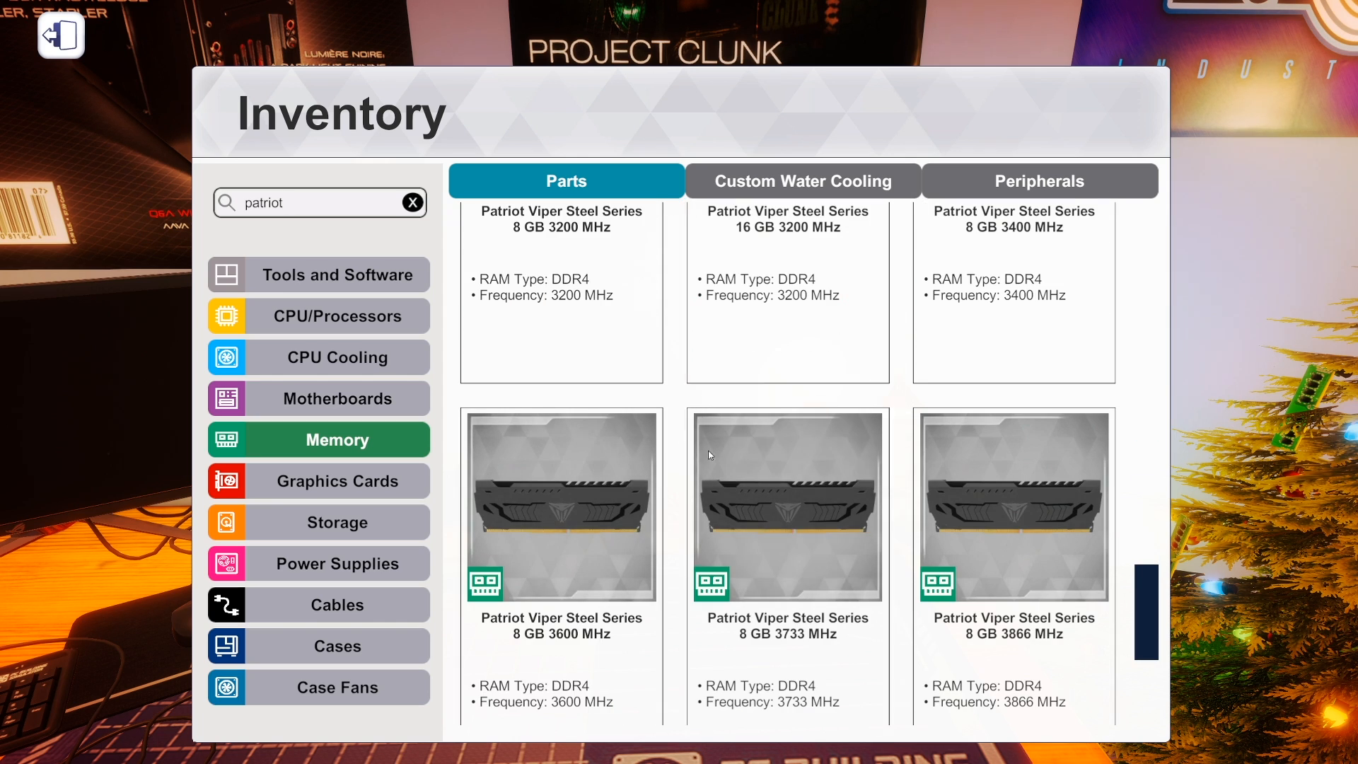
pyautogui.scroll(-3)
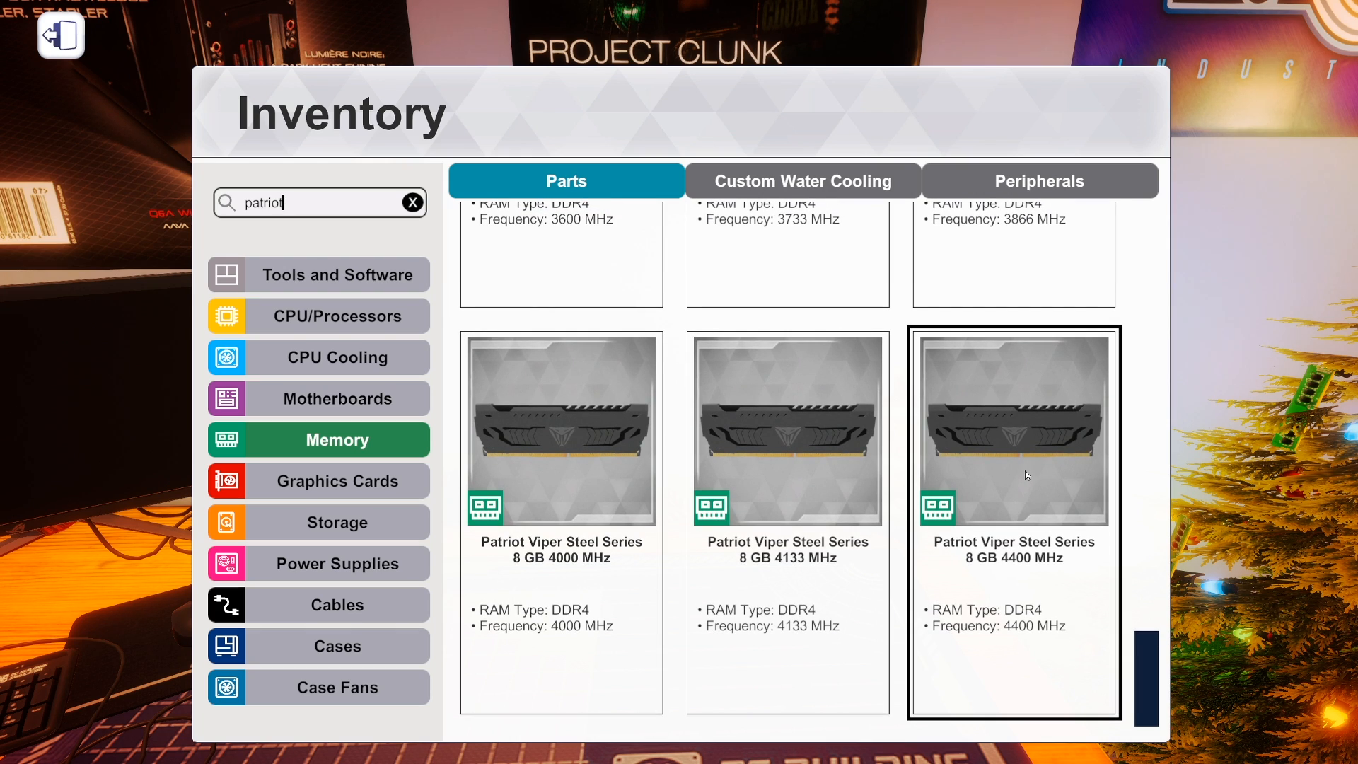
pyautogui.scroll(-3)
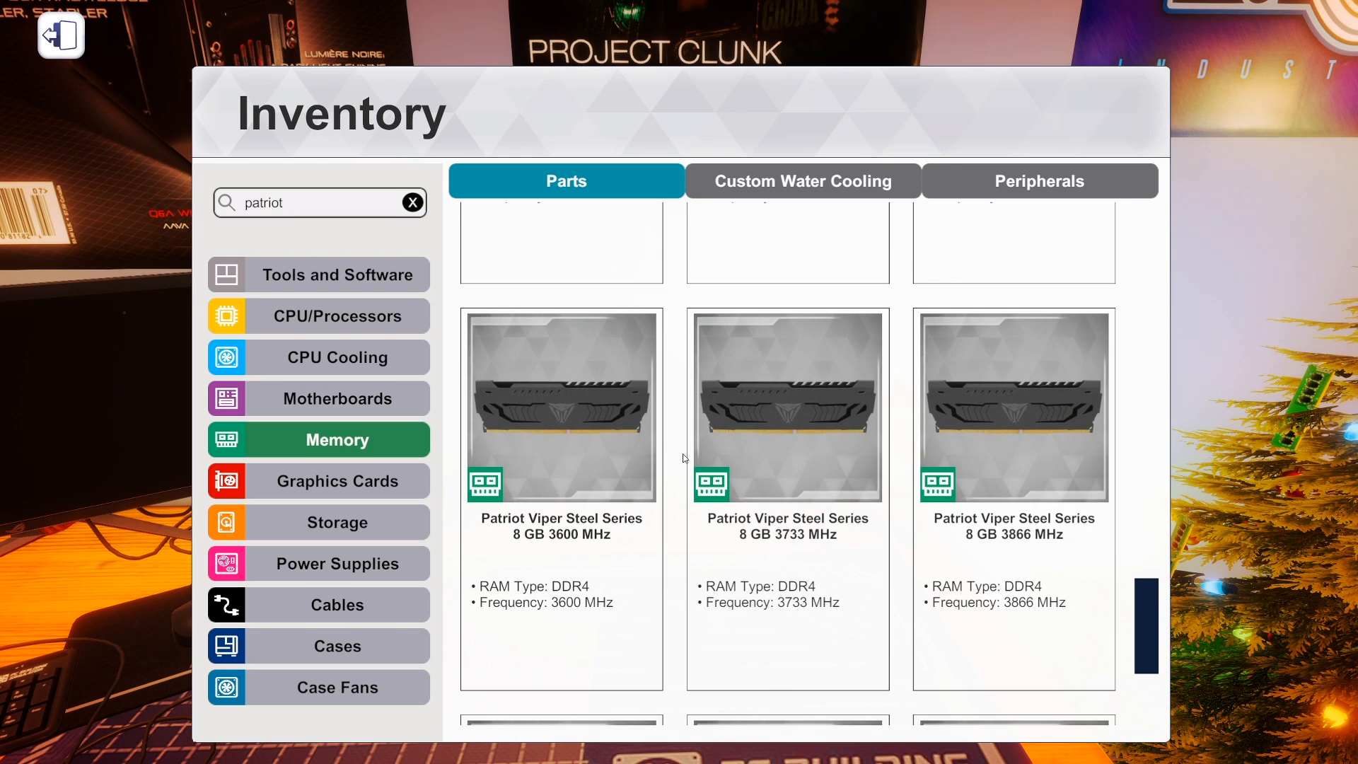
pyautogui.click(787, 406)
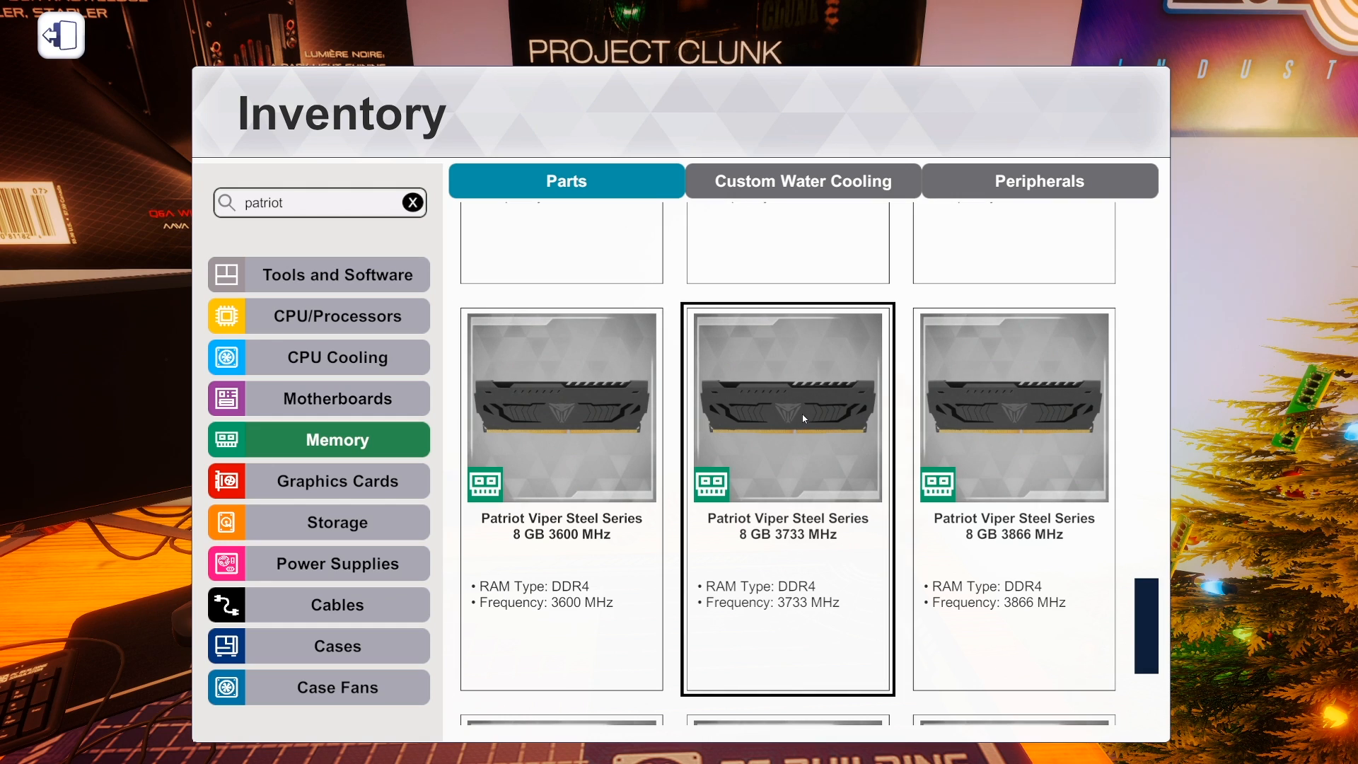
pyautogui.click(560, 405)
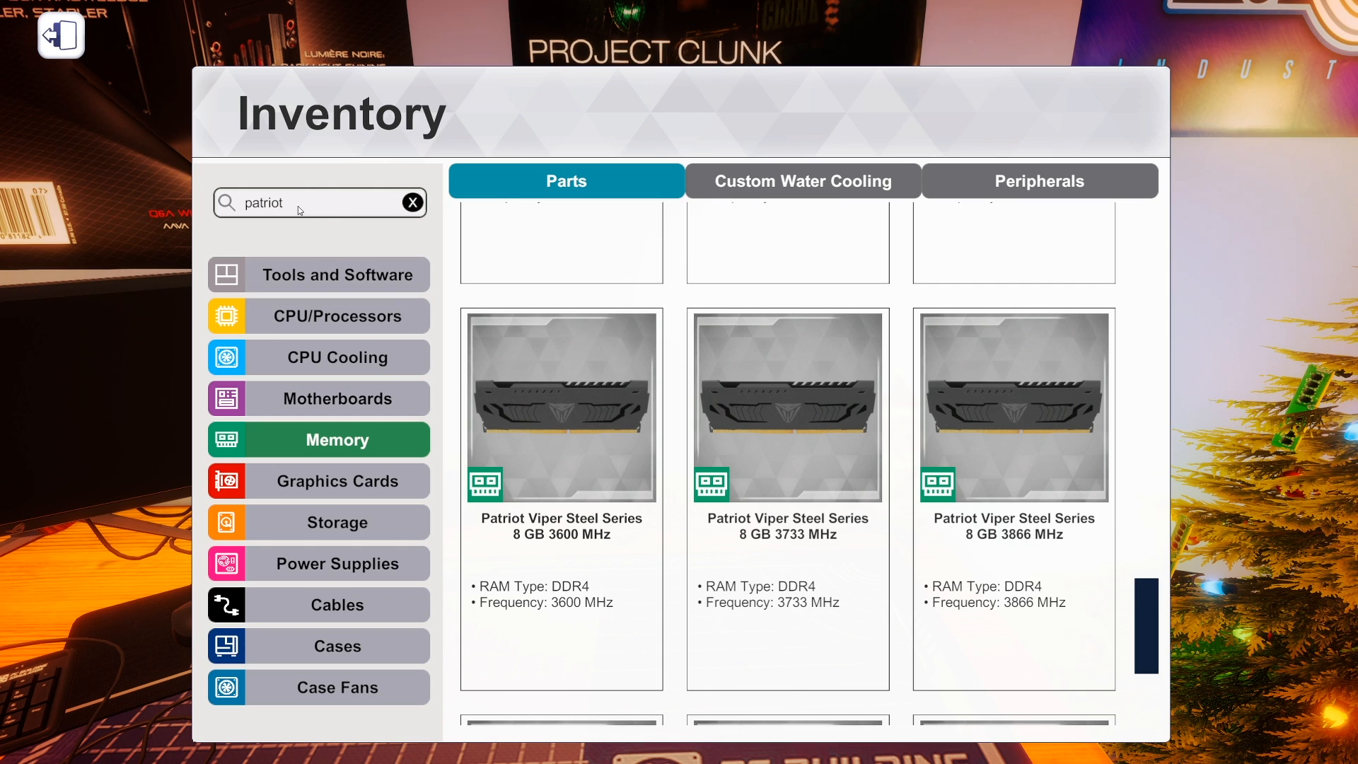
pyautogui.write('adata')
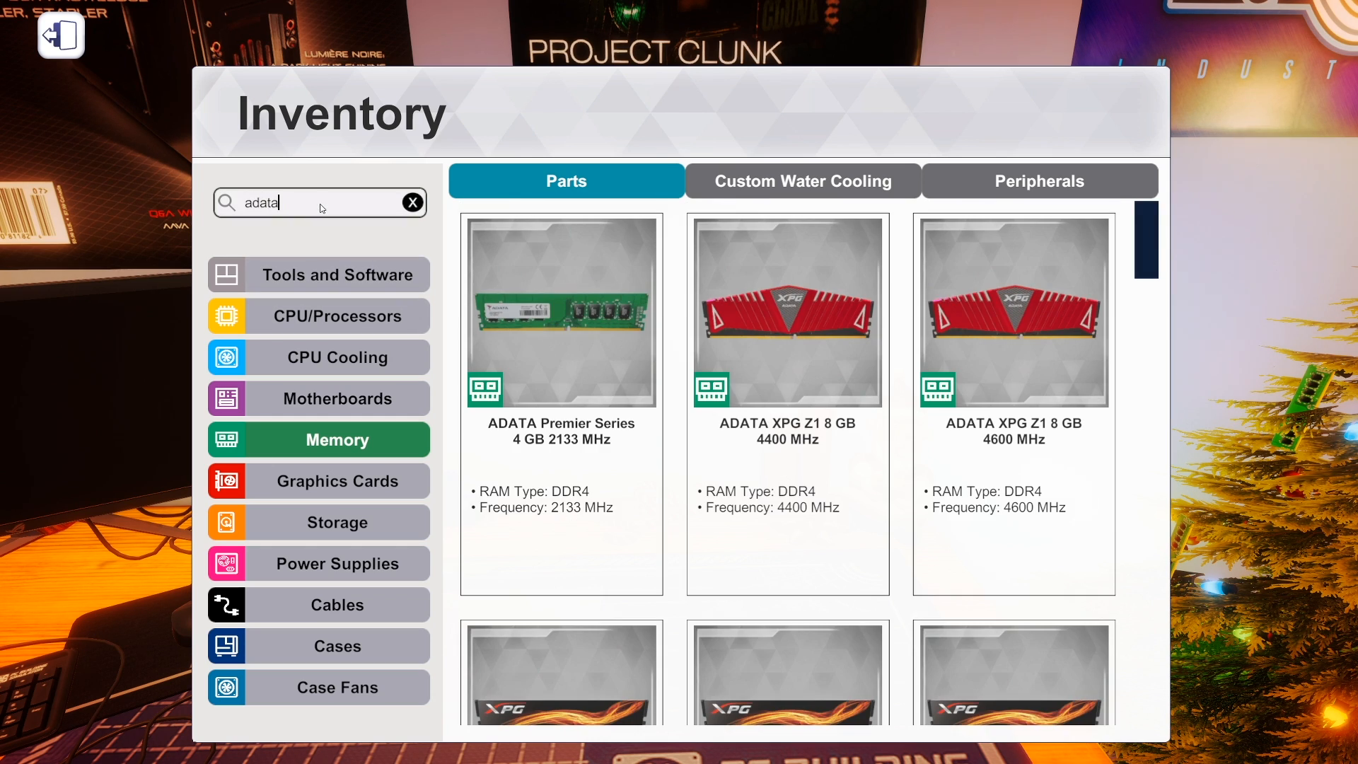
pyautogui.scroll(-3)
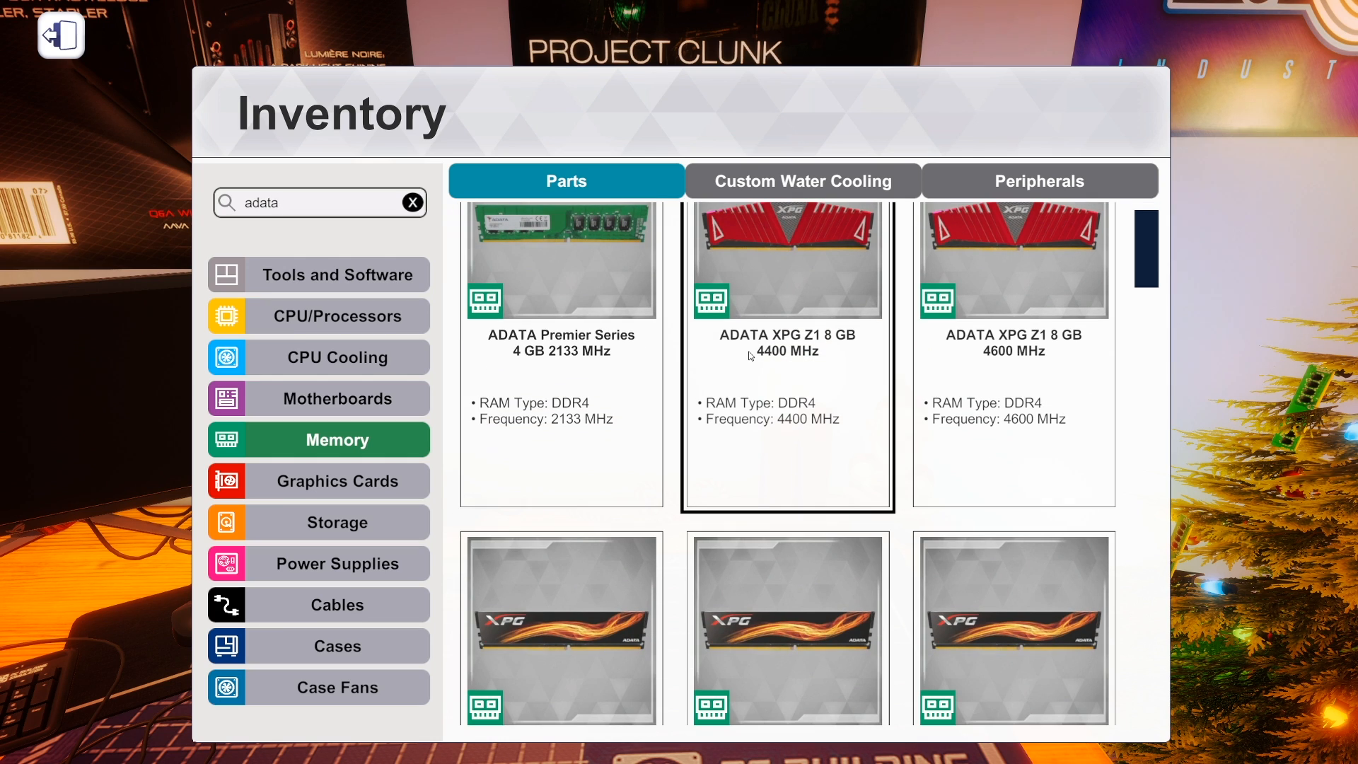
pyautogui.moveTo(736, 477)
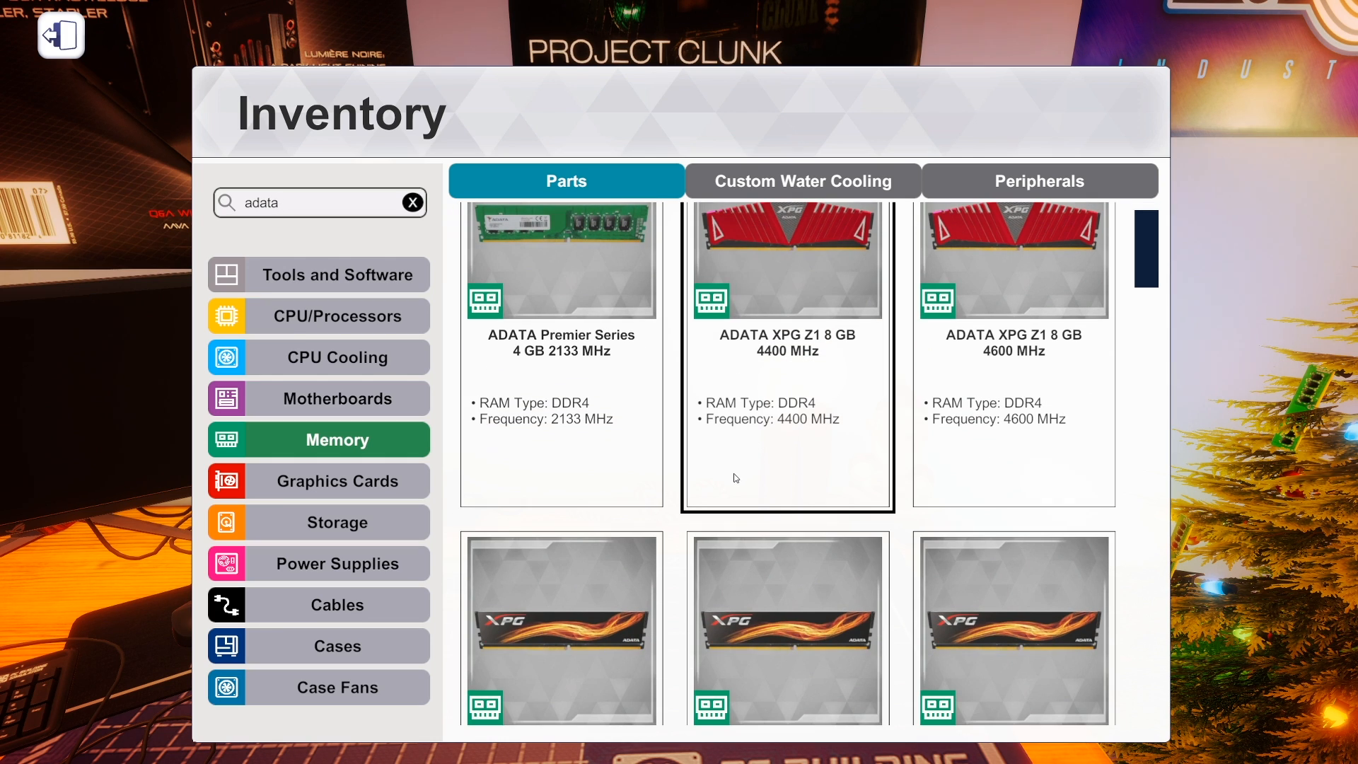
pyautogui.scroll(-3)
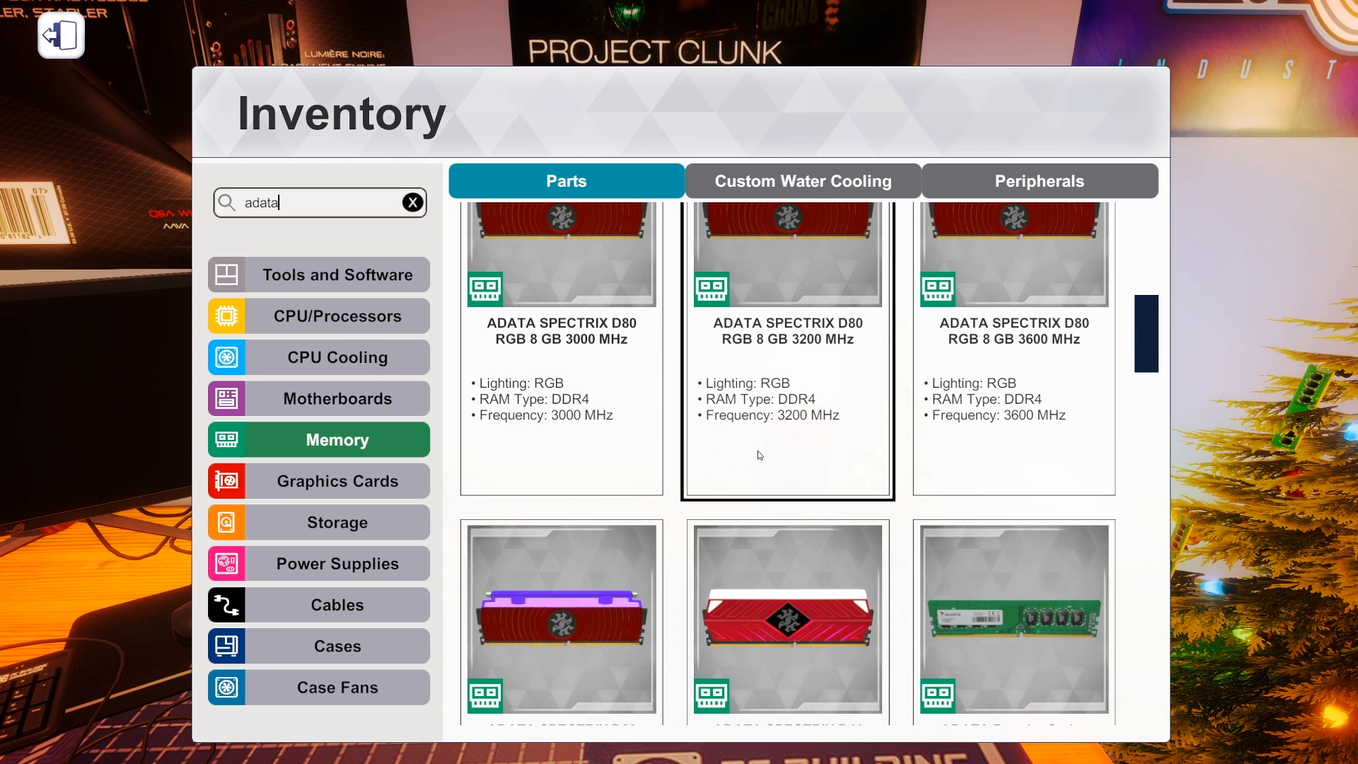
pyautogui.scroll(-3)
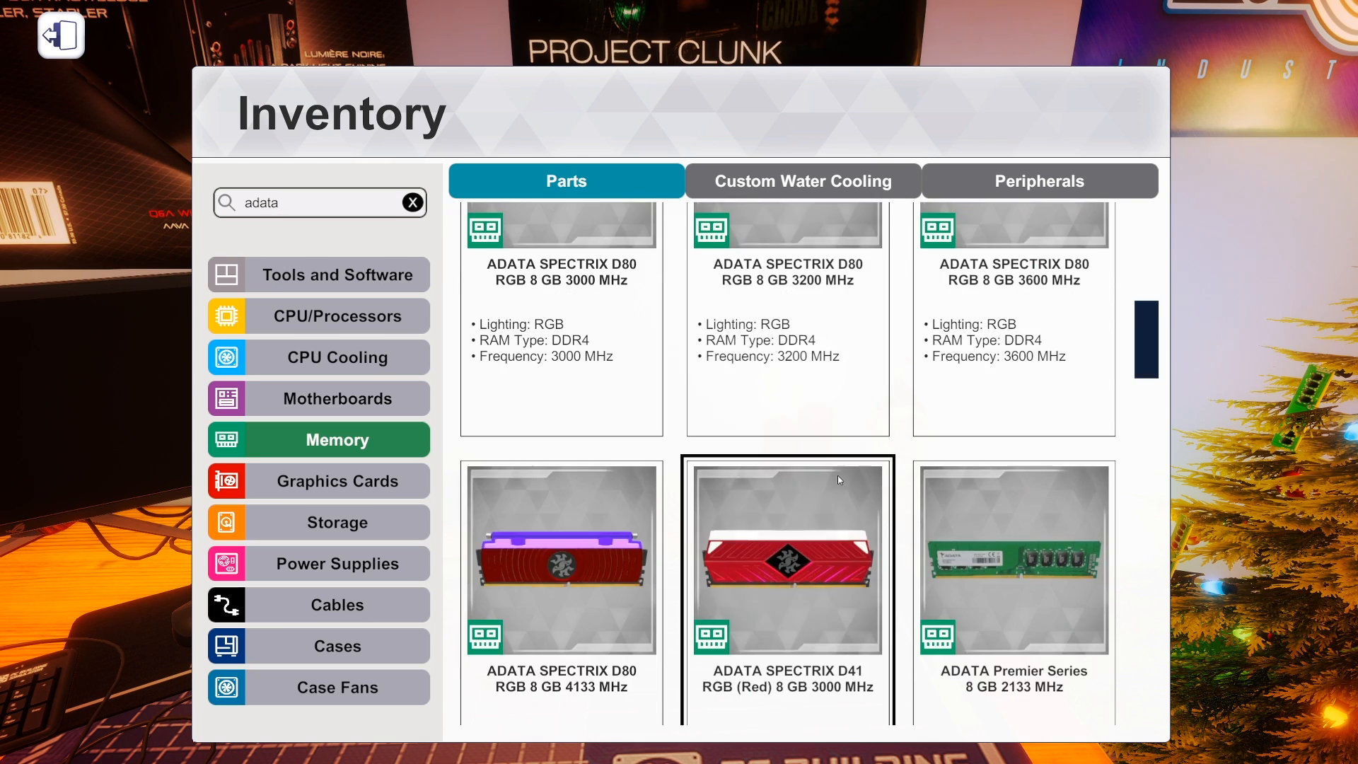
pyautogui.scroll(-3)
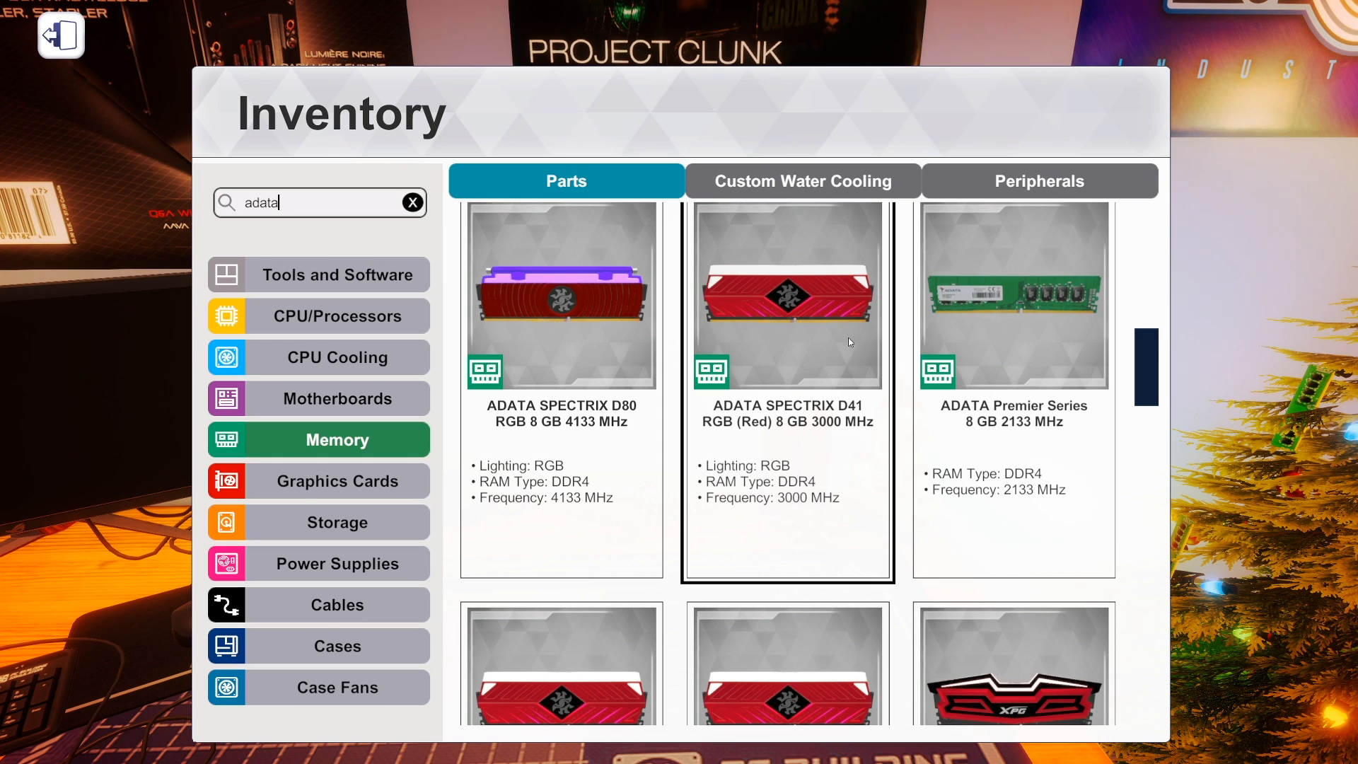
pyautogui.scroll(-3)
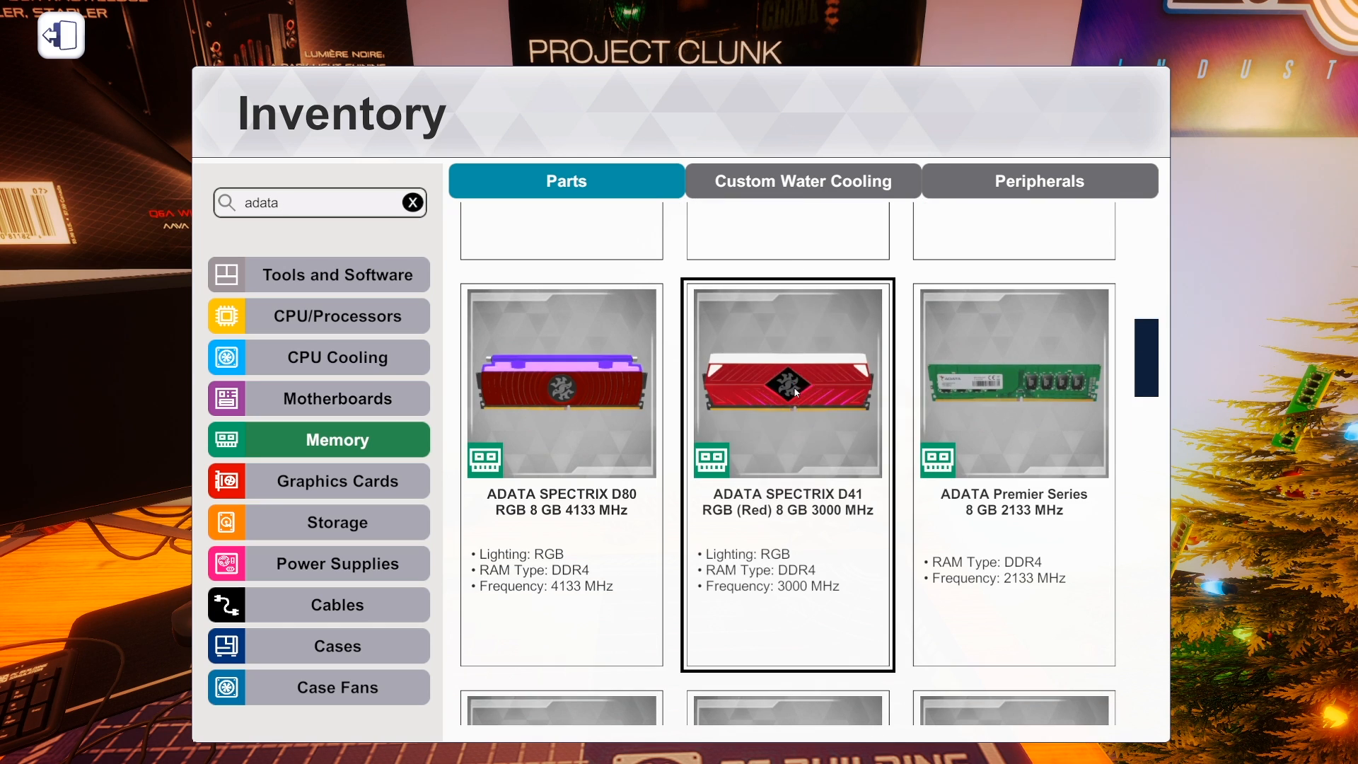
pyautogui.scroll(-3)
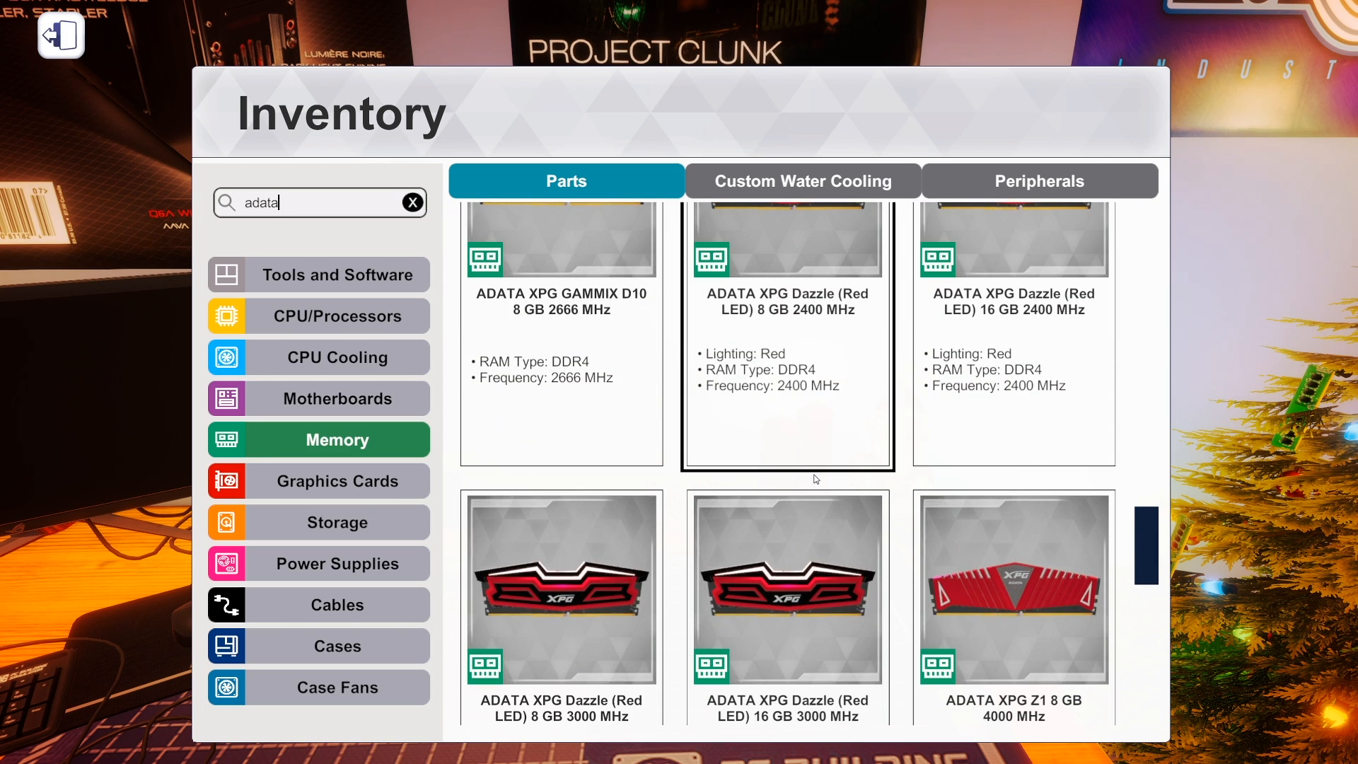
pyautogui.scroll(-3)
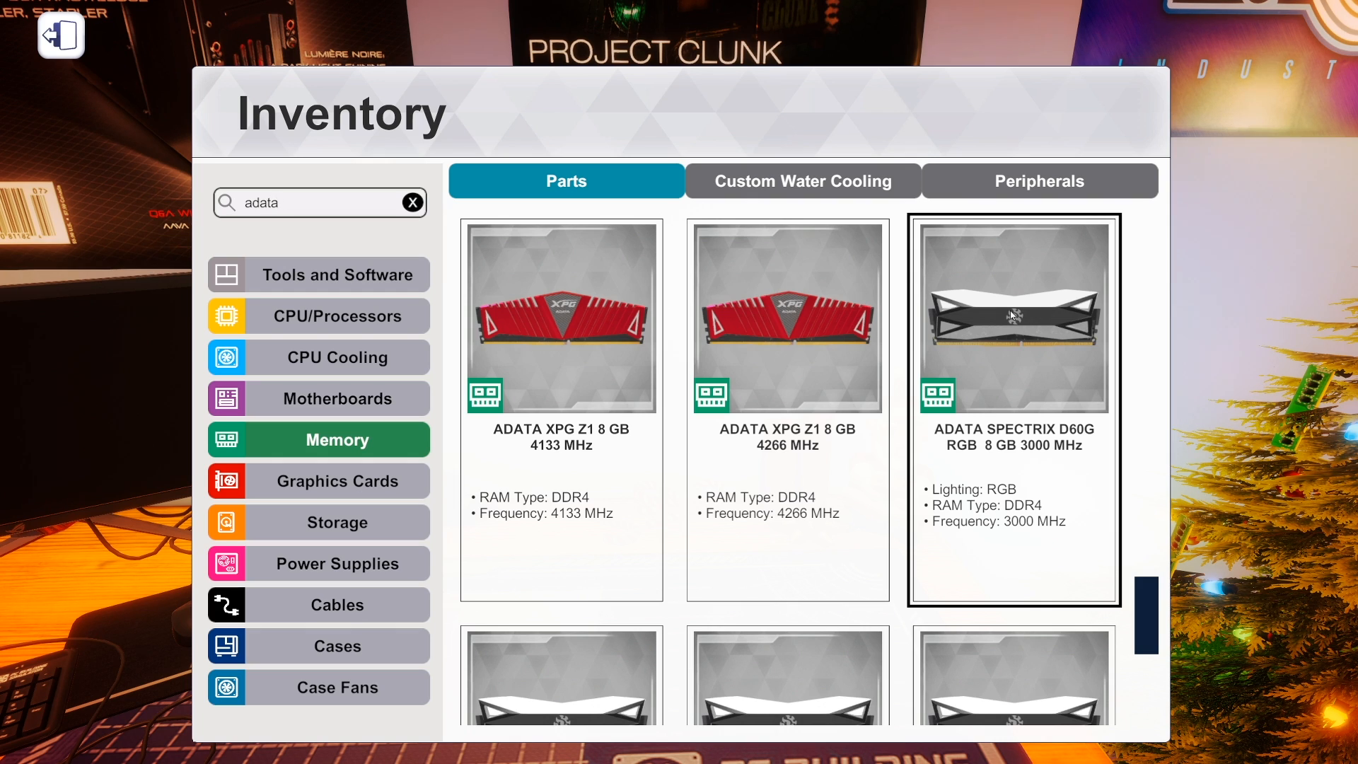
pyautogui.scroll(-3)
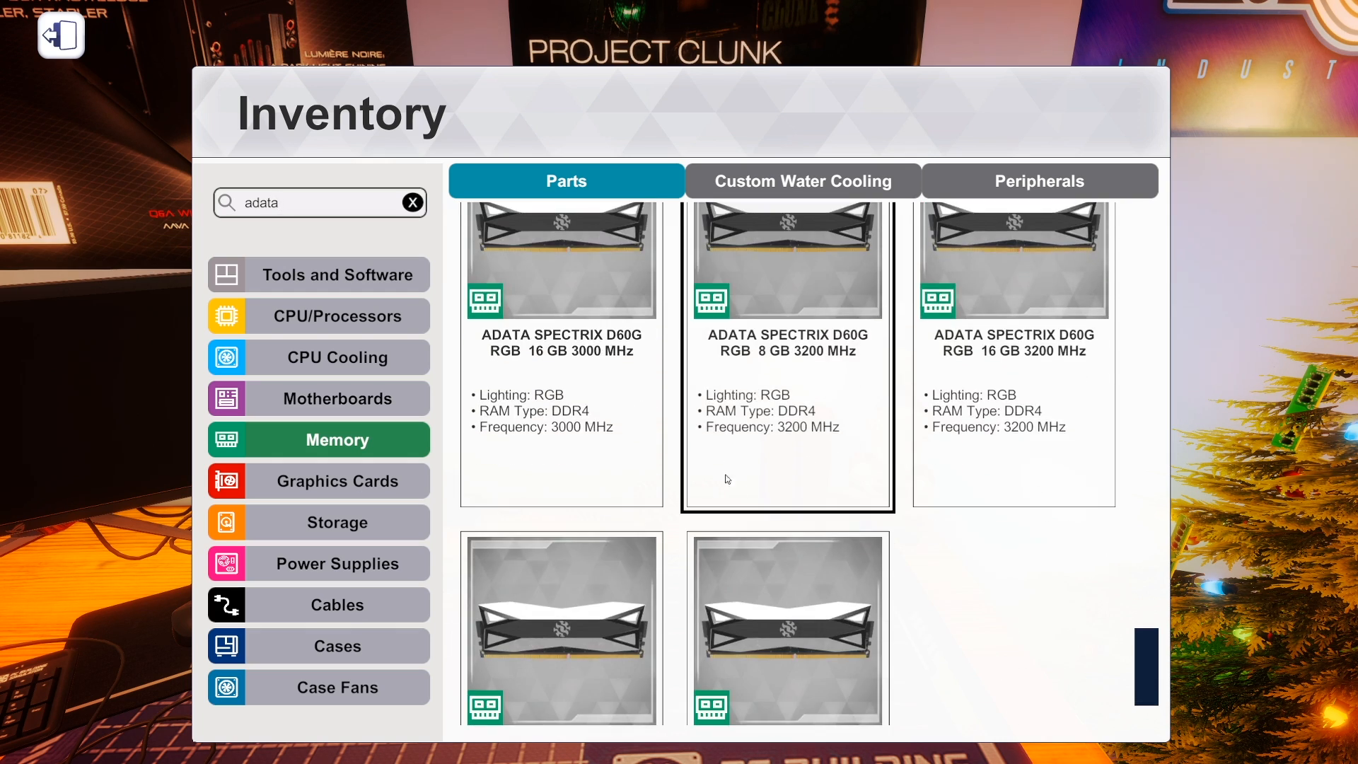
pyautogui.scroll(-3)
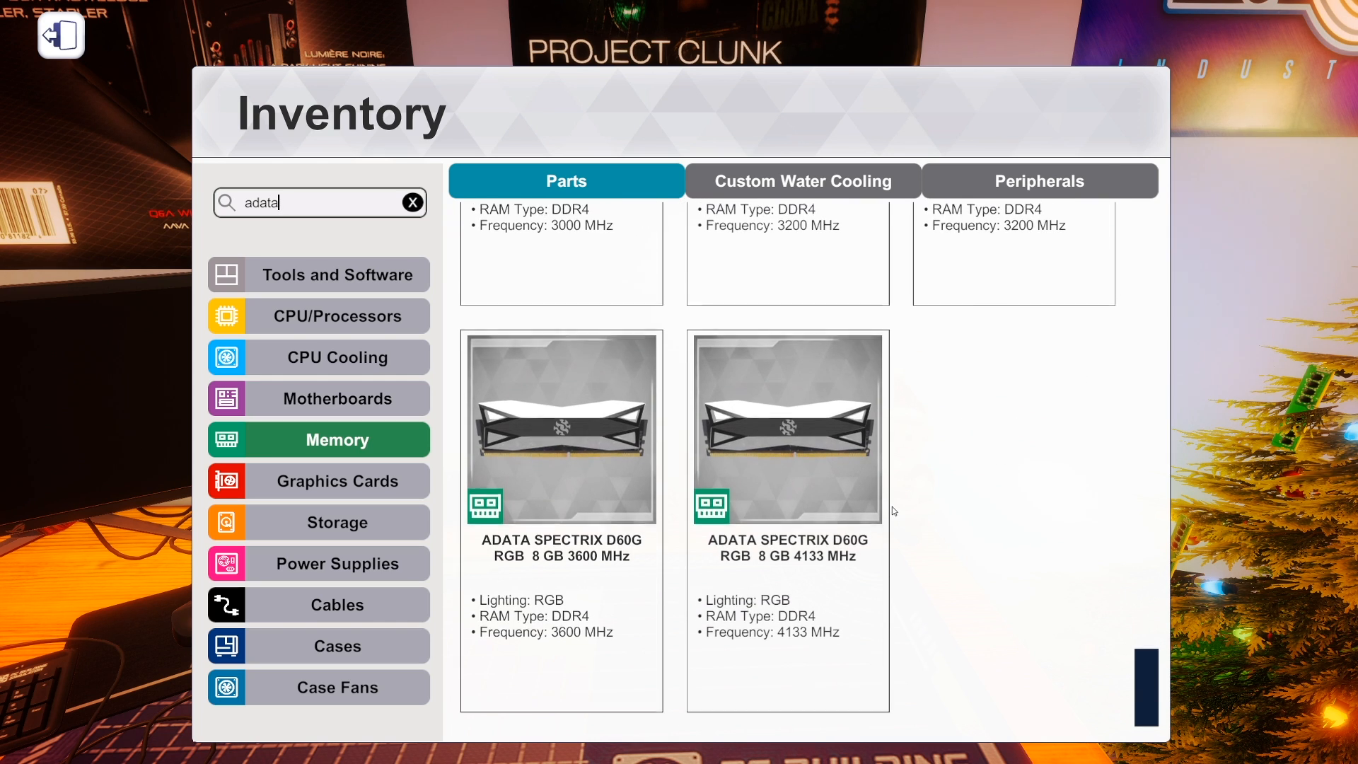
pyautogui.scroll(-3)
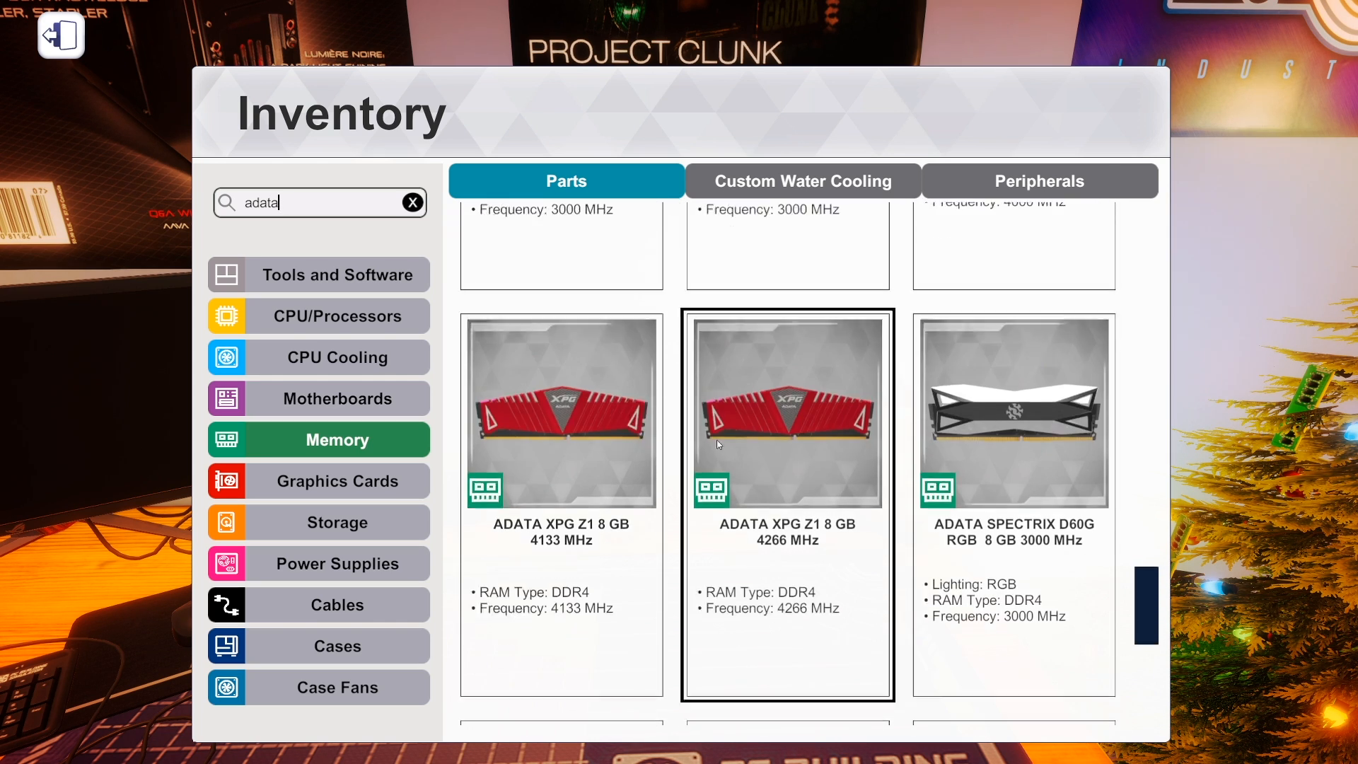
pyautogui.scroll(-3)
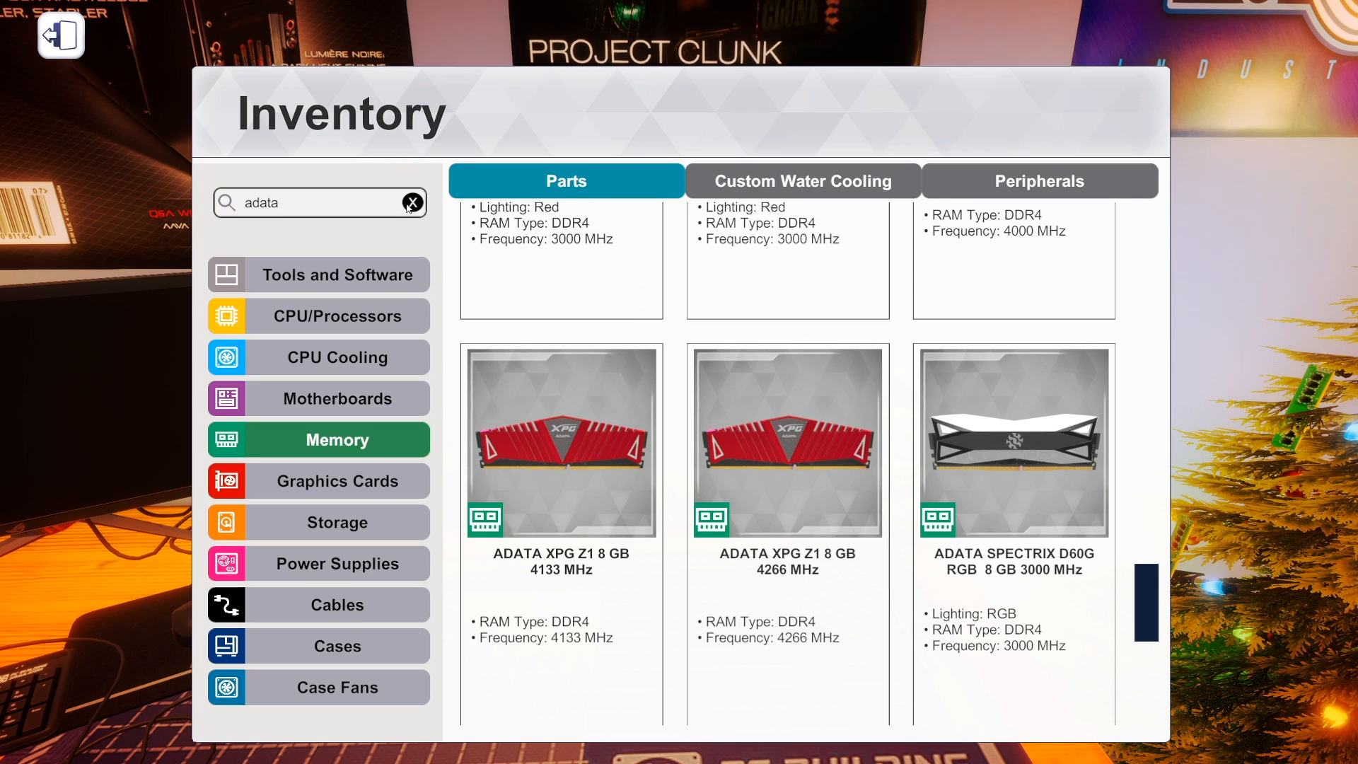
# Clear the ADATA filter and browse the full Graphics Cards list down to the EVGA GTX 1080 and 1070.
pyautogui.click(410, 202)
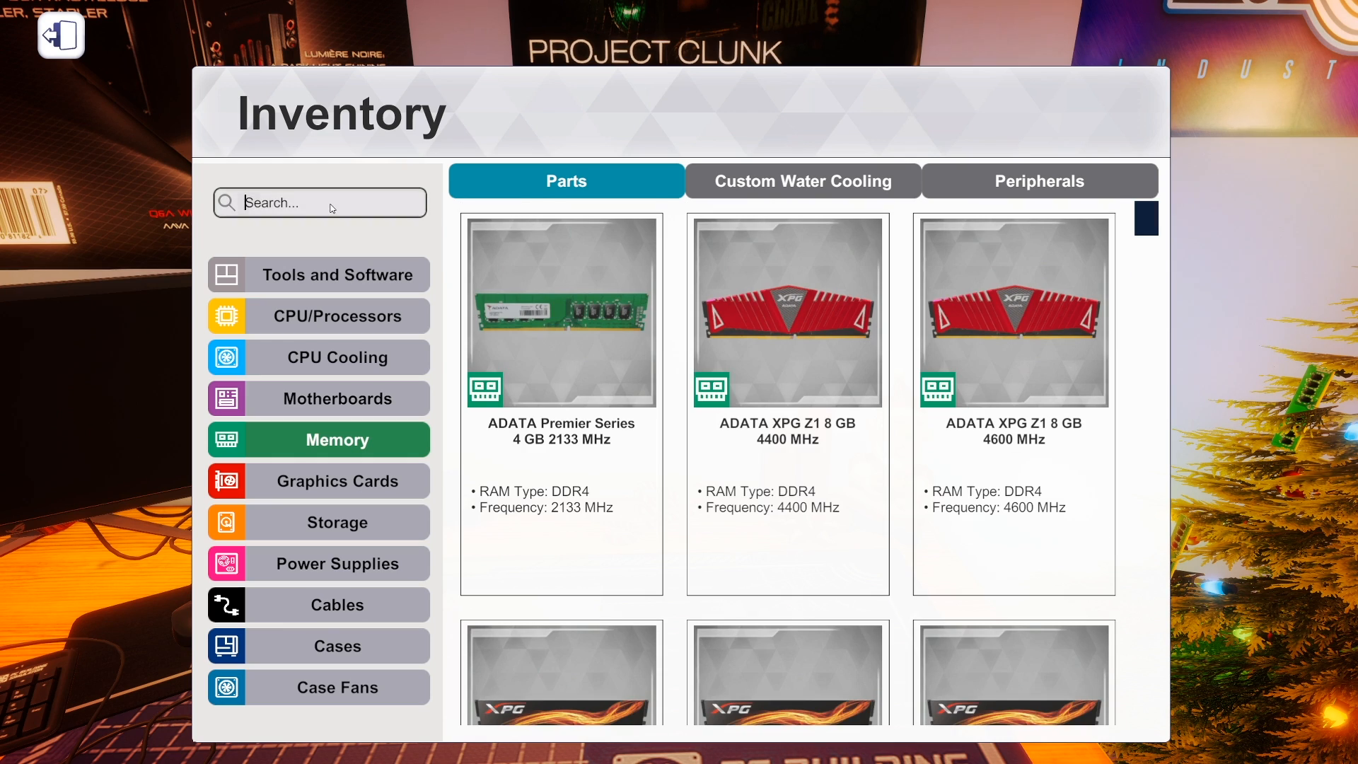
pyautogui.click(318, 202)
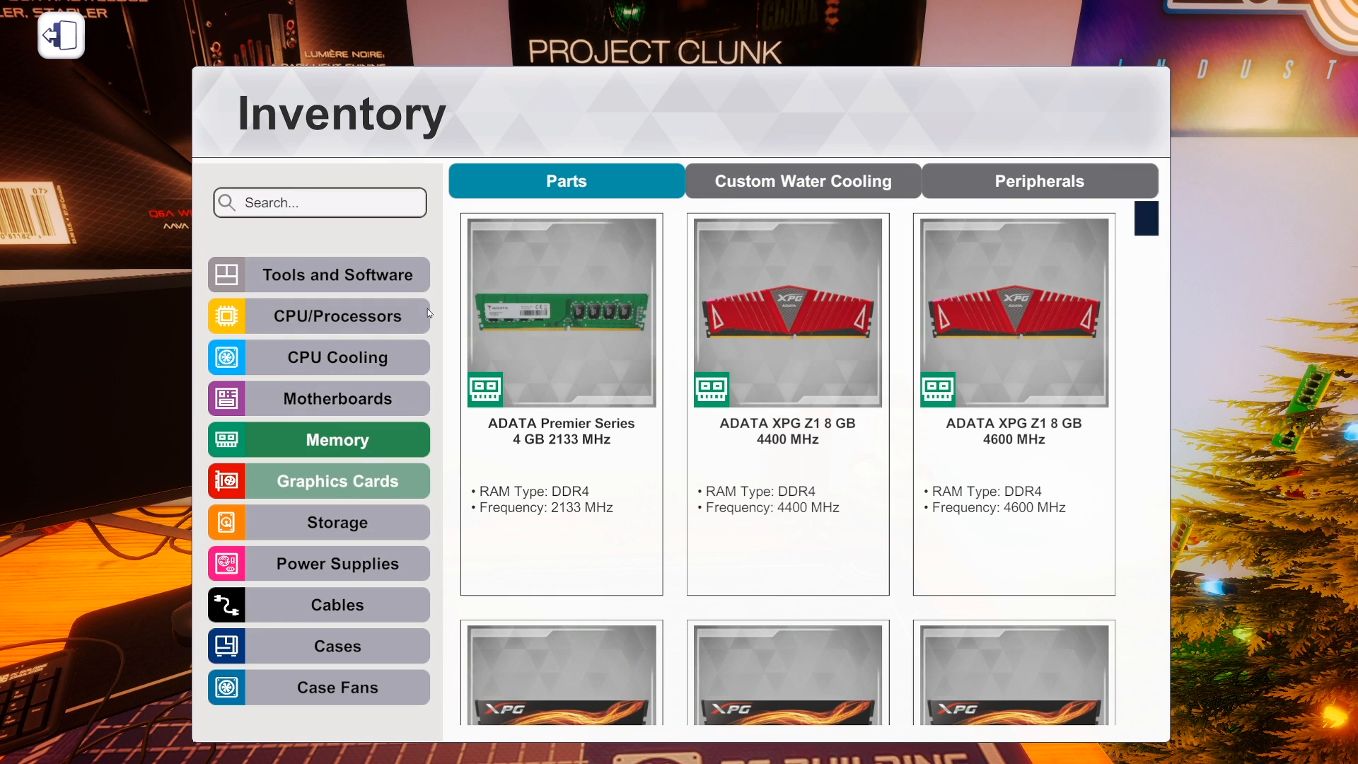
pyautogui.click(337, 481)
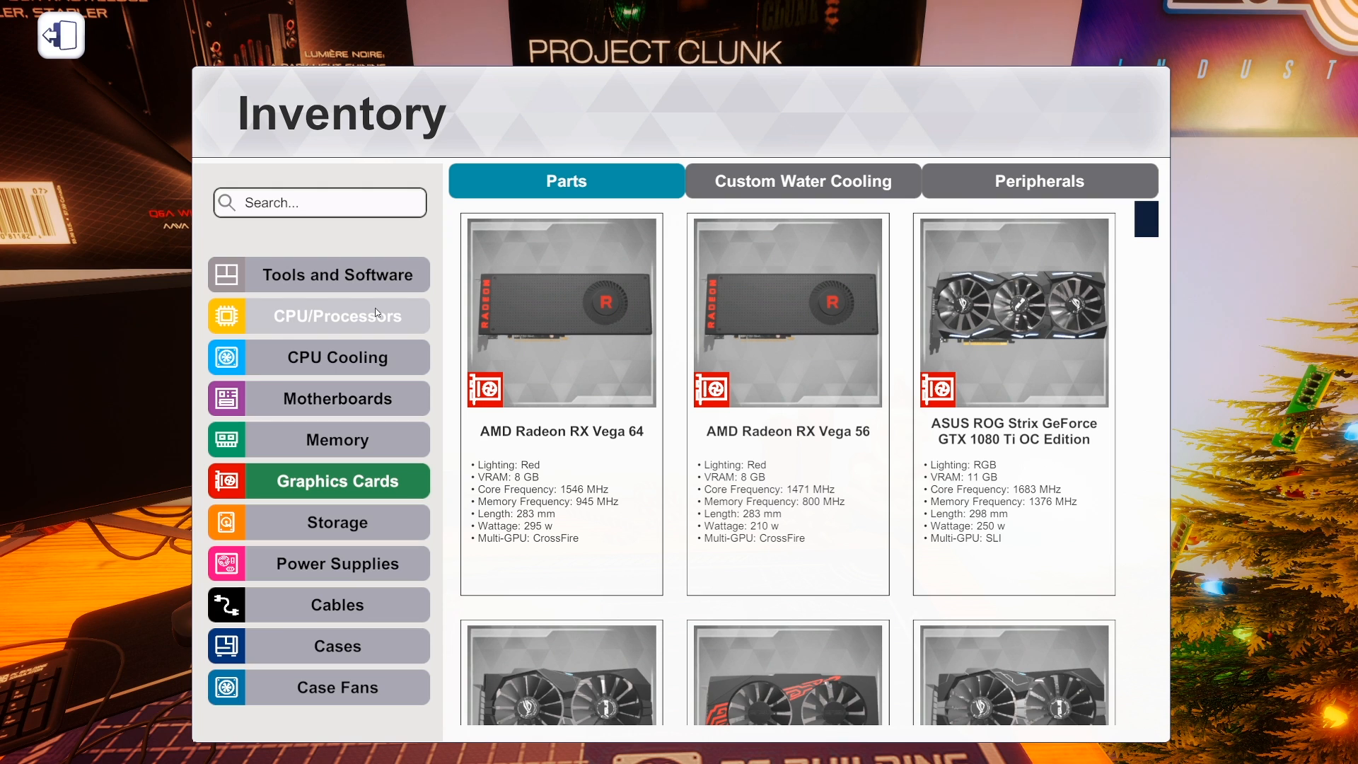
pyautogui.scroll(-3)
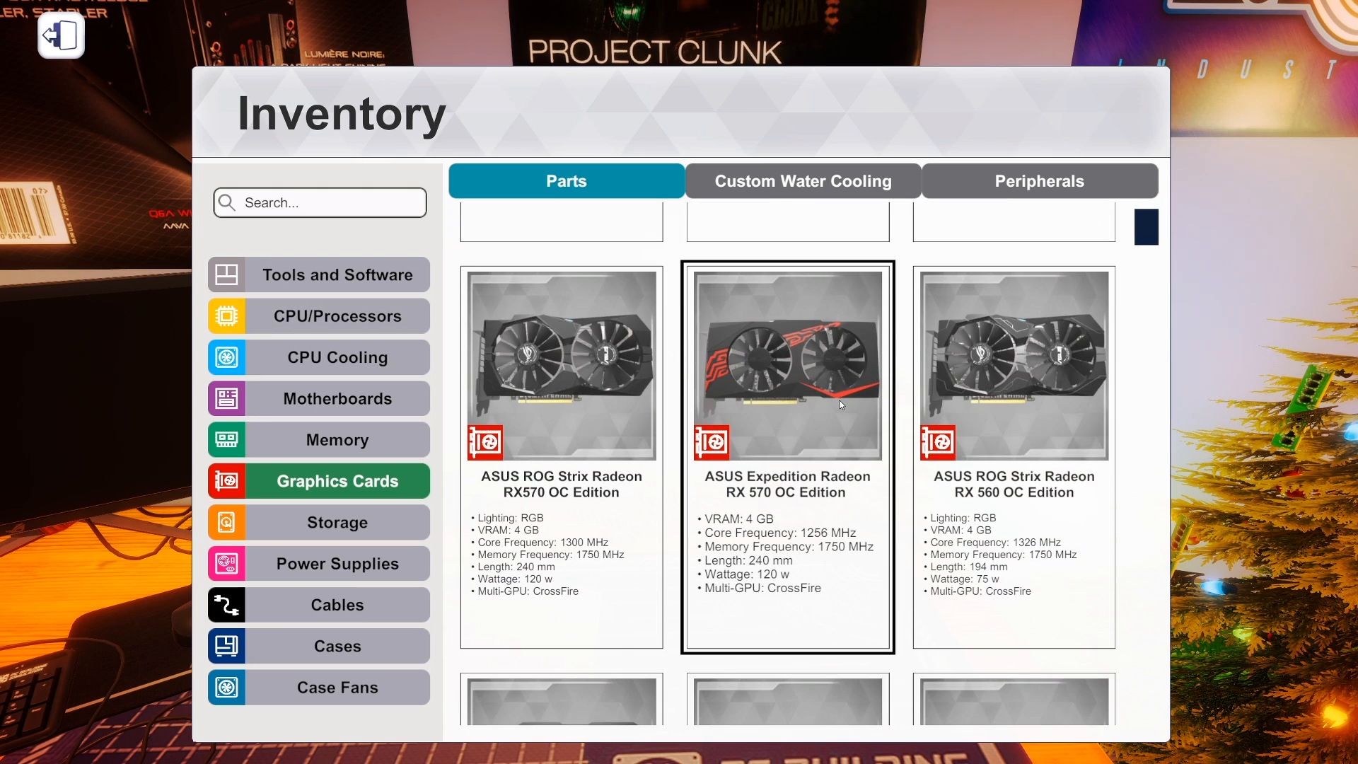
pyautogui.scroll(-3)
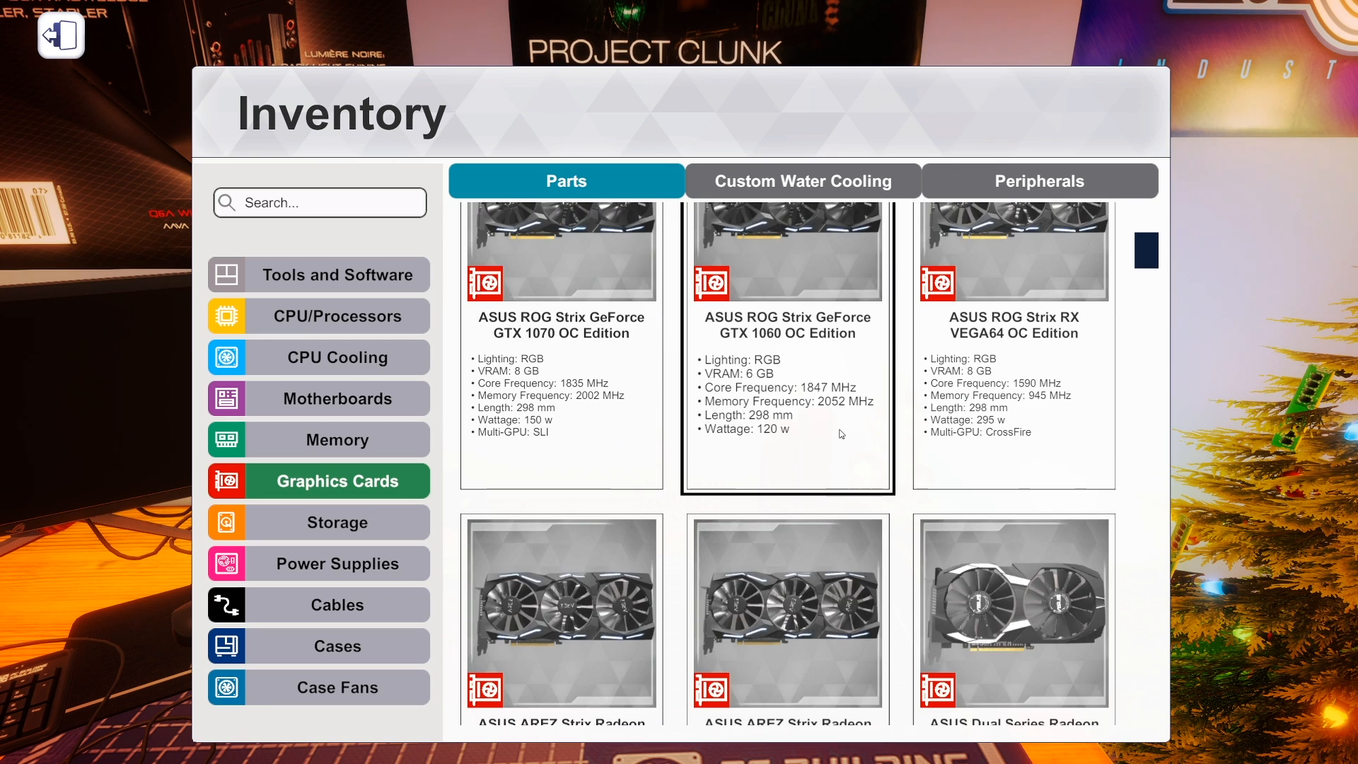
pyautogui.scroll(-3)
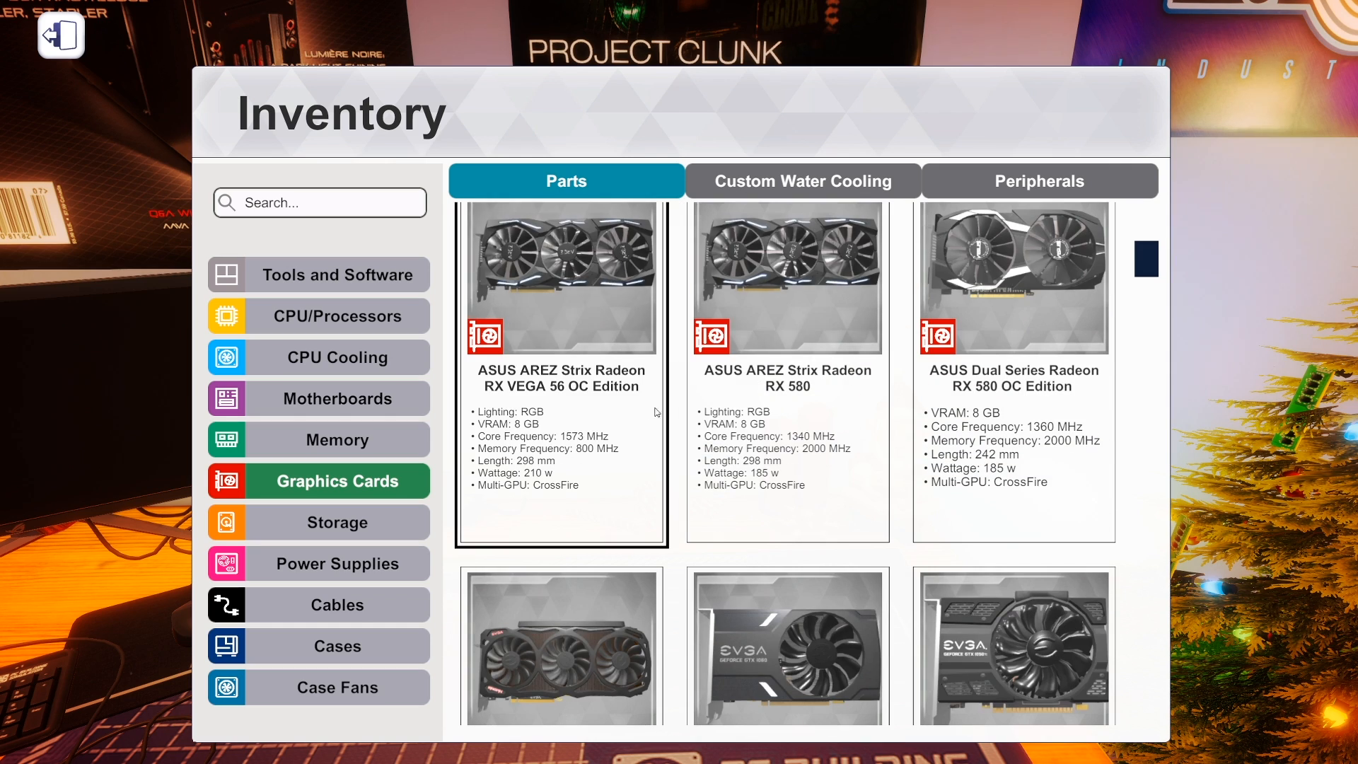
pyautogui.scroll(-3)
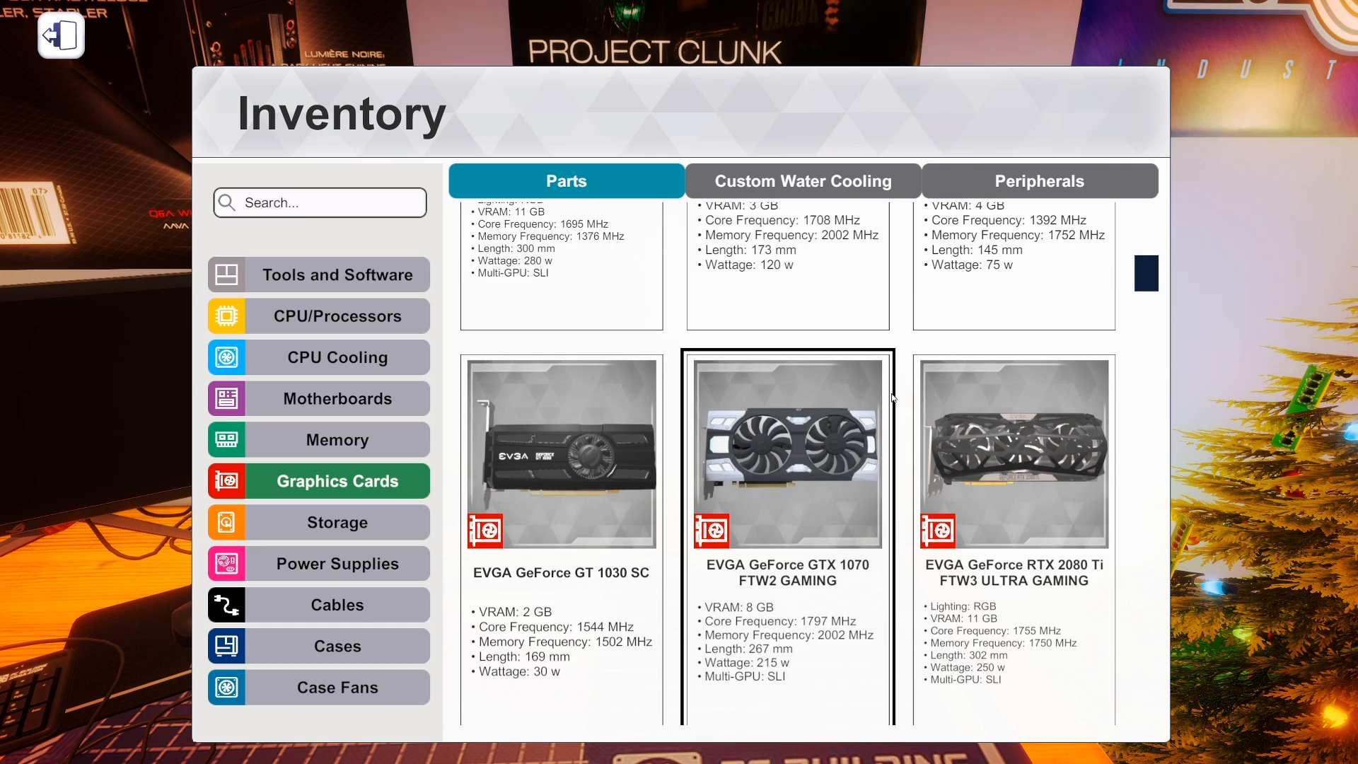
pyautogui.click(1013, 453)
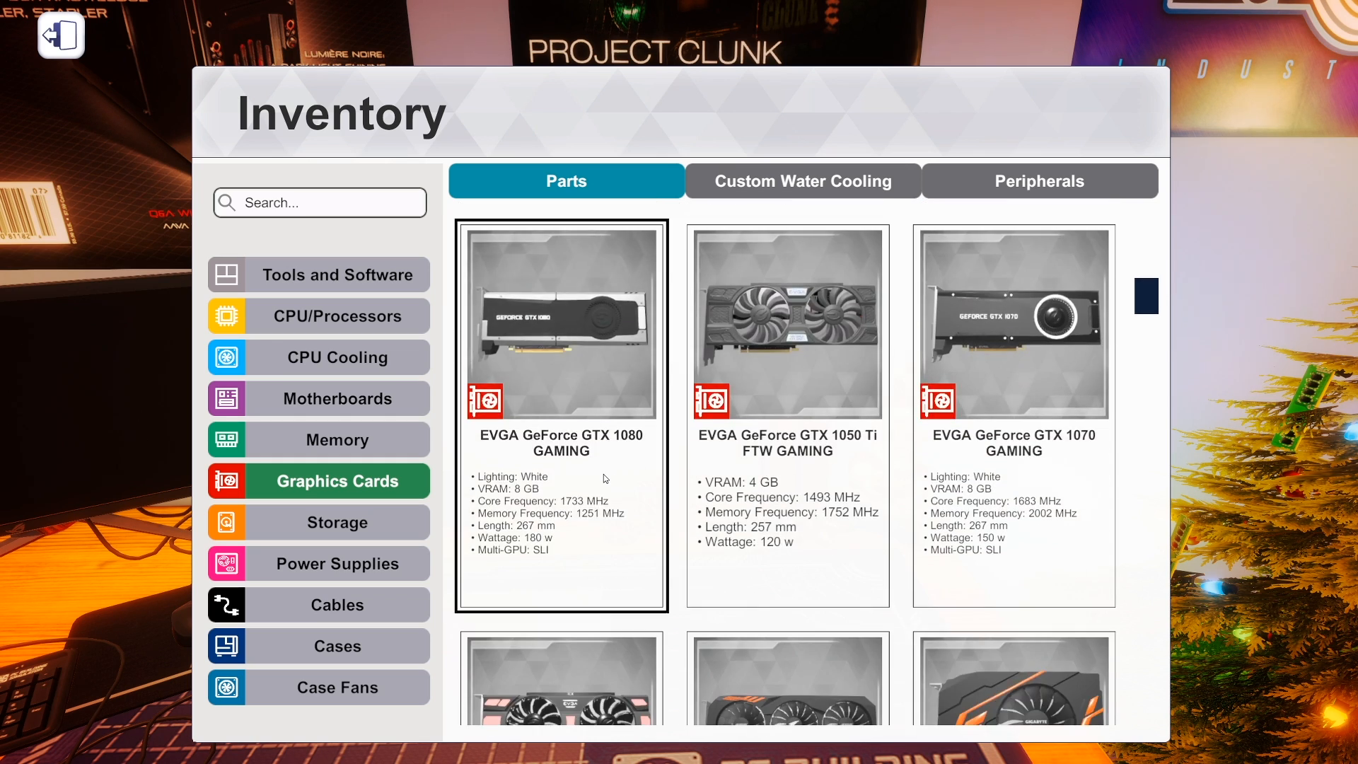
# Filter Graphics Cards by 'asus' and browse to the ROG STRIX RTX 2060 and 2070 SUPER cards.
pyautogui.write('asus')
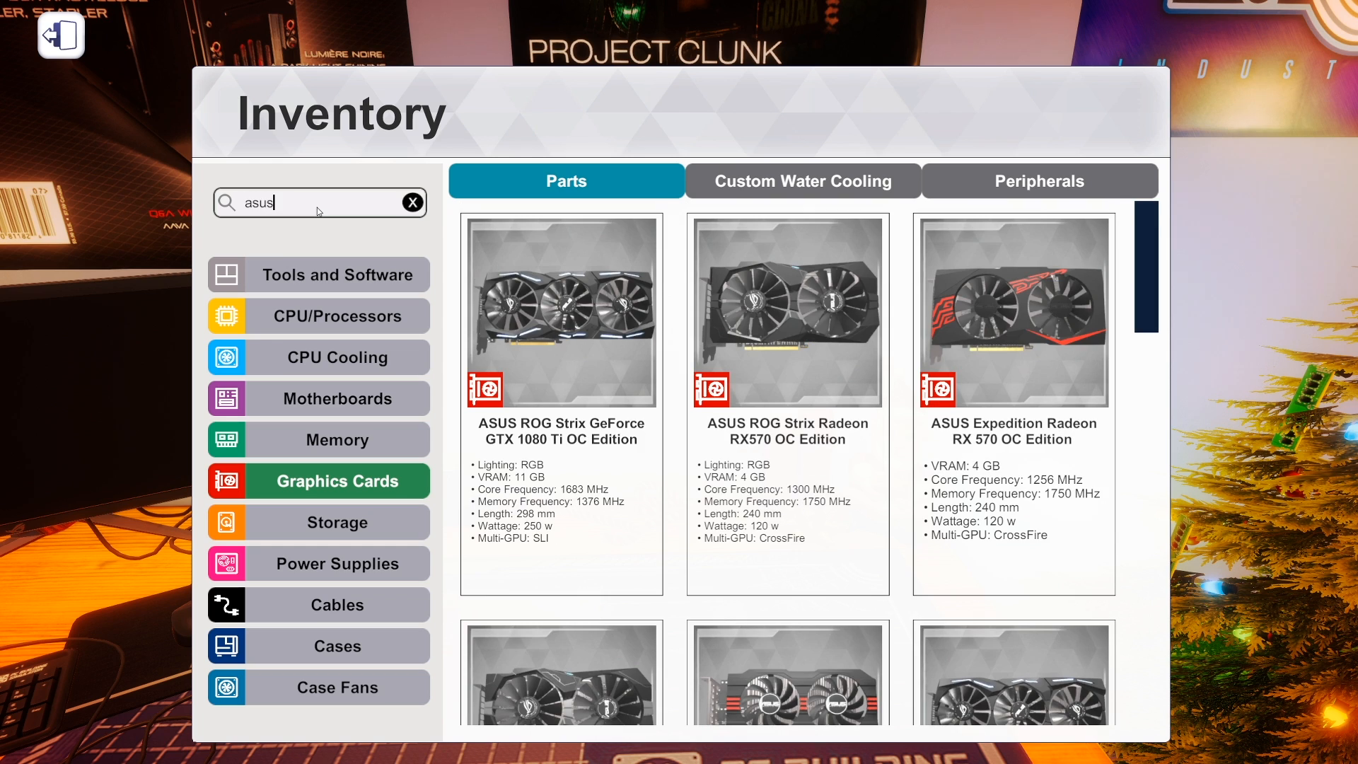
pyautogui.scroll(-3)
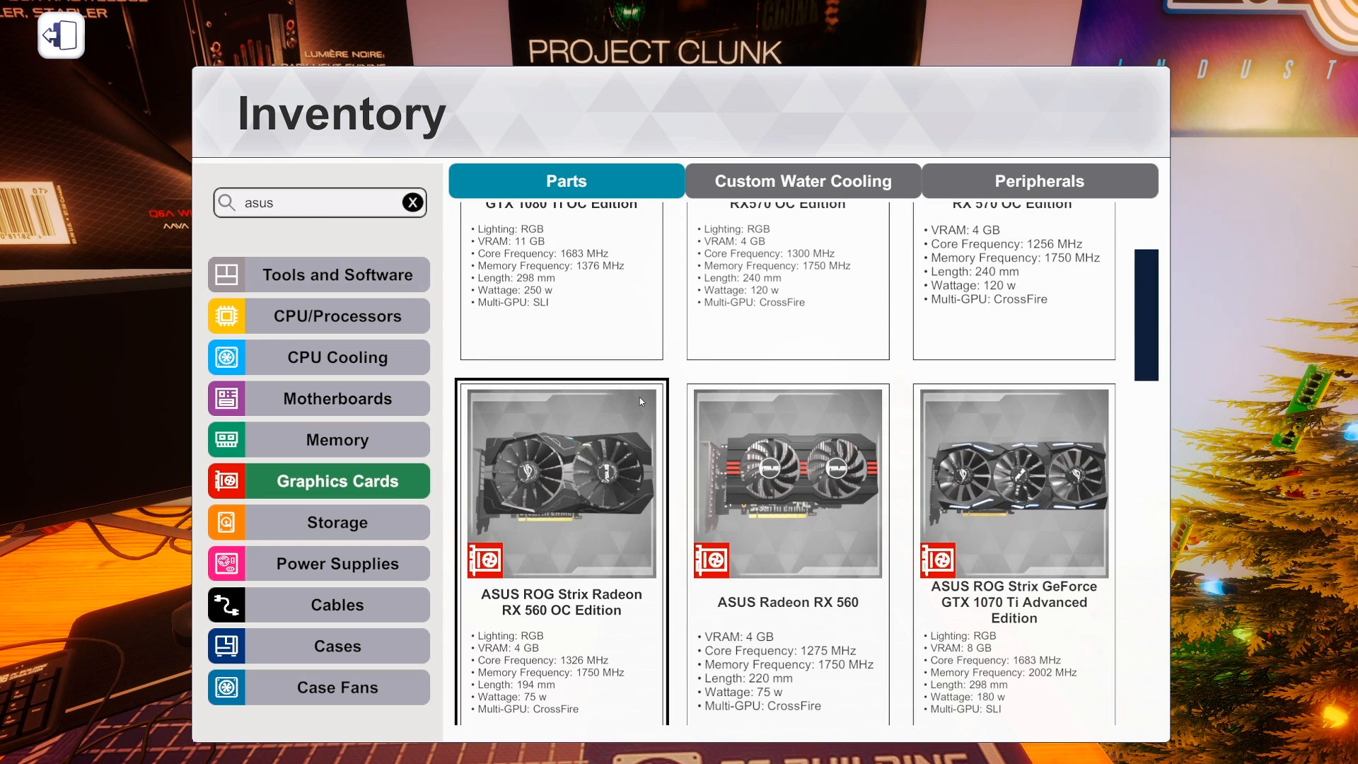
pyautogui.scroll(-3)
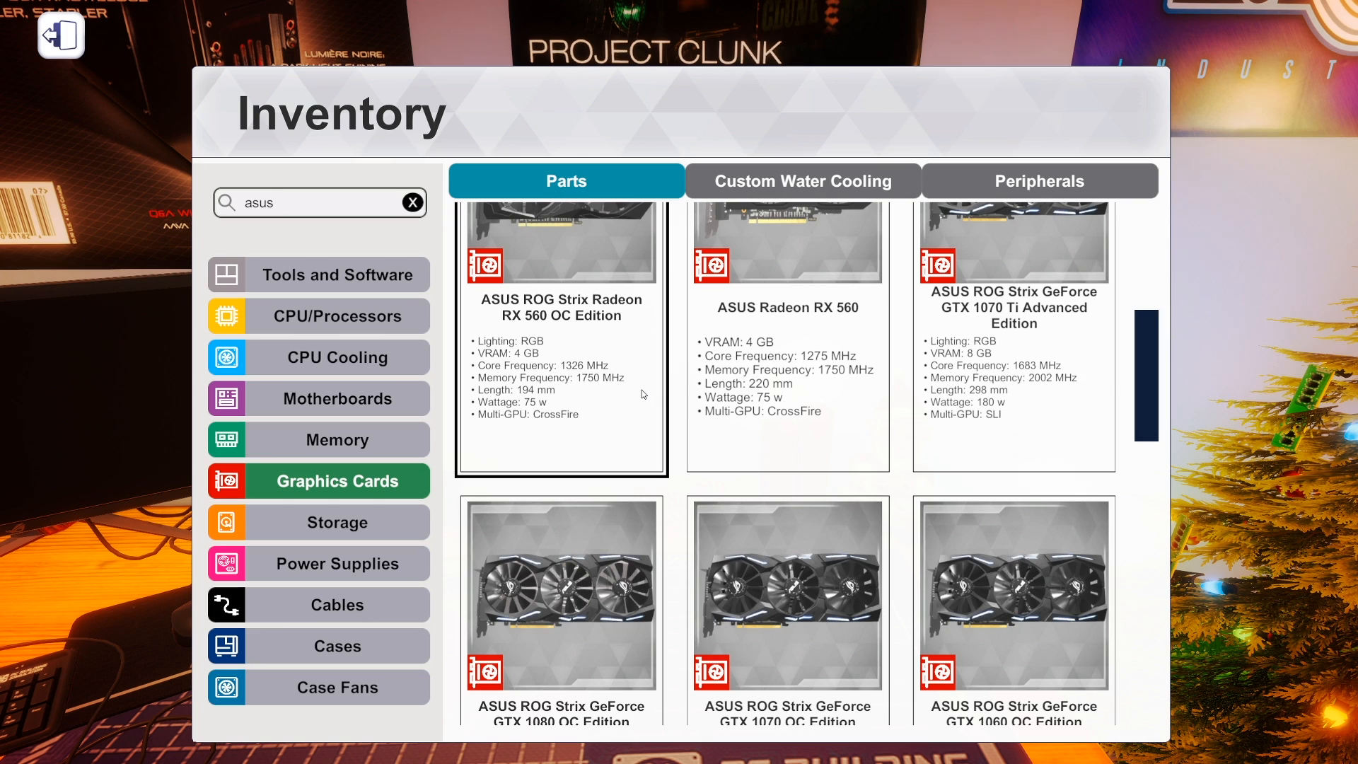
pyautogui.scroll(-3)
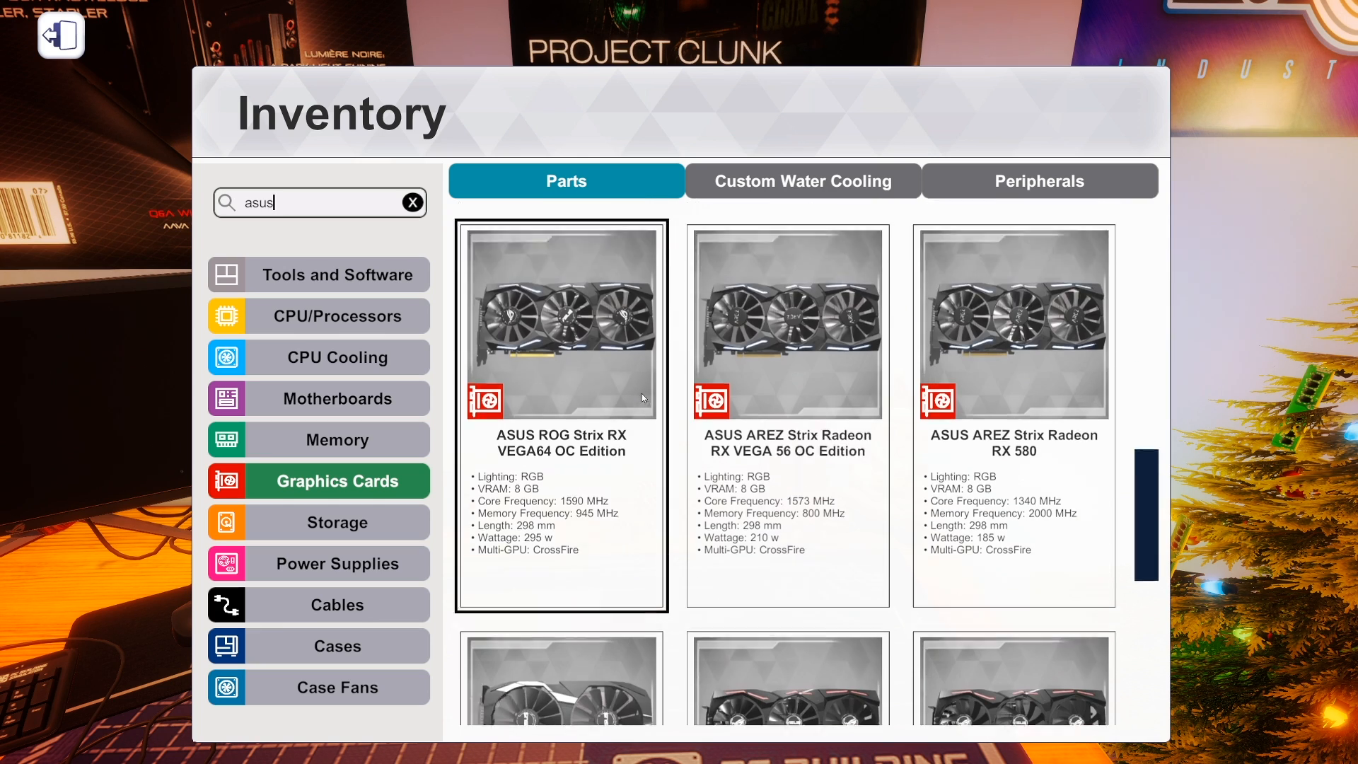
pyautogui.scroll(-3)
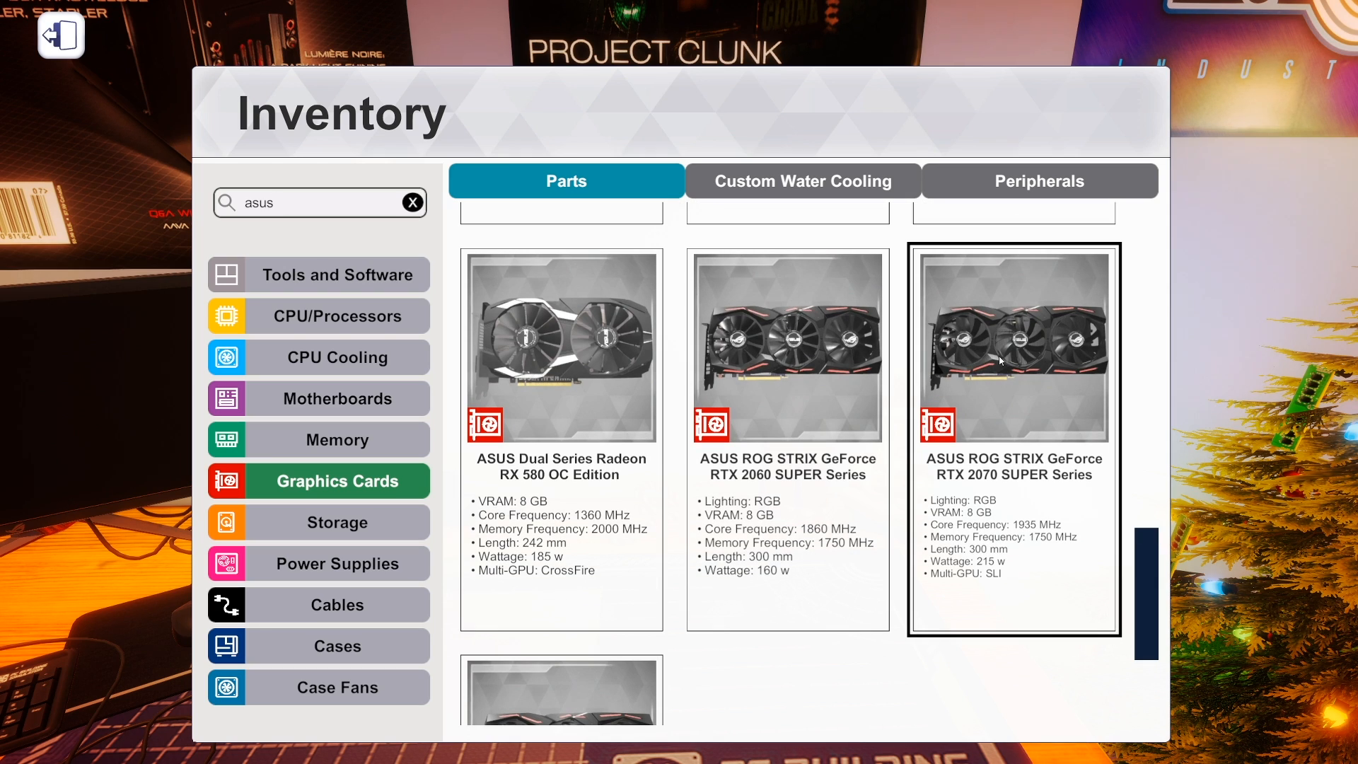
pyautogui.scroll(-3)
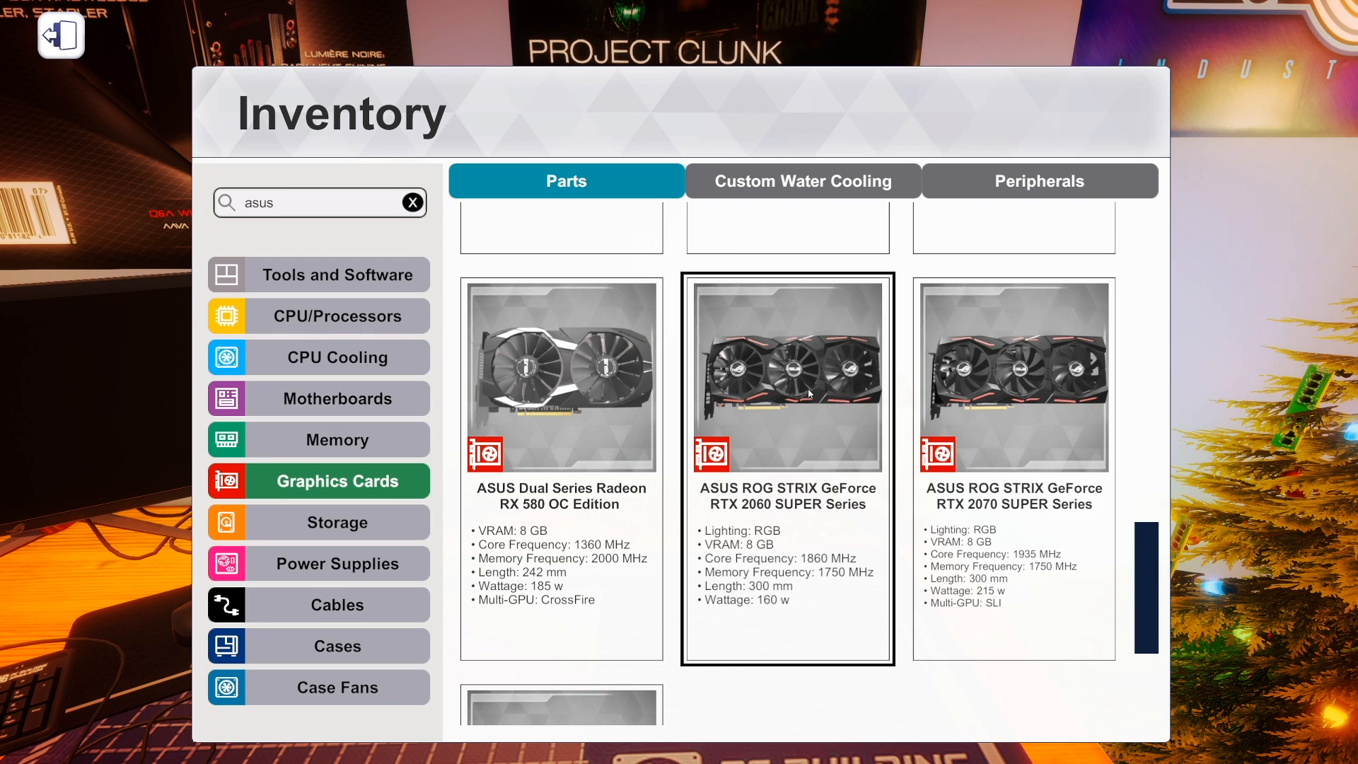
pyautogui.click(1013, 376)
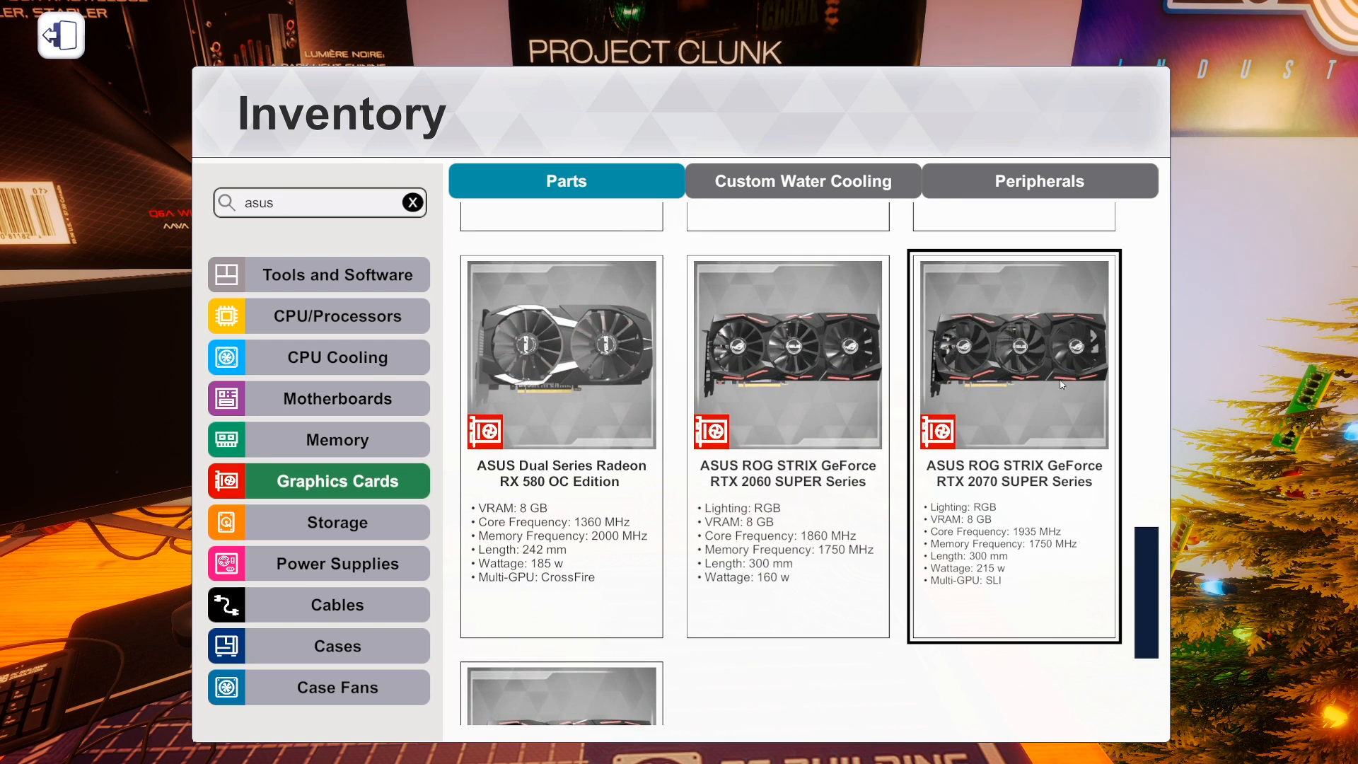
pyautogui.click(786, 355)
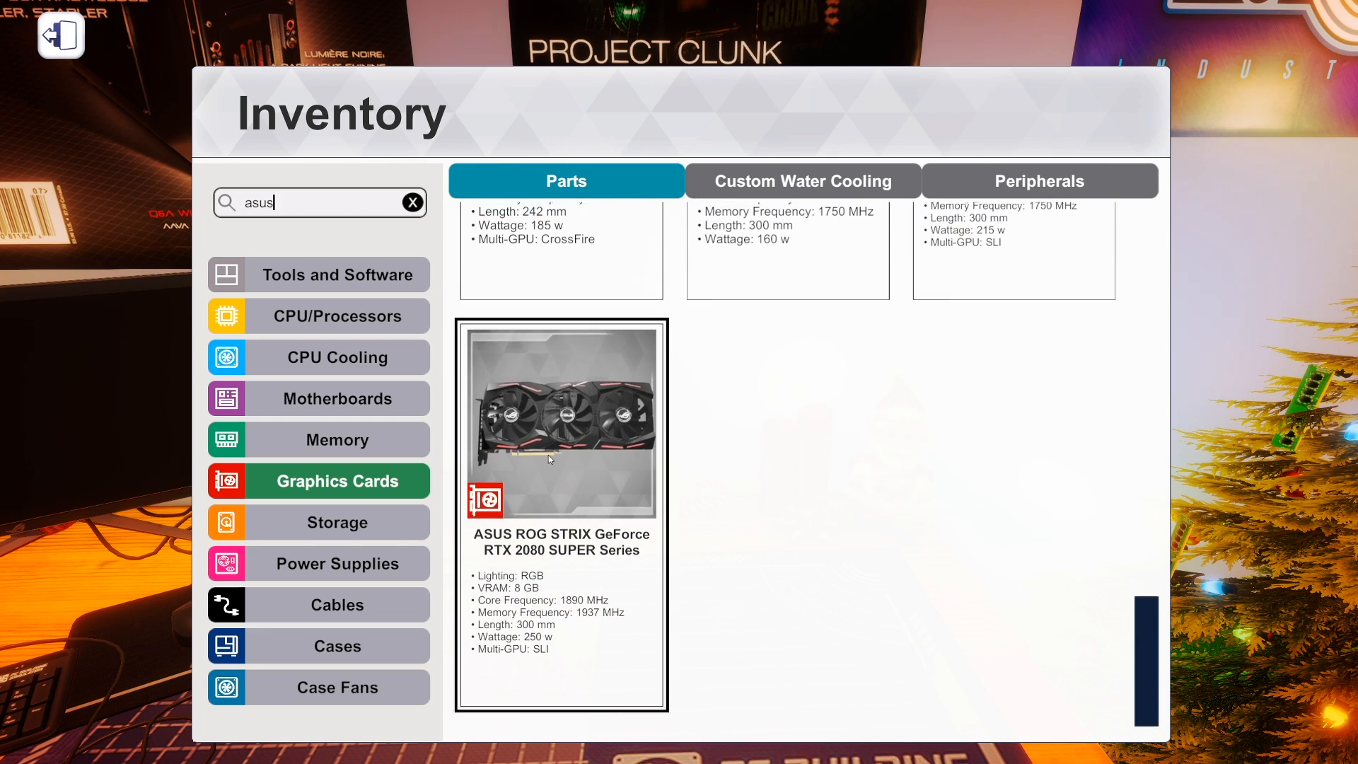
pyautogui.scroll(-3)
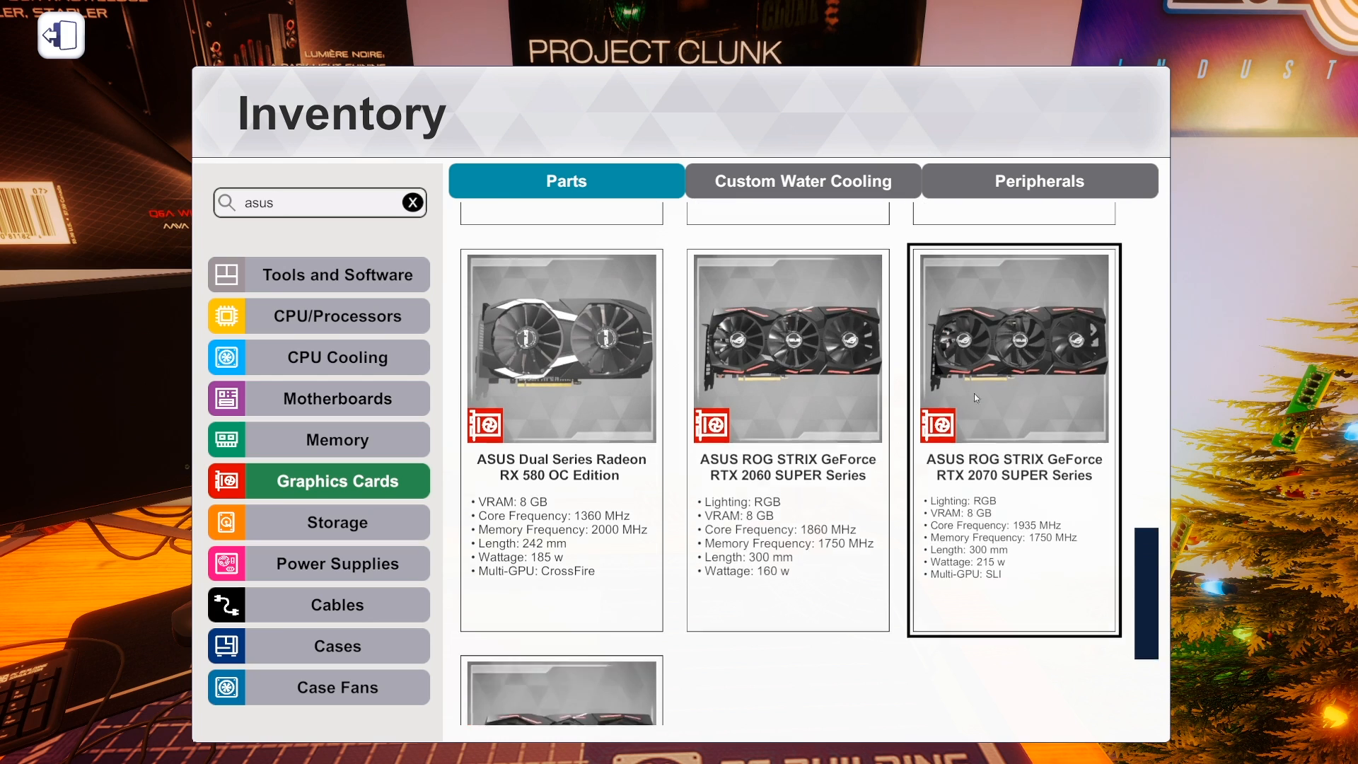
pyautogui.scroll(-3)
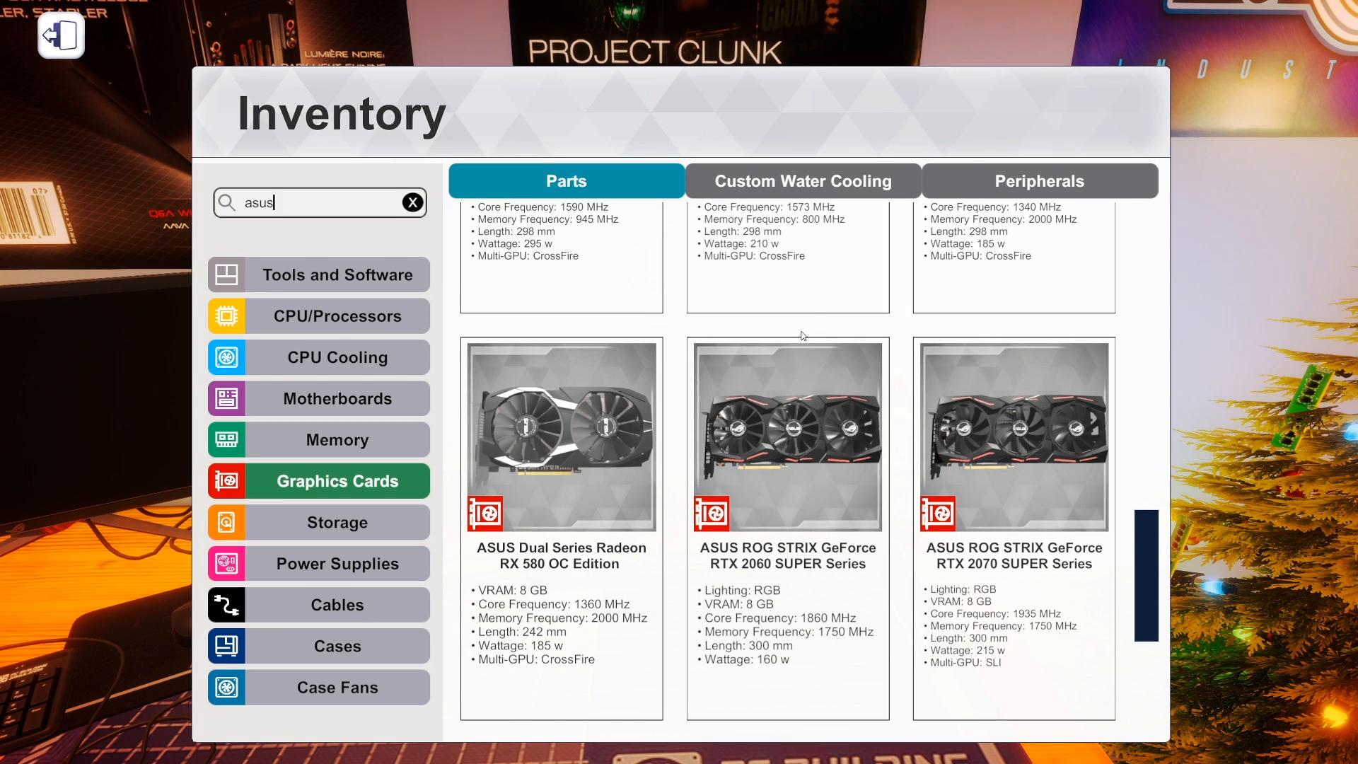
pyautogui.click(412, 202)
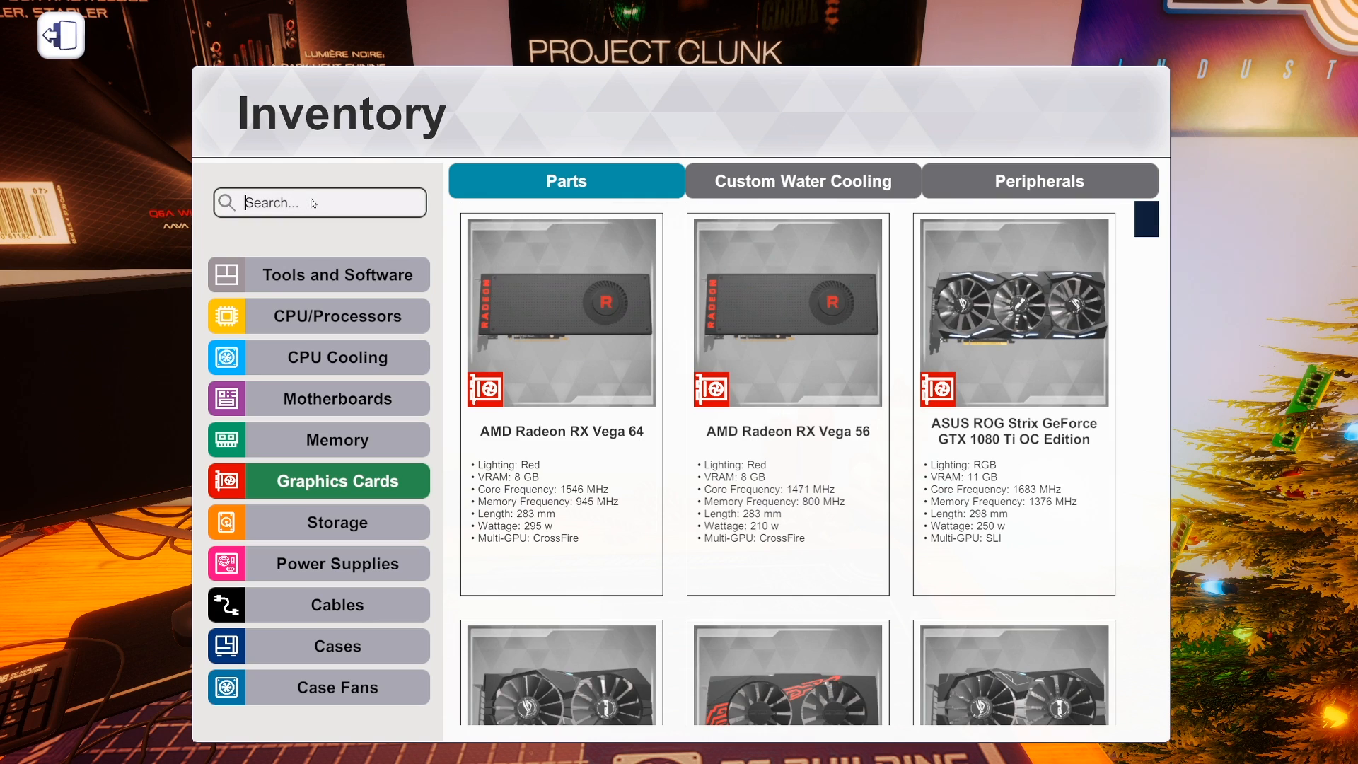
pyautogui.write('zotac')
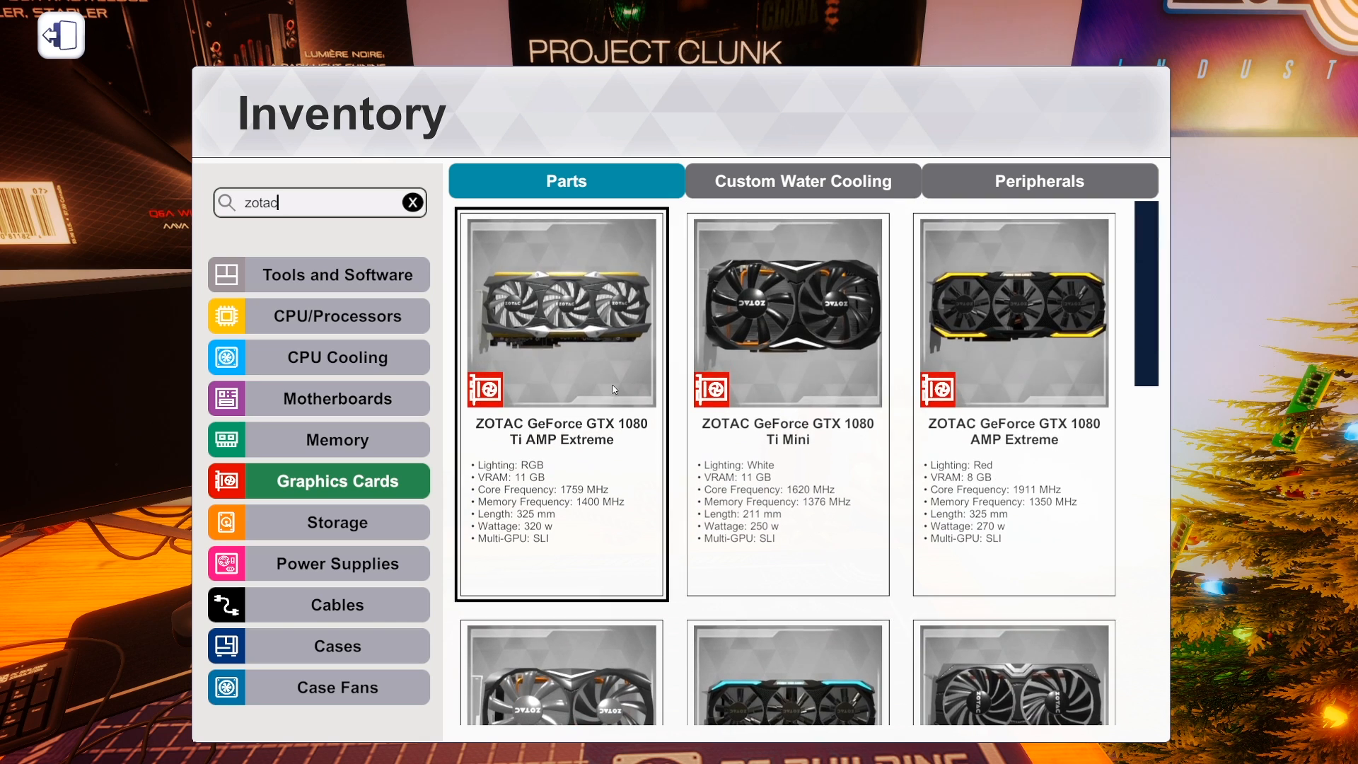
pyautogui.scroll(-3)
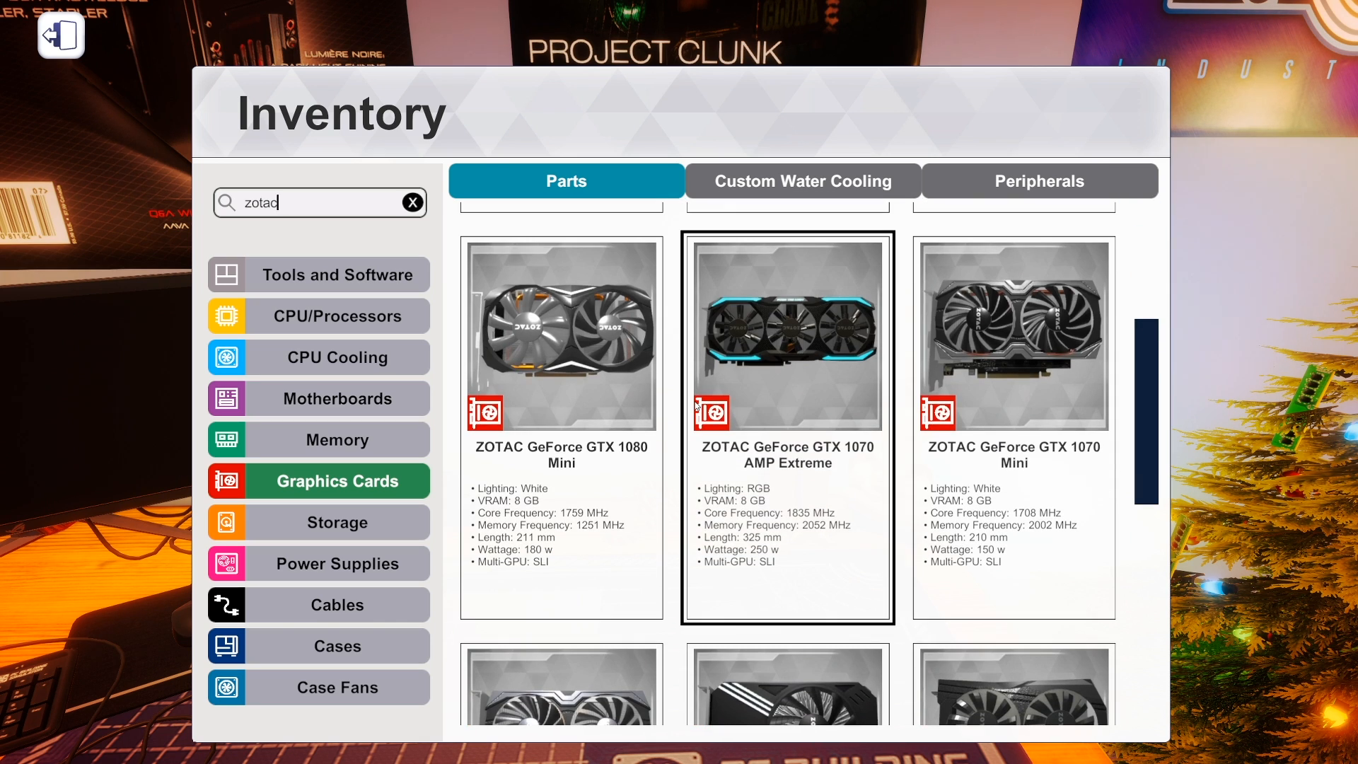
pyautogui.scroll(-3)
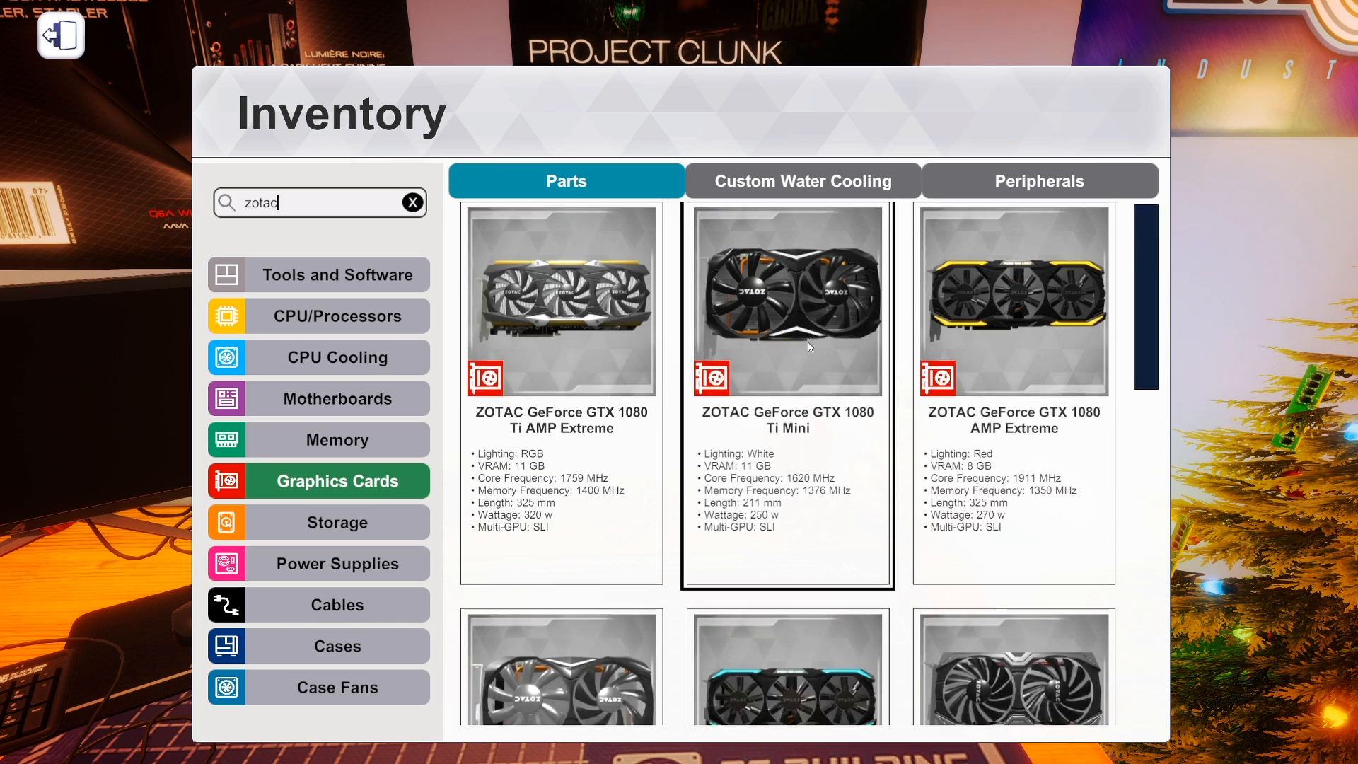
pyautogui.scroll(-3)
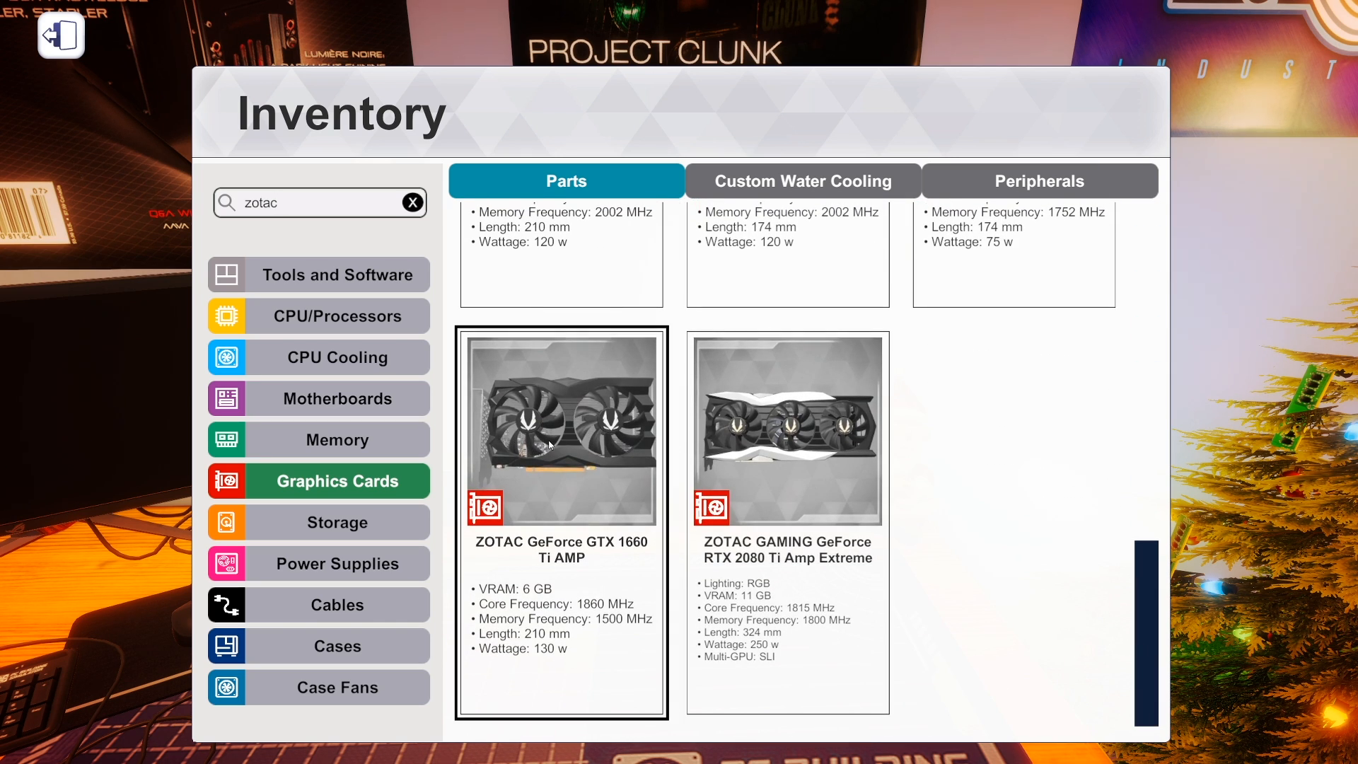
pyautogui.click(787, 430)
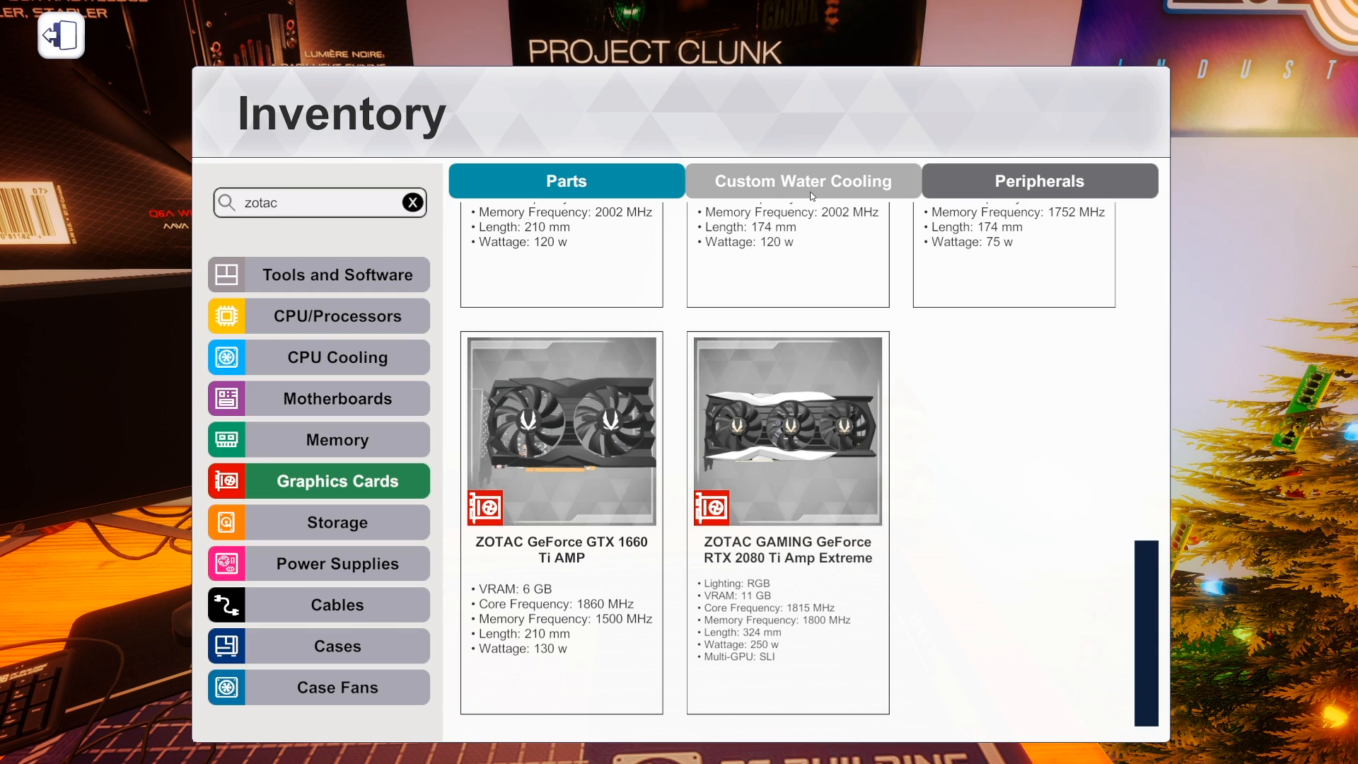
# Show the Watercooled GPUs of the Custom Water Cooling catalog, briefly filtering by 'gi'.
pyautogui.click(803, 179)
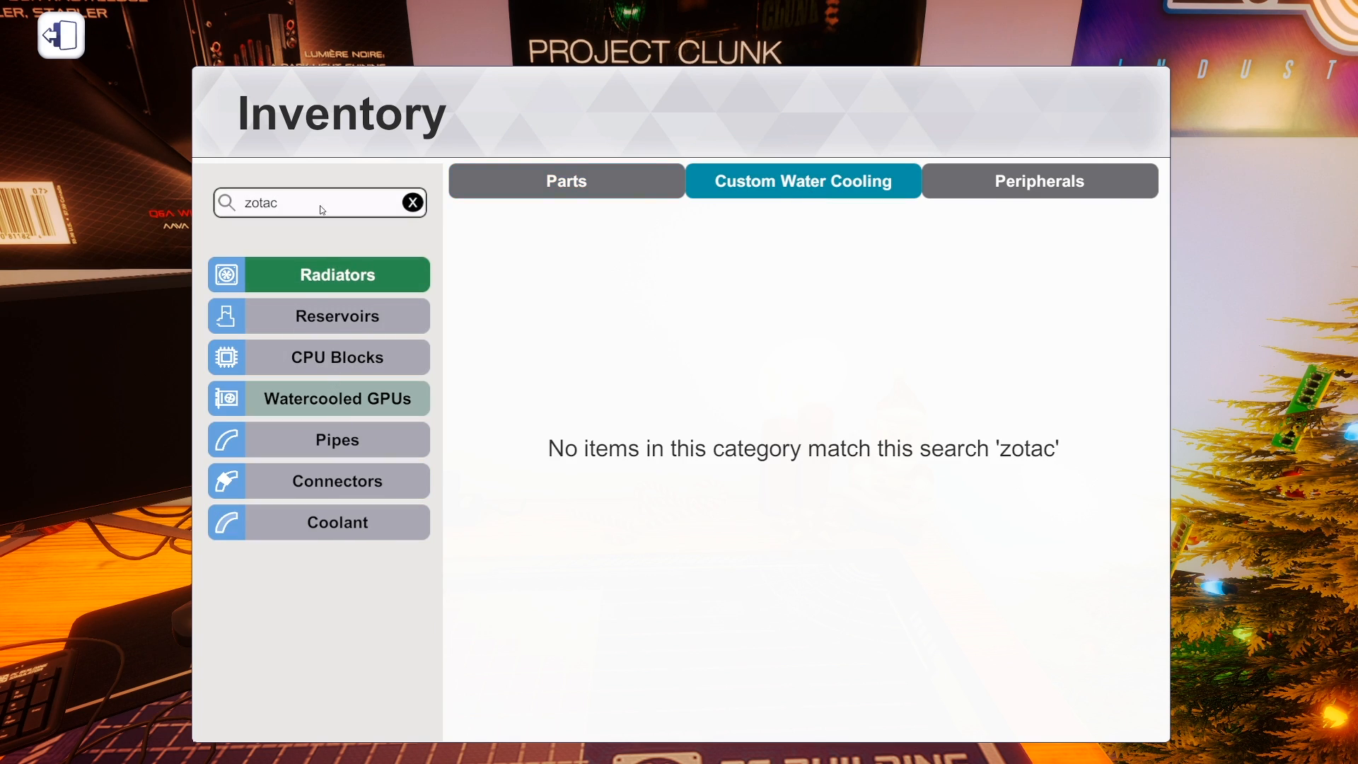
pyautogui.click(337, 399)
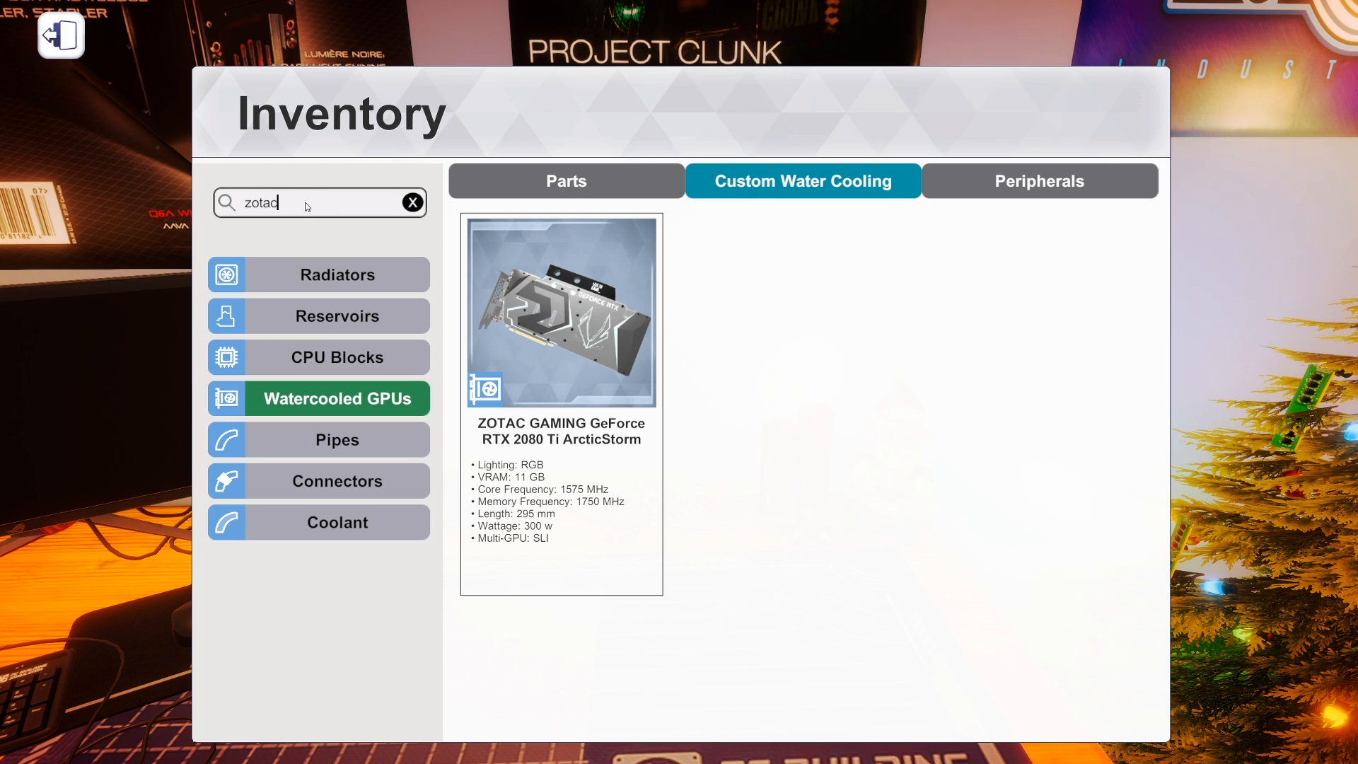
pyautogui.click(562, 312)
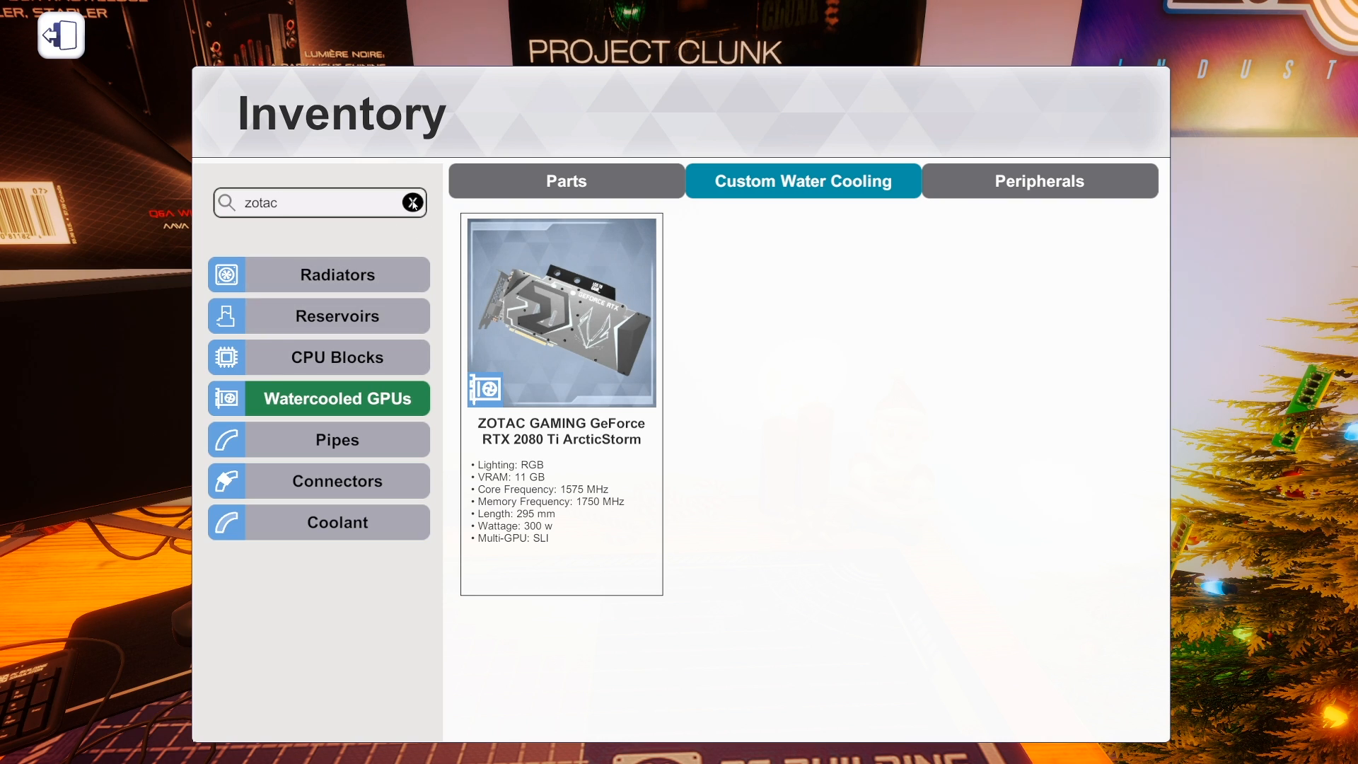
pyautogui.write('gigaby')
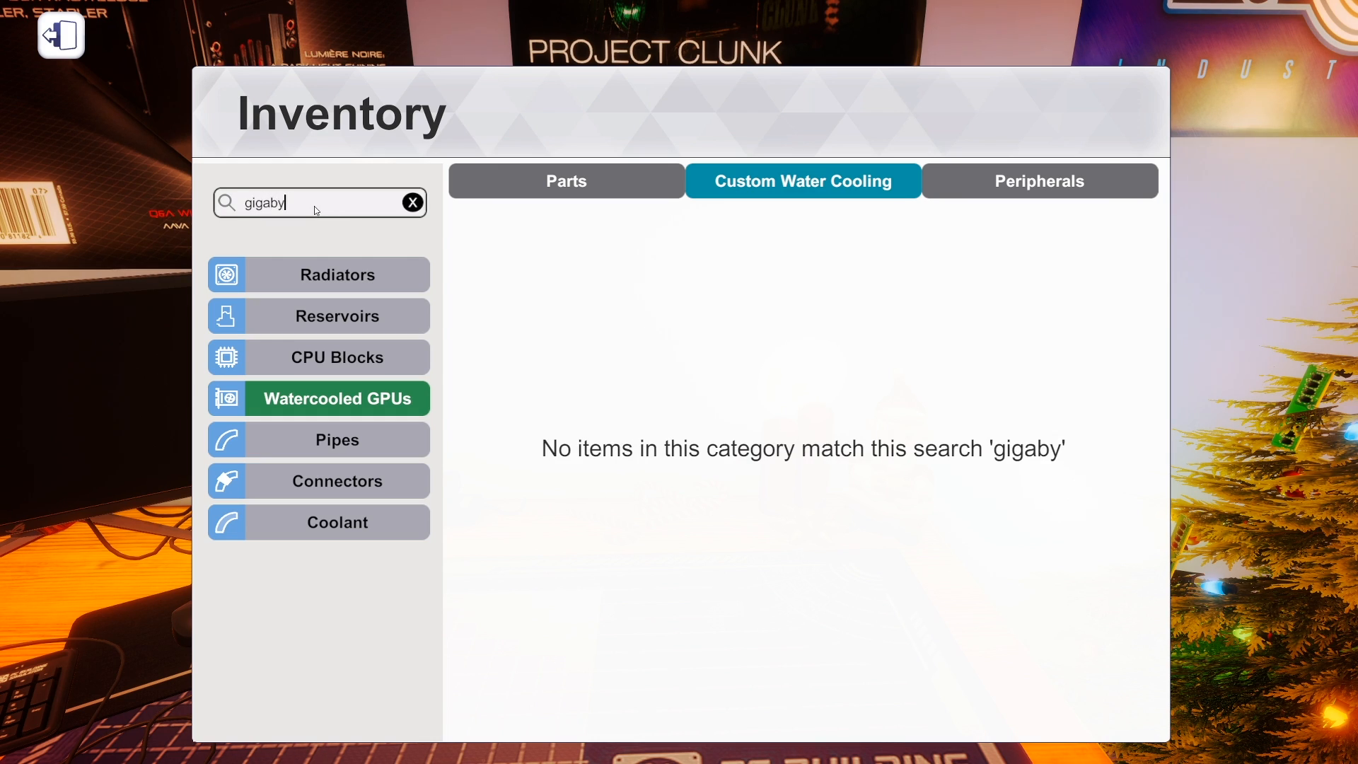
pyautogui.click(412, 202)
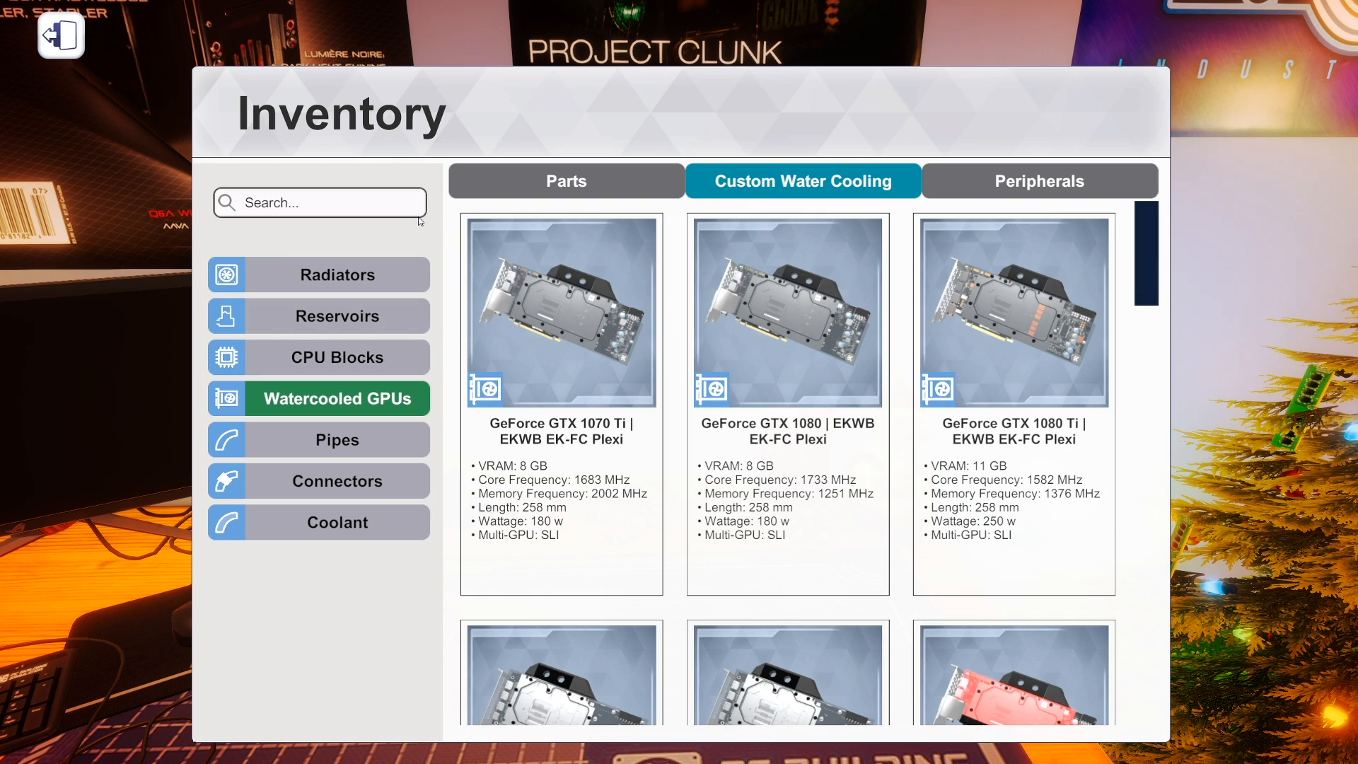
# Filter to the AORUS WATERFORCE cards with 'aor', then clear it and browse to the ZOTAC ArcticStorm.
pyautogui.write('aoru')
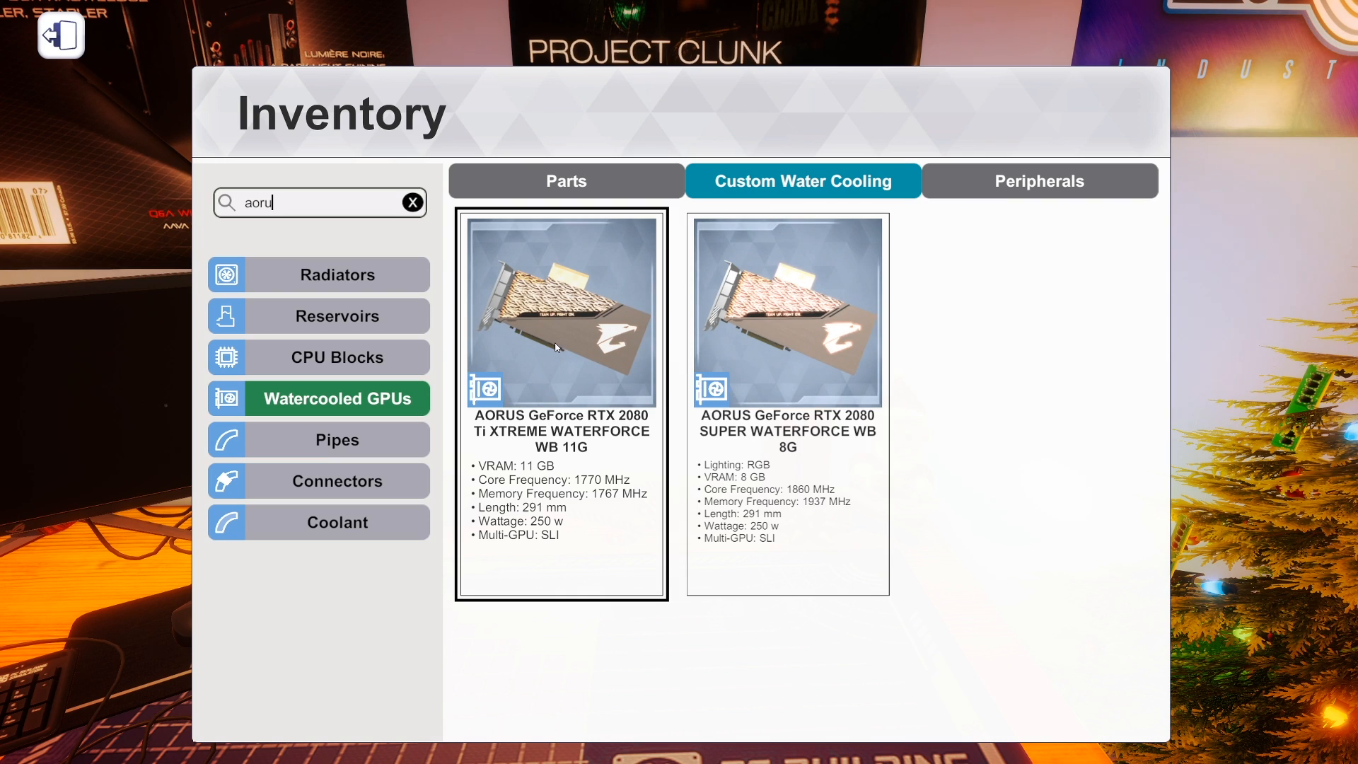
pyautogui.click(787, 311)
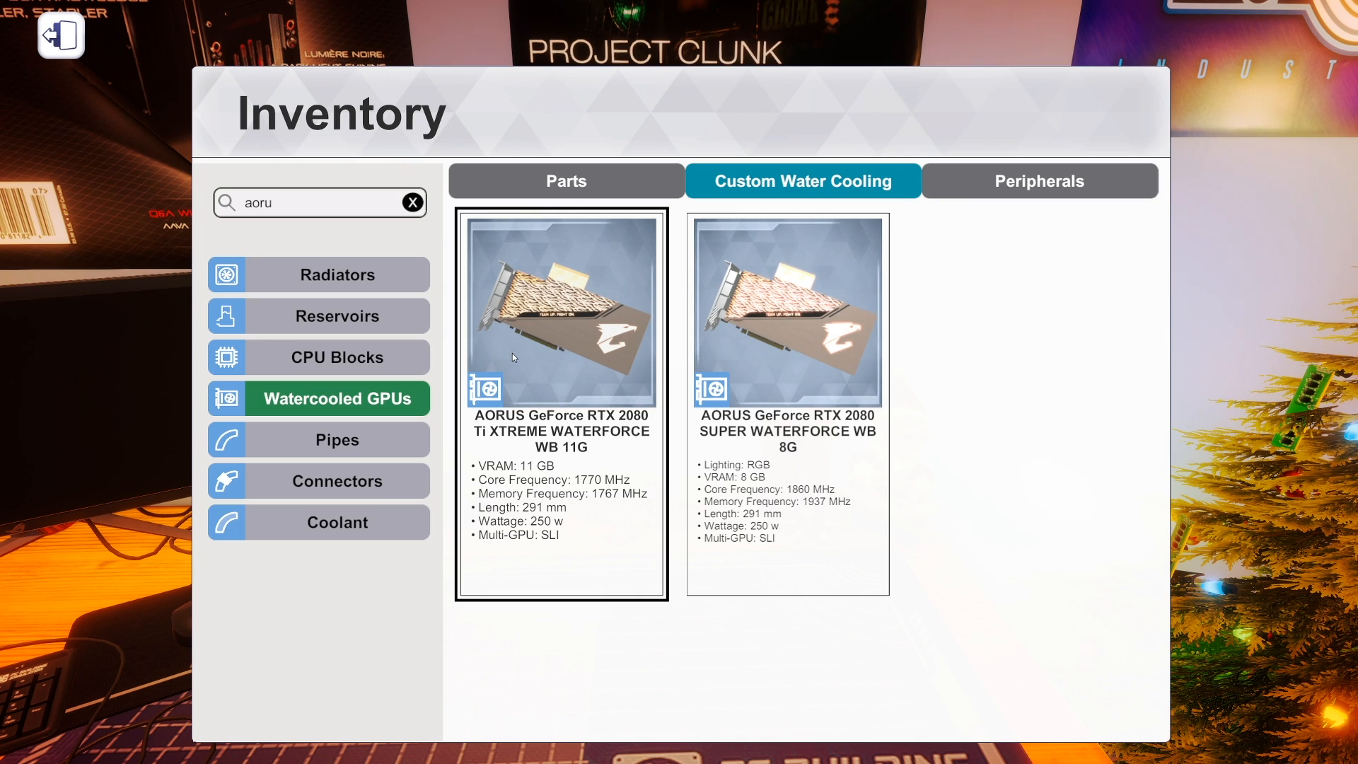
pyautogui.click(786, 311)
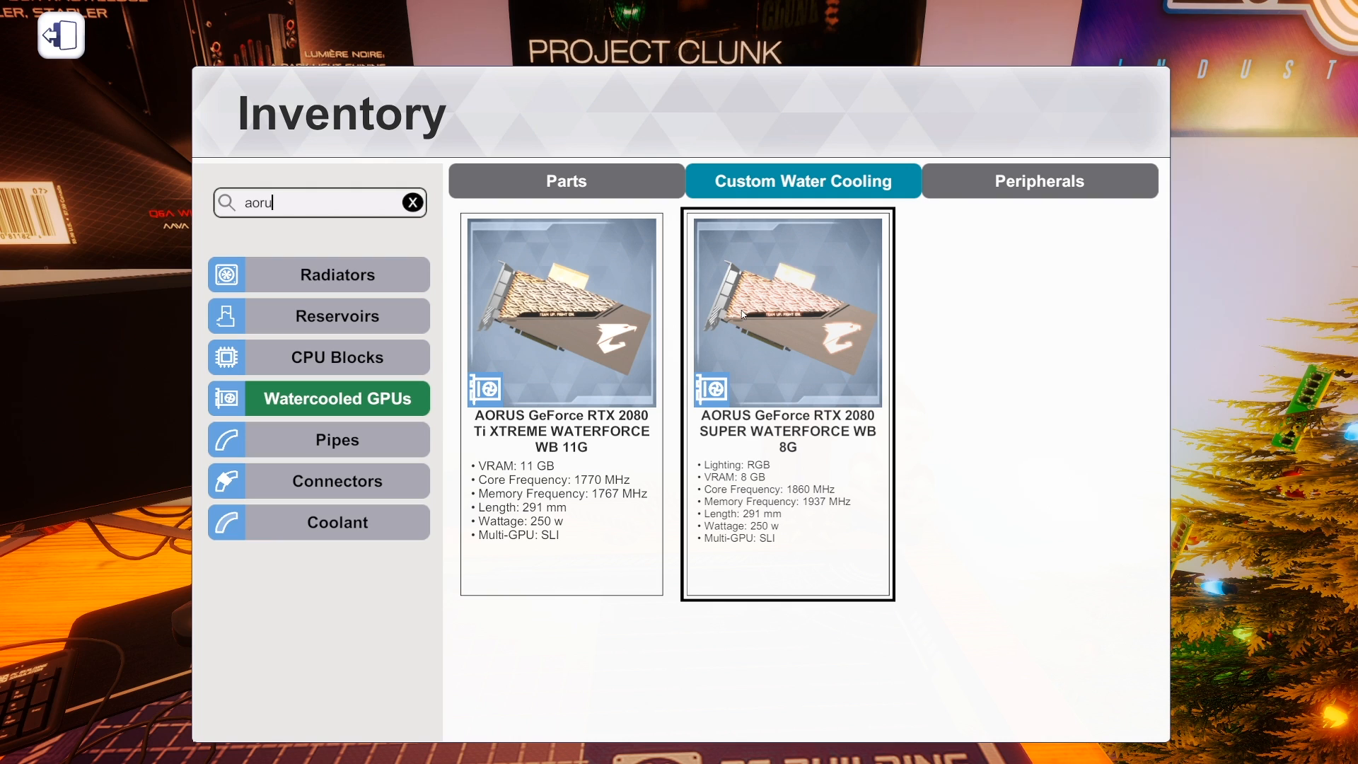
pyautogui.click(561, 312)
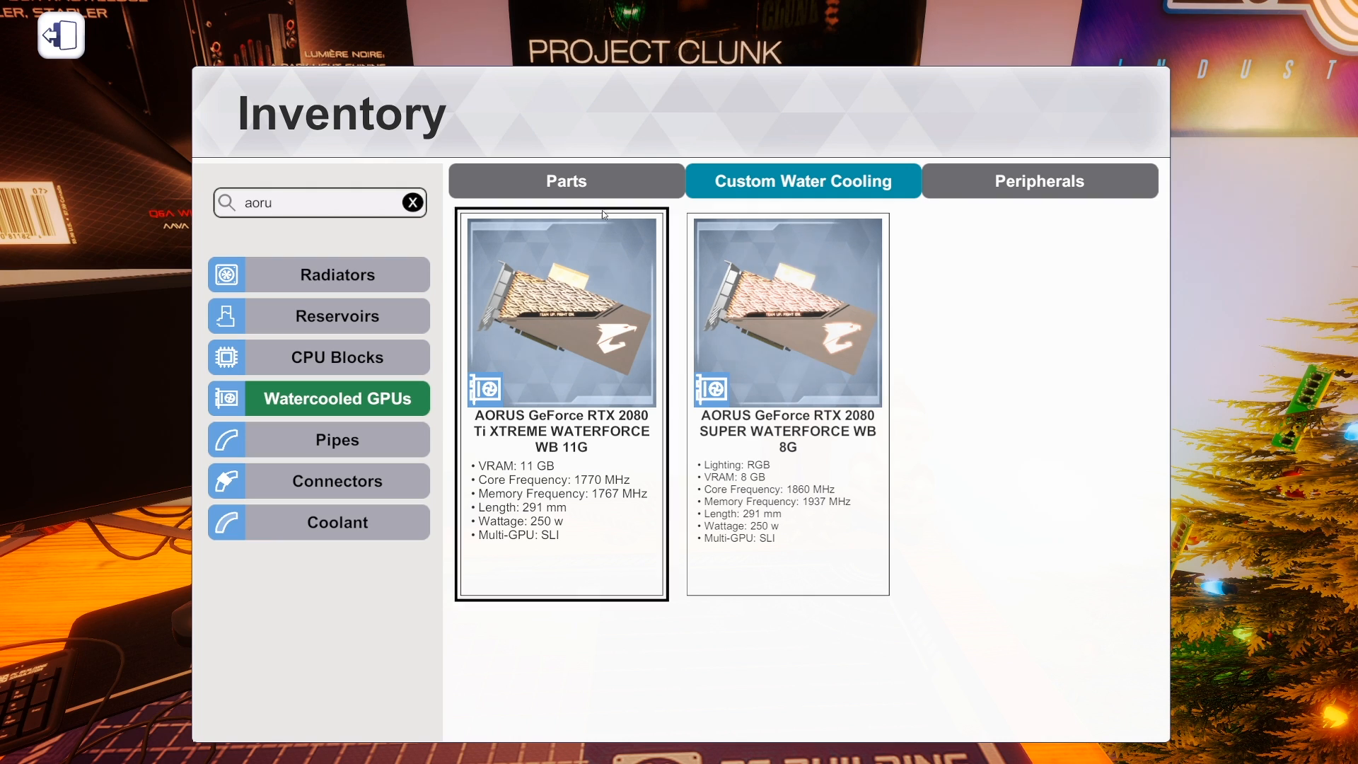
pyautogui.click(412, 203)
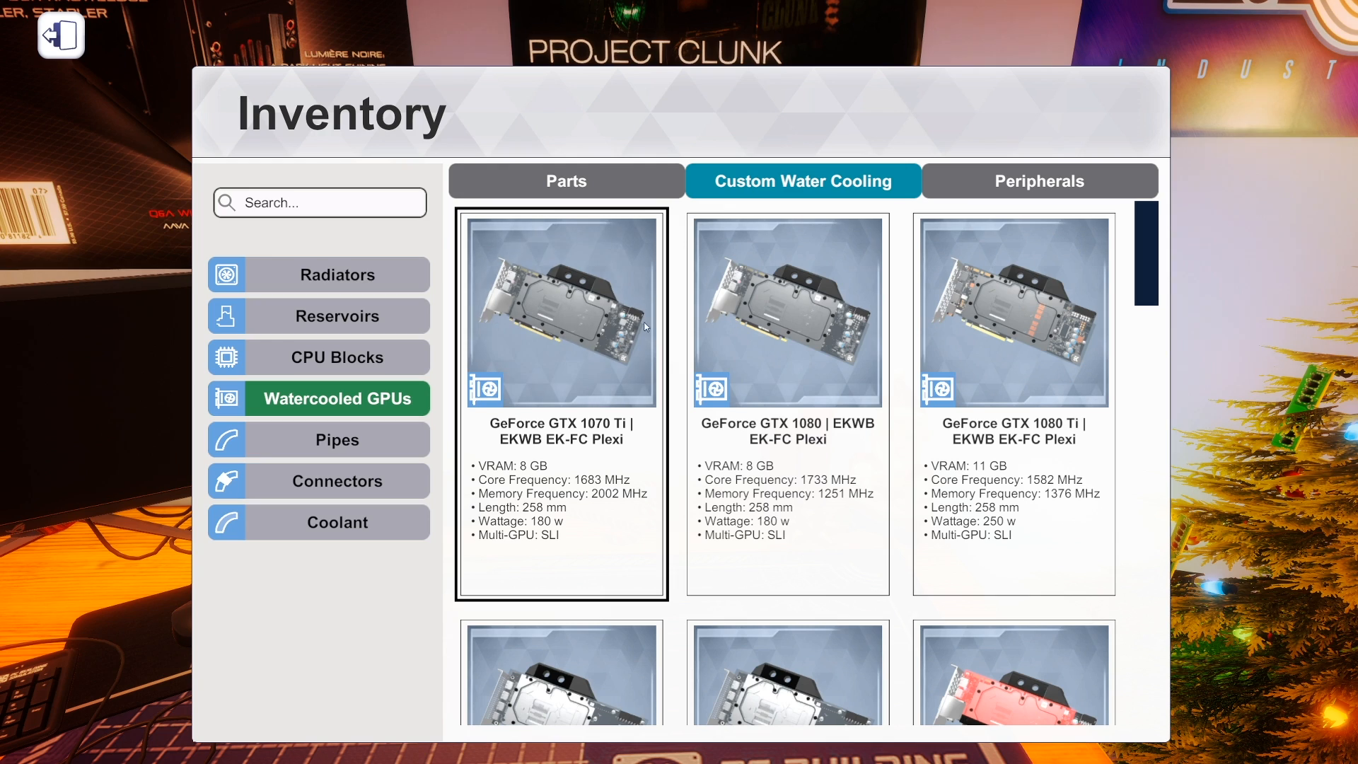
pyautogui.scroll(-3)
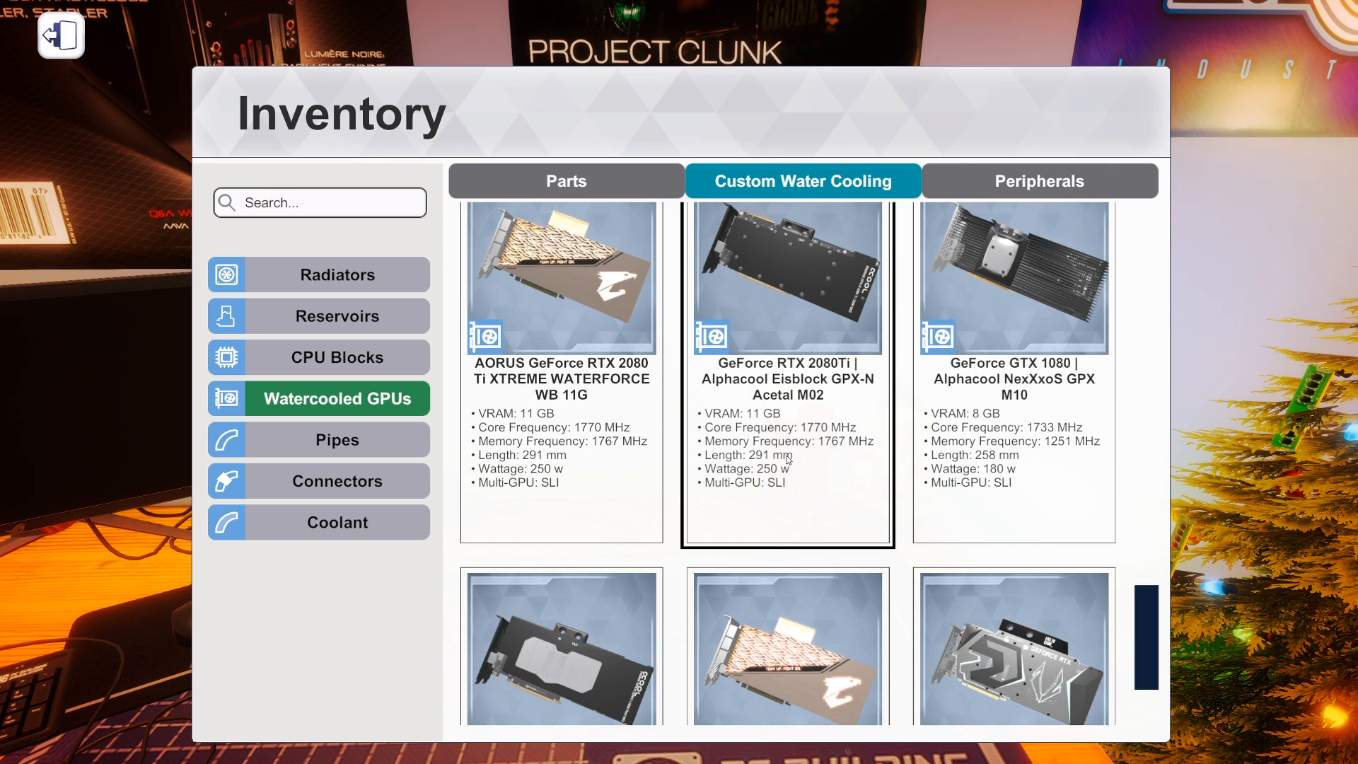
pyautogui.scroll(-3)
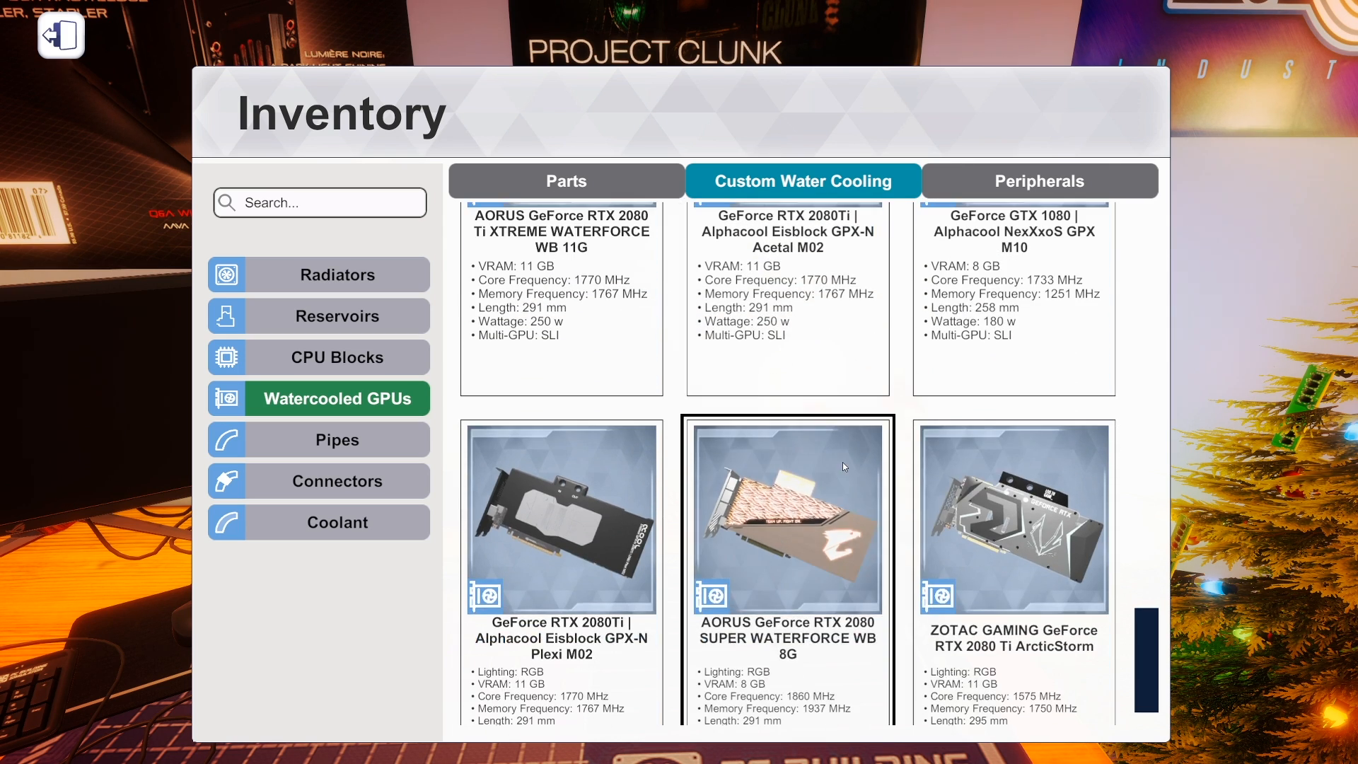
pyautogui.scroll(-3)
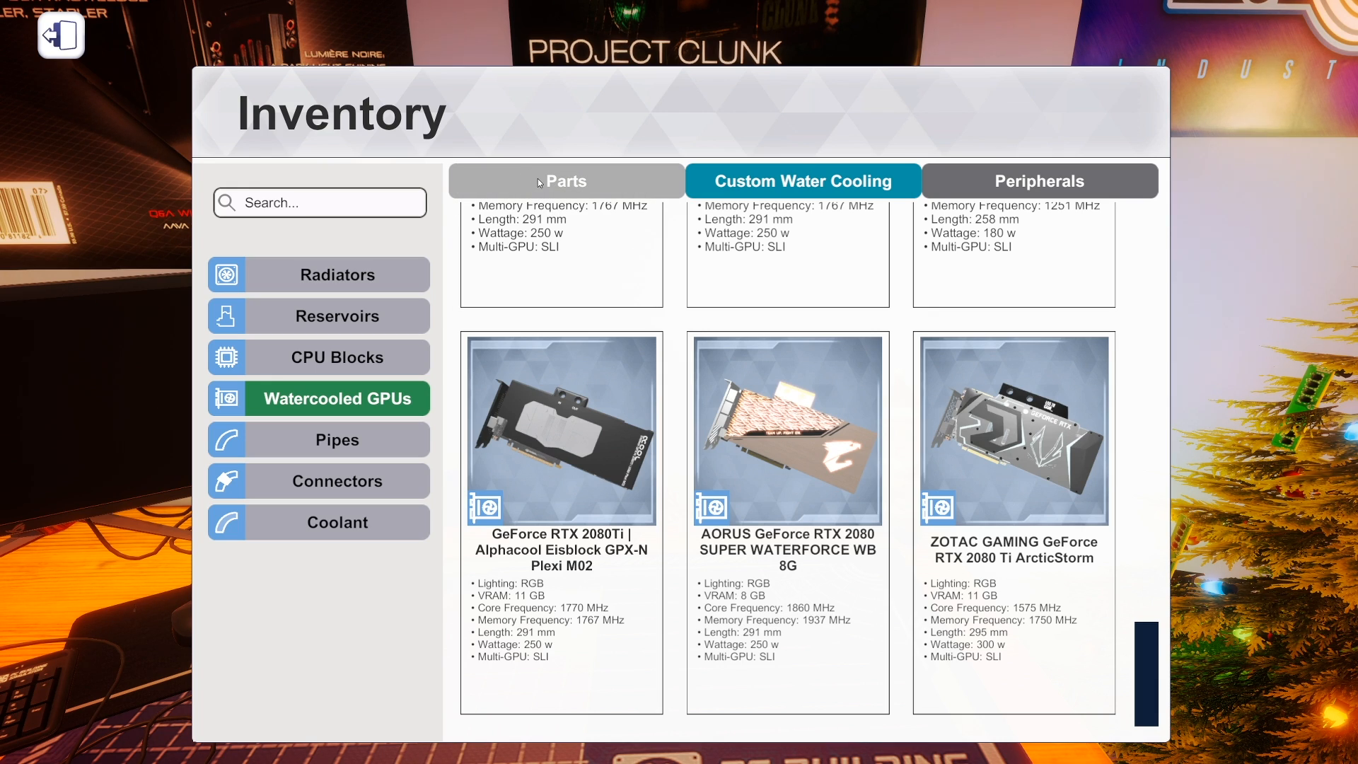
# Return to the Parts Graphics Cards list filtered by 'ao' to the GIGABYTE AORUS GTX 1060 6G and RX580.
pyautogui.click(565, 181)
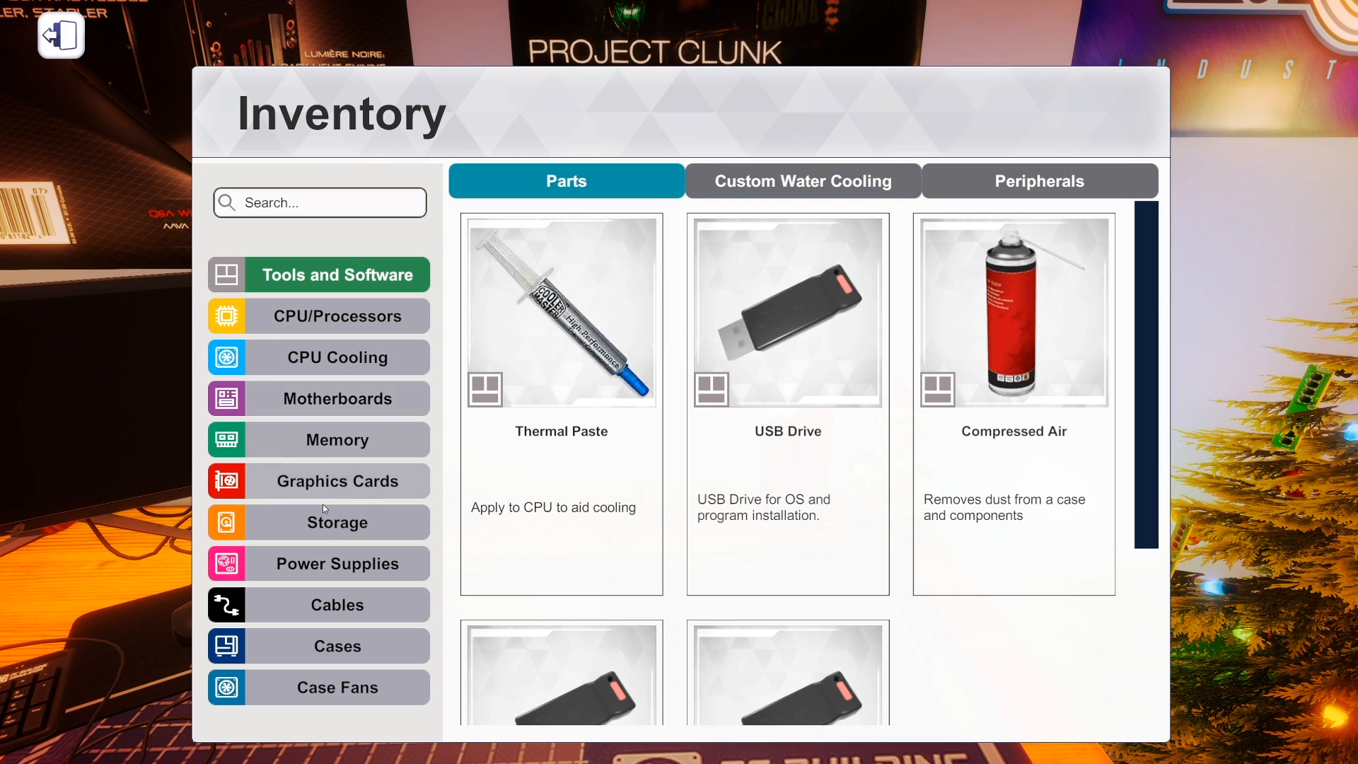
pyautogui.click(336, 481)
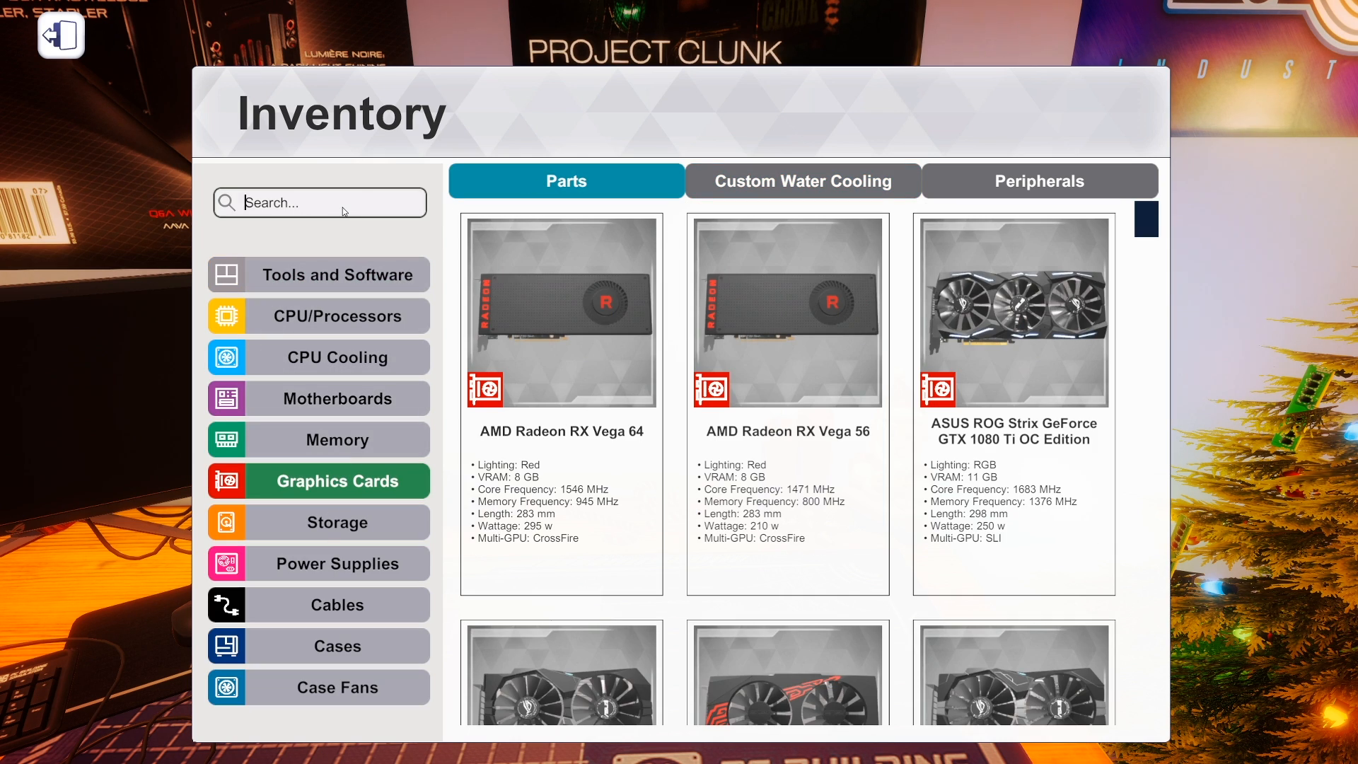
pyautogui.write('aorus')
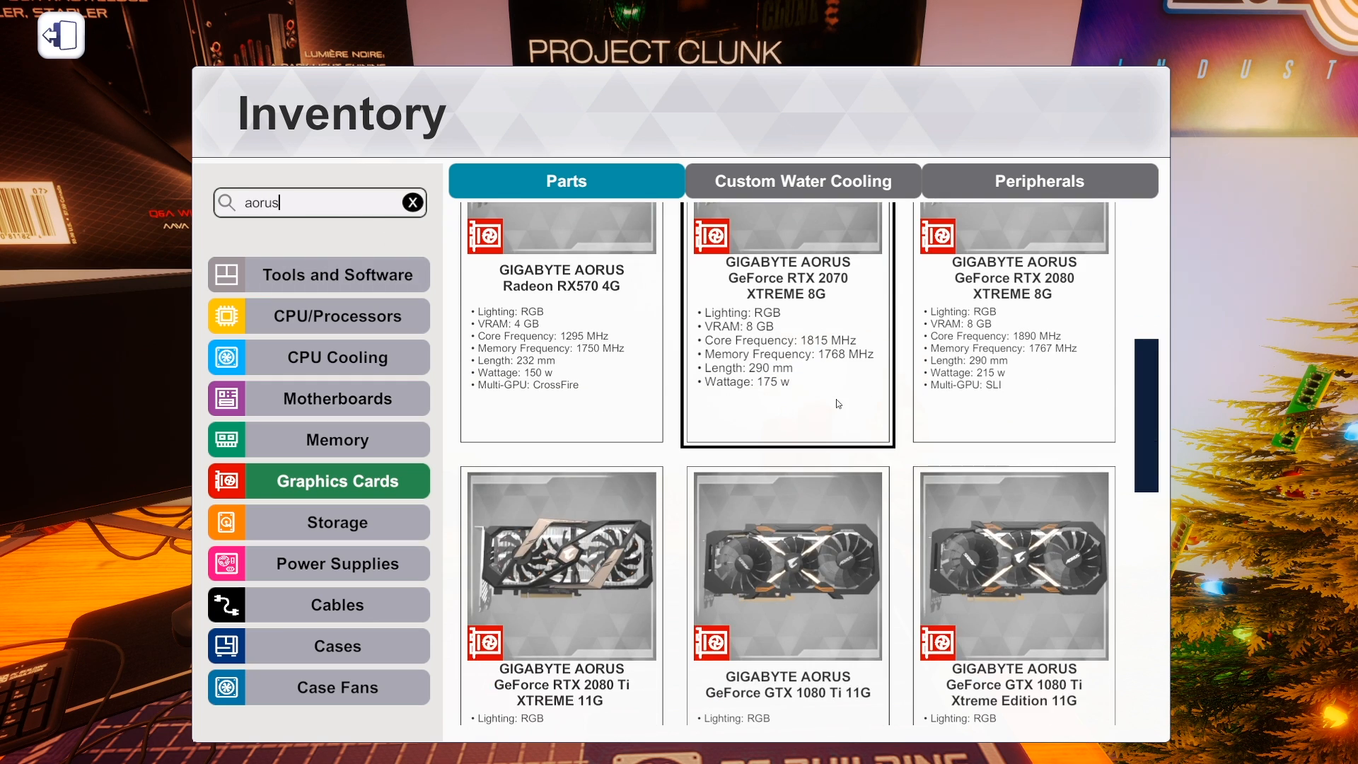
pyautogui.scroll(-3)
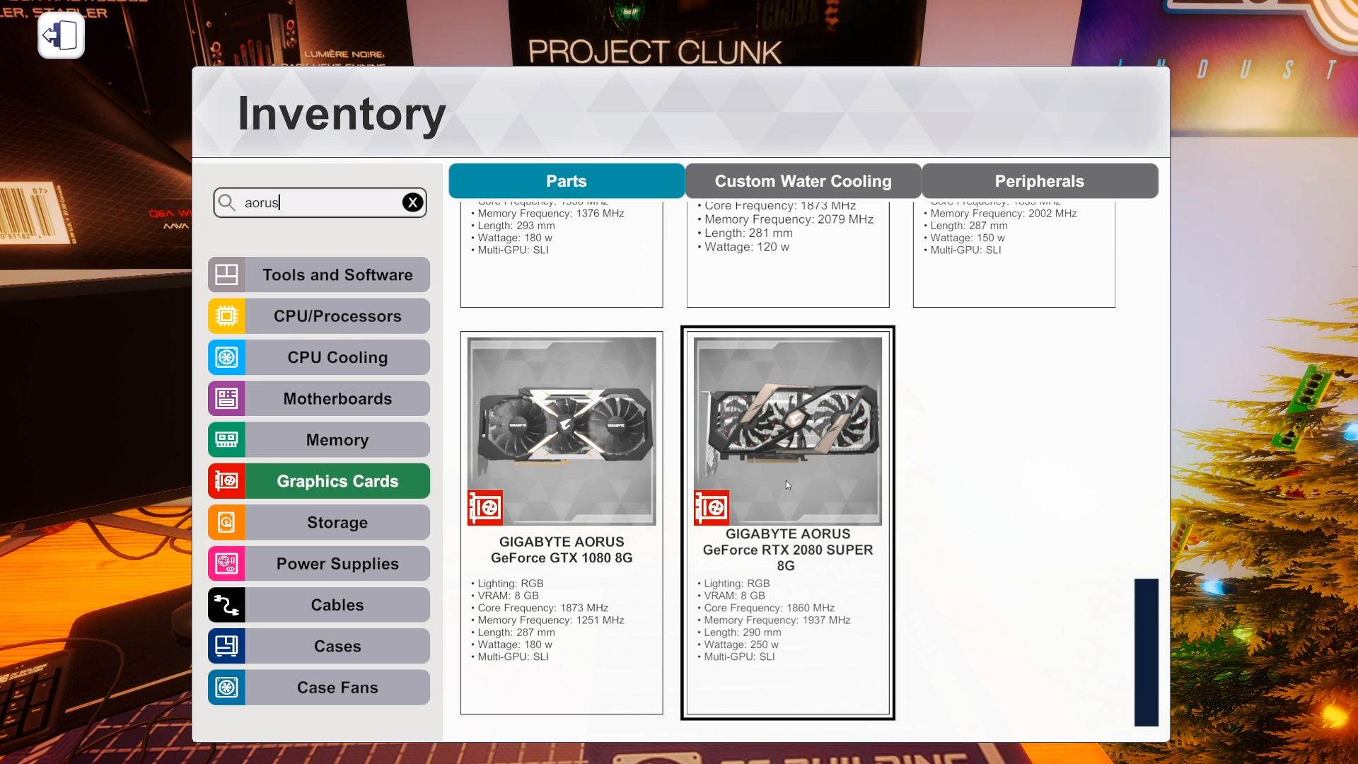
pyautogui.moveTo(821, 457)
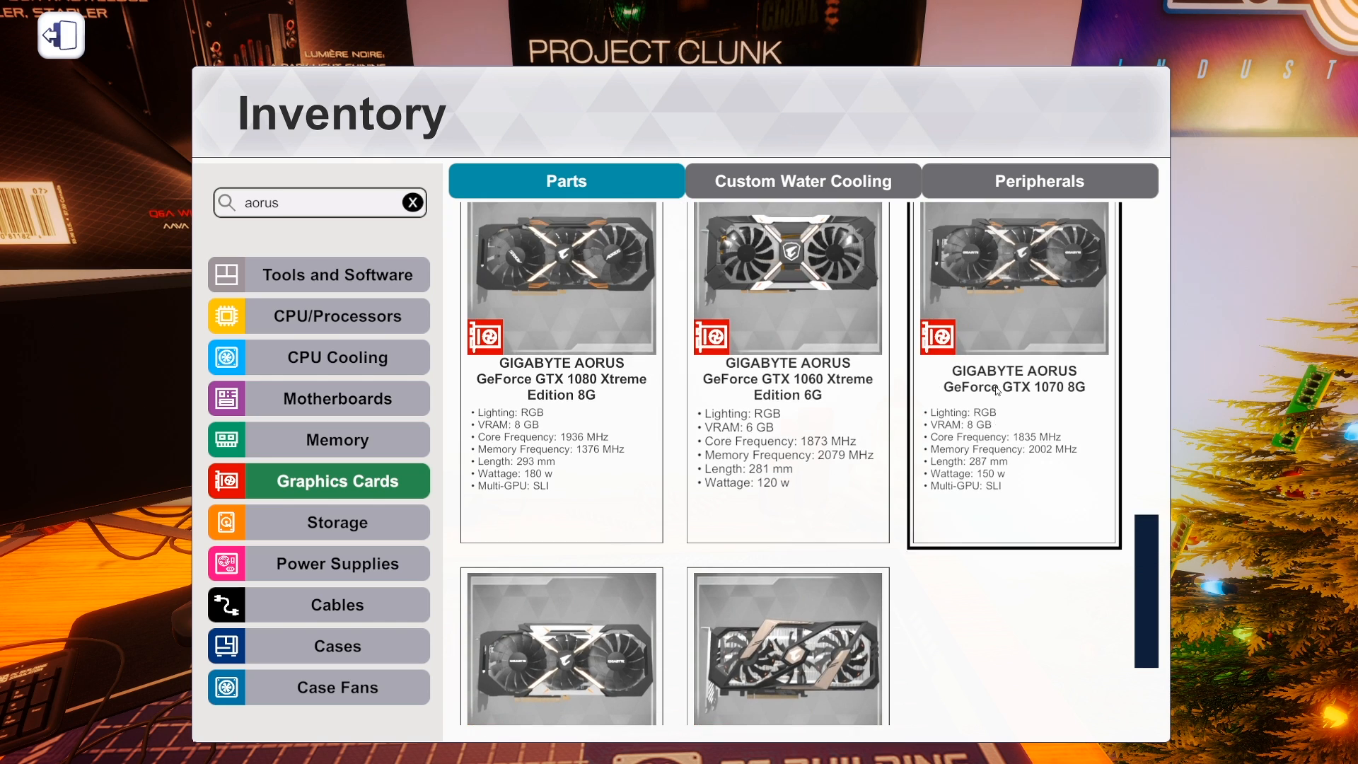
pyautogui.scroll(-3)
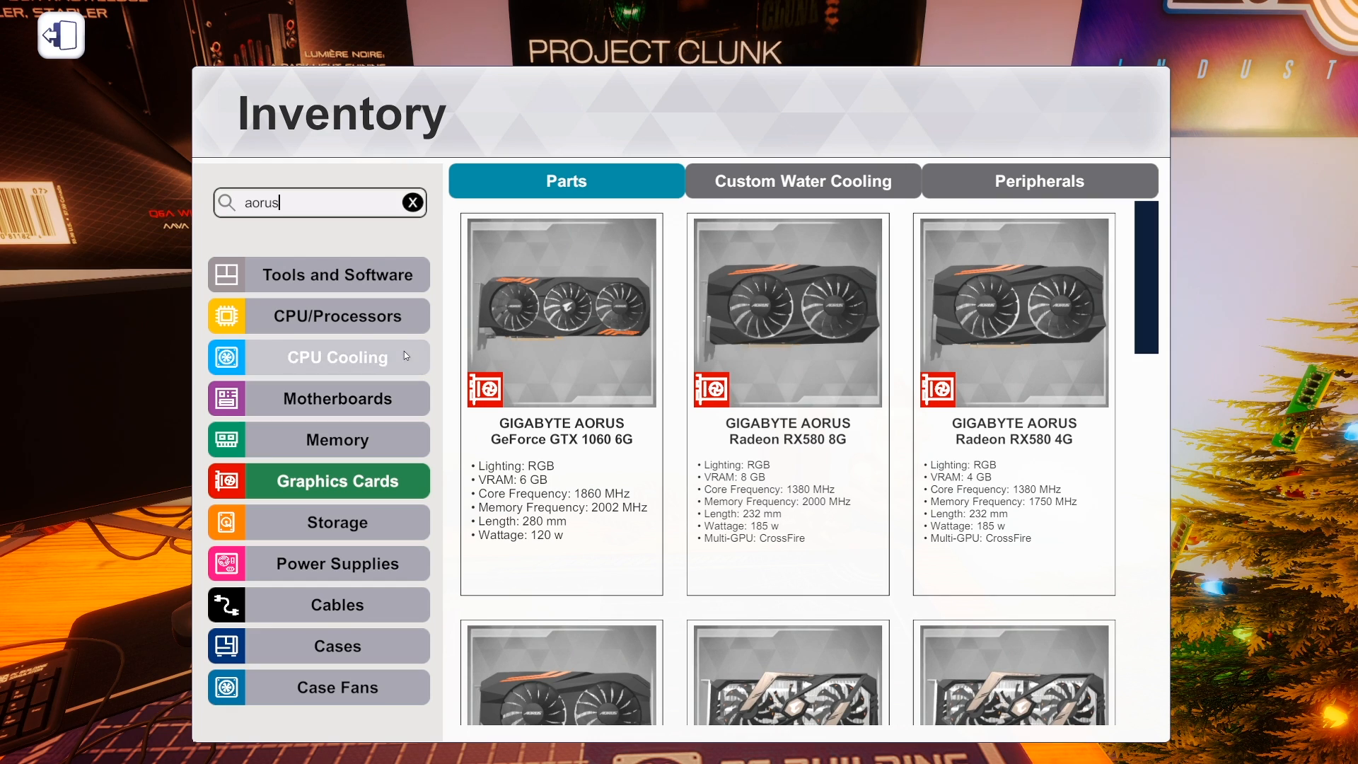
# Replace the aorus filter with 'gigabyte' and browse the Gigabyte graphics cards.
pyautogui.click(412, 202)
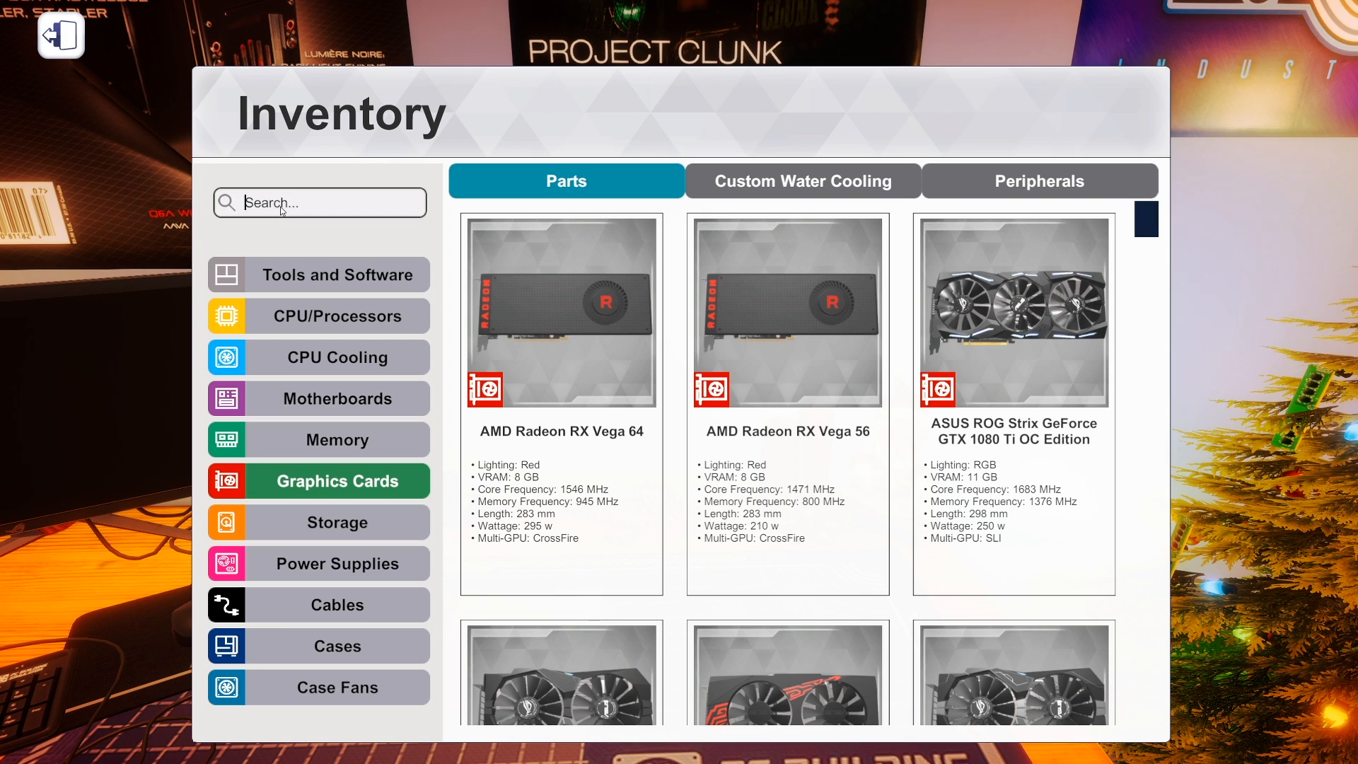
pyautogui.write('gigabyte')
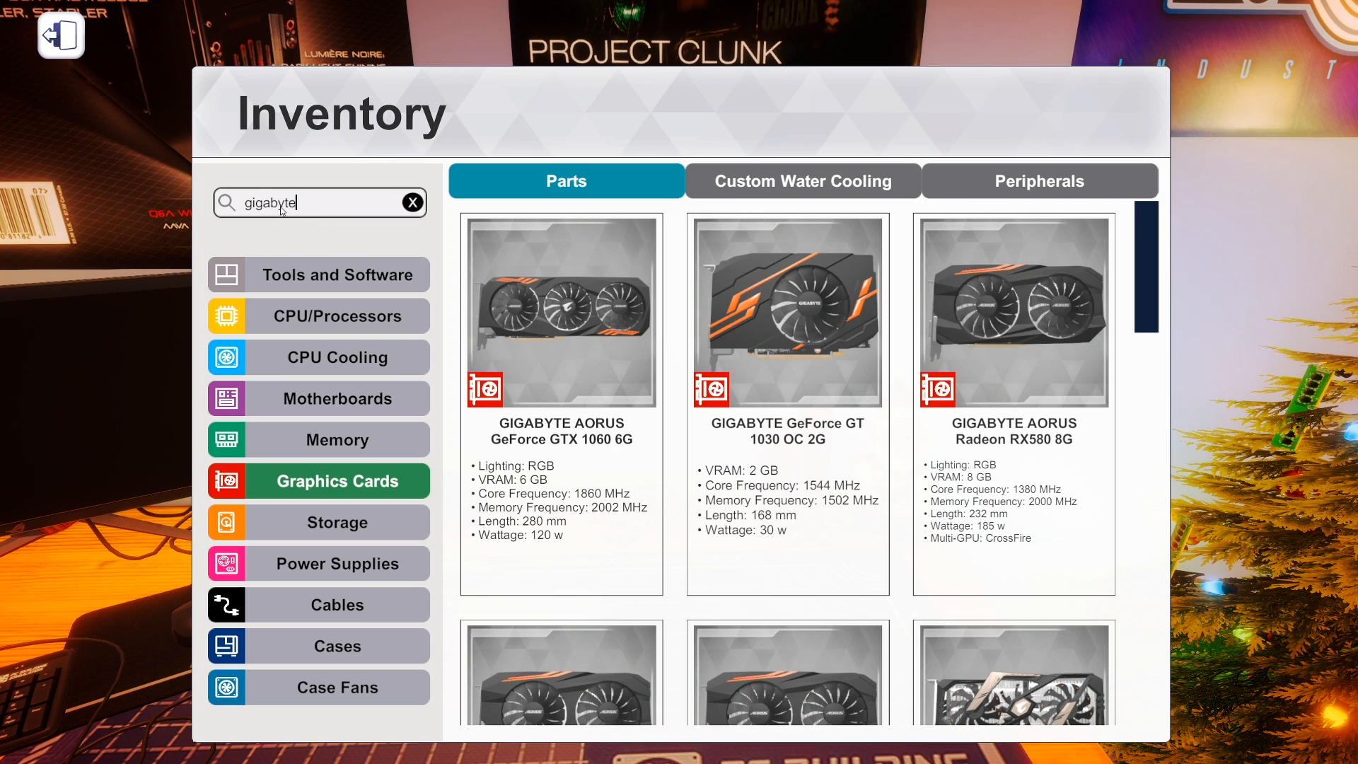
pyautogui.scroll(-3)
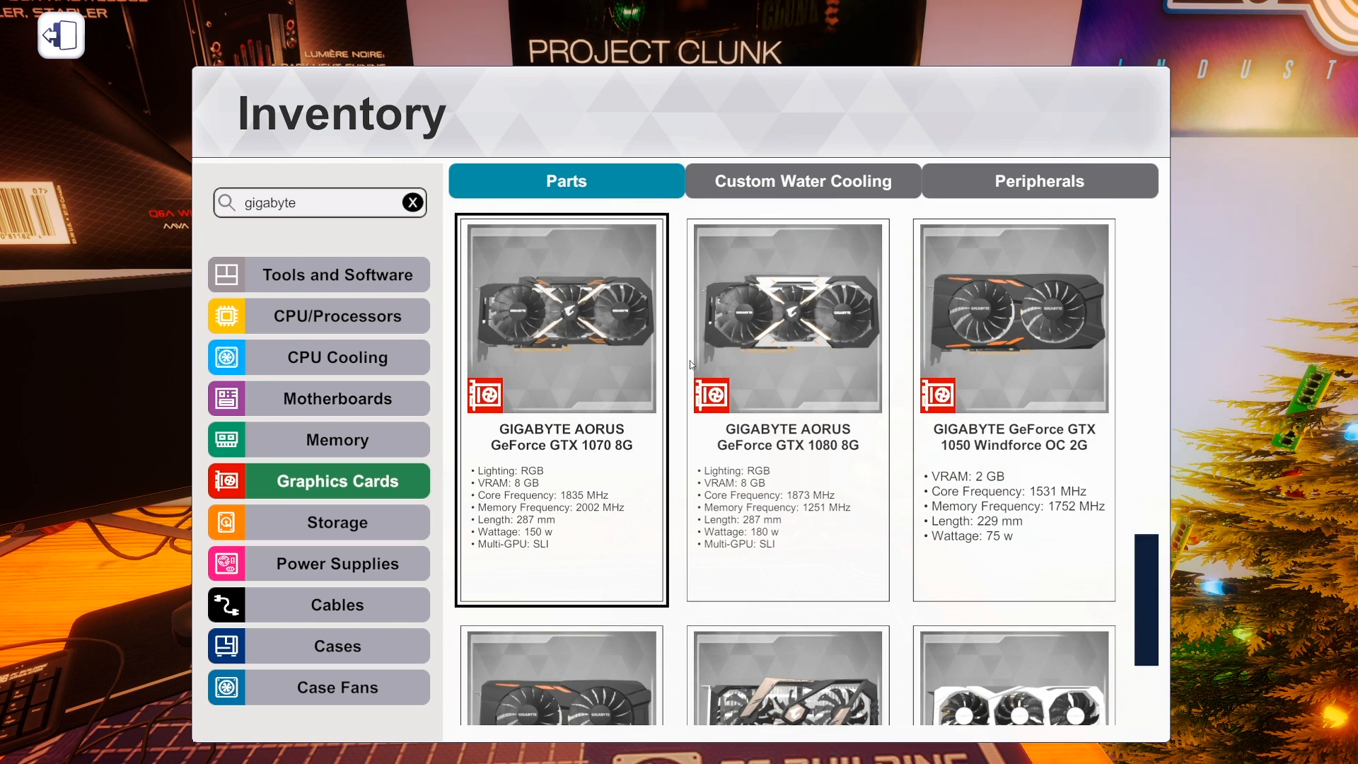
pyautogui.scroll(-3)
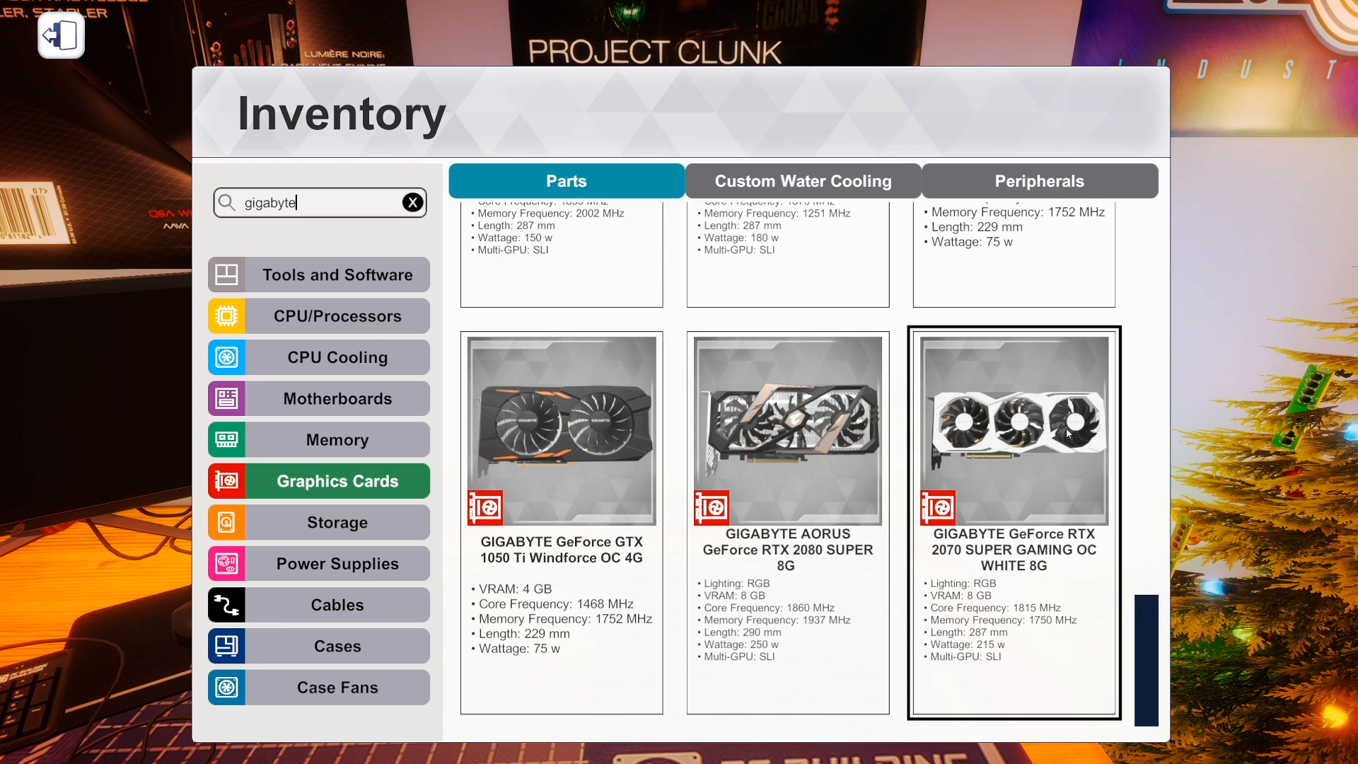
pyautogui.moveTo(1007, 470)
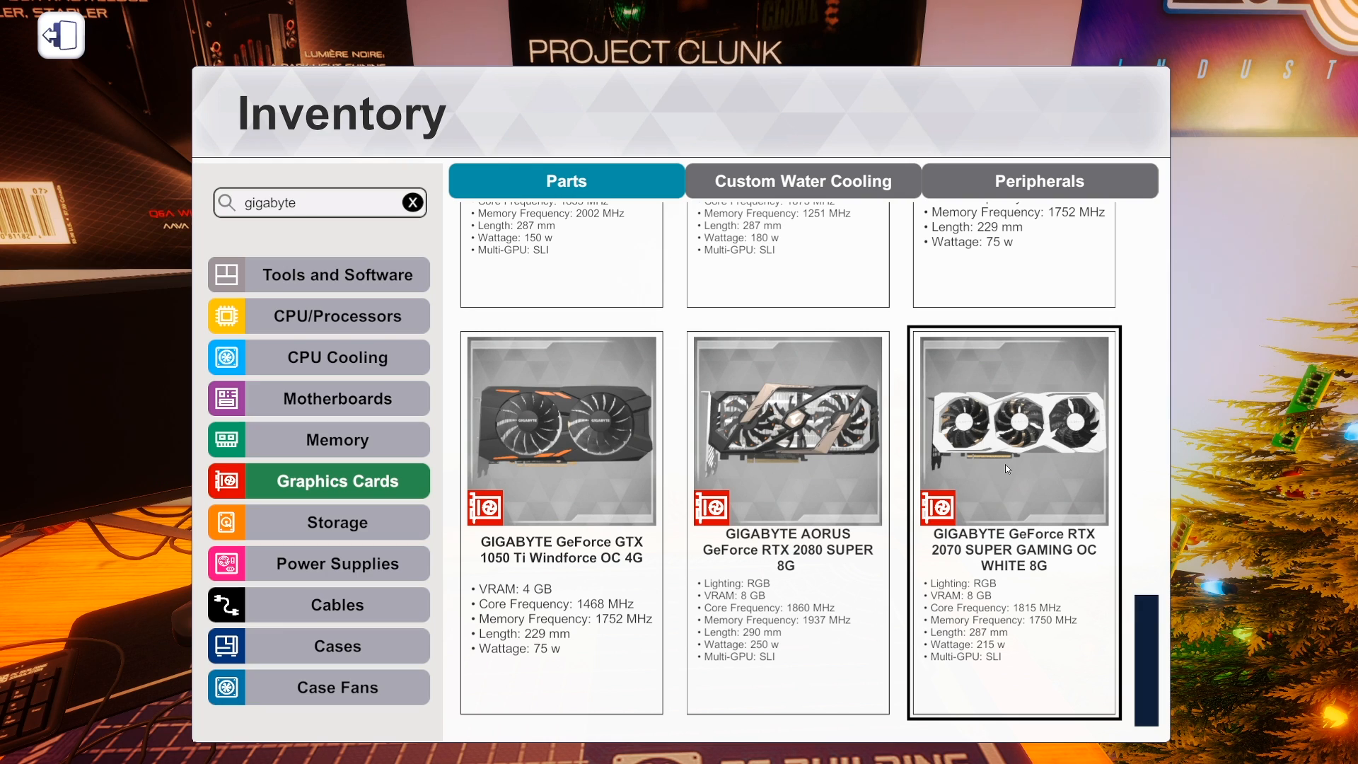
pyautogui.moveTo(1011, 558)
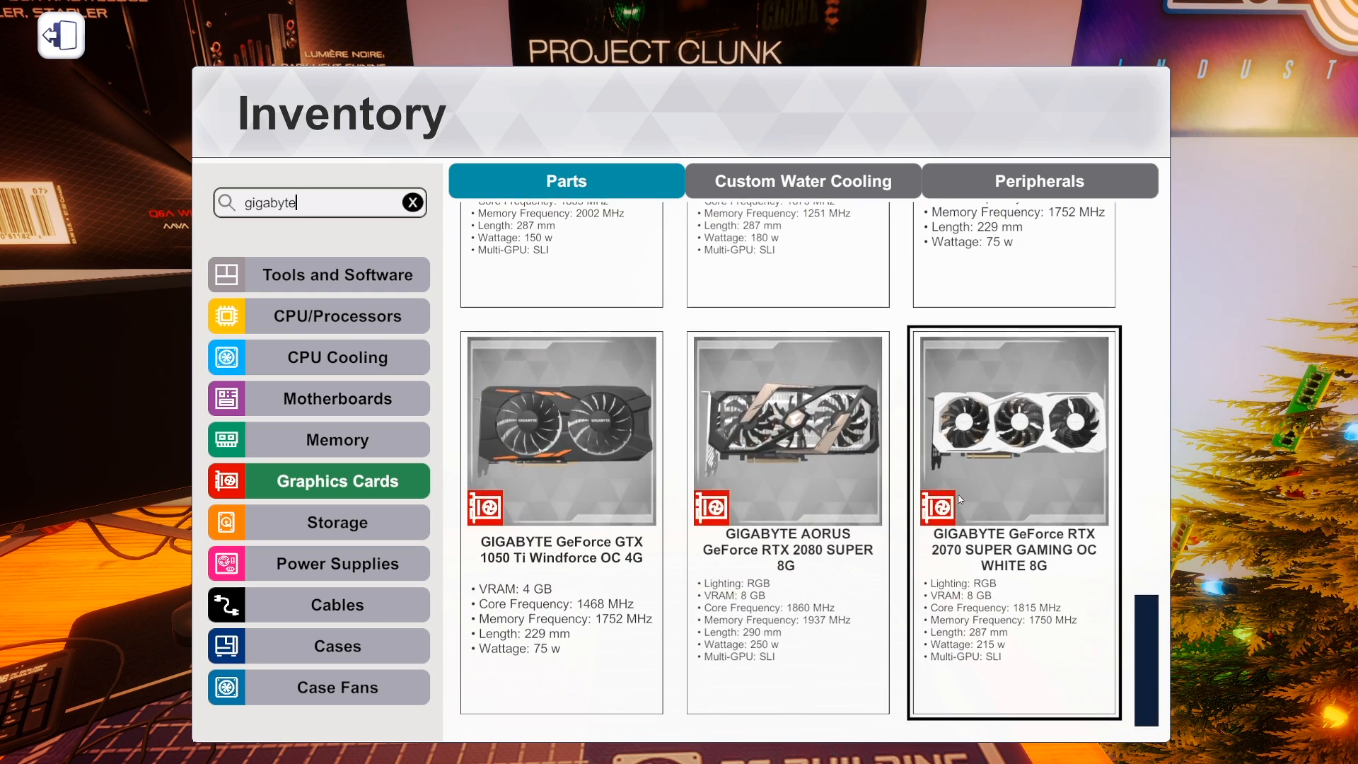
pyautogui.moveTo(1027, 437)
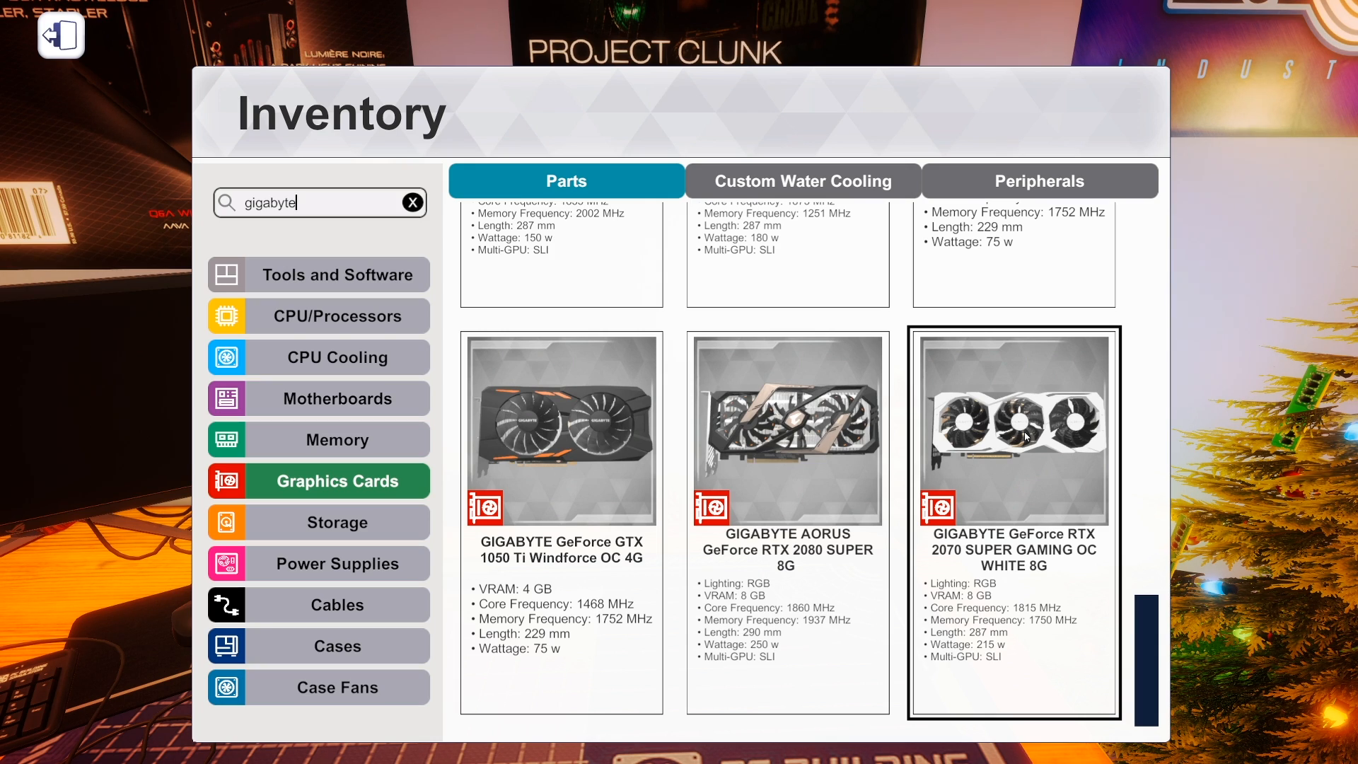
# Review the Gigabyte RTX 2080 SUPER and 2070 SUPER entries, then clear the search to list all cards.
pyautogui.click(787, 429)
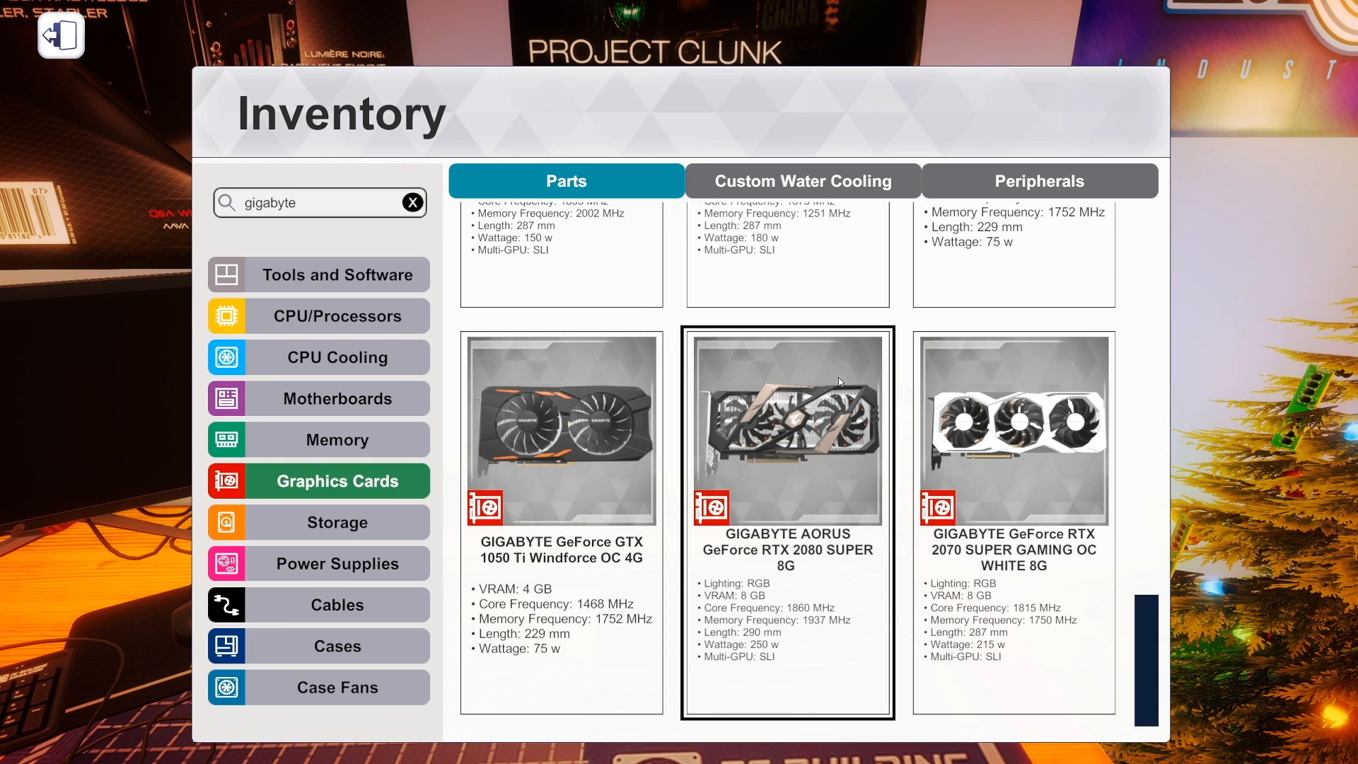
pyautogui.click(321, 202)
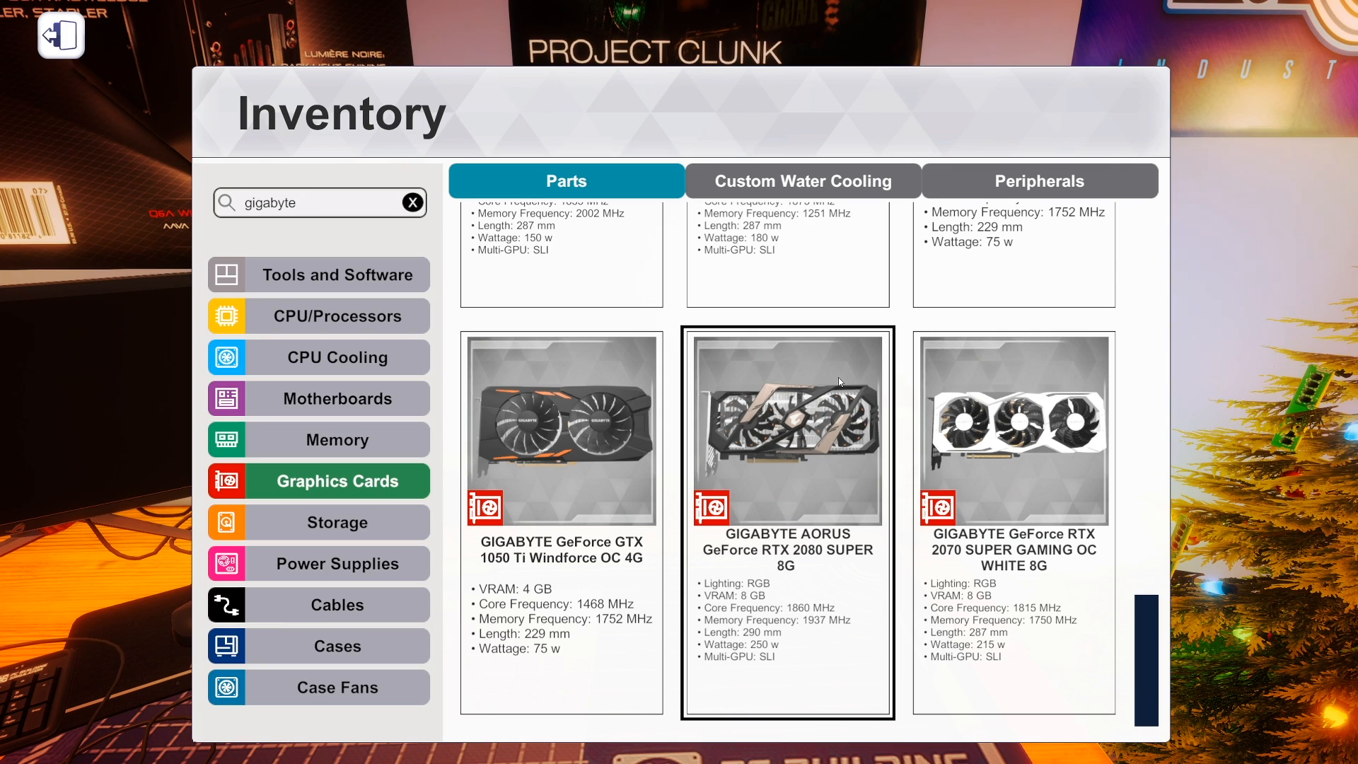
pyautogui.scroll(-3)
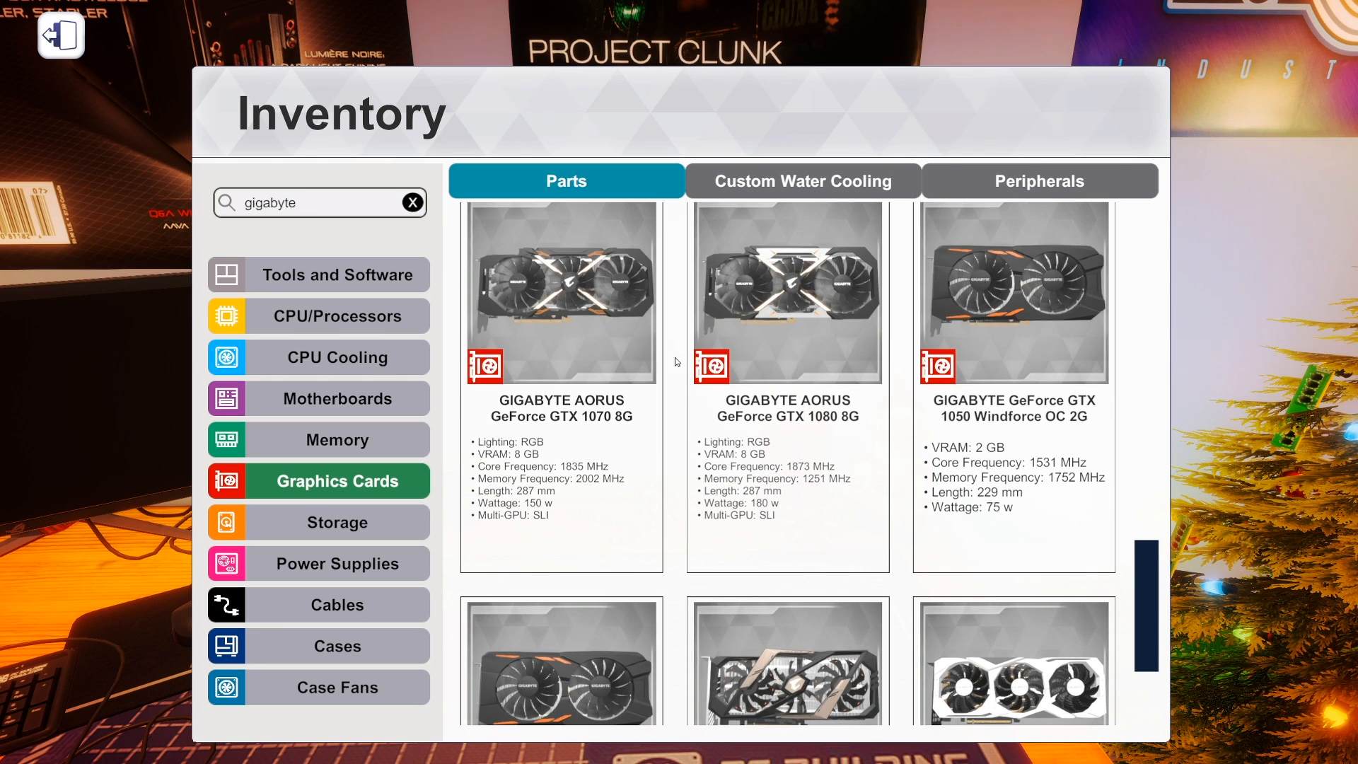
pyautogui.scroll(-3)
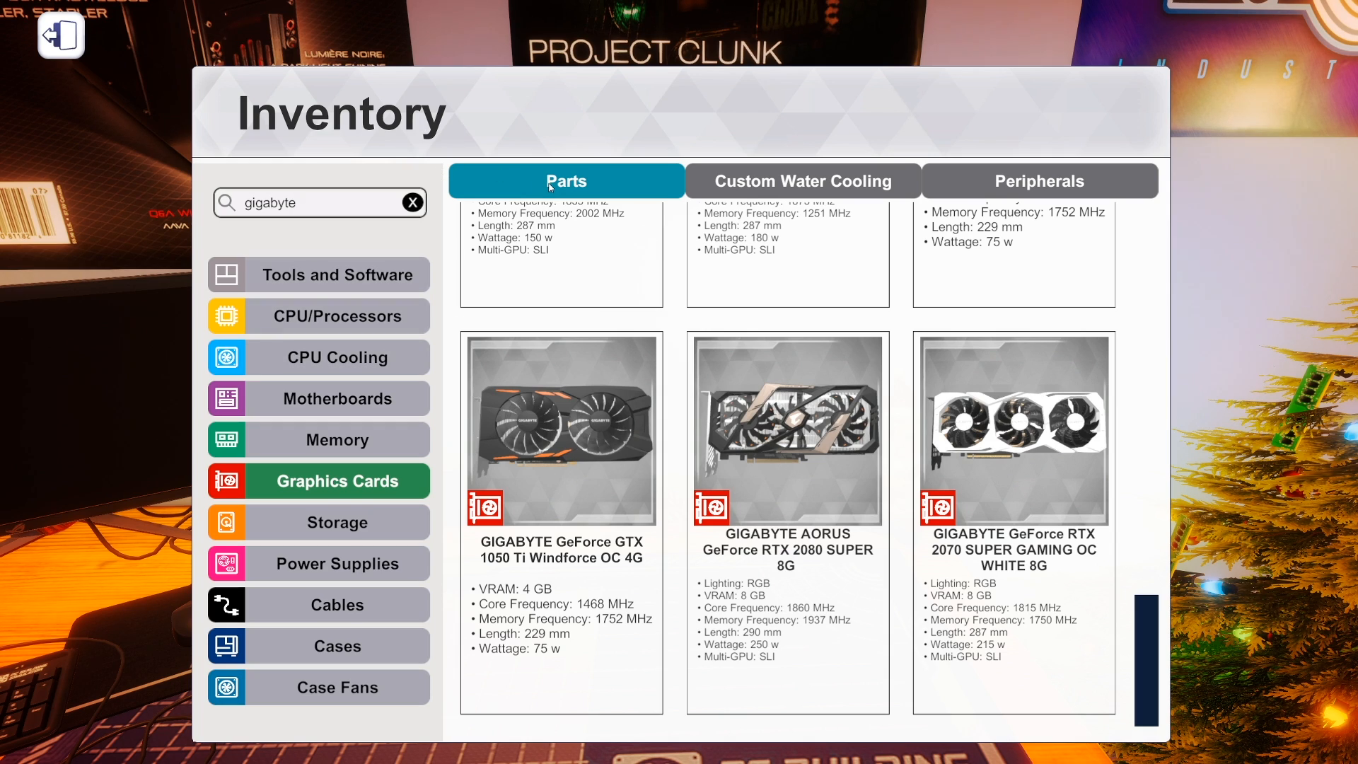
pyautogui.click(412, 202)
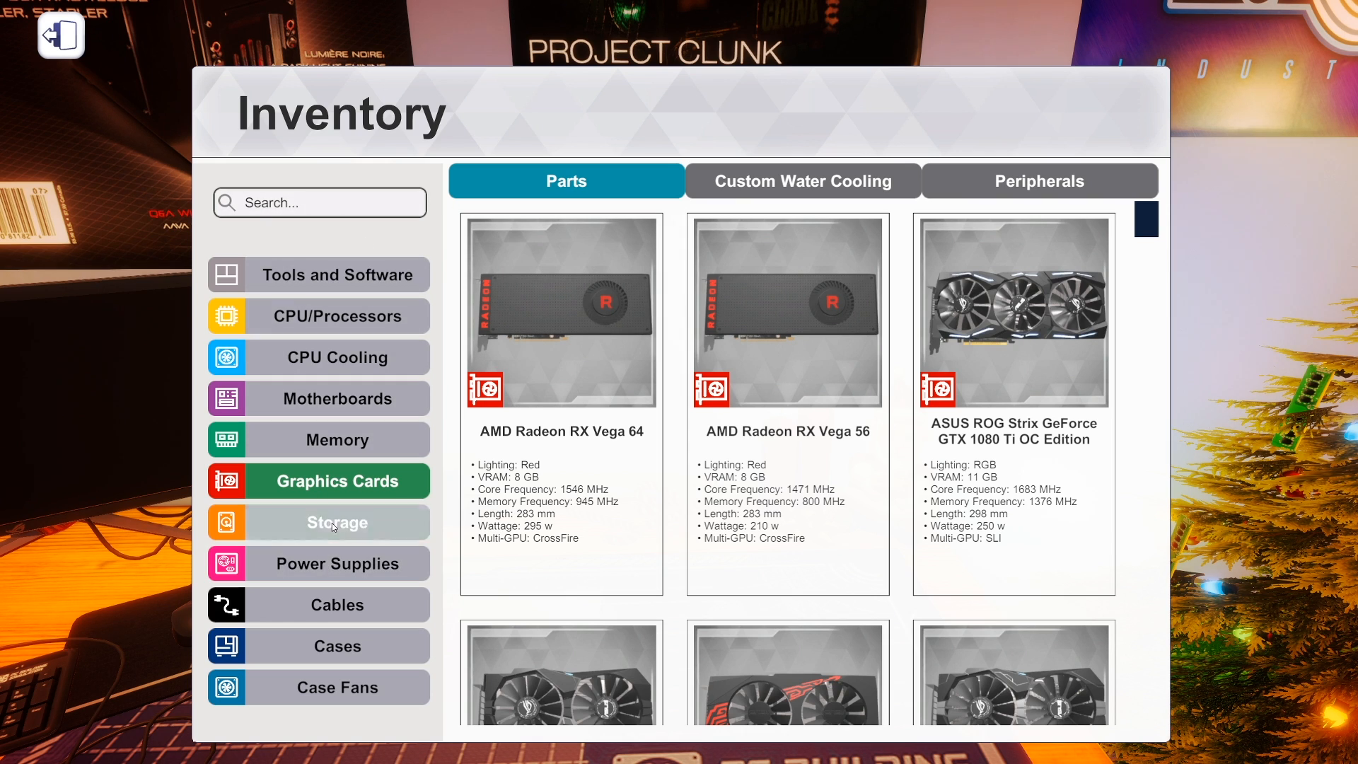
# Switch the inventory to Storage and browse down through the SSDs to the M.2 drives and ADATA XPG SPECTRIX S40G.
pyautogui.click(338, 523)
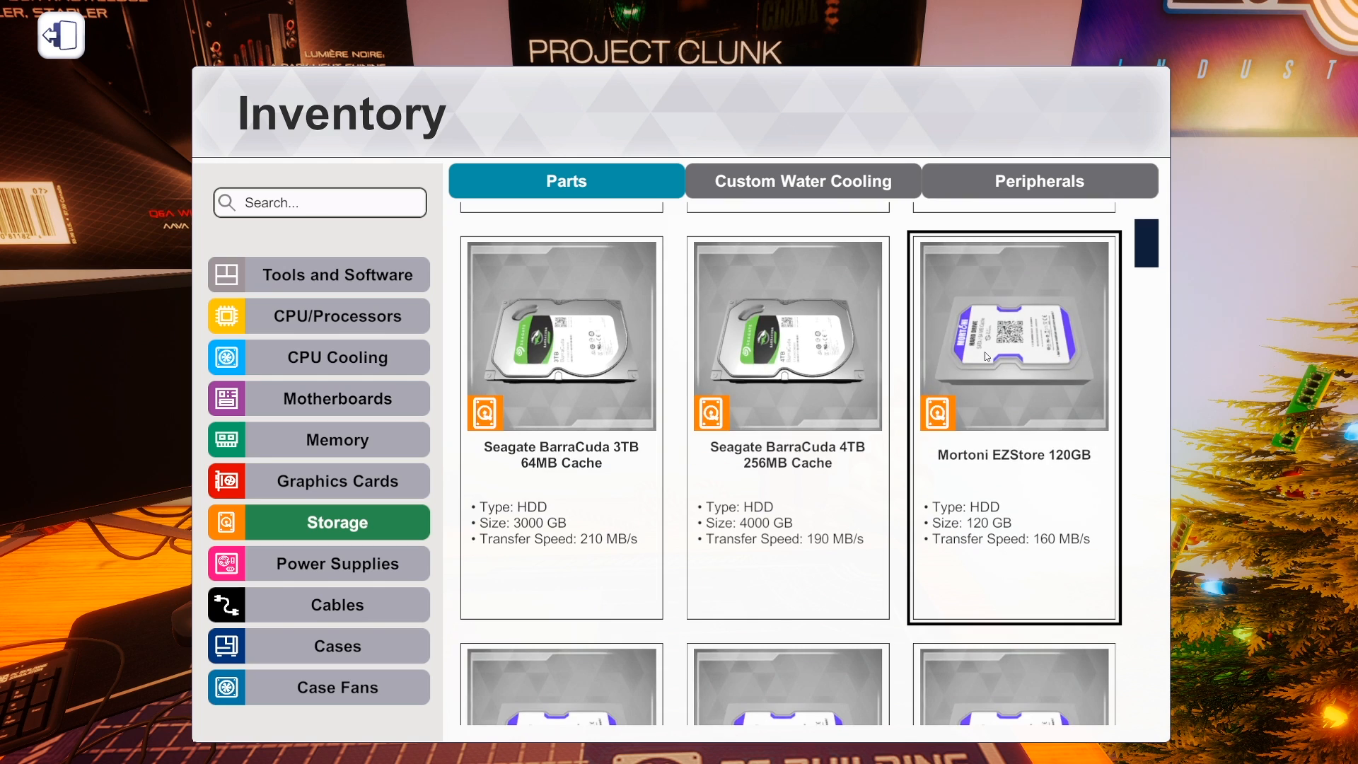
pyautogui.scroll(-3)
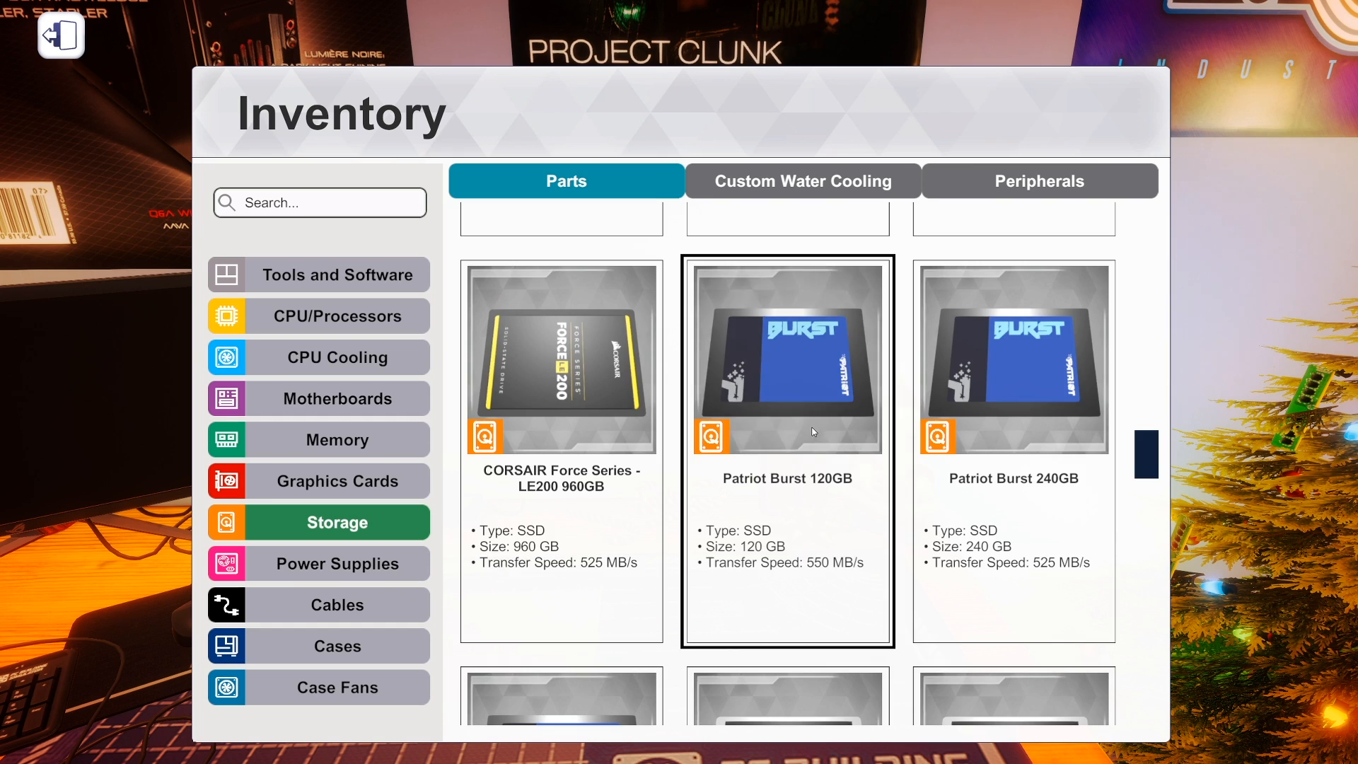
pyautogui.scroll(-3)
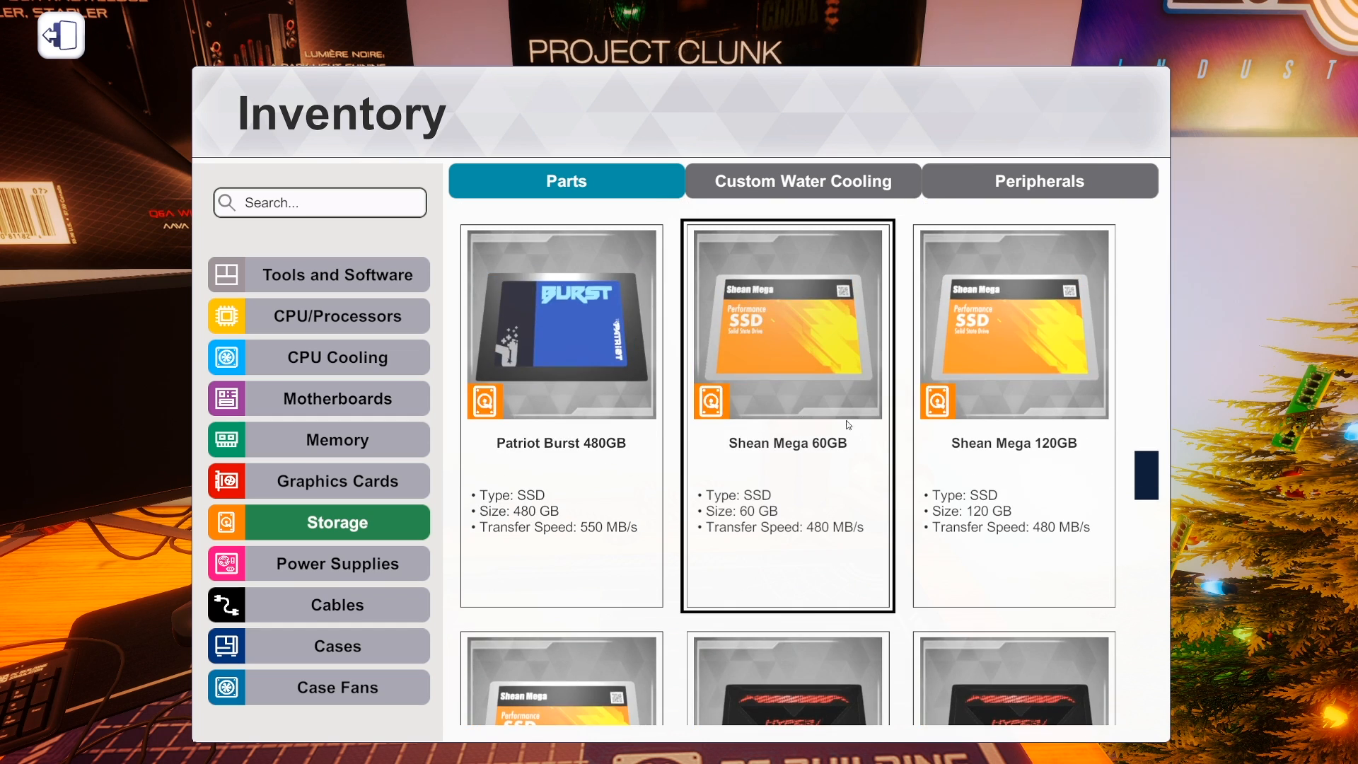
pyautogui.scroll(-3)
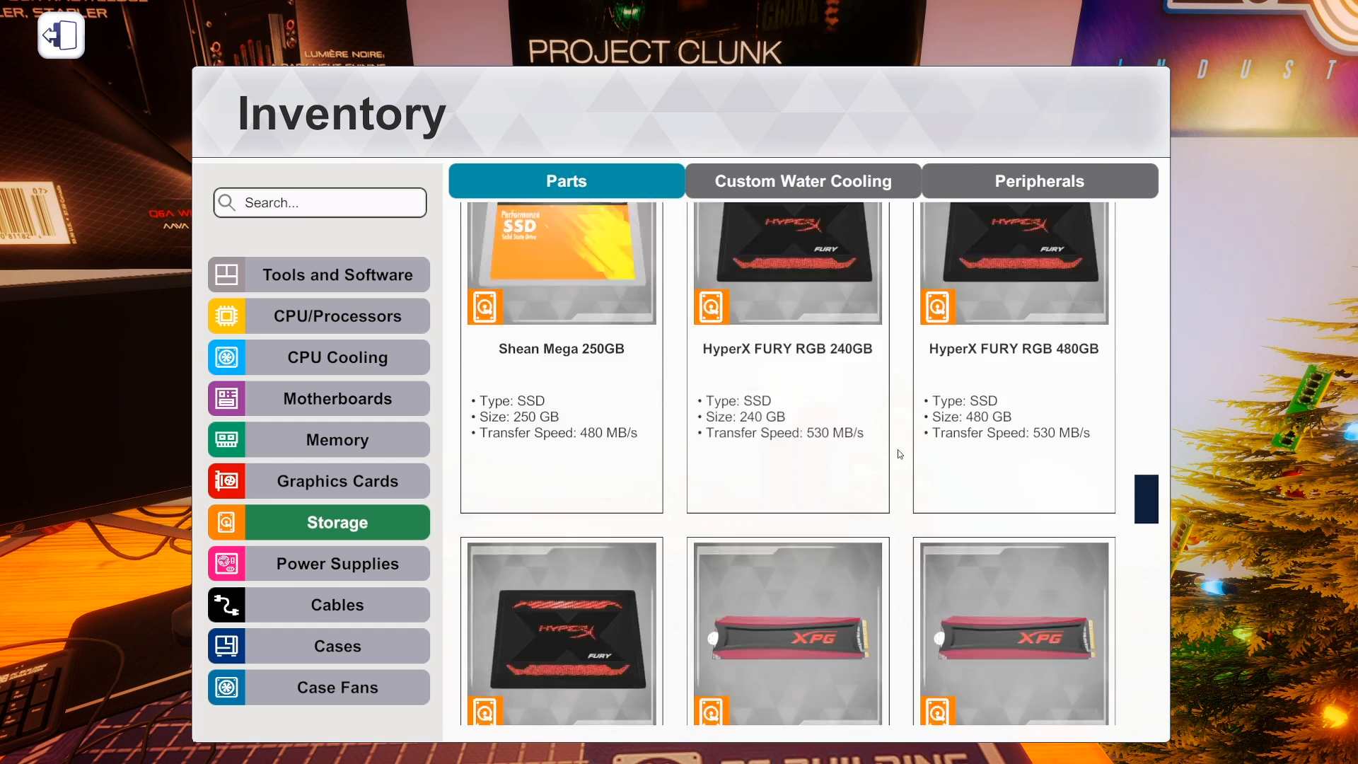
pyautogui.scroll(-3)
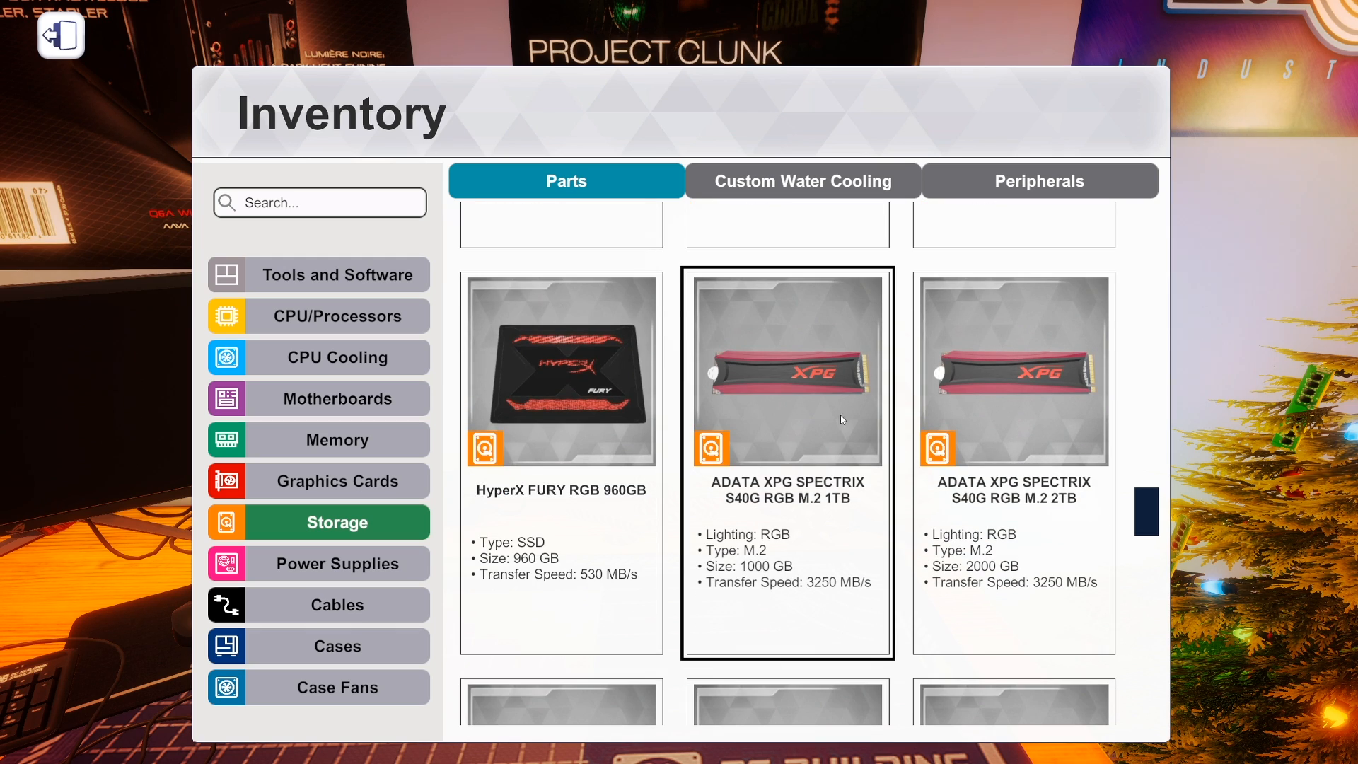
pyautogui.scroll(-3)
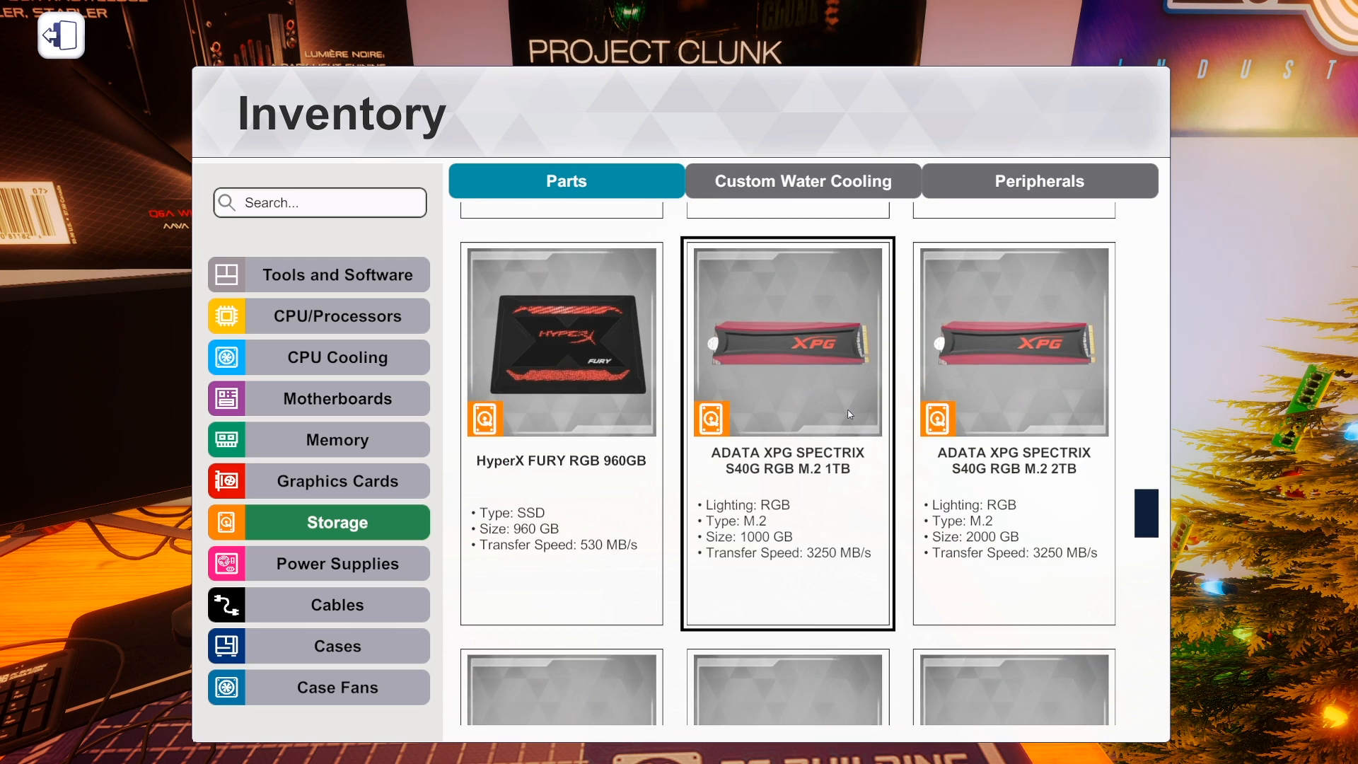
pyautogui.scroll(-3)
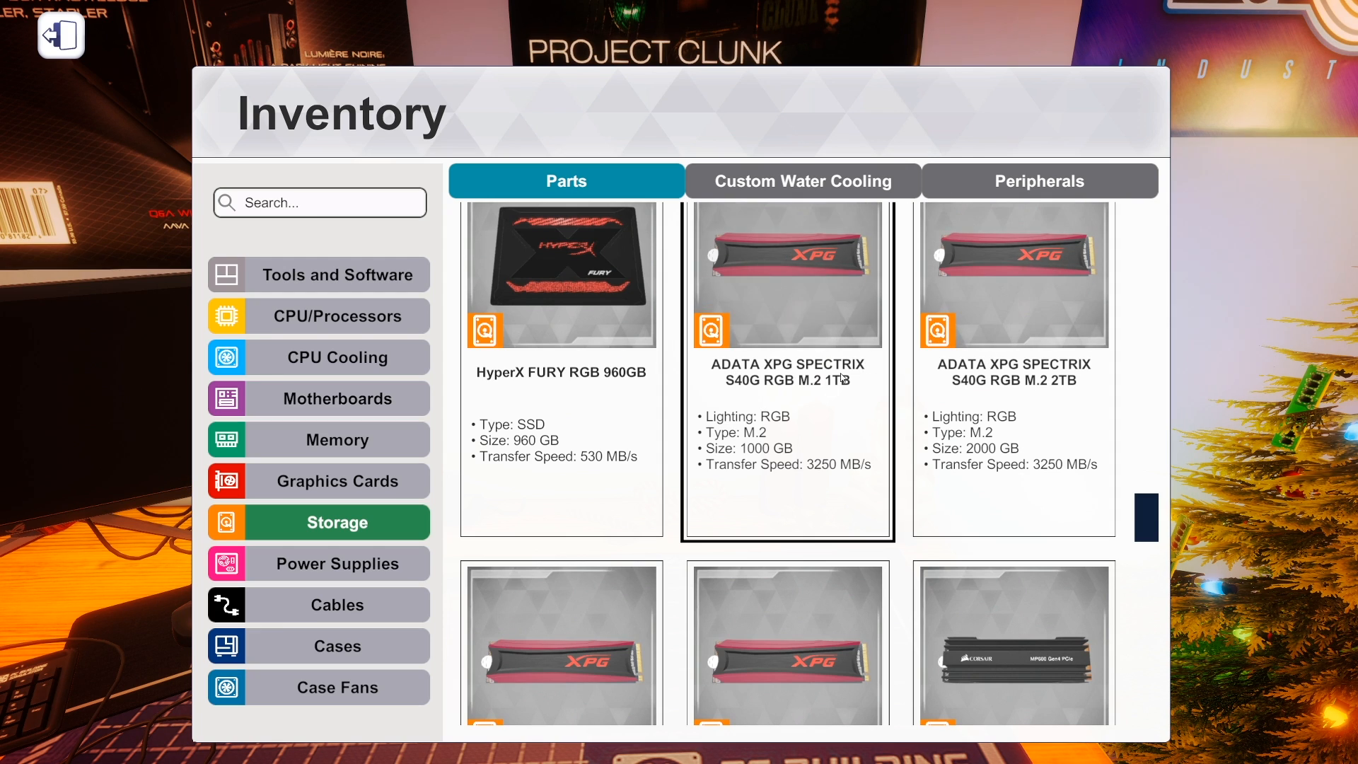
pyautogui.scroll(-3)
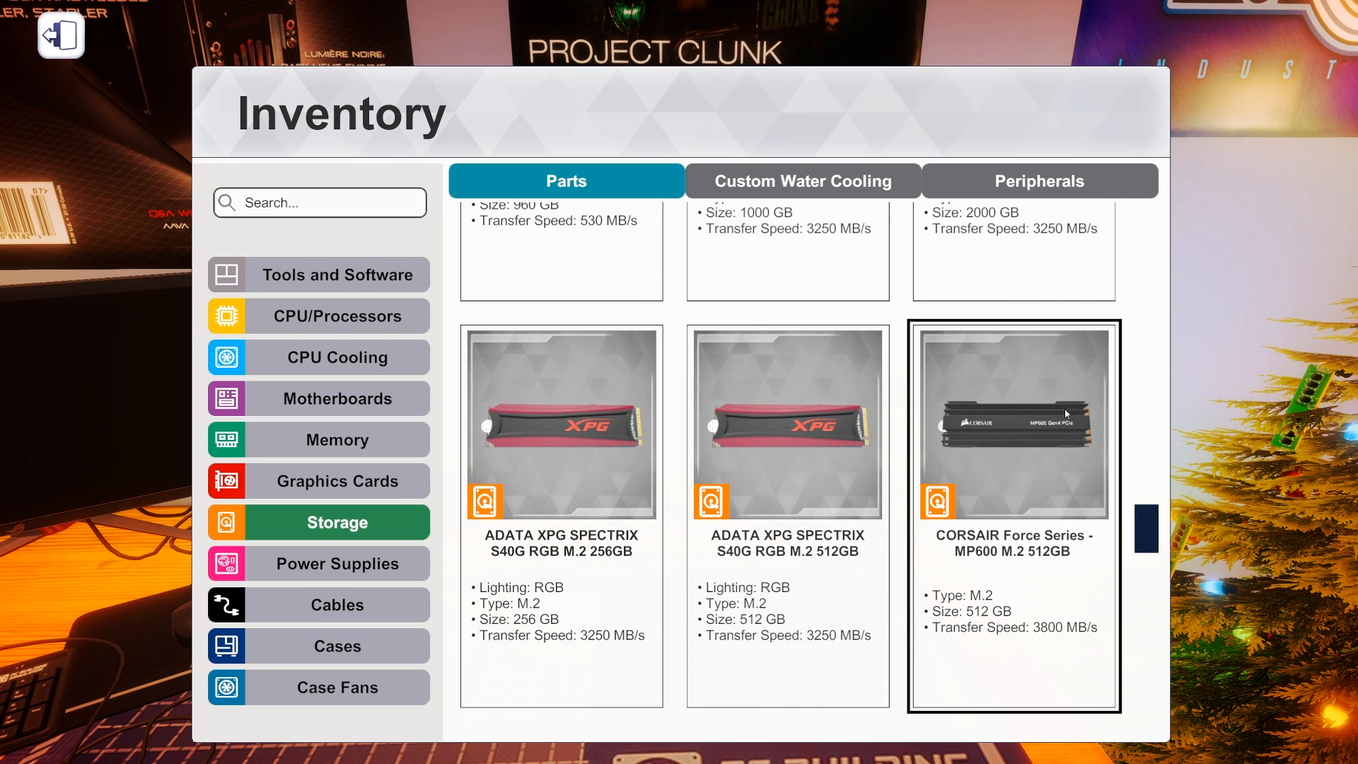
pyautogui.scroll(-3)
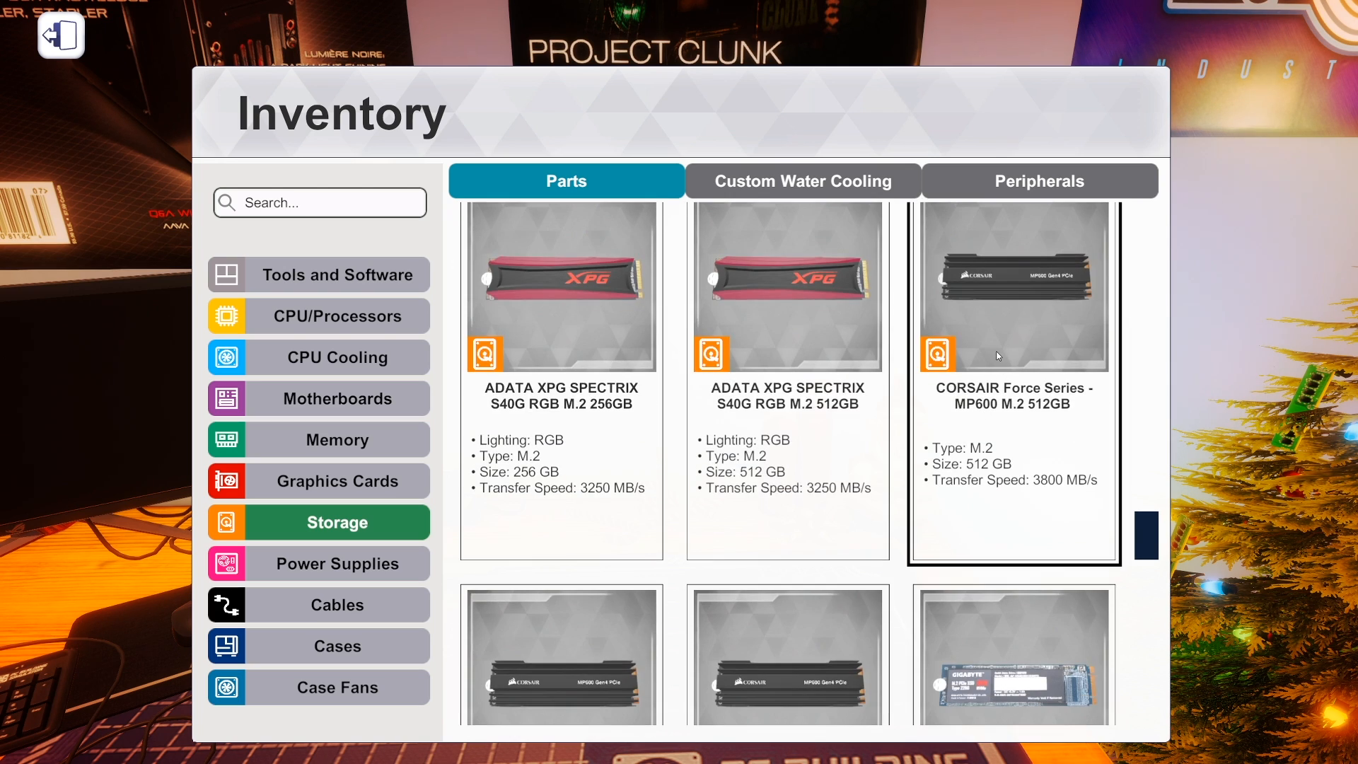
pyautogui.scroll(-3)
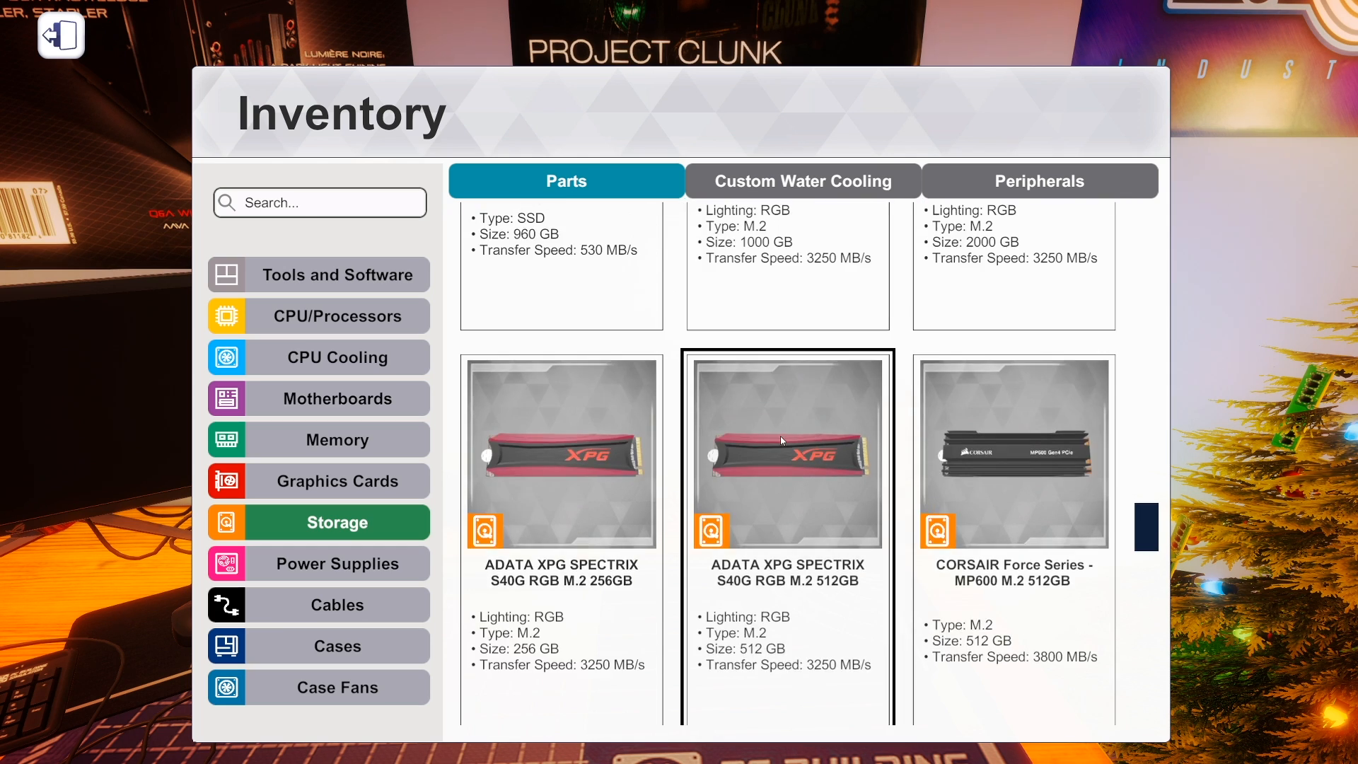
pyautogui.scroll(-3)
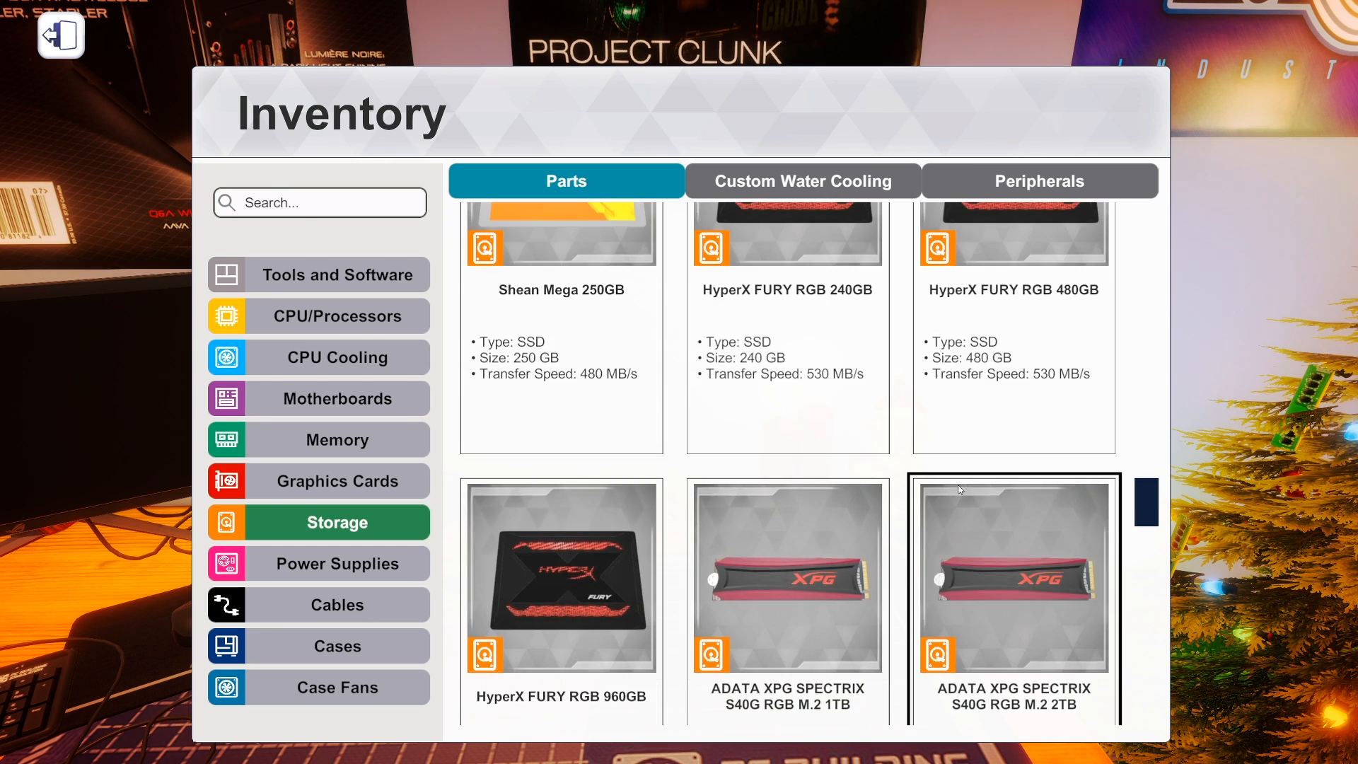
pyautogui.scroll(-3)
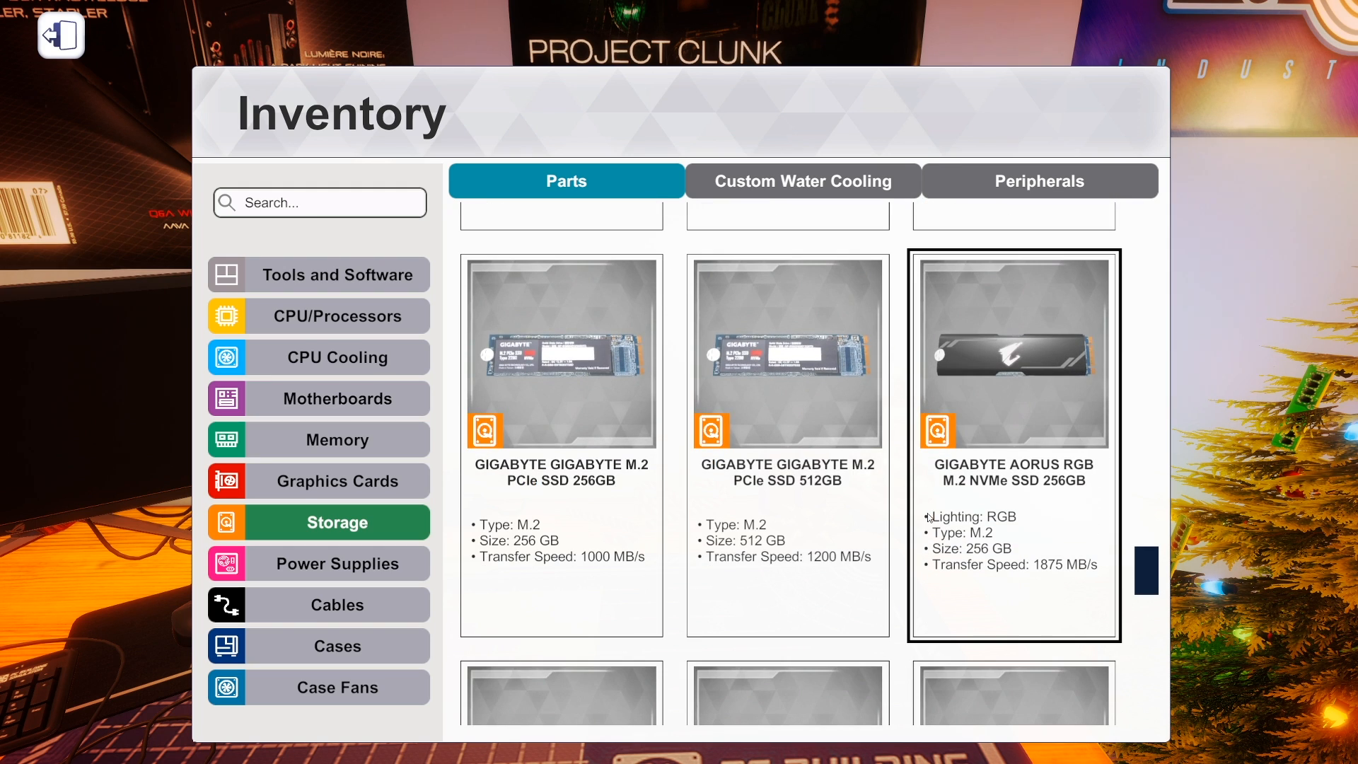
pyautogui.scroll(-3)
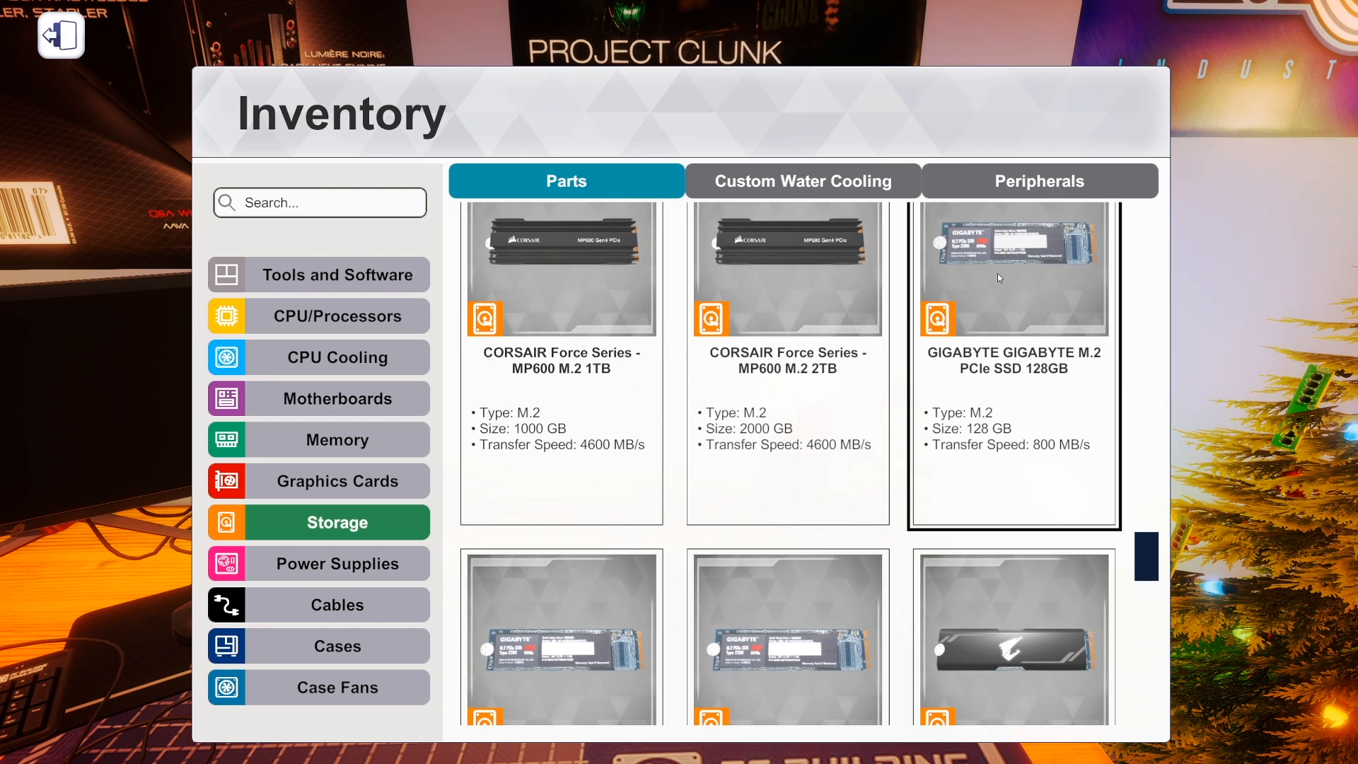
pyautogui.scroll(-3)
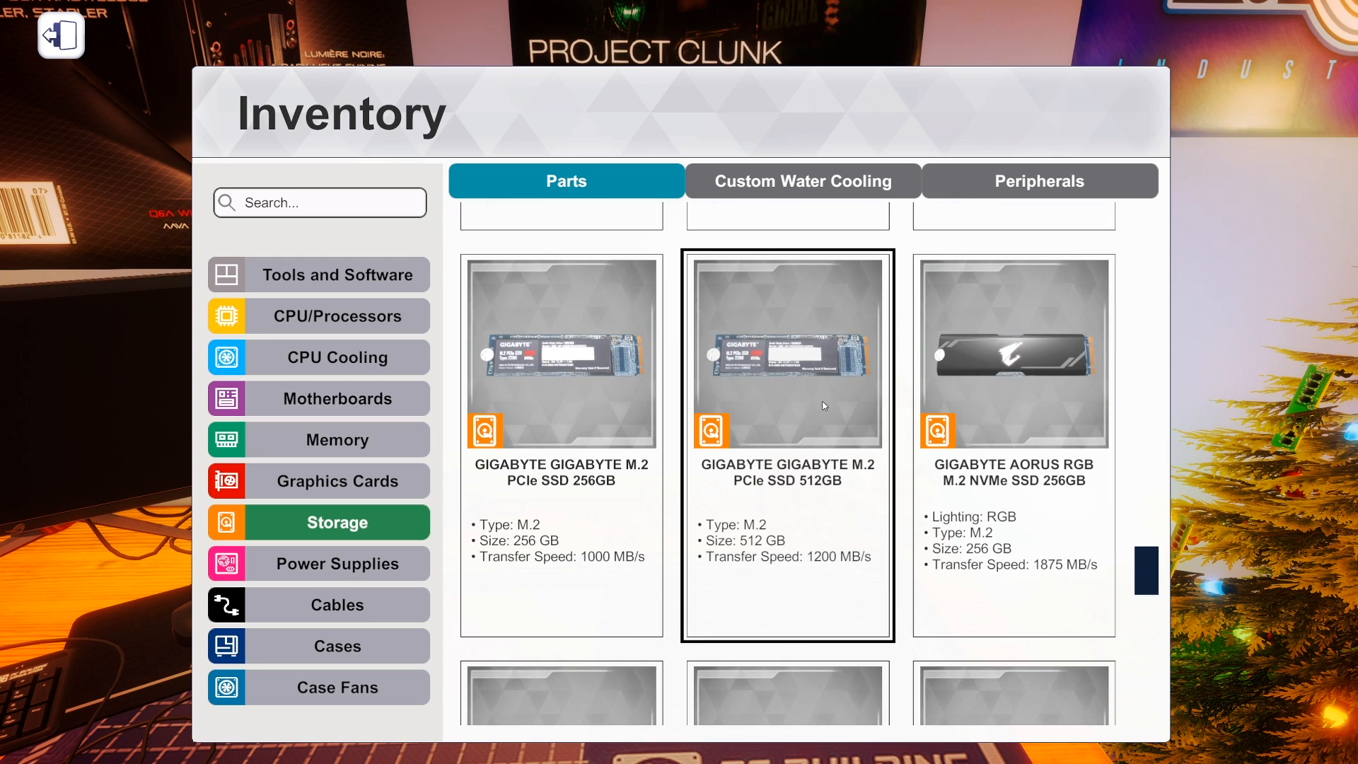
# Select the GIGABYTE AORUS RGB NVMe 256GB drive and continue to the AORUS NVMe Gen4 1TB and 2TB.
pyautogui.click(1013, 363)
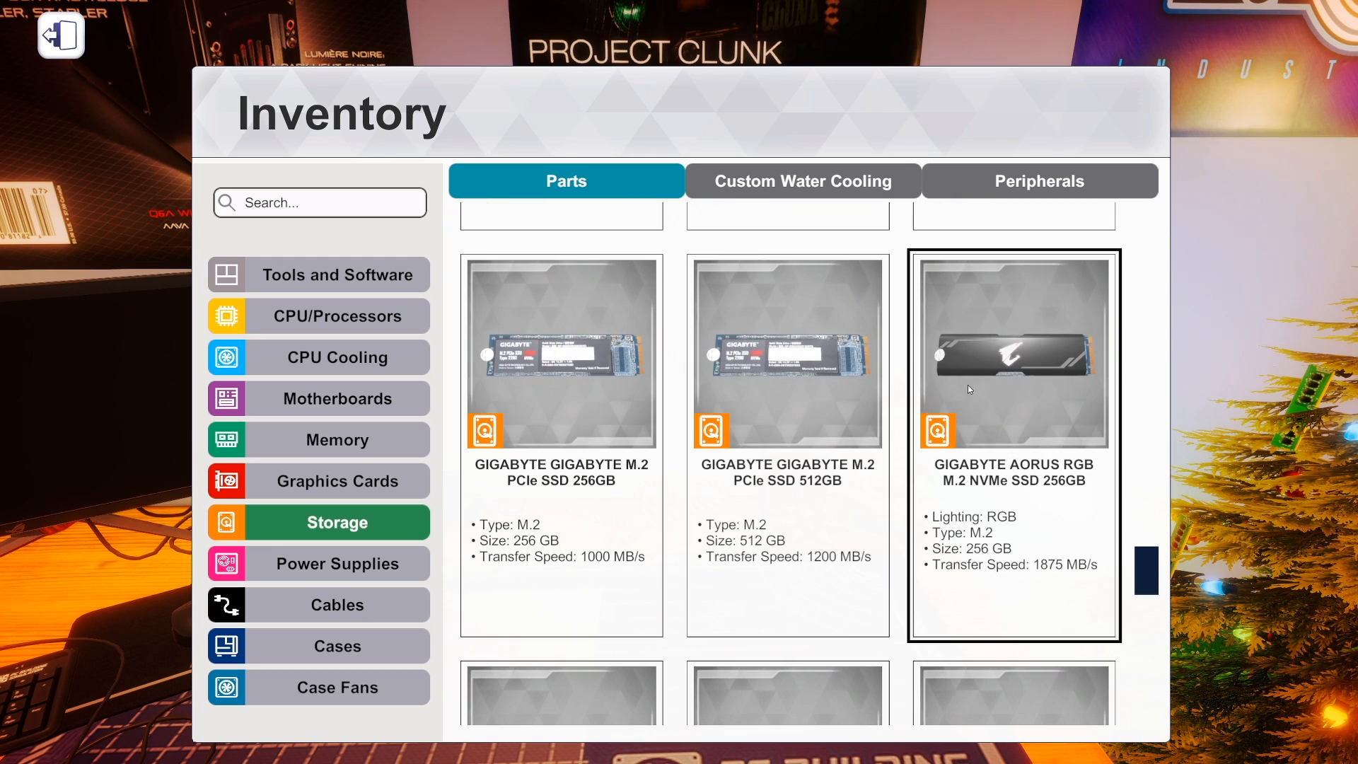
pyautogui.moveTo(1011, 381)
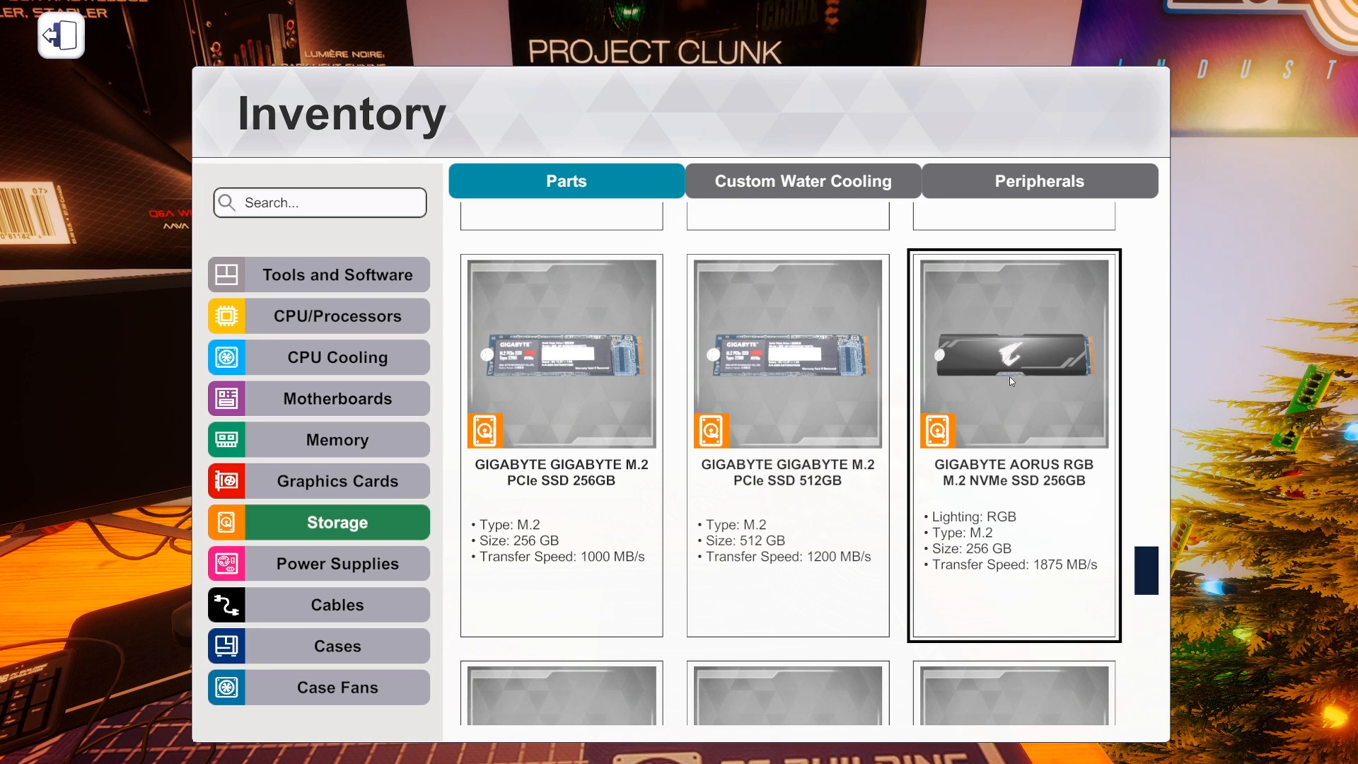
pyautogui.scroll(-3)
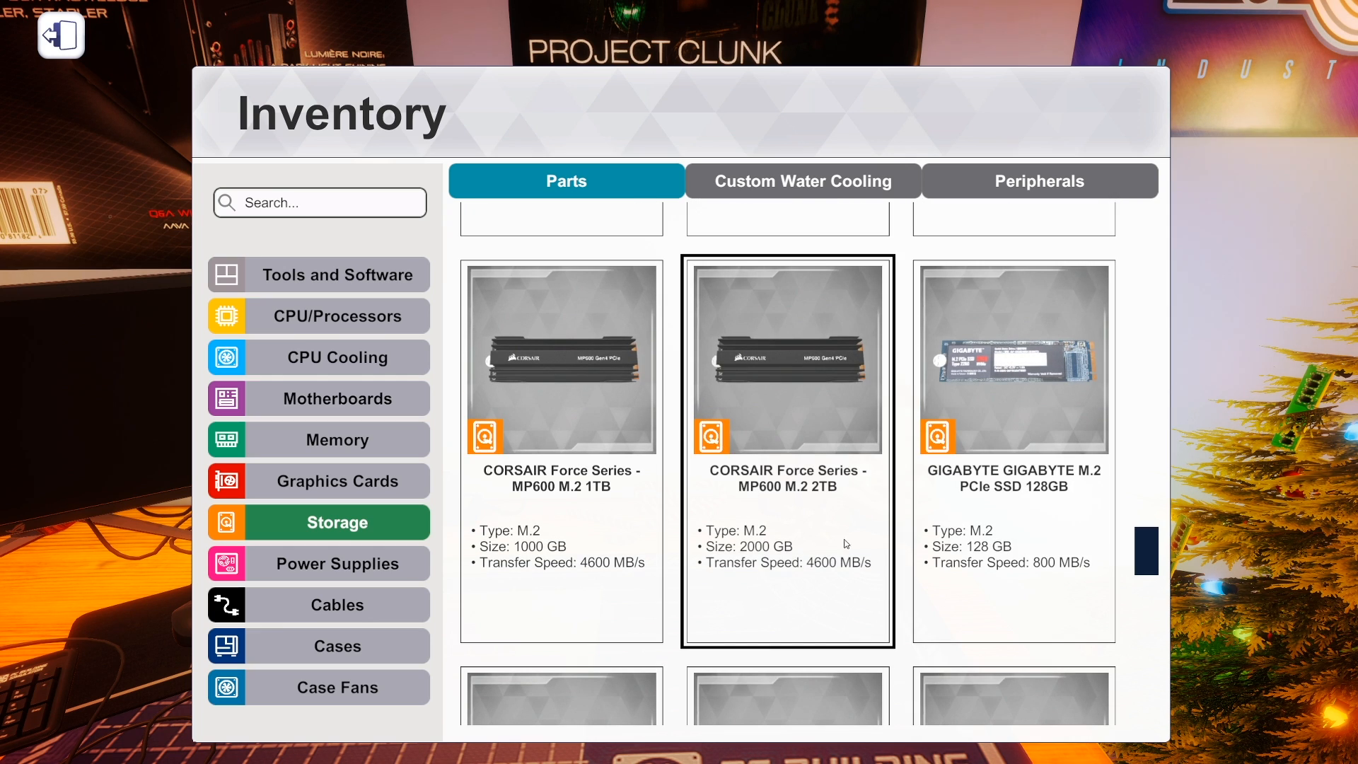
pyautogui.scroll(-3)
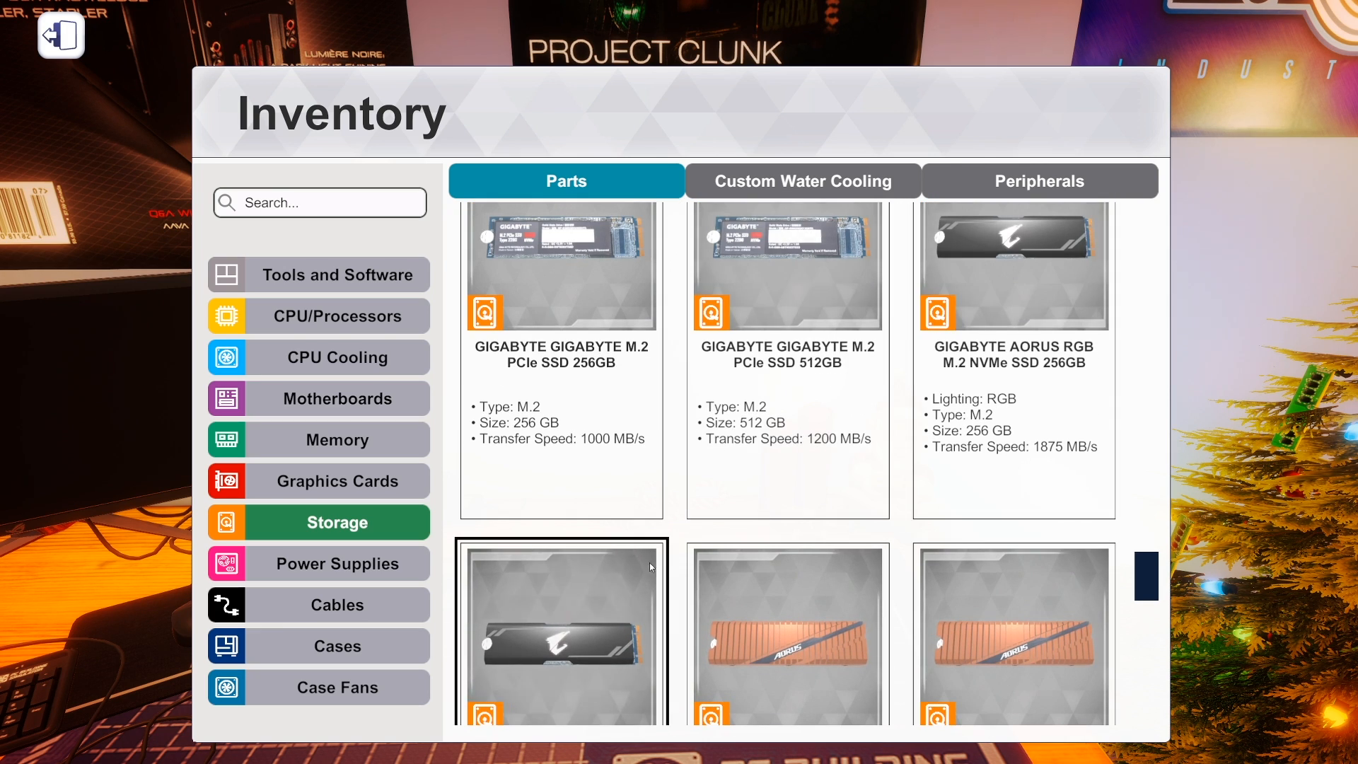
pyautogui.scroll(-3)
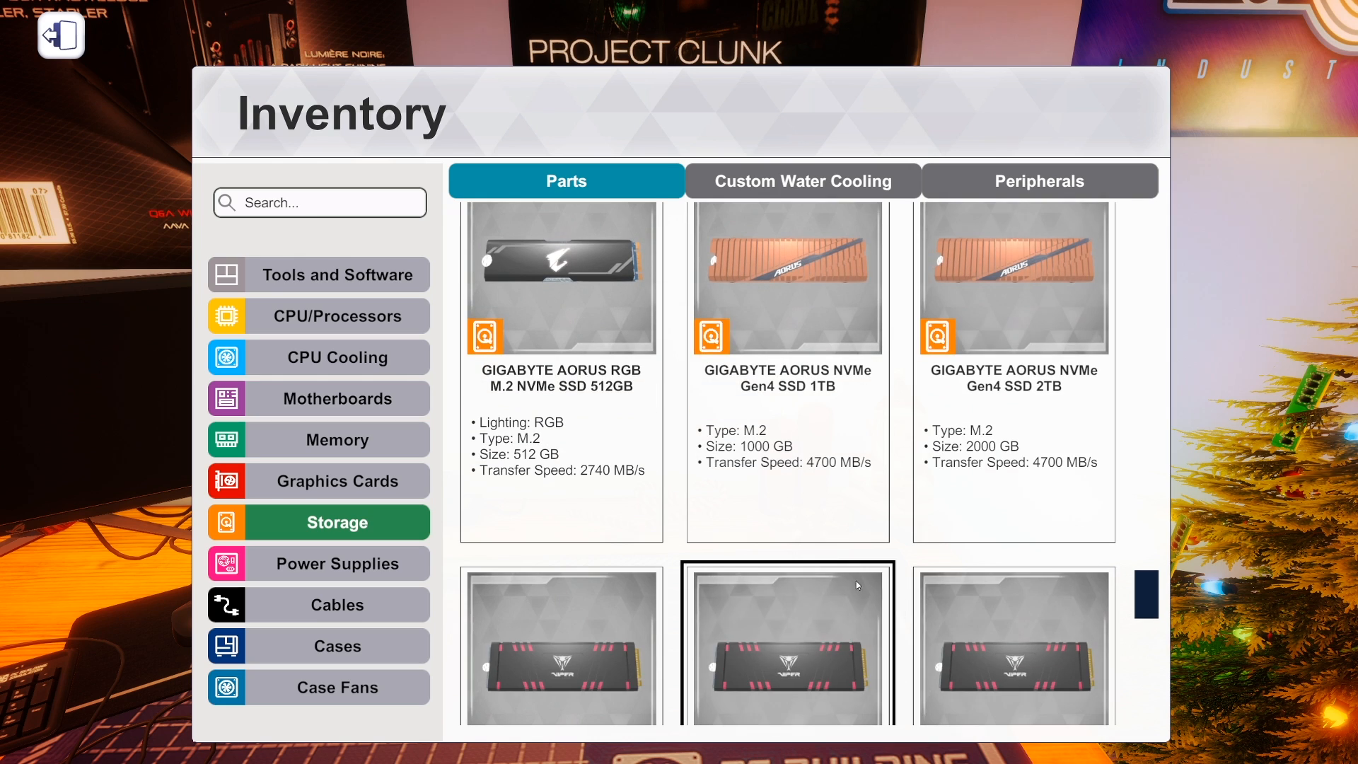
pyautogui.scroll(-3)
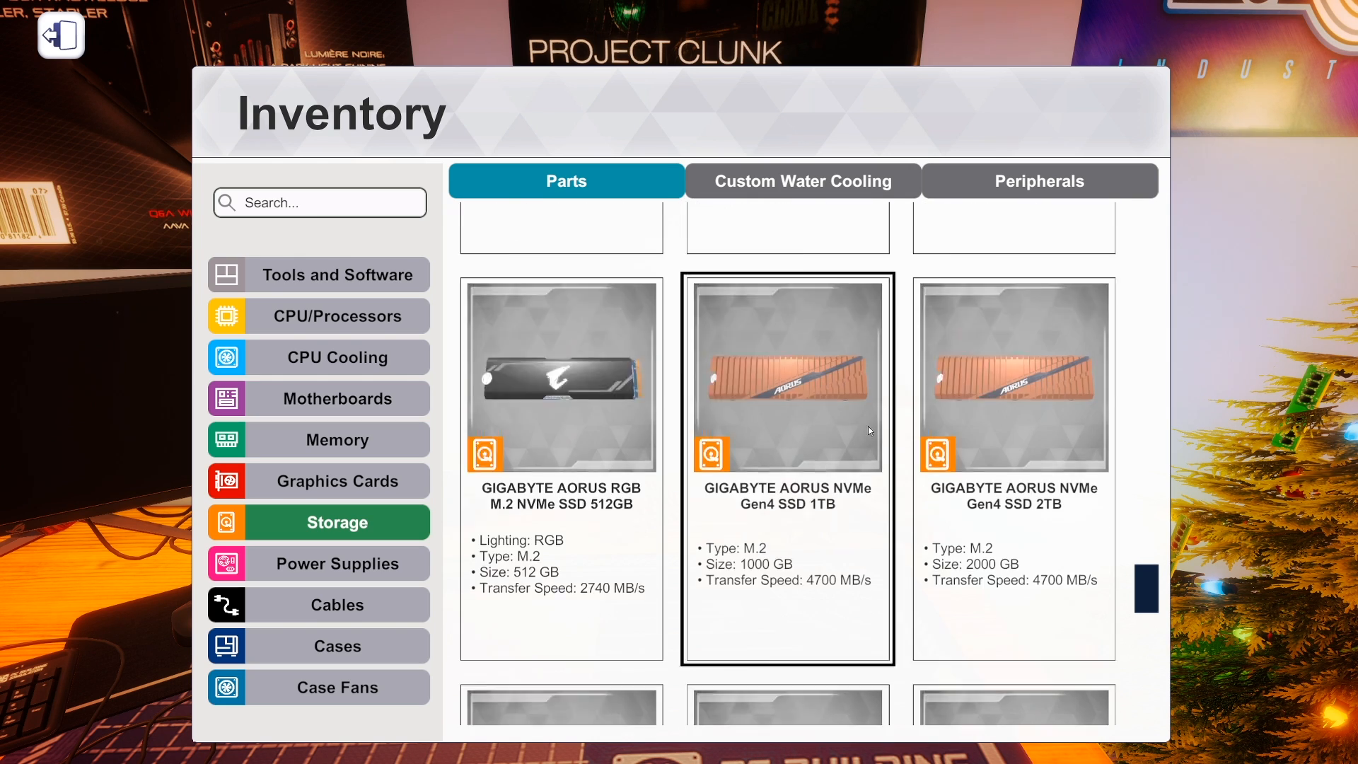
pyautogui.scroll(-3)
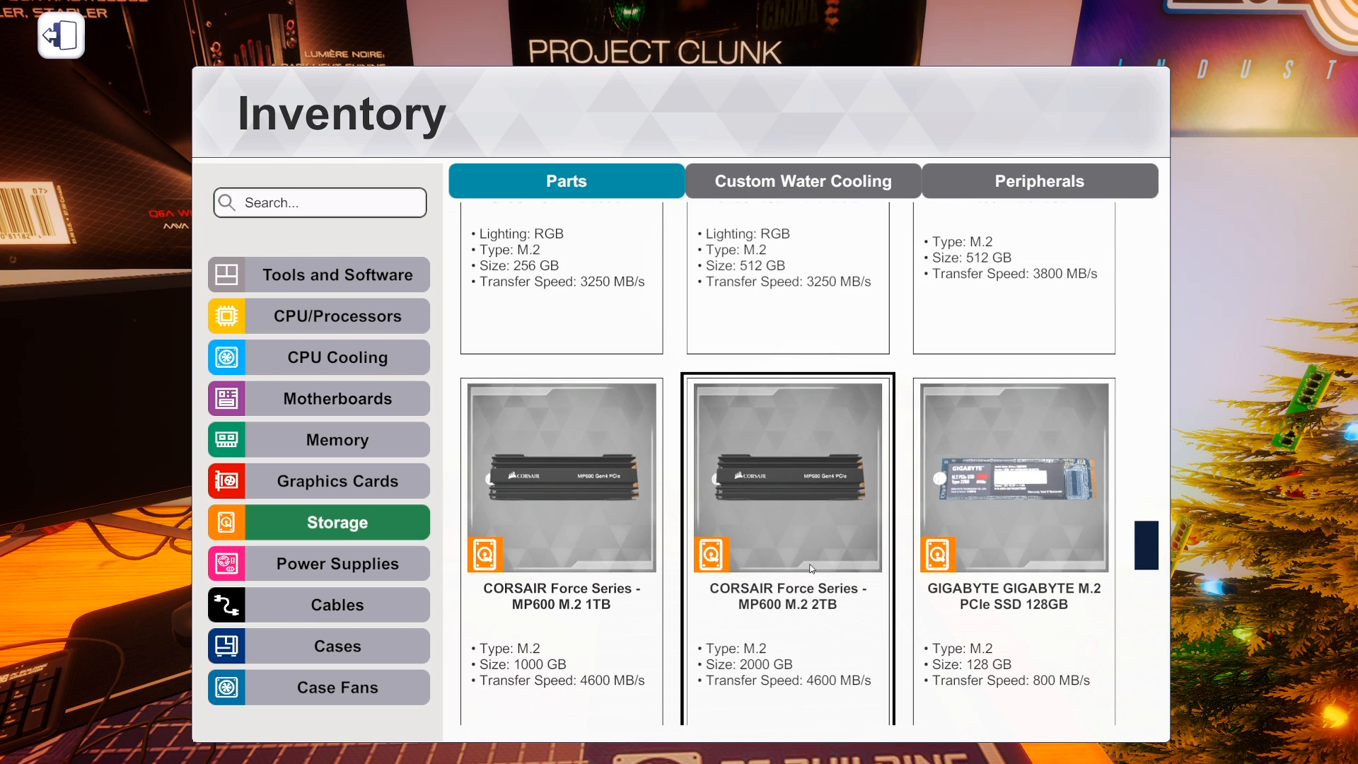
pyautogui.scroll(-3)
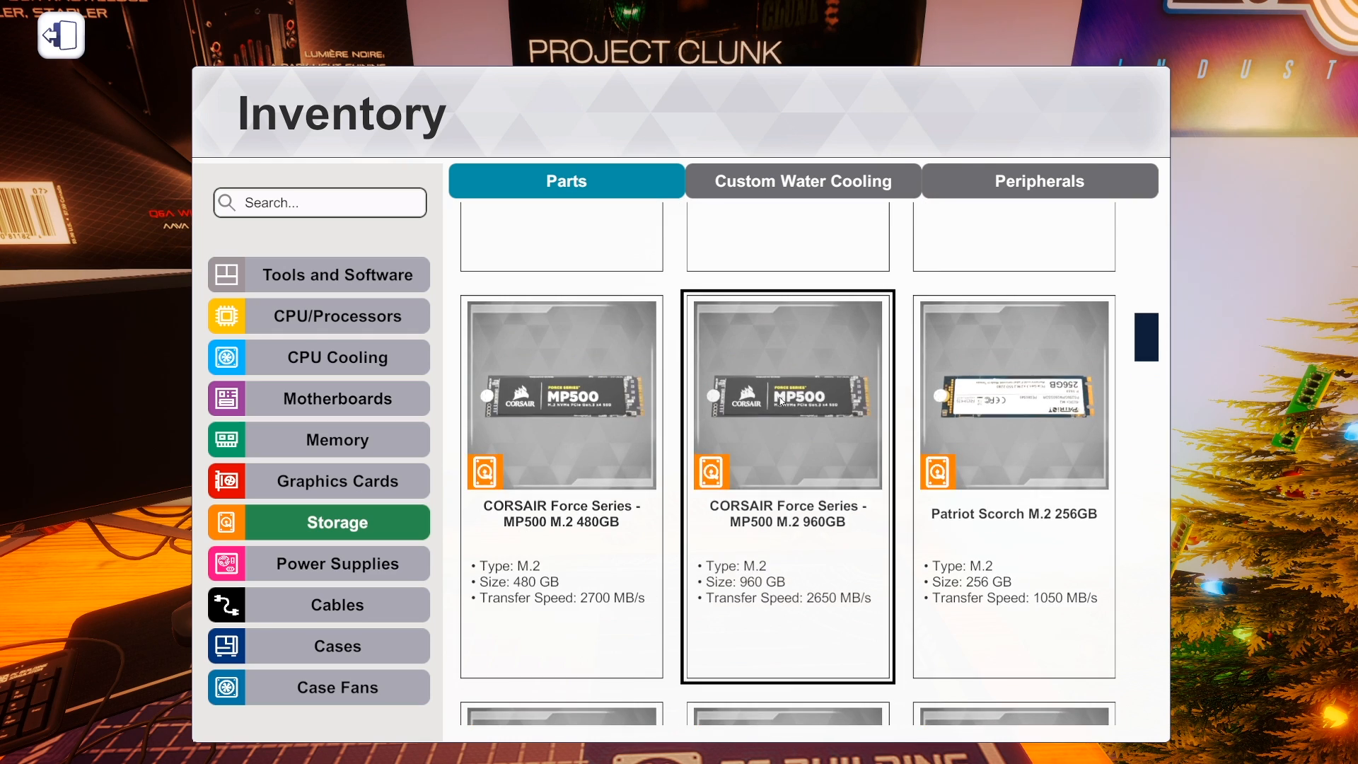
pyautogui.scroll(-3)
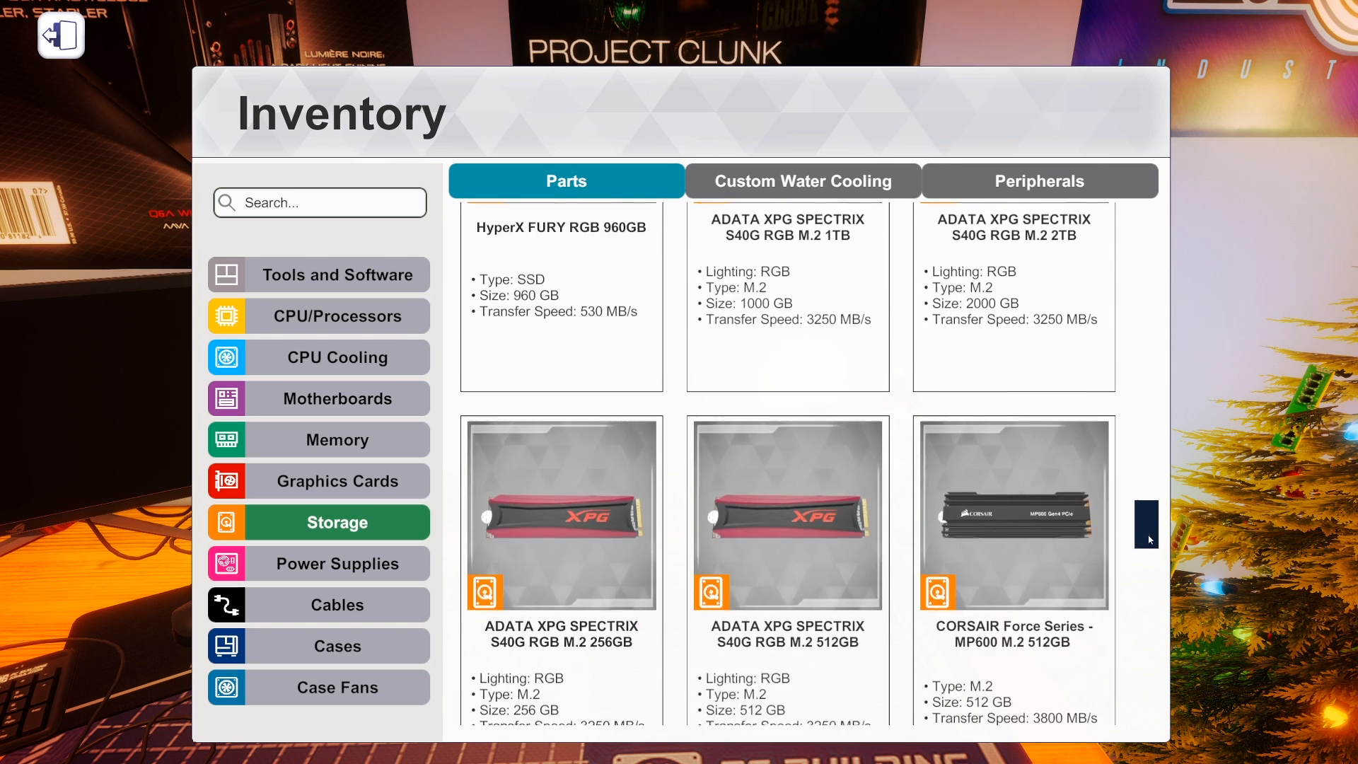
pyautogui.scroll(-3)
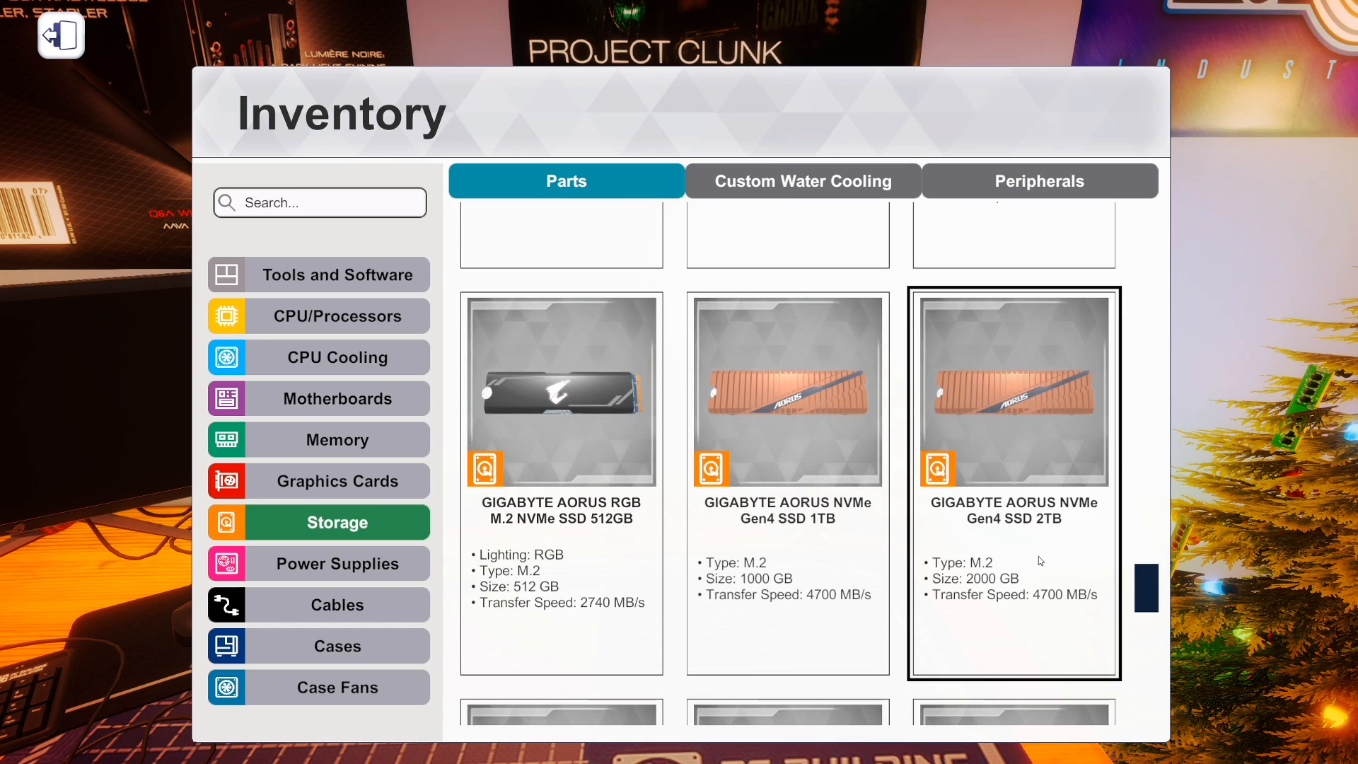
pyautogui.moveTo(1002, 422)
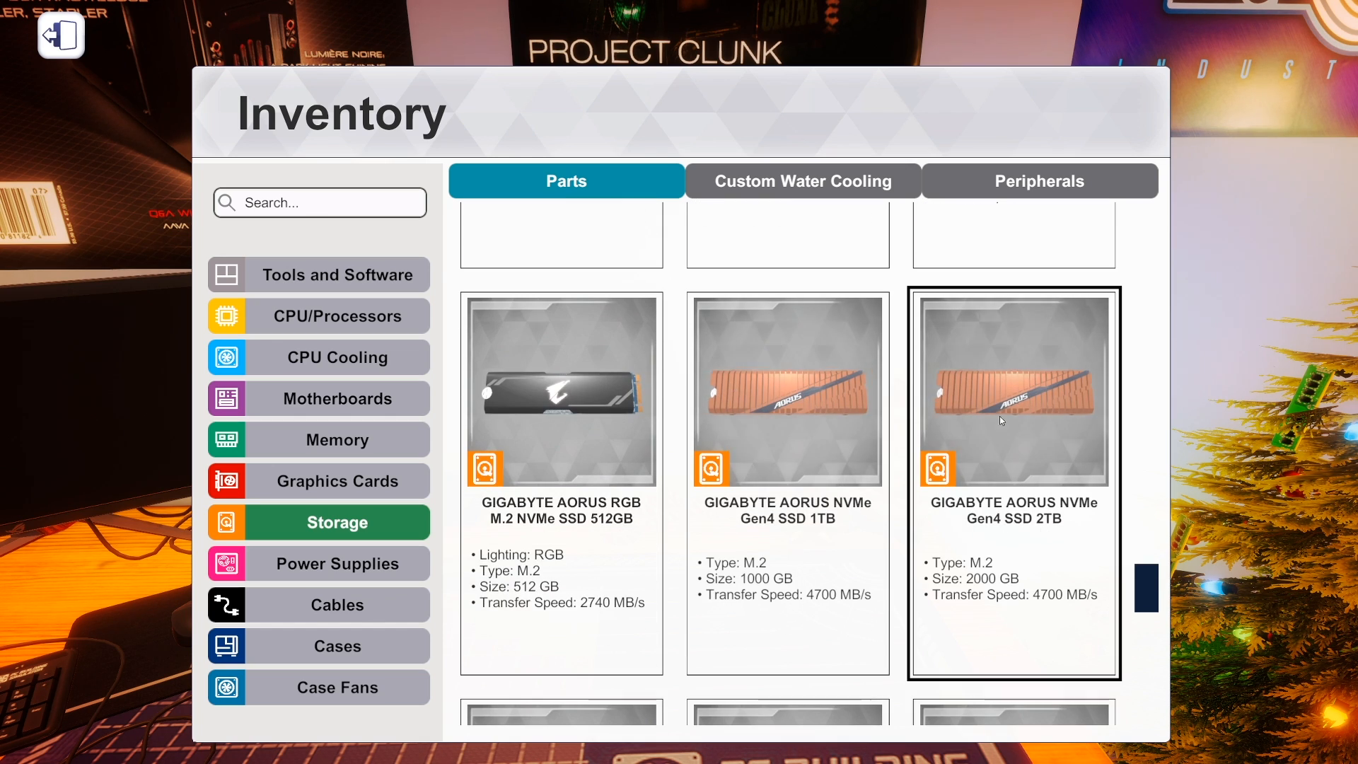
pyautogui.moveTo(1025, 437)
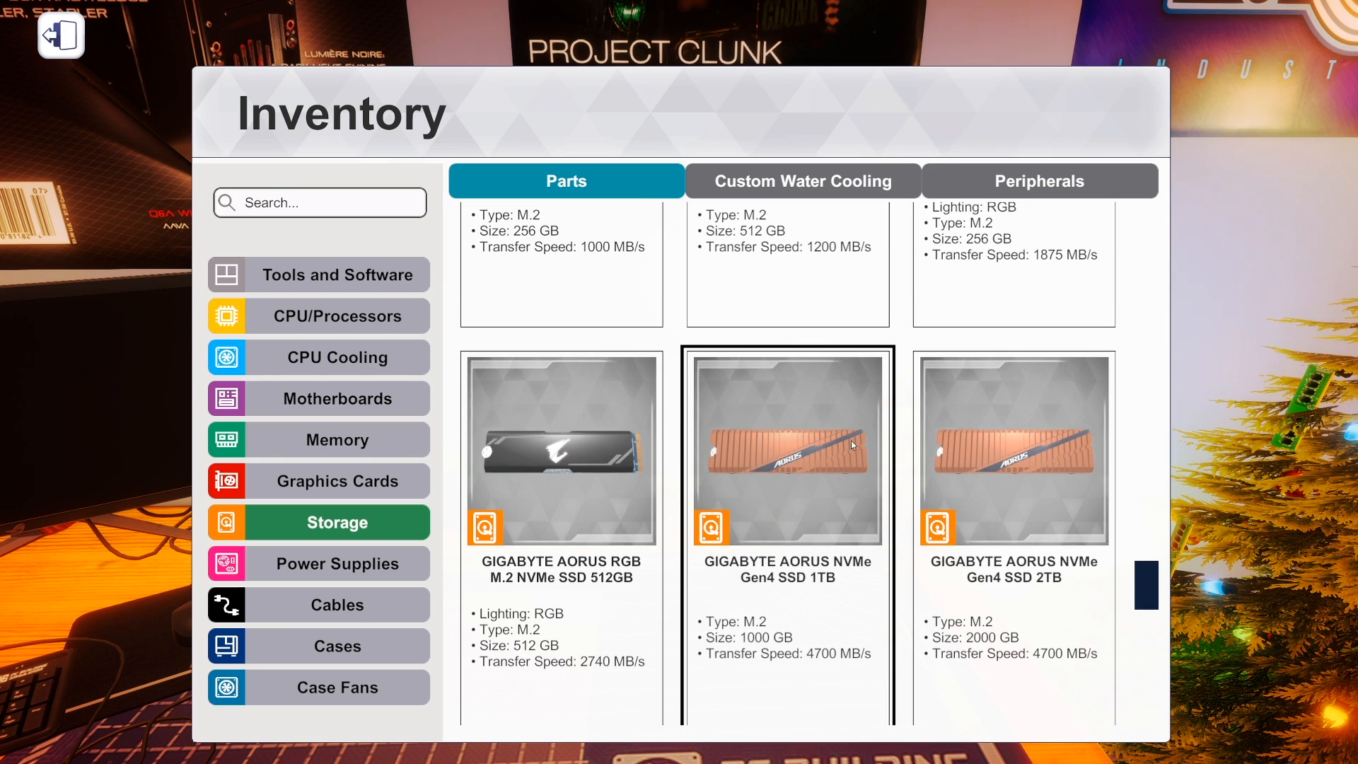
pyautogui.scroll(-3)
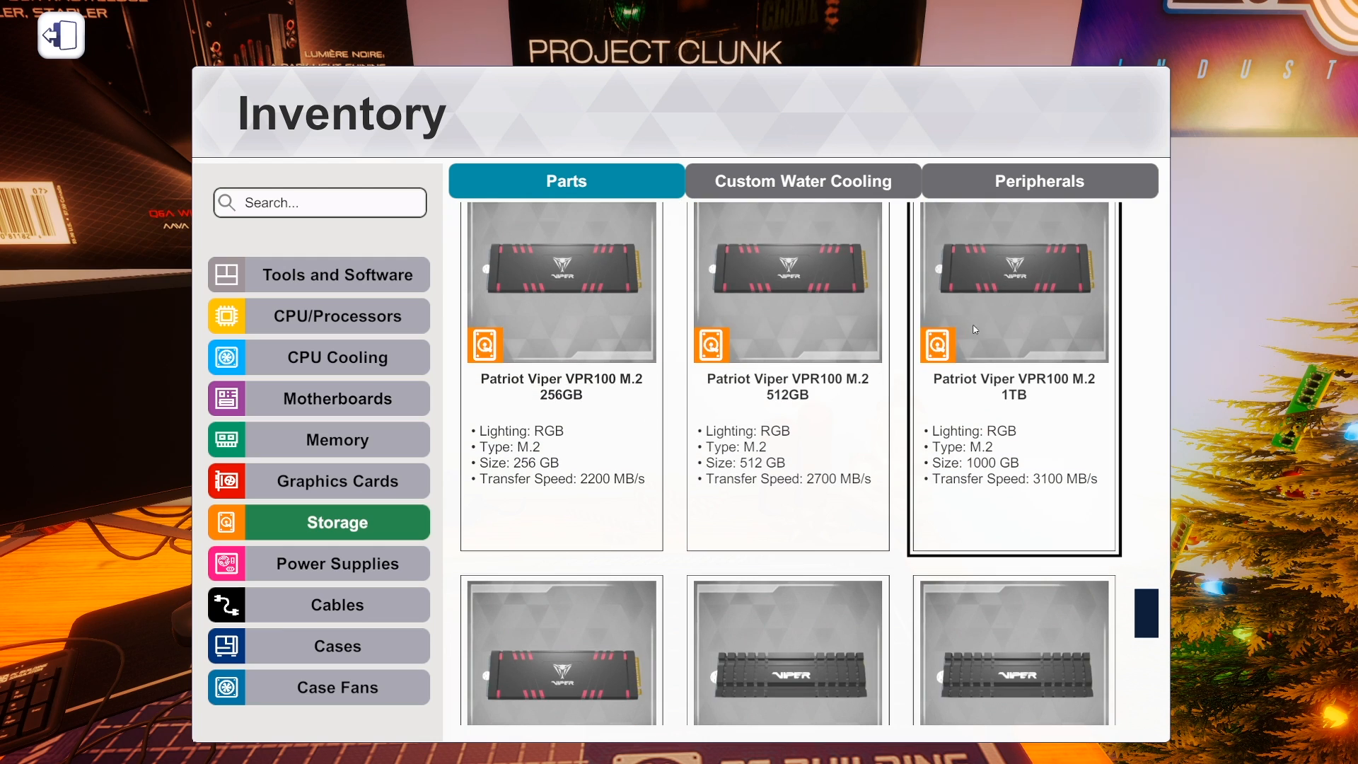
pyautogui.scroll(-3)
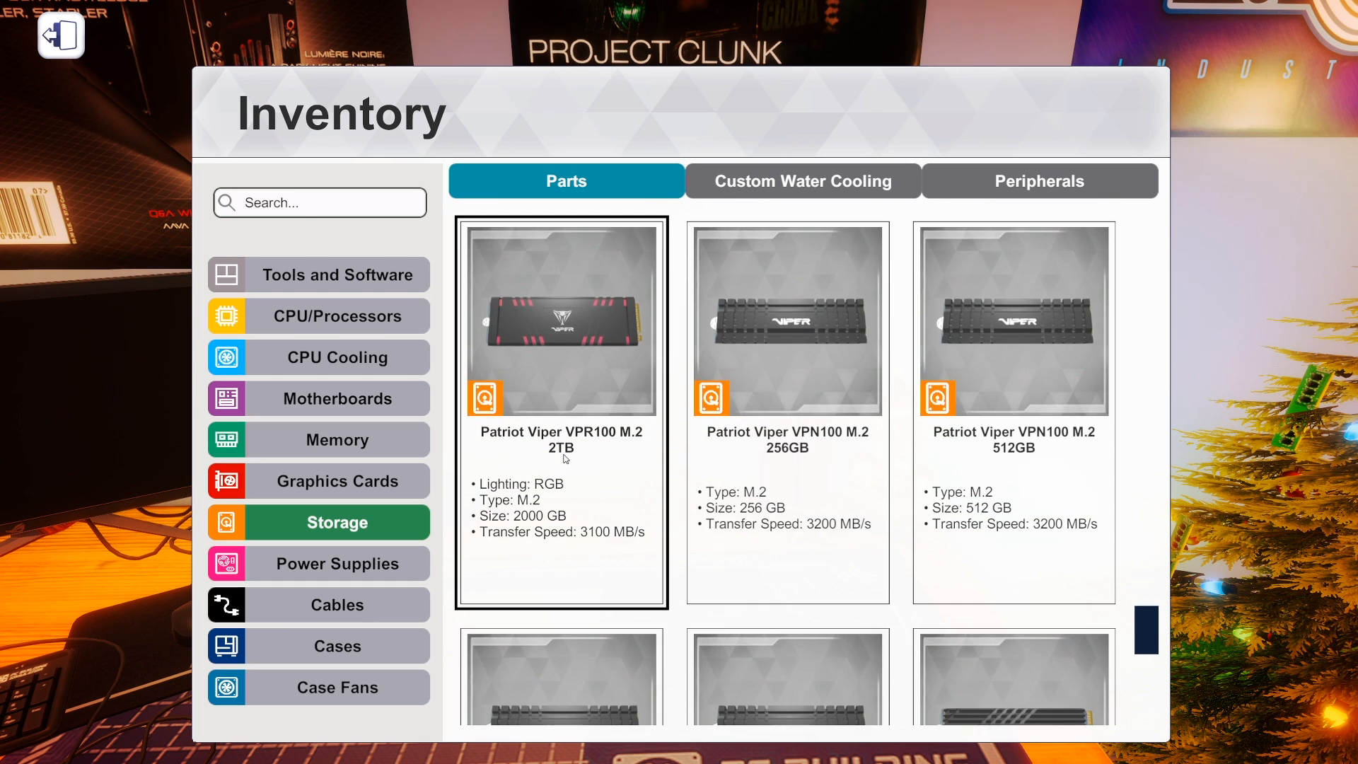
pyautogui.moveTo(573, 327)
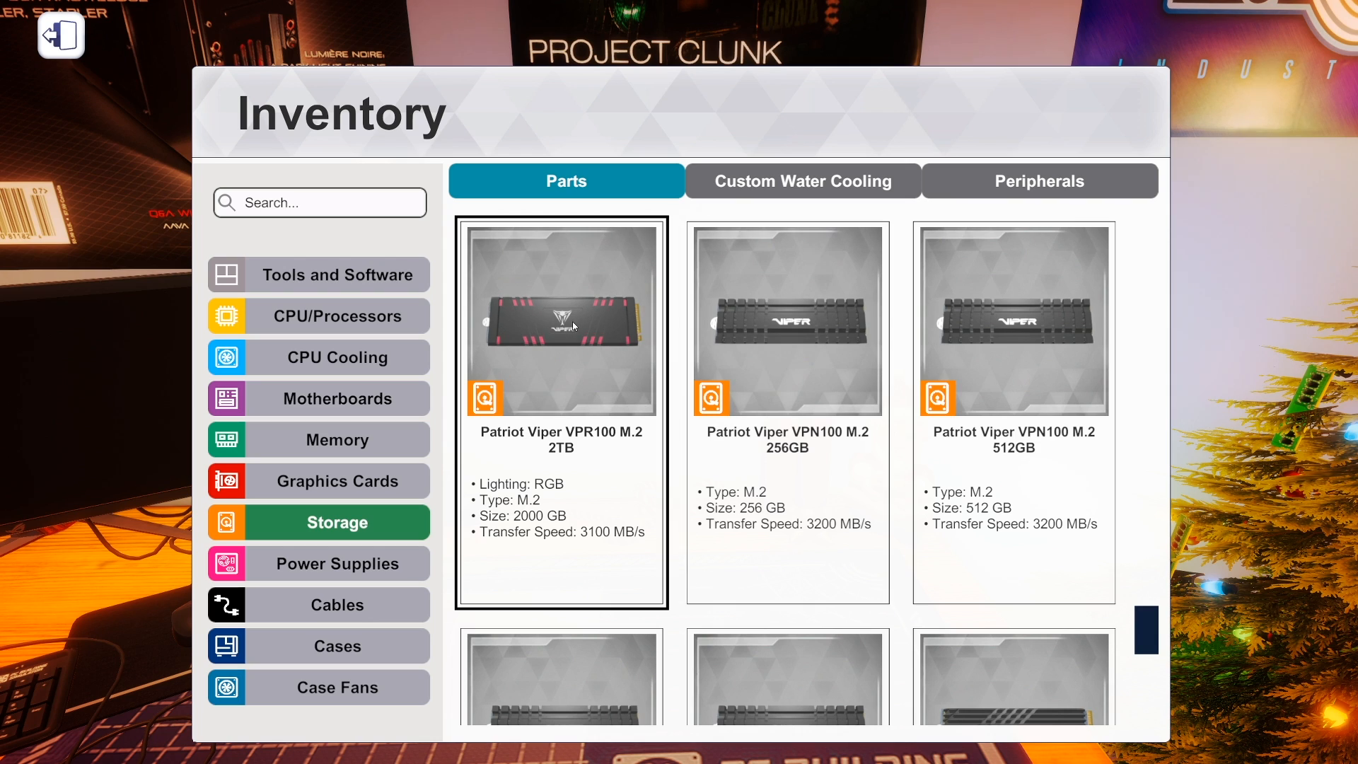
pyautogui.moveTo(547, 371)
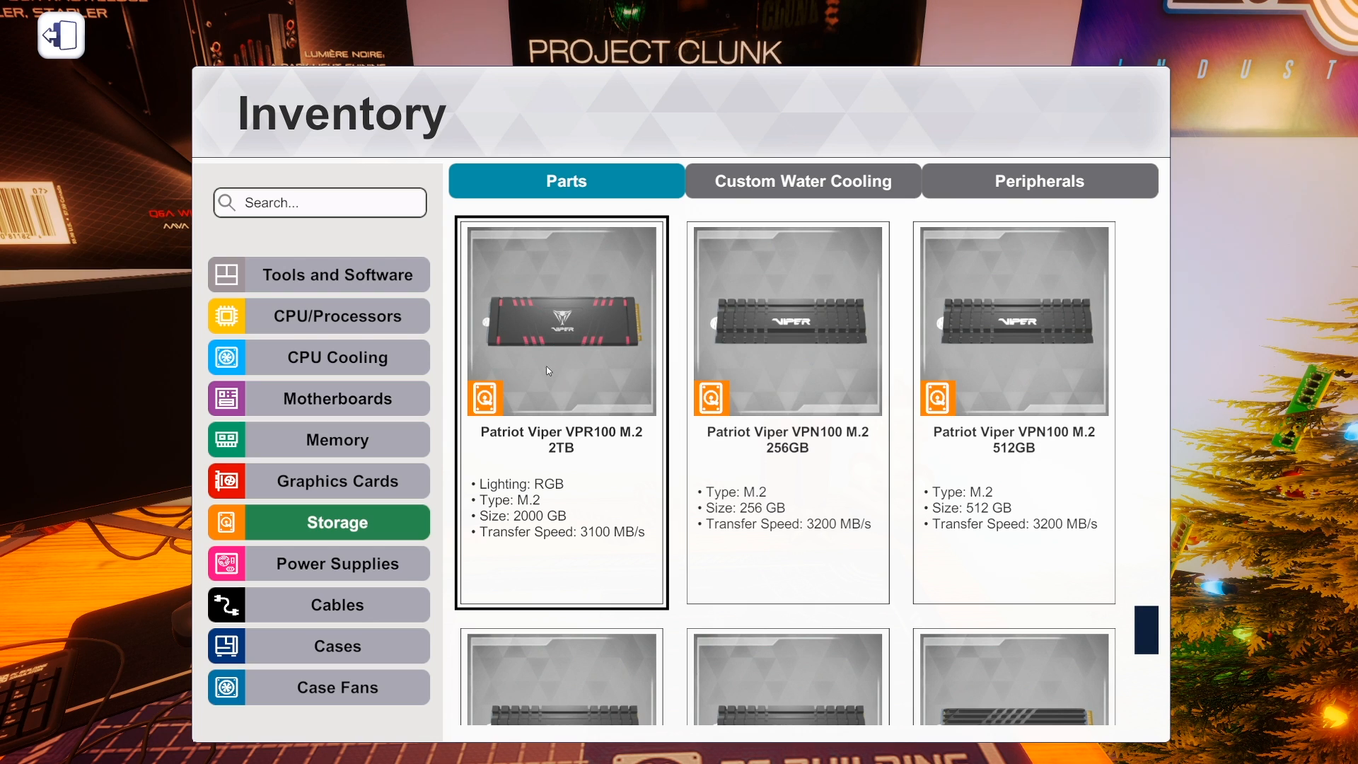
pyautogui.scroll(-3)
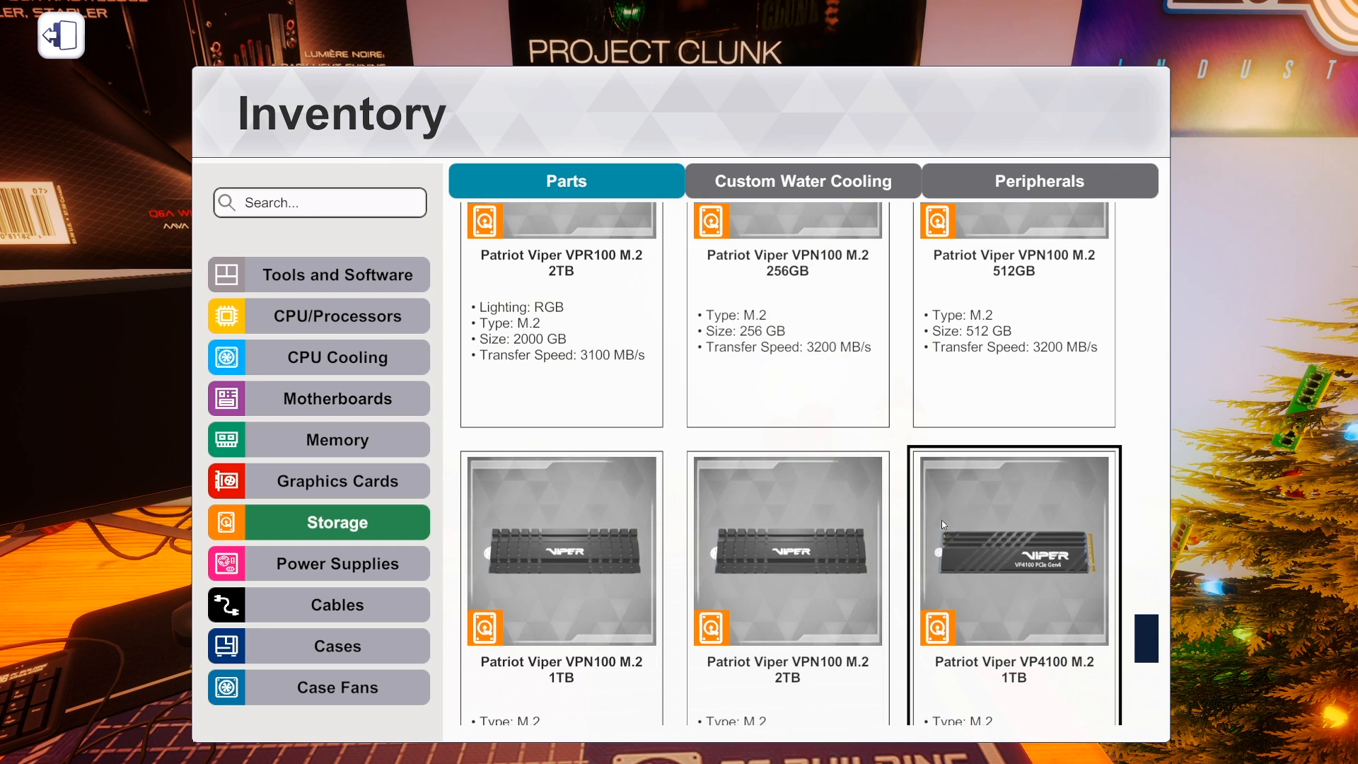
pyautogui.scroll(-3)
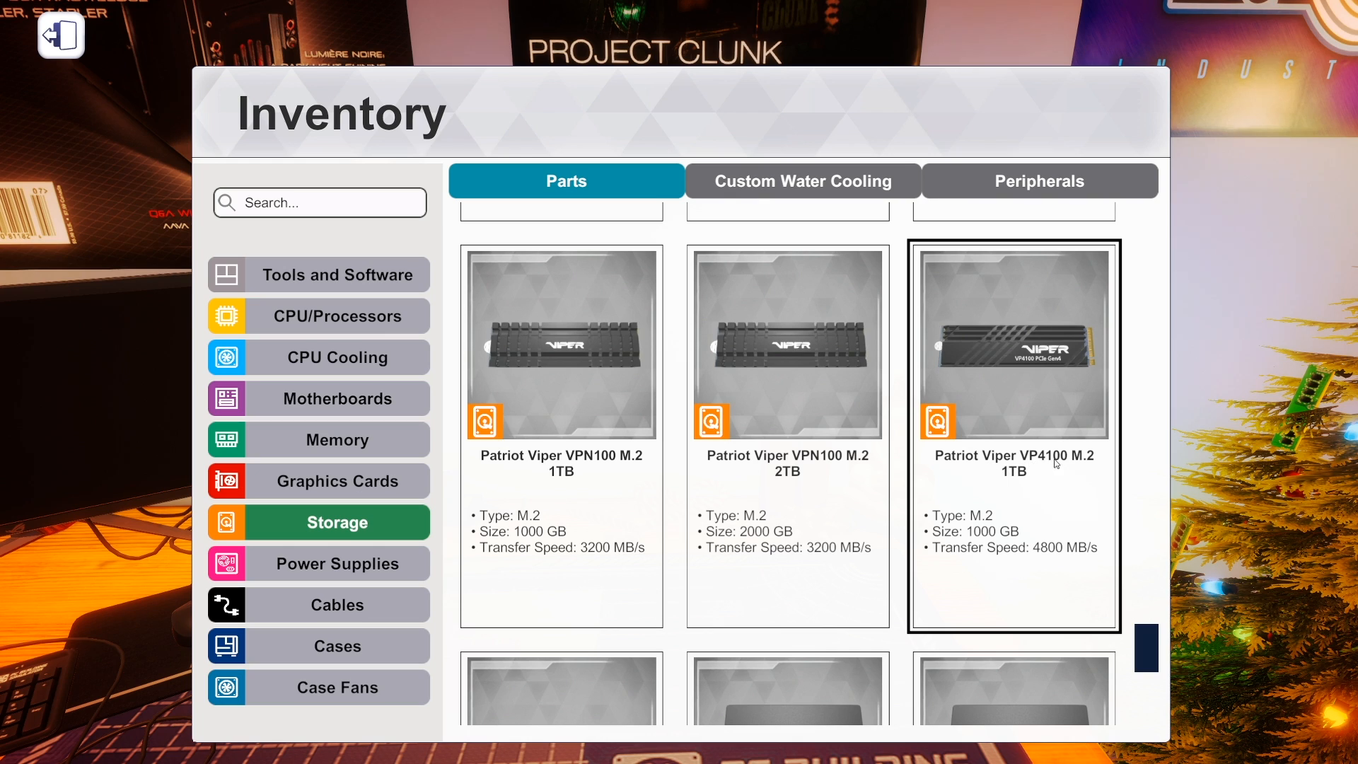
pyautogui.moveTo(1044, 365)
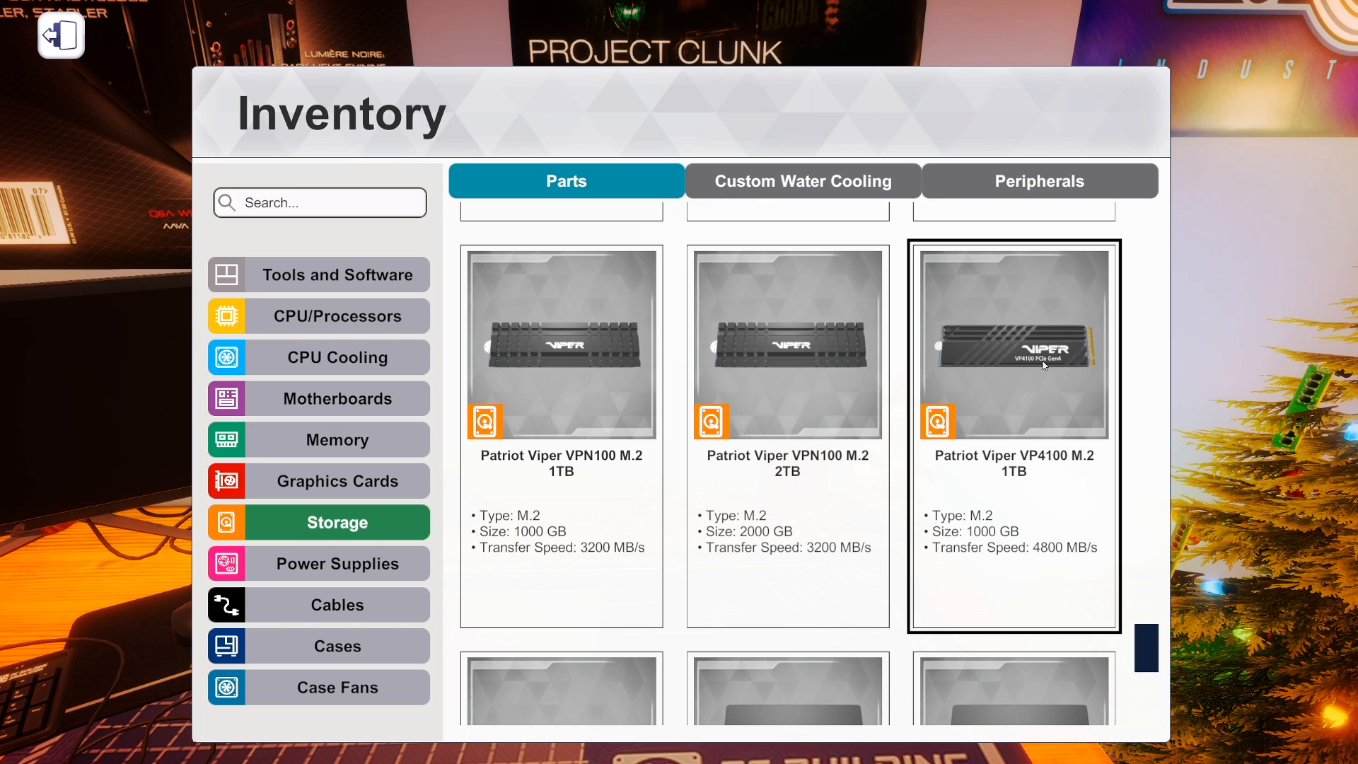
pyautogui.scroll(-3)
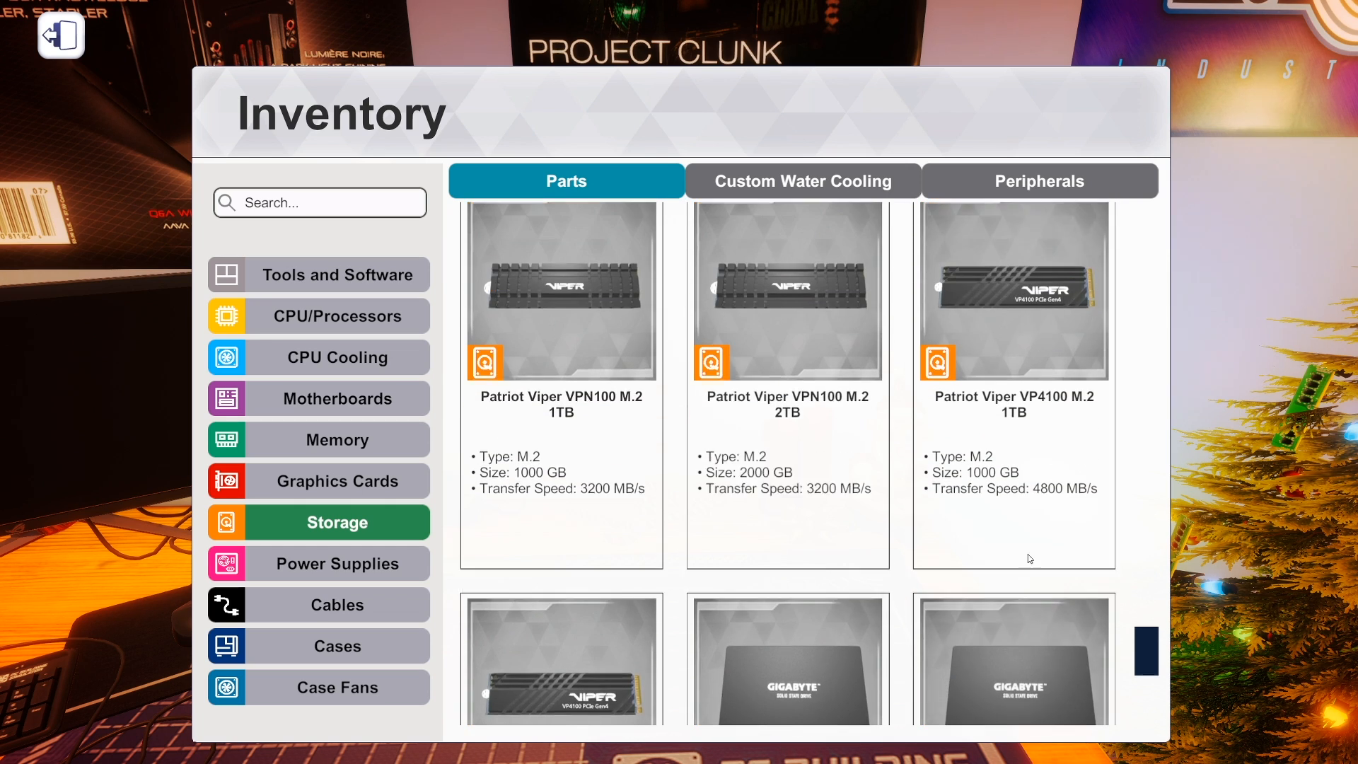
pyautogui.click(1013, 391)
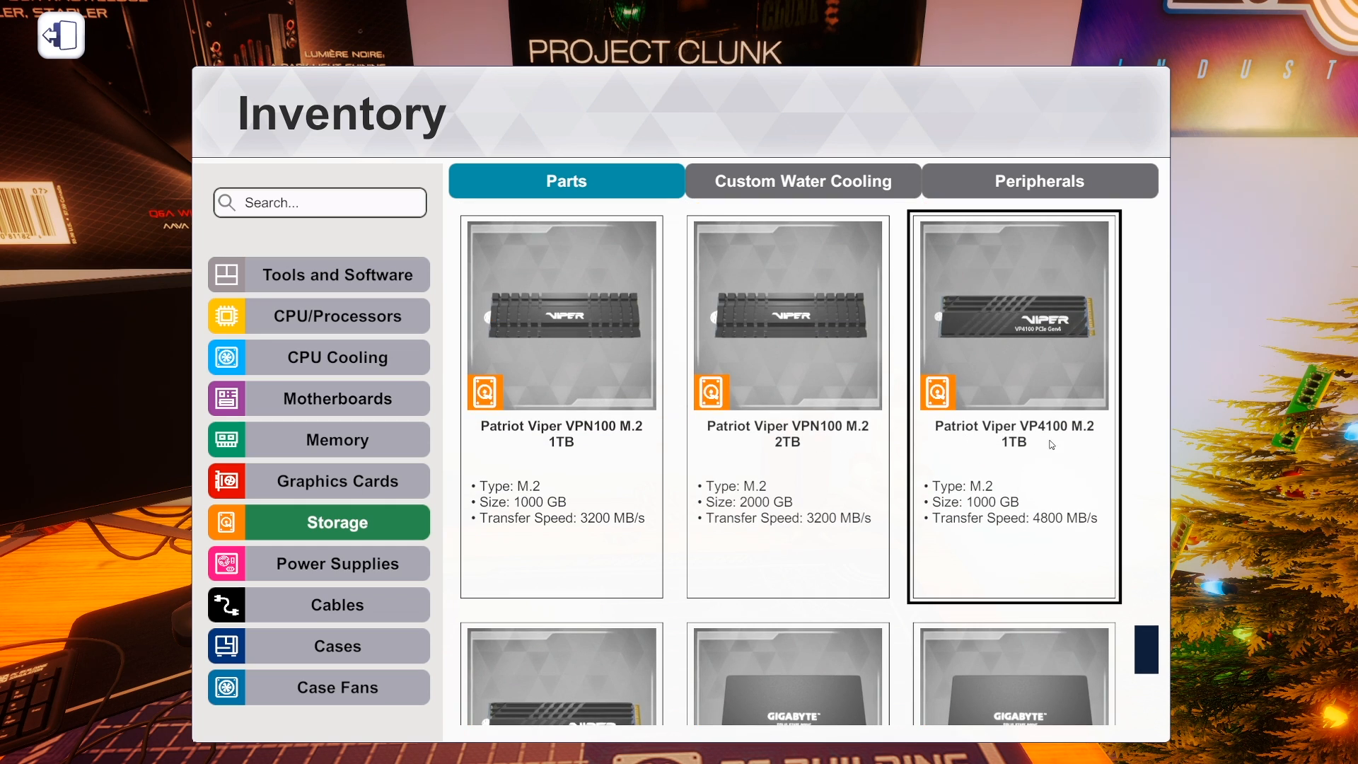
pyautogui.moveTo(1039, 431)
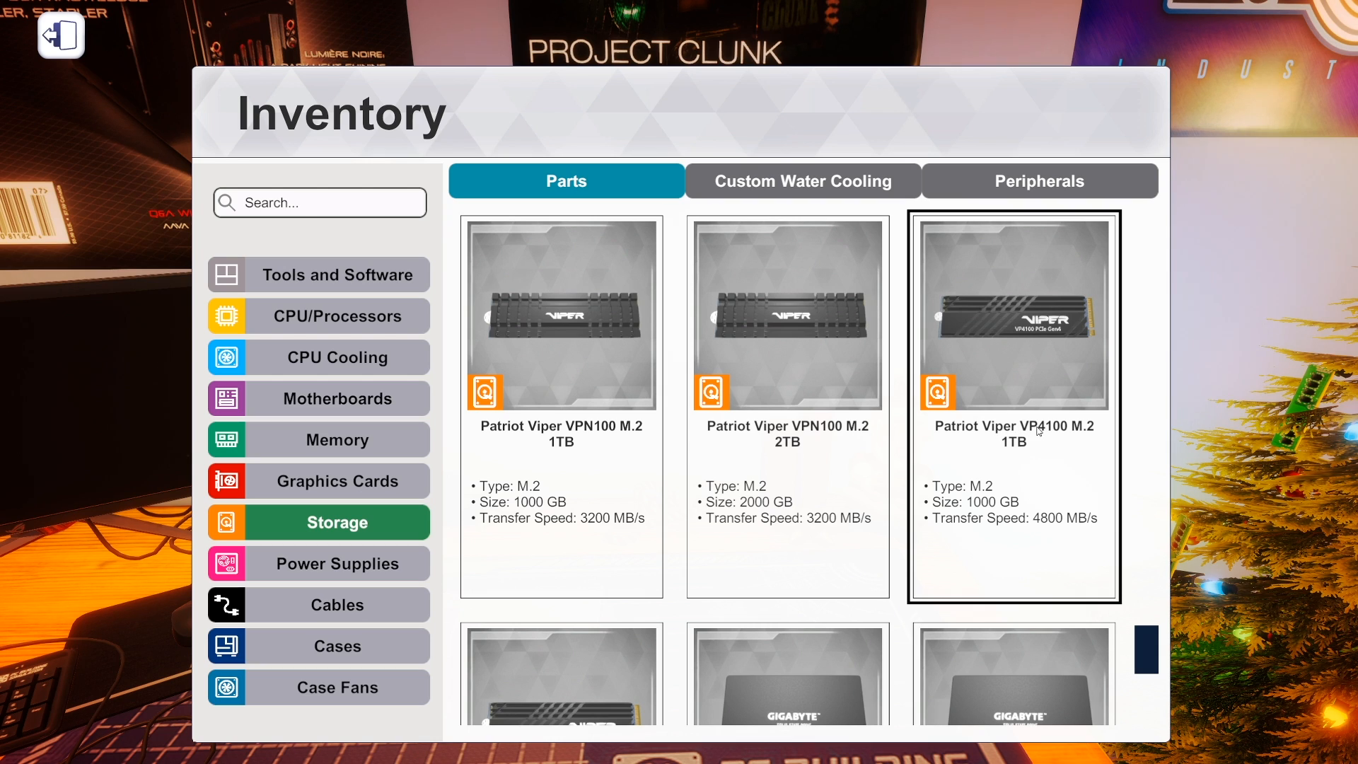
pyautogui.scroll(-3)
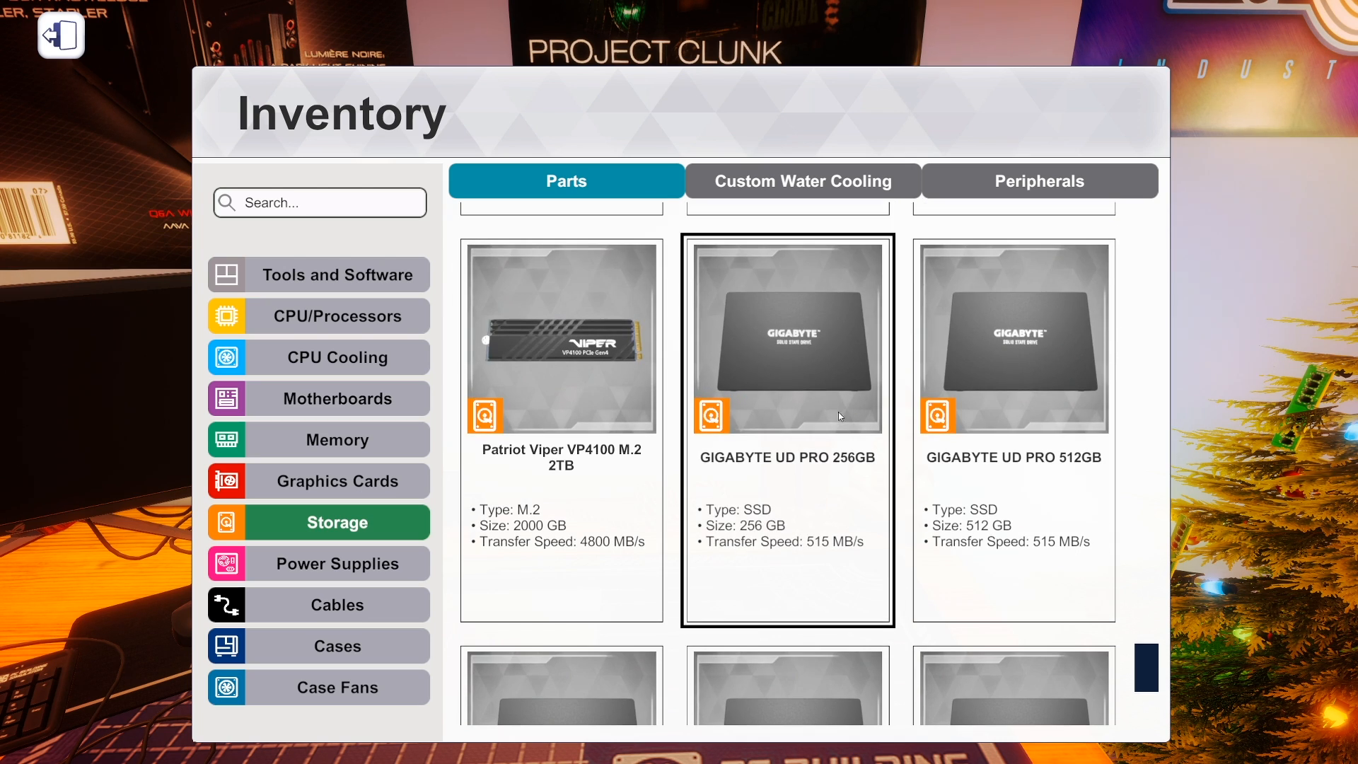
pyautogui.scroll(-3)
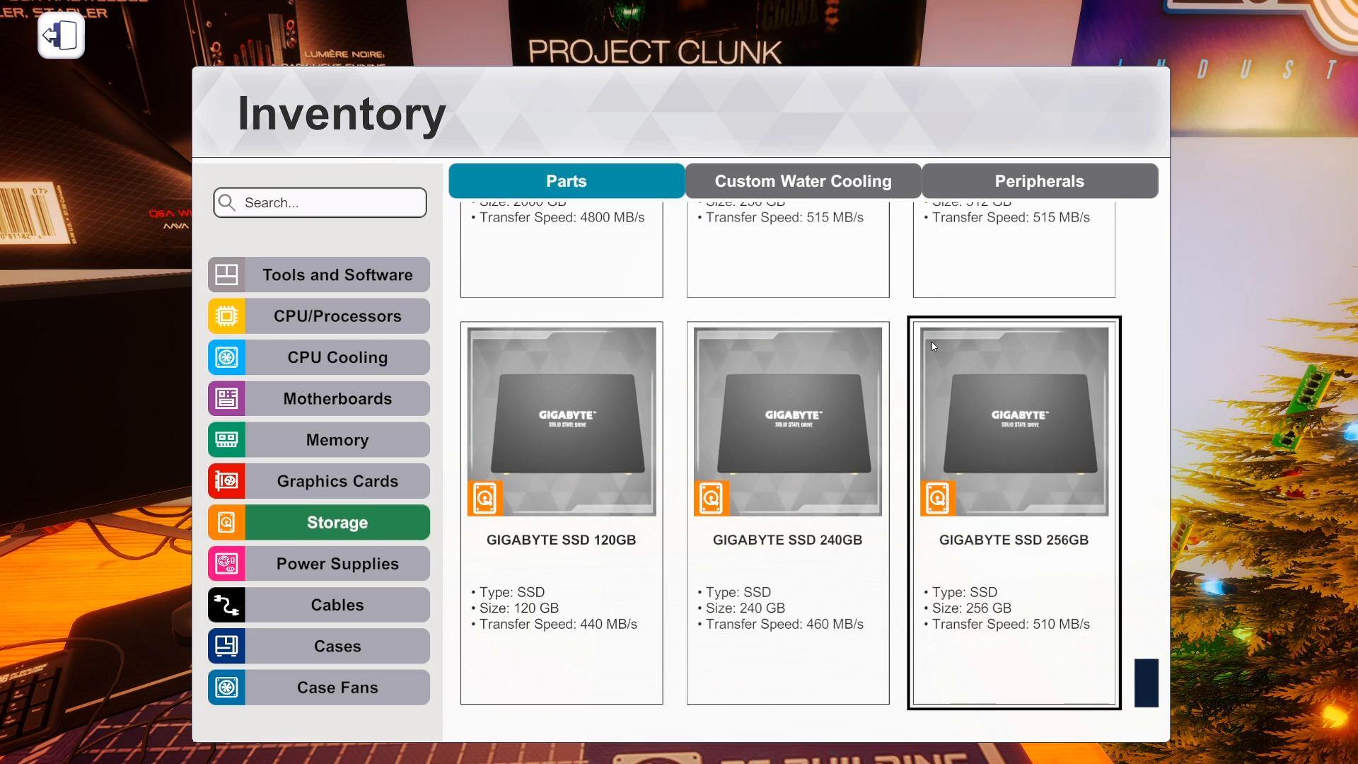
pyautogui.scroll(-3)
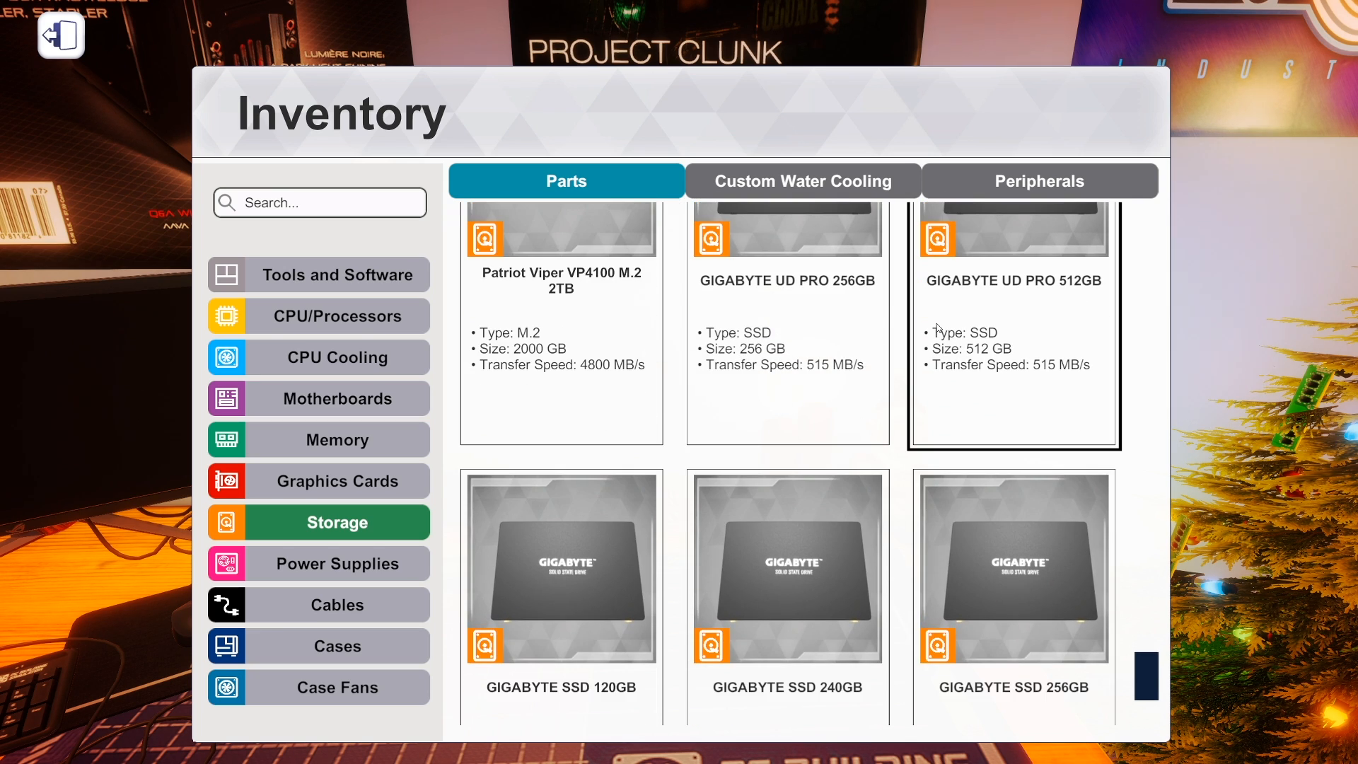
pyautogui.scroll(-3)
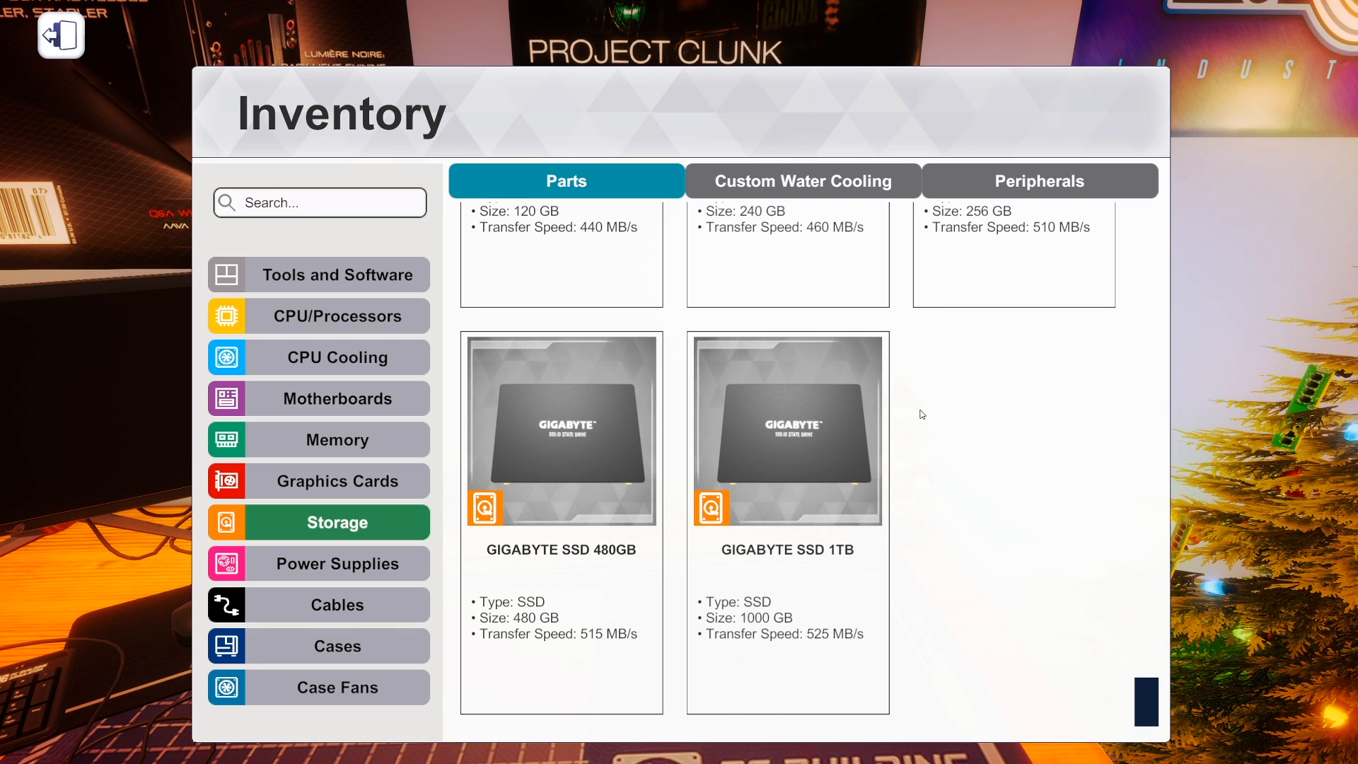
pyautogui.moveTo(318, 315)
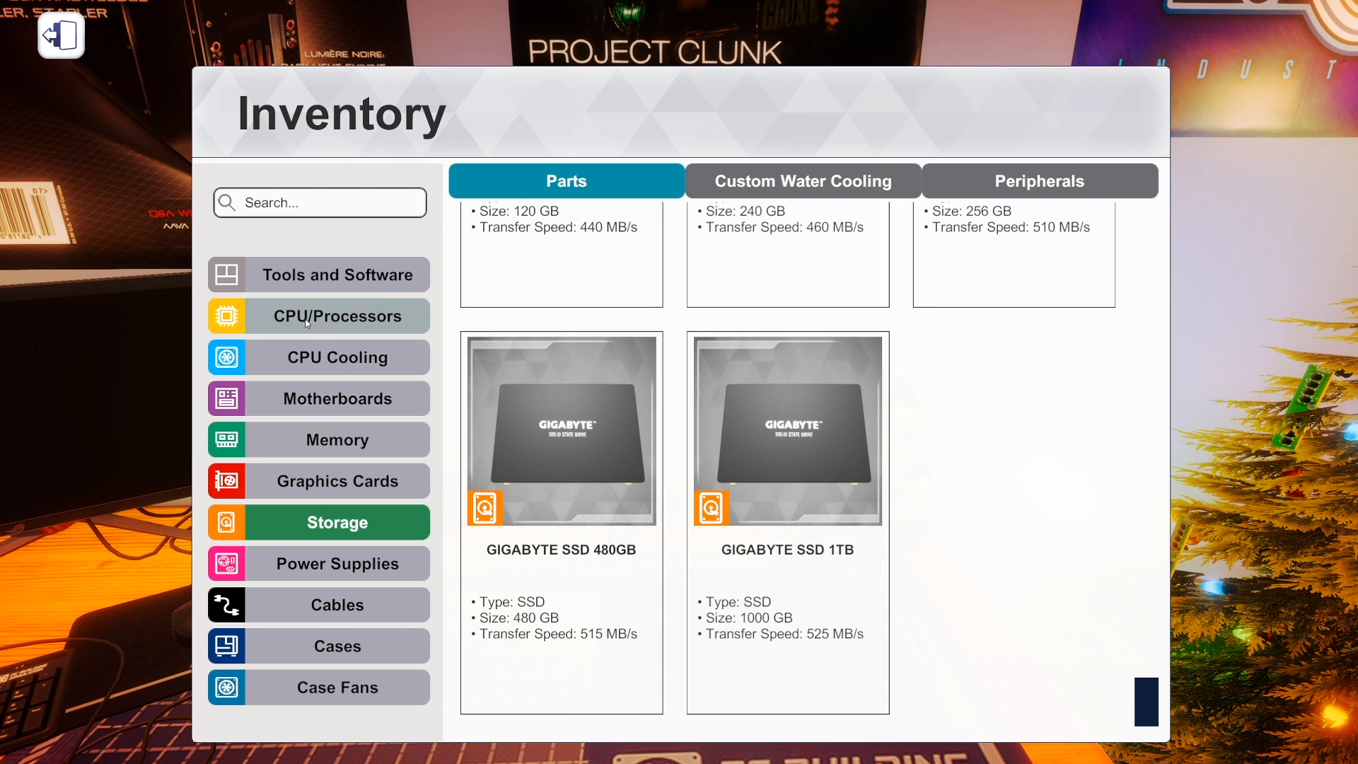
# Filter CPU Cooling by 'silve' and browse to the SilverStone PF120, PF240 and PF360-ARGB liquid coolers.
pyautogui.click(338, 316)
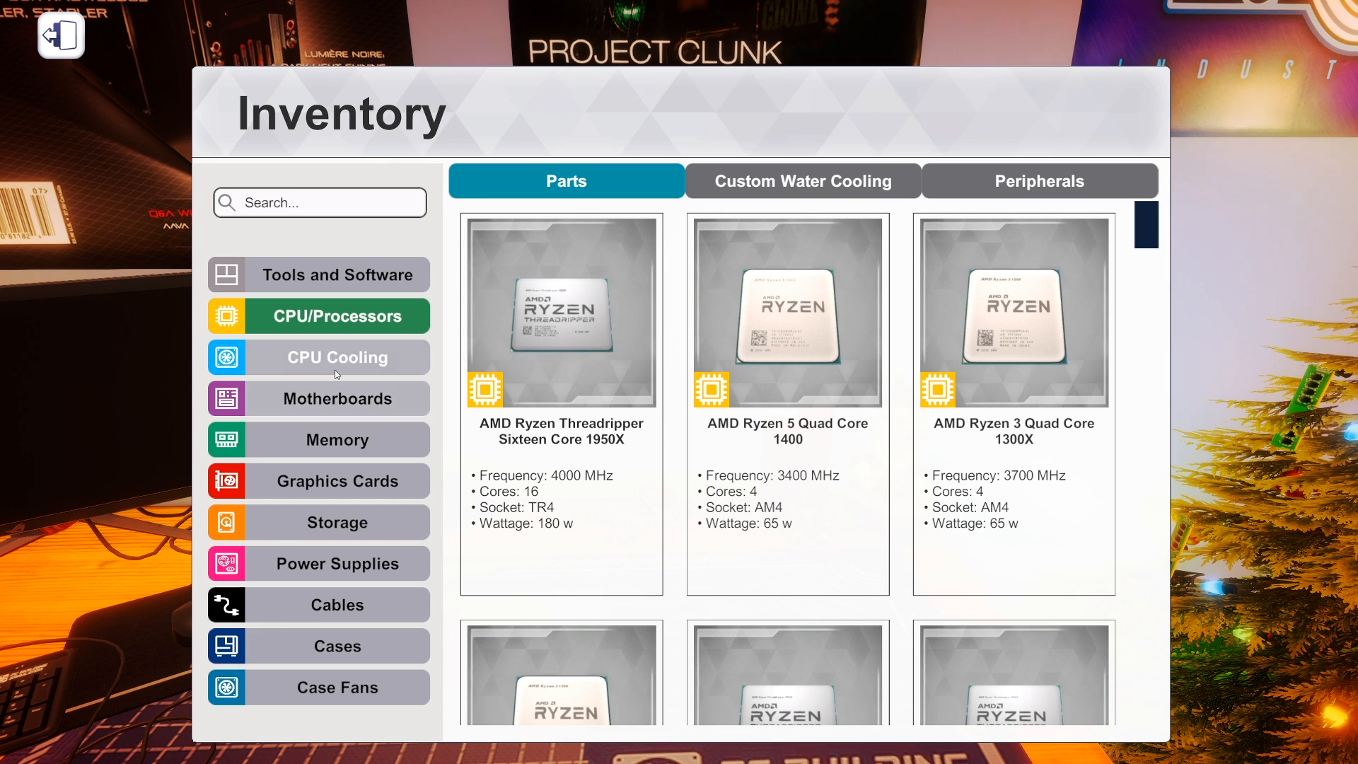
pyautogui.click(336, 357)
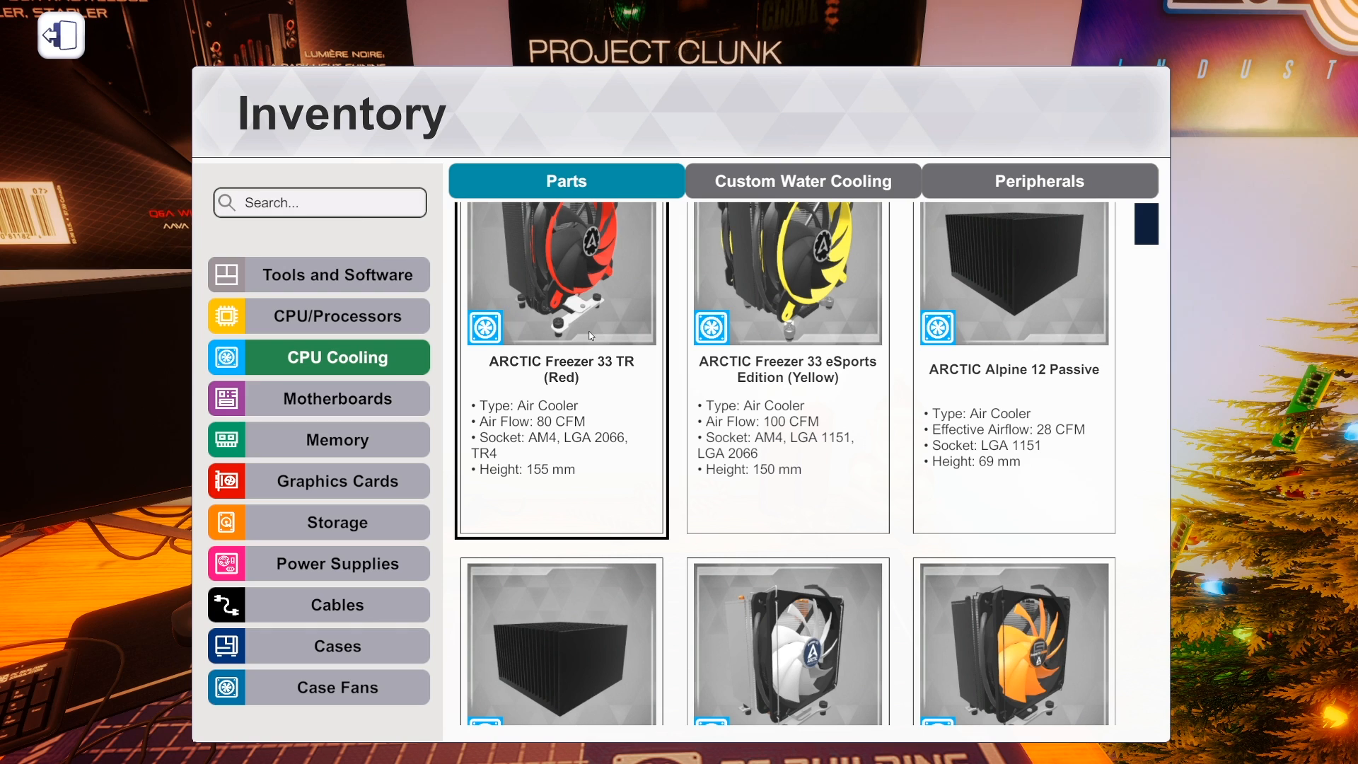
pyautogui.write('silverston')
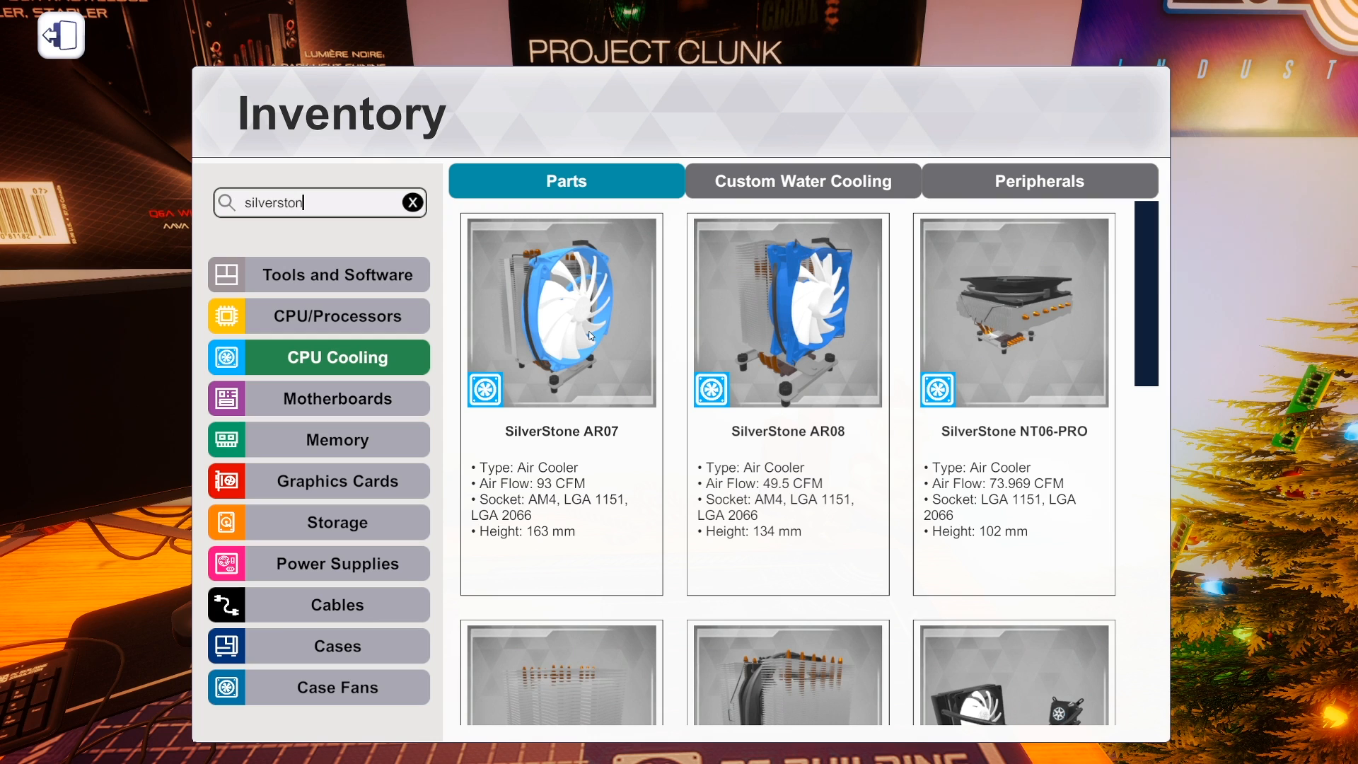
pyautogui.scroll(-3)
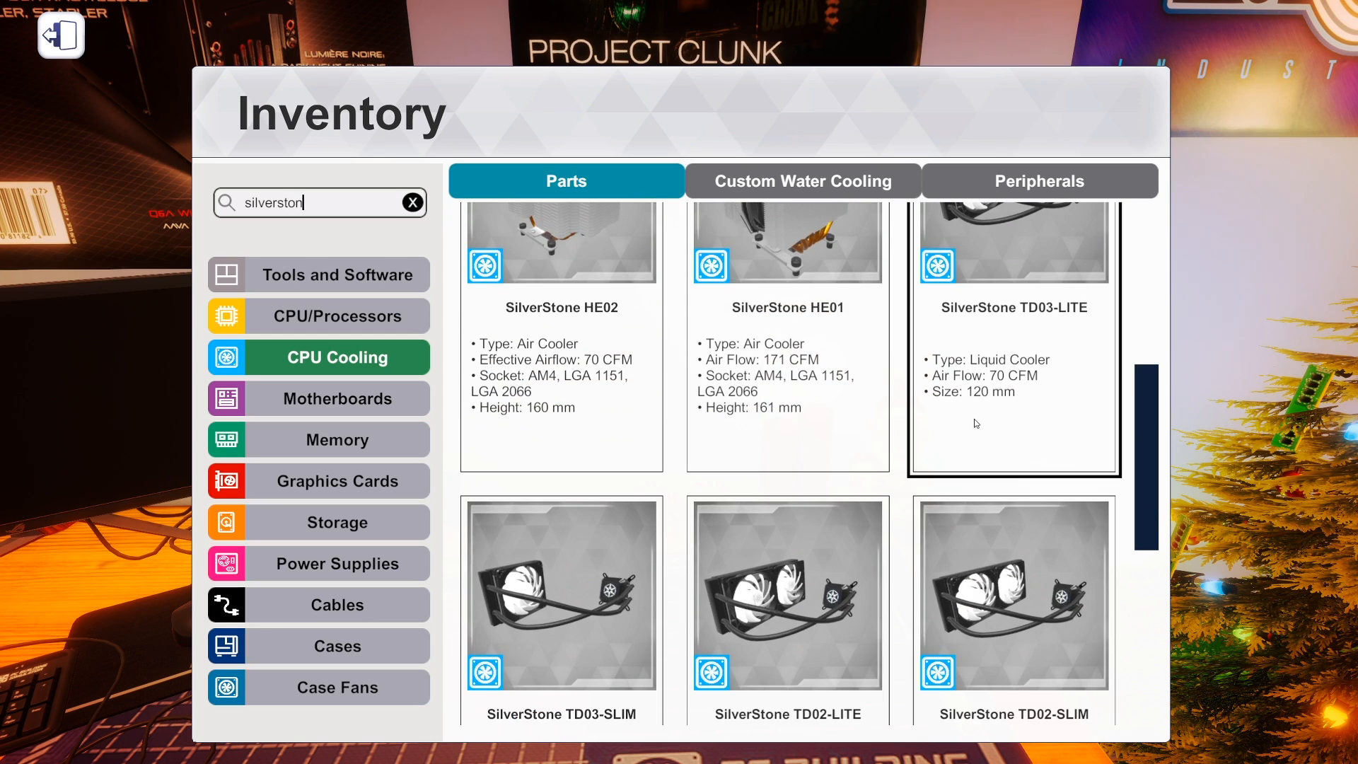
pyautogui.moveTo(997, 276)
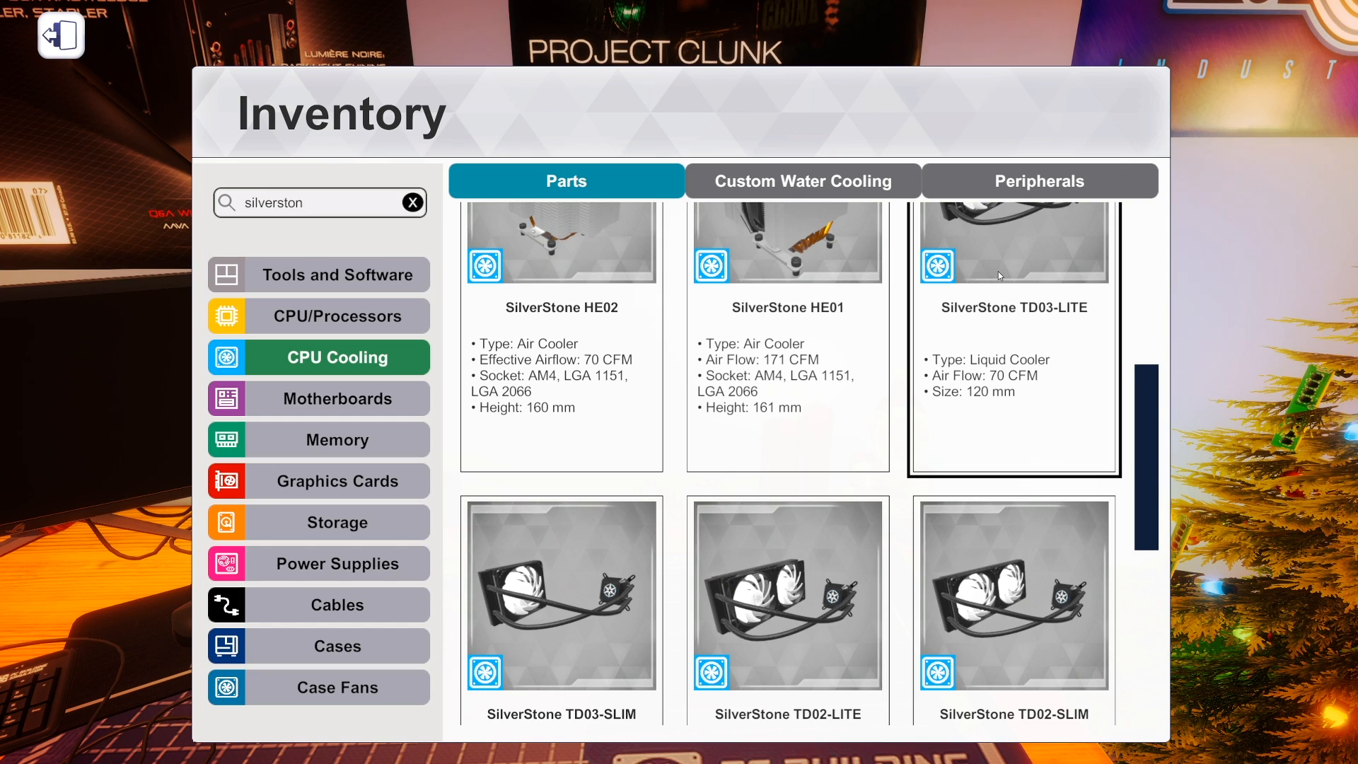
pyautogui.scroll(-3)
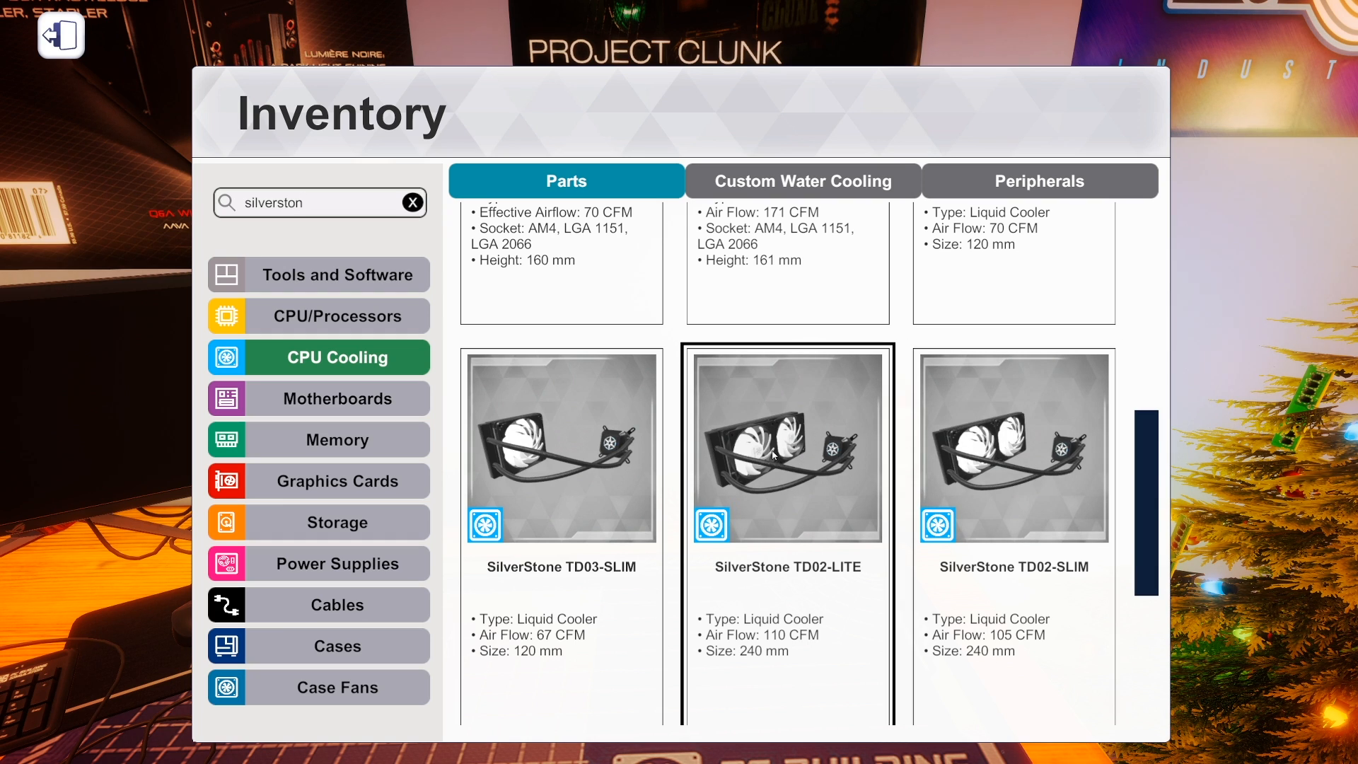
pyautogui.scroll(-3)
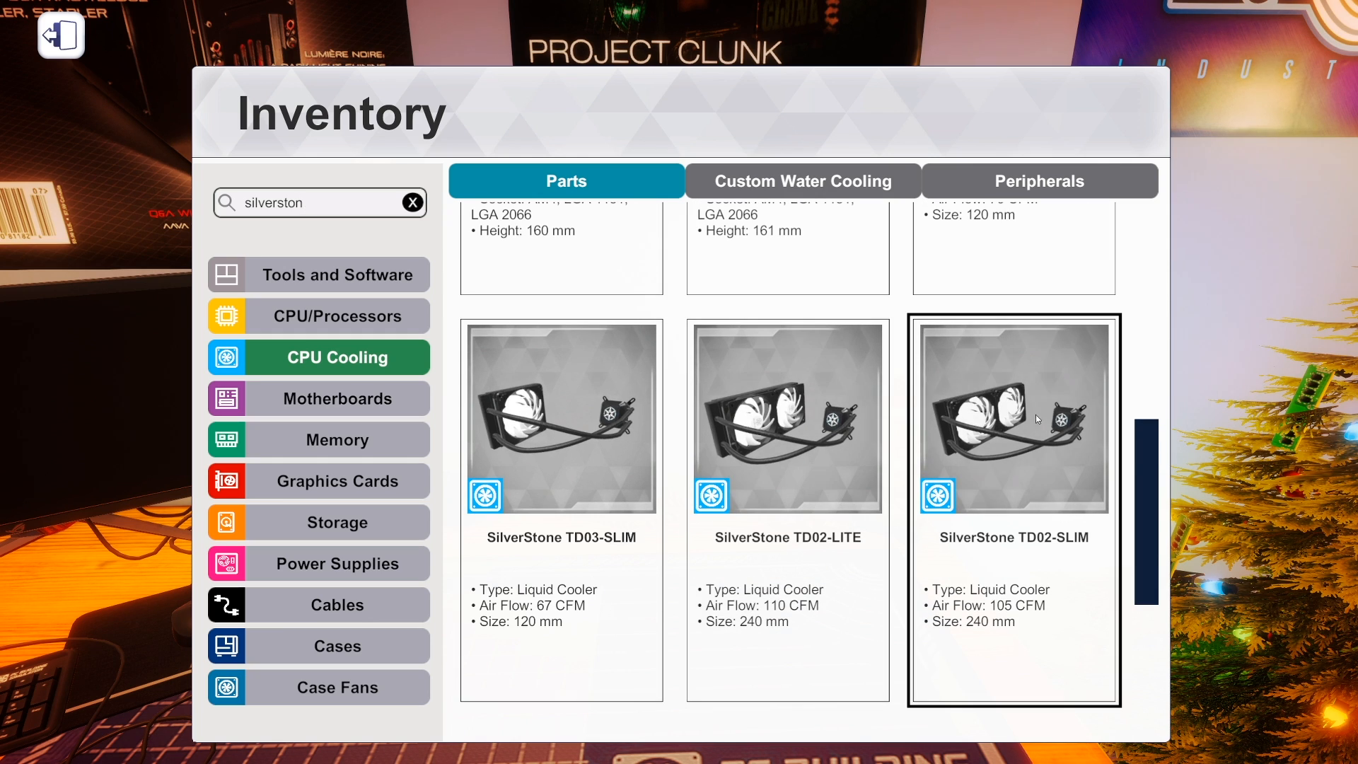
pyautogui.scroll(-3)
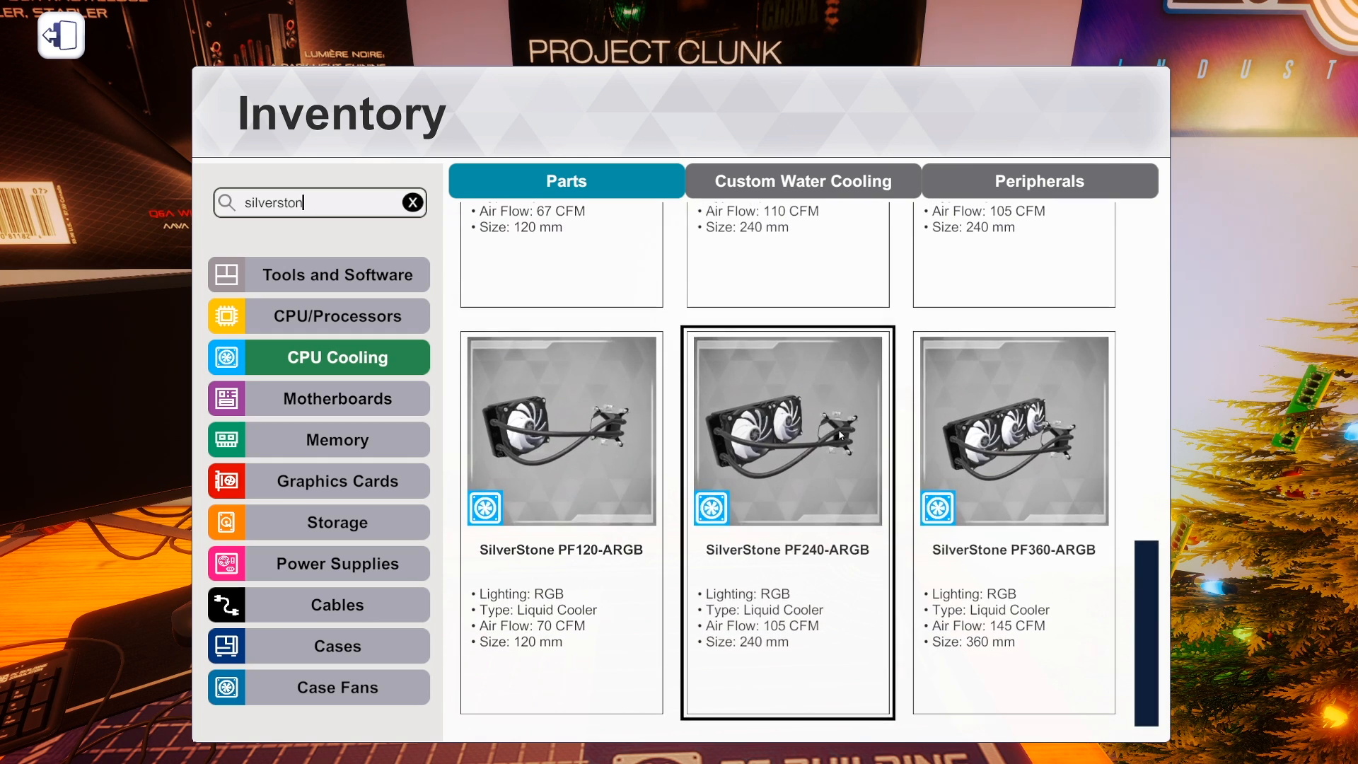
pyautogui.click(561, 430)
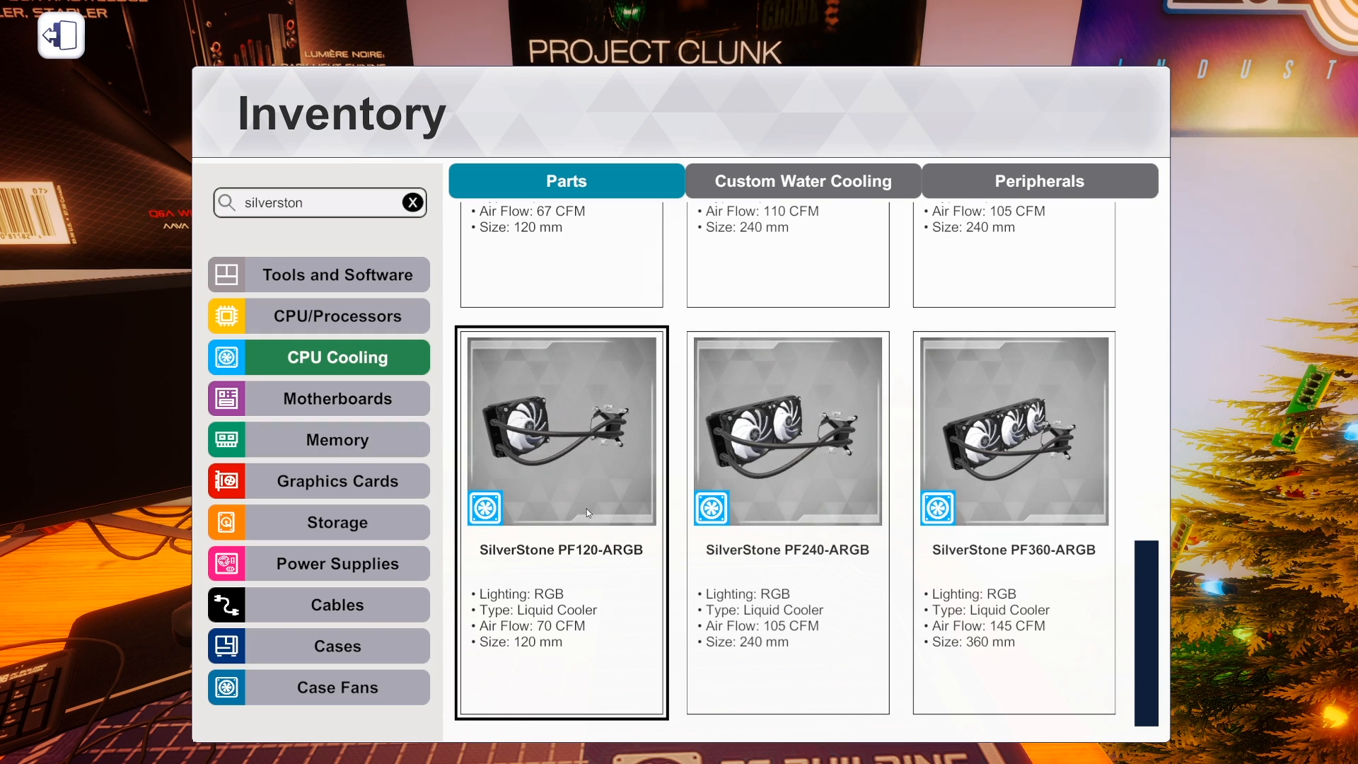
pyautogui.click(787, 430)
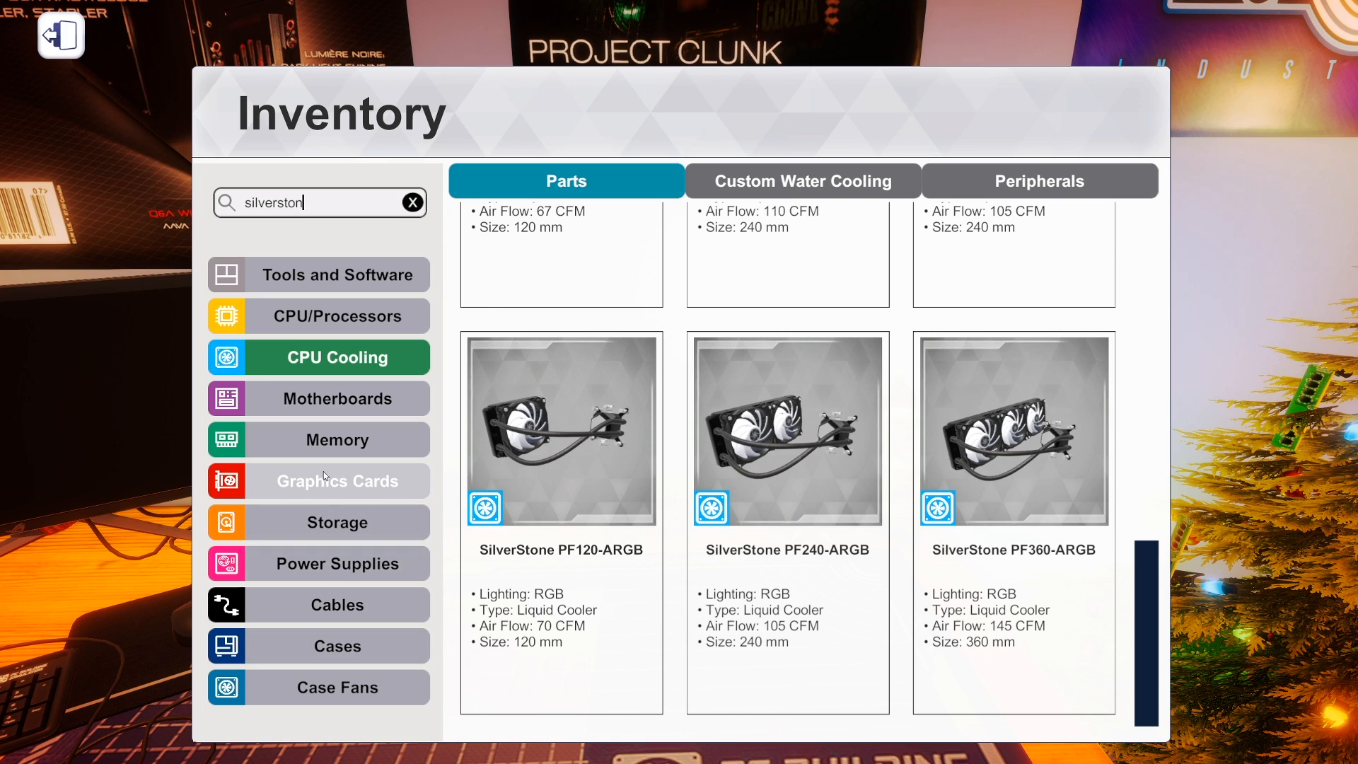
# Browse the Case Fans category down to the Cryorig QF140, XT140 and XF140 fans.
pyautogui.click(337, 688)
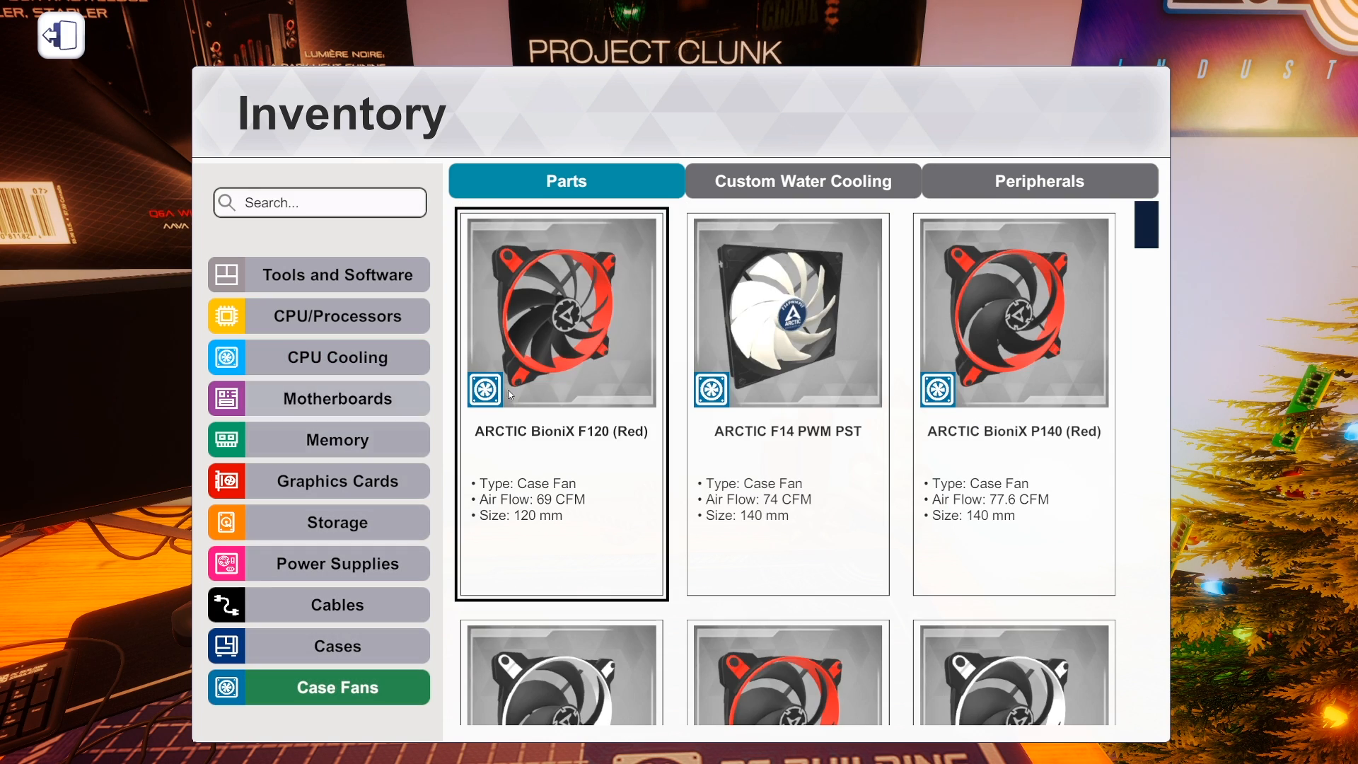
pyautogui.scroll(-3)
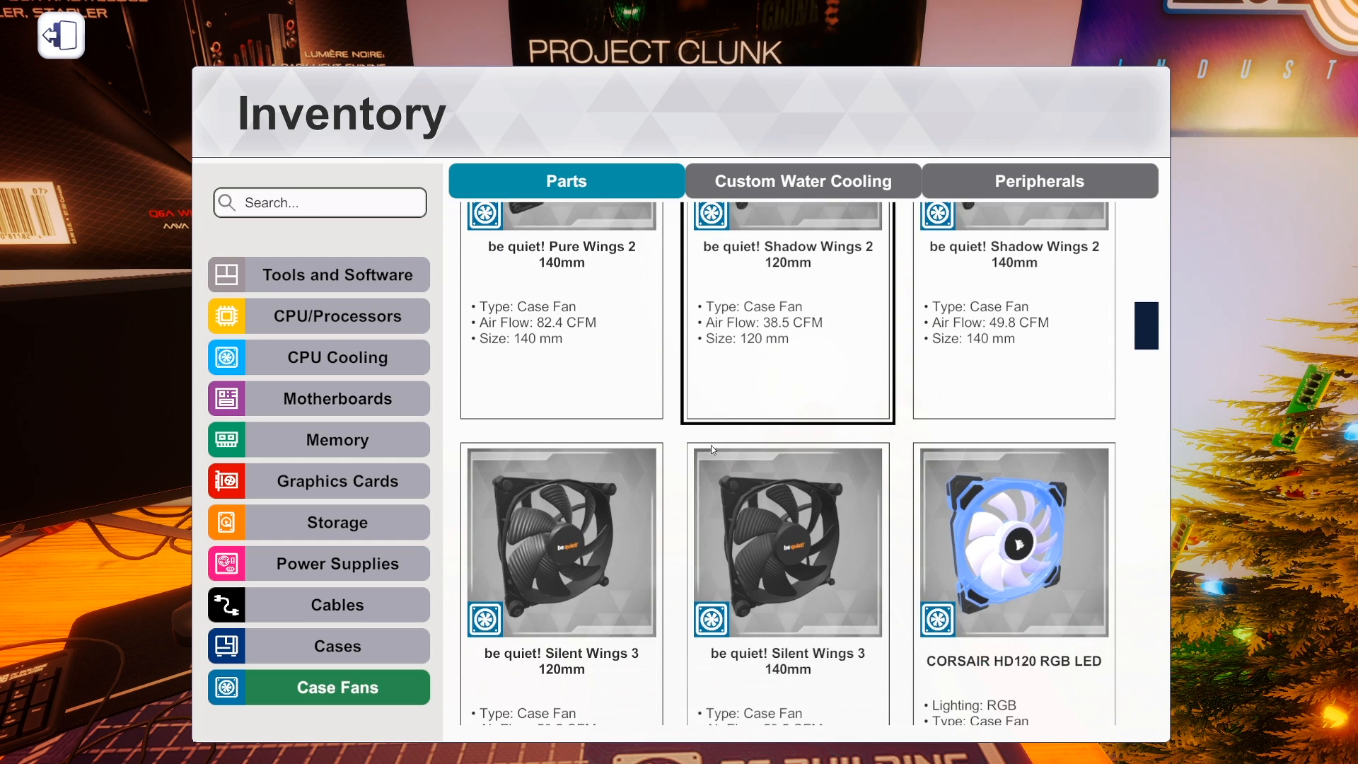
pyautogui.scroll(-3)
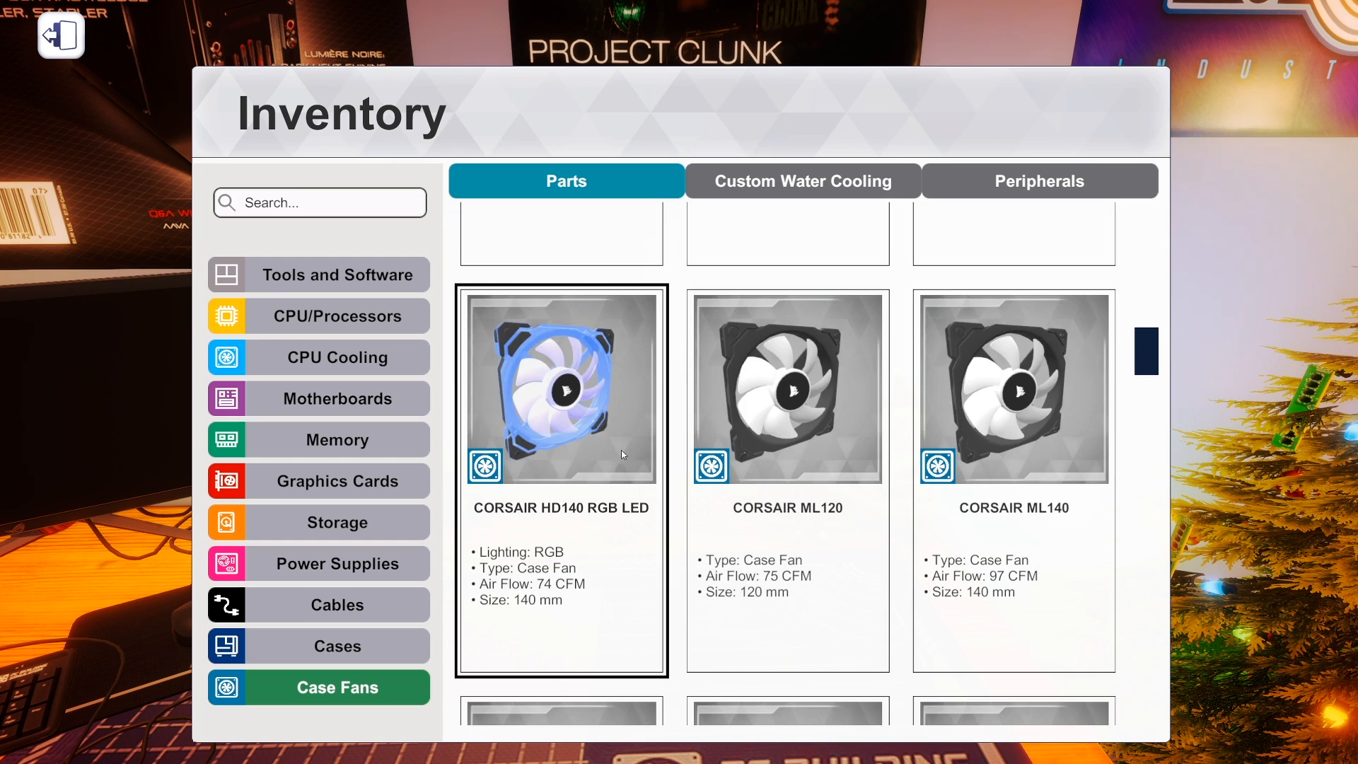
pyautogui.scroll(-3)
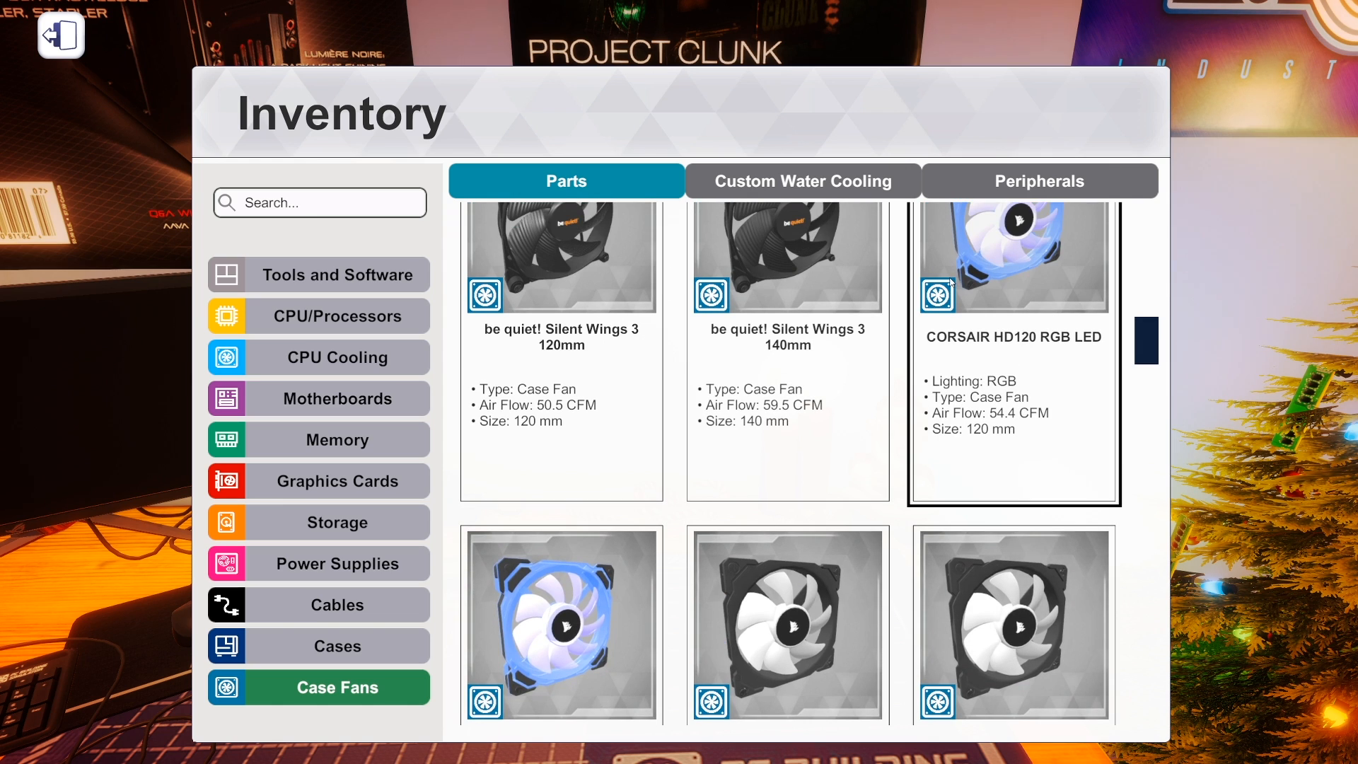
pyautogui.scroll(-3)
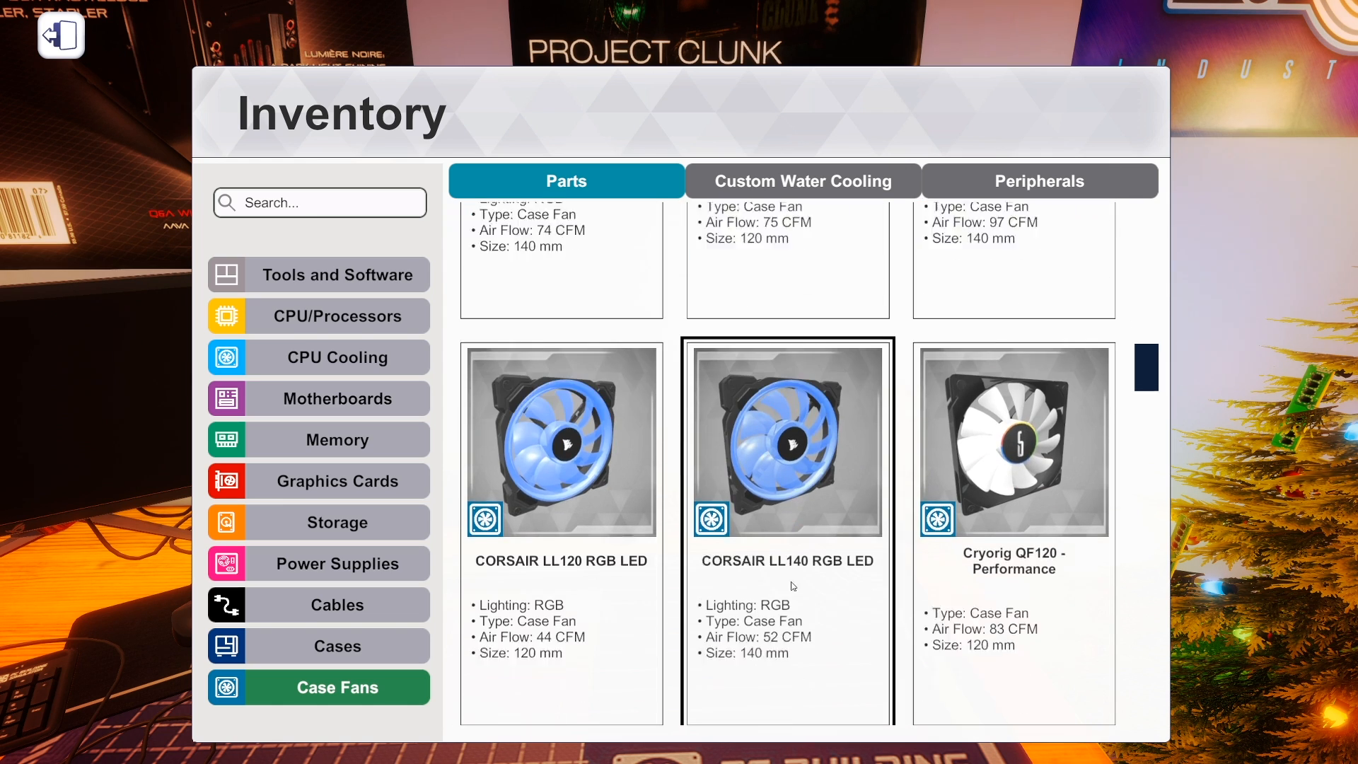
pyautogui.scroll(-3)
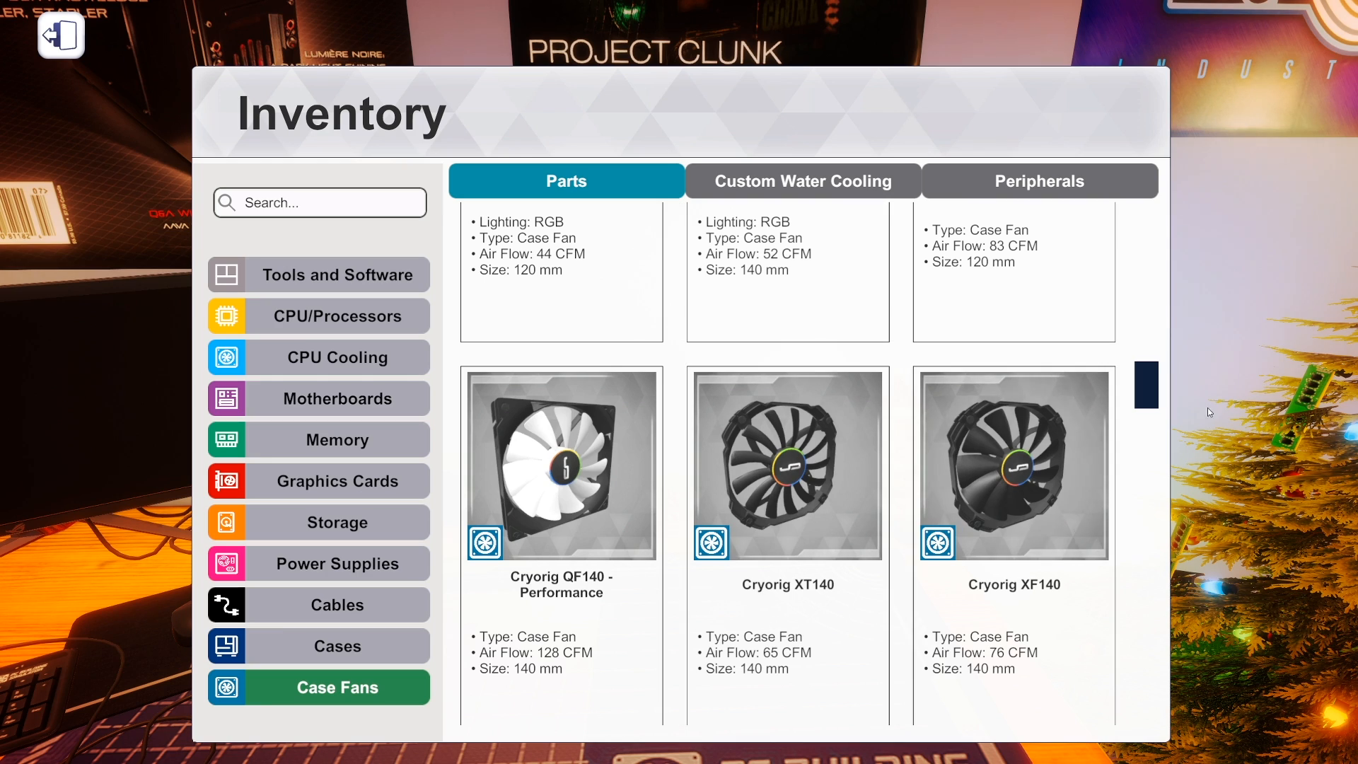
pyautogui.moveTo(1098, 312)
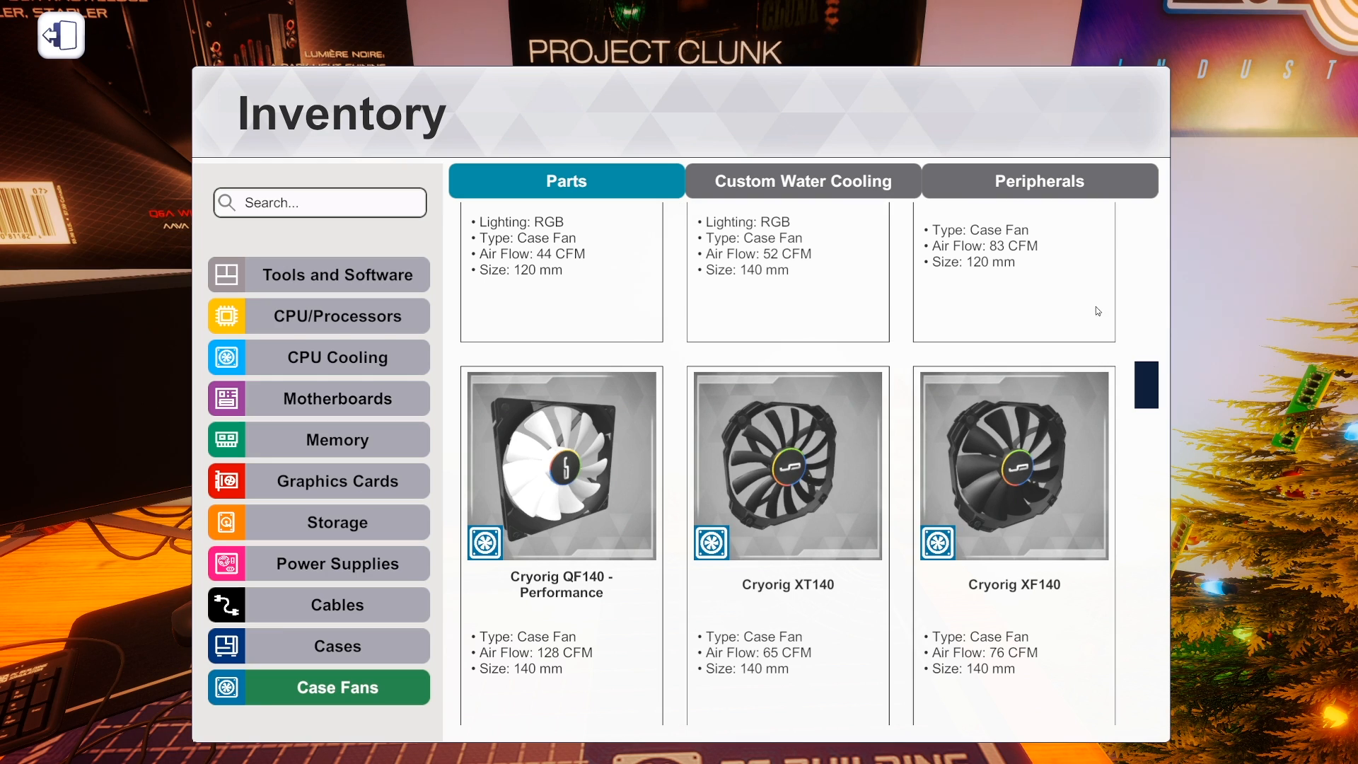
pyautogui.moveTo(337, 316)
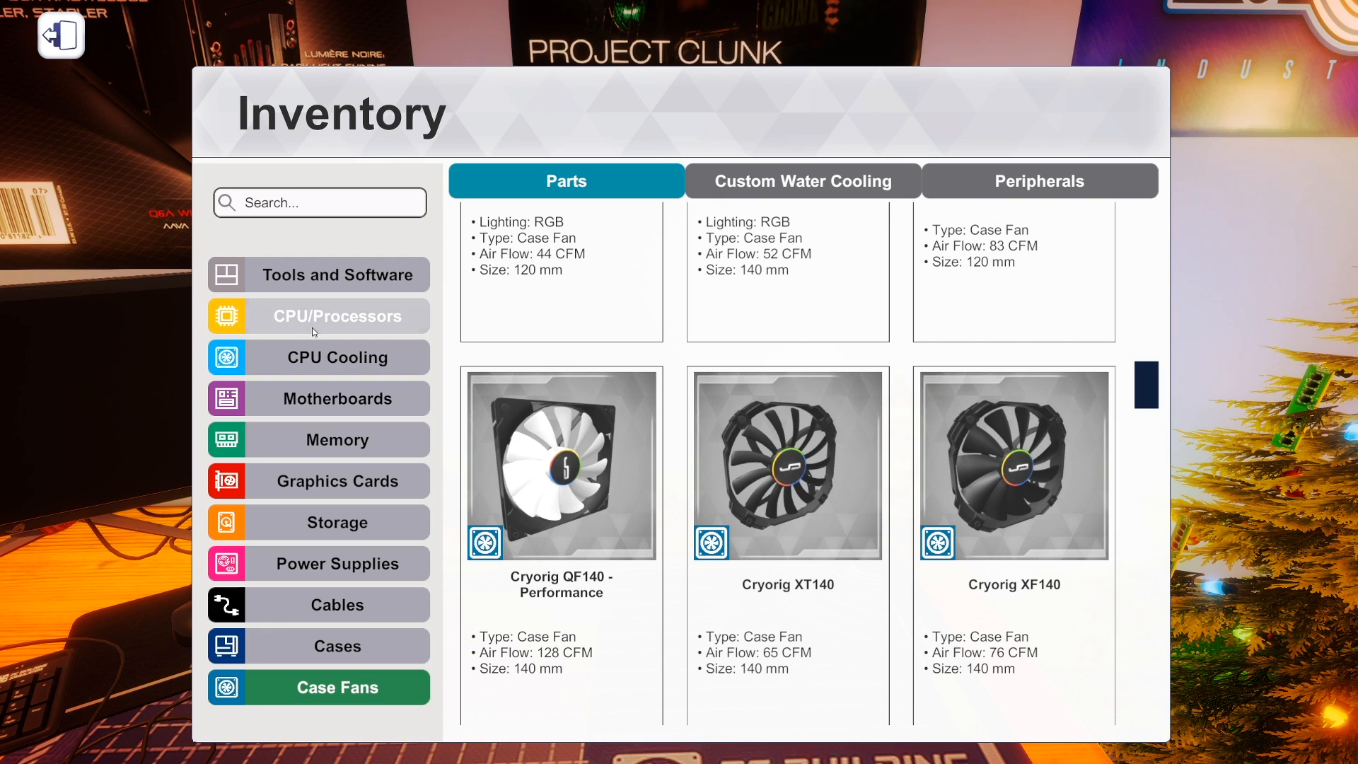
# Search '3950' under CPU/Processors, view the AMD Ryzen 9 3950X, then clear the search.
pyautogui.click(339, 316)
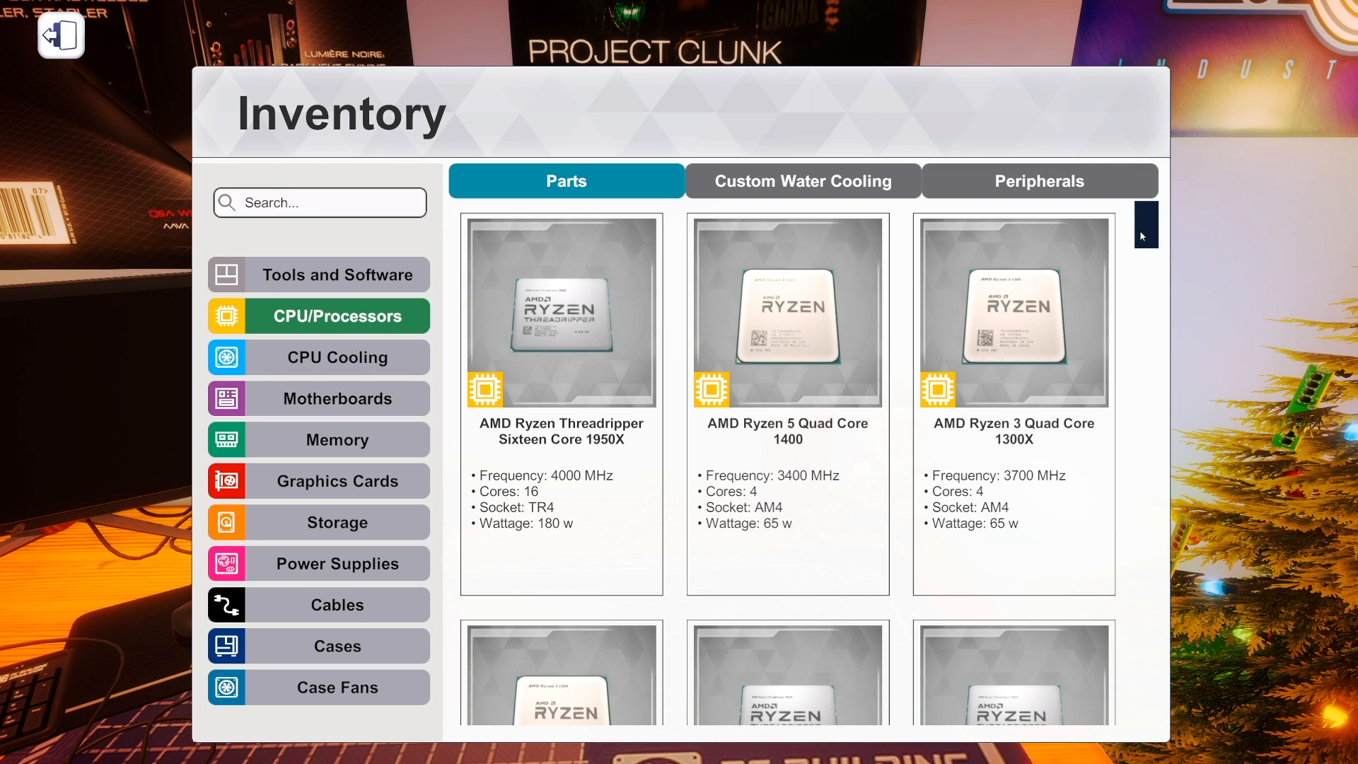
pyautogui.scroll(-3)
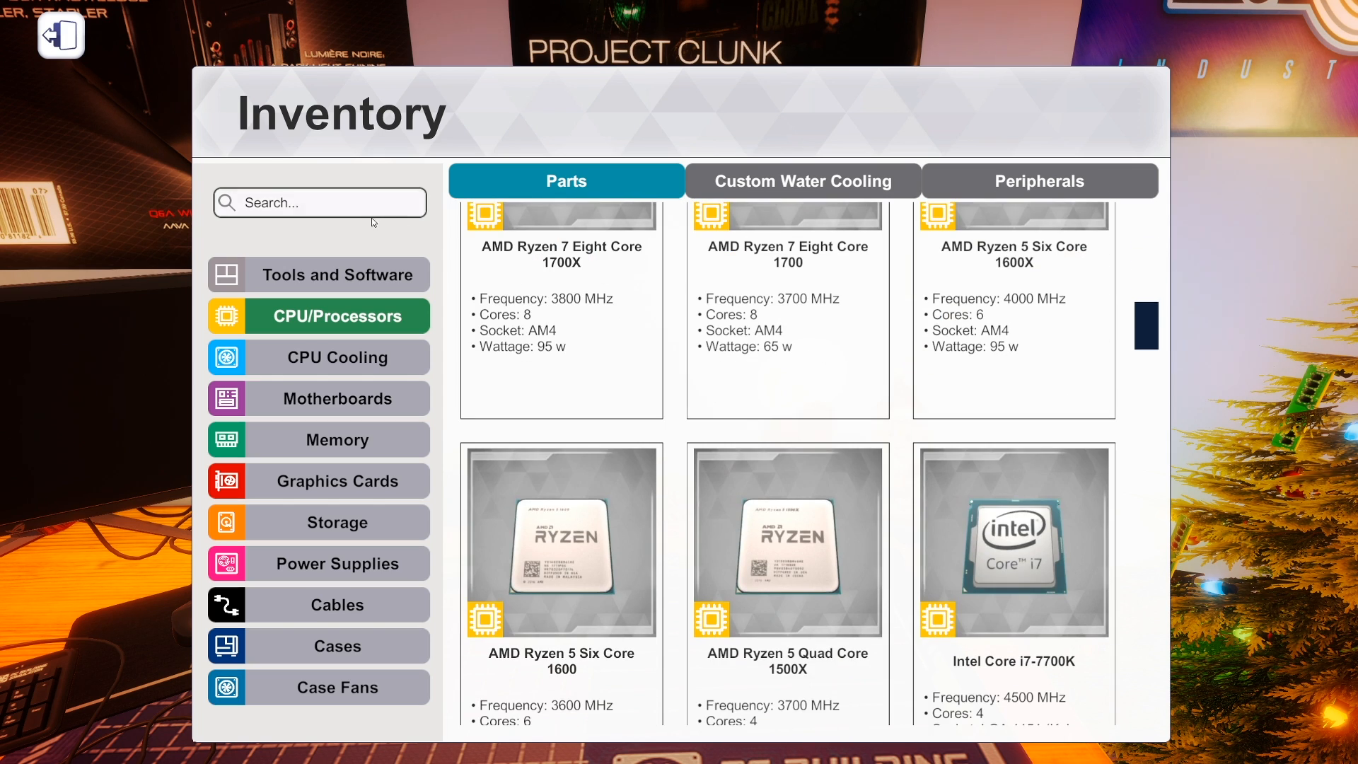
pyautogui.write('3950')
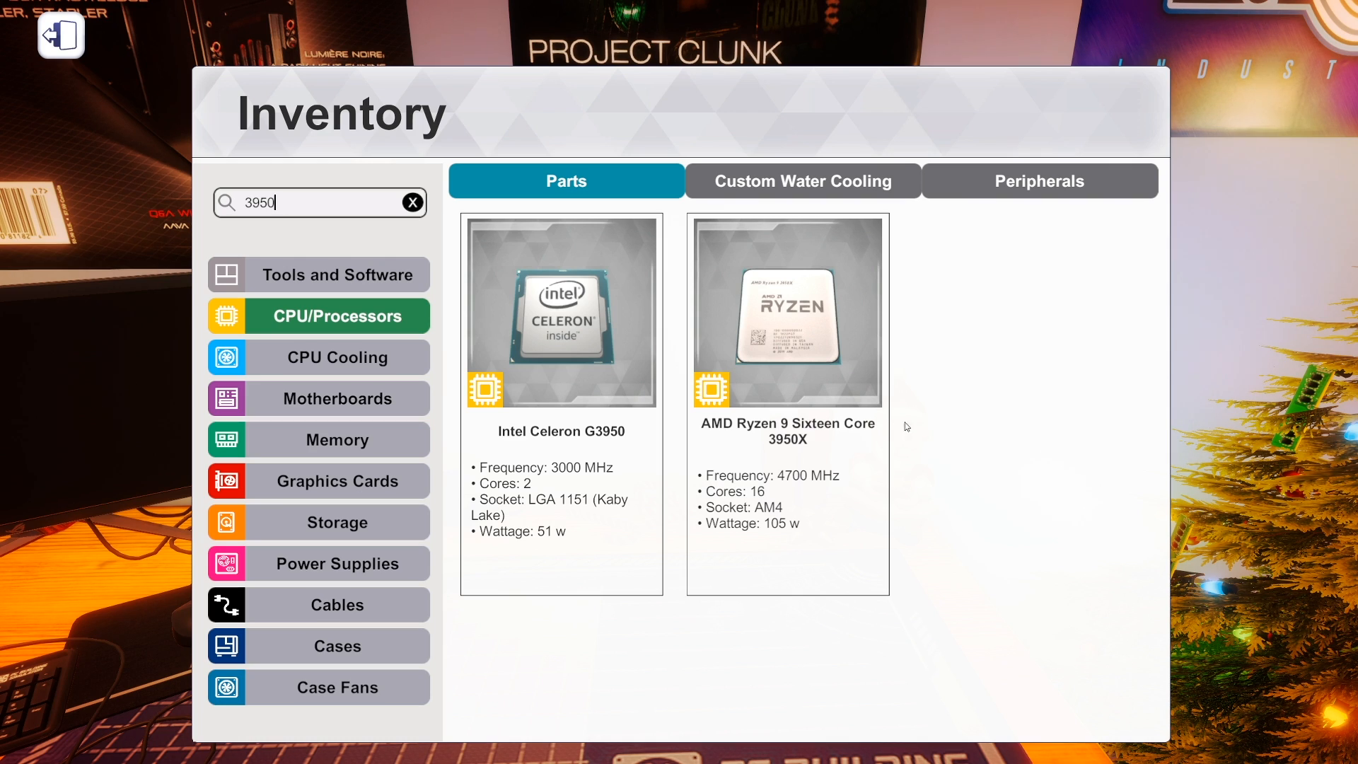
pyautogui.click(787, 330)
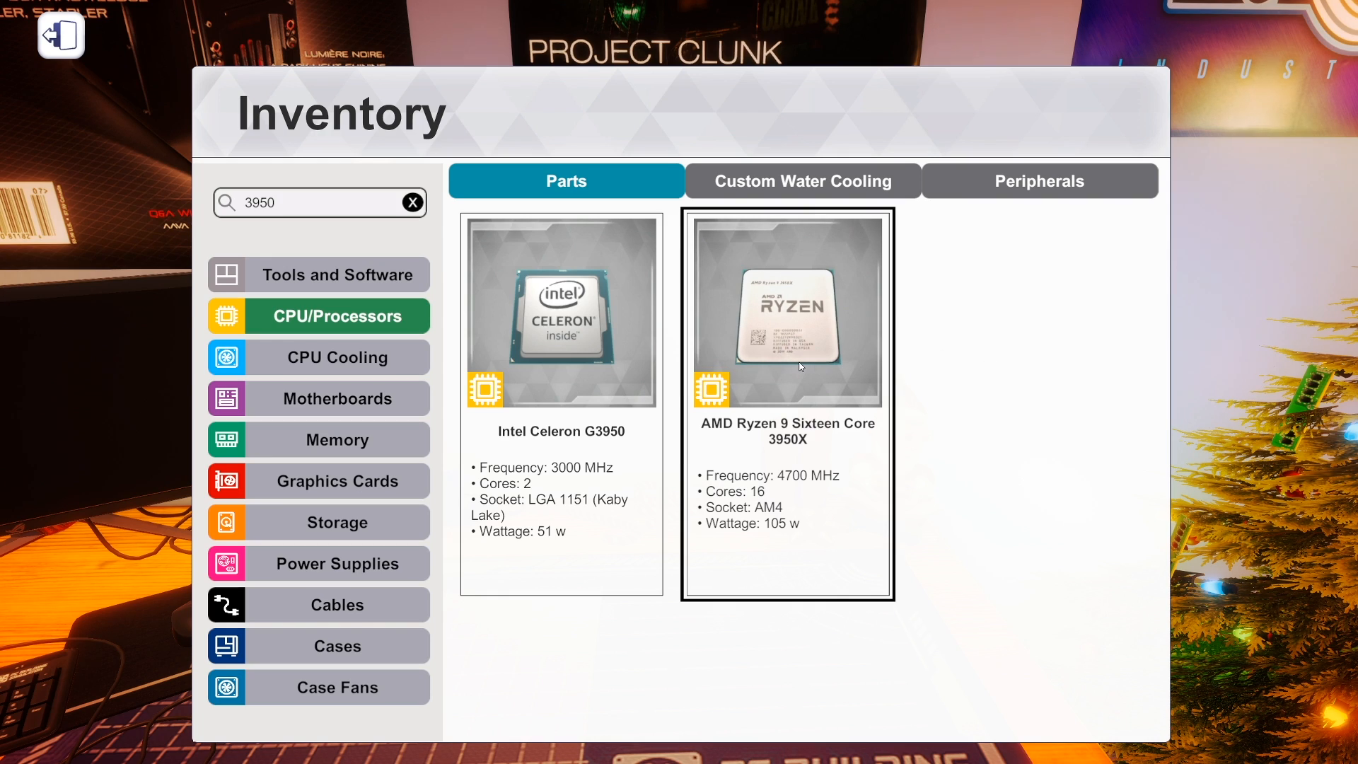
pyautogui.moveTo(782, 317)
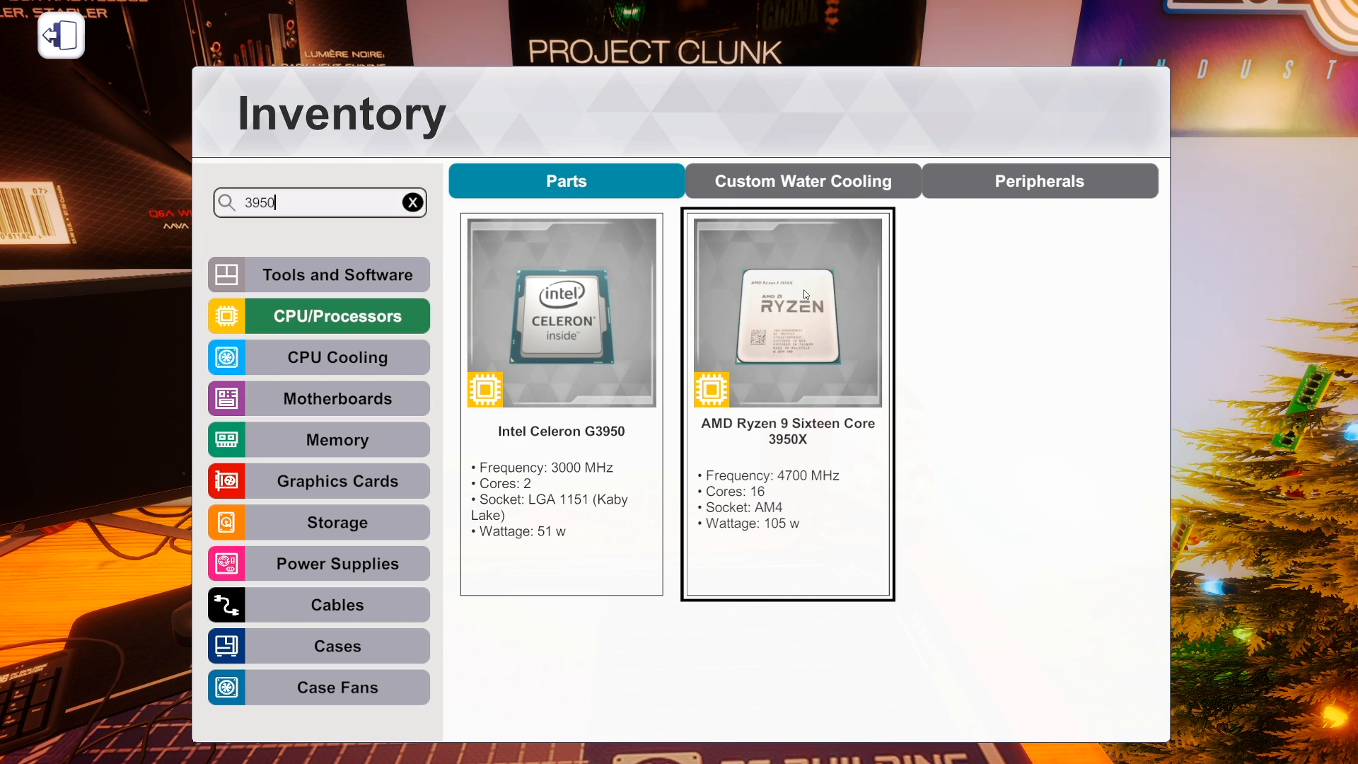
pyautogui.moveTo(637, 372)
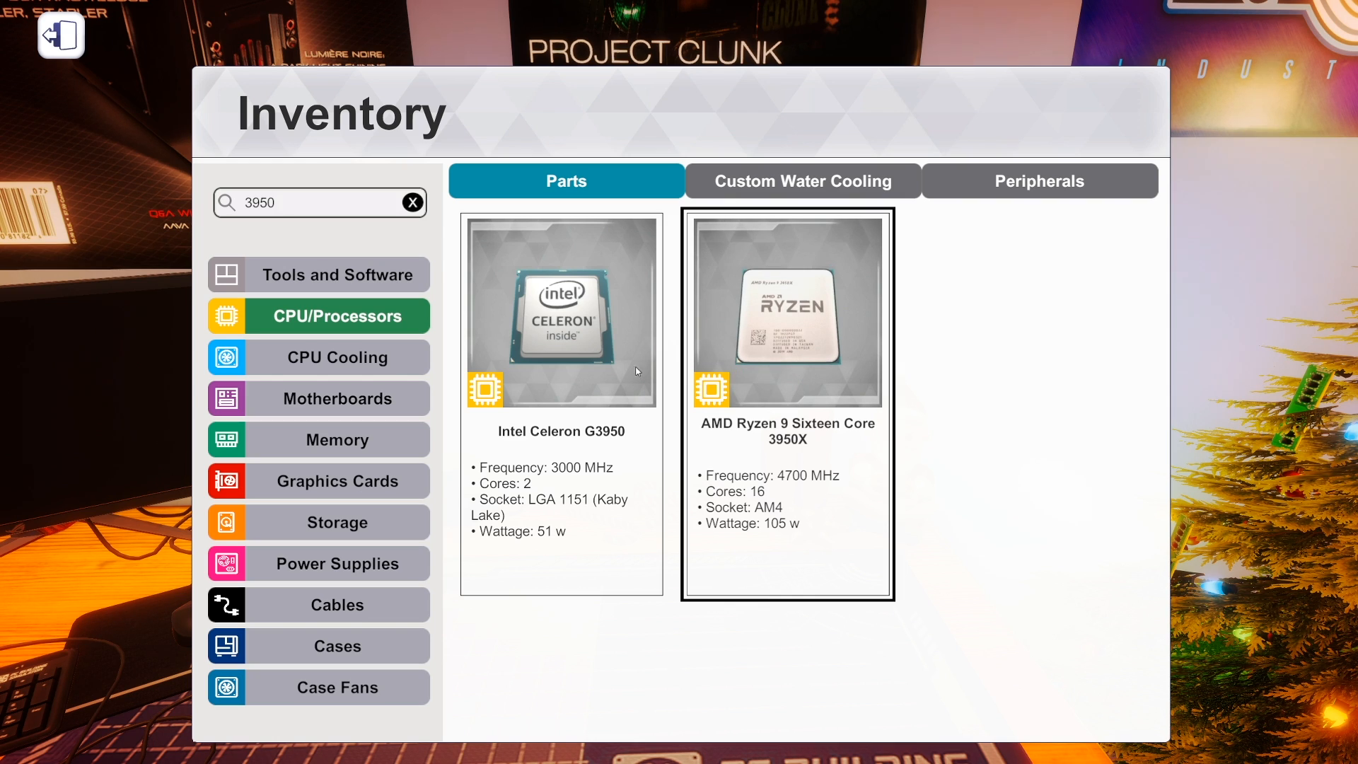
pyautogui.moveTo(725, 330)
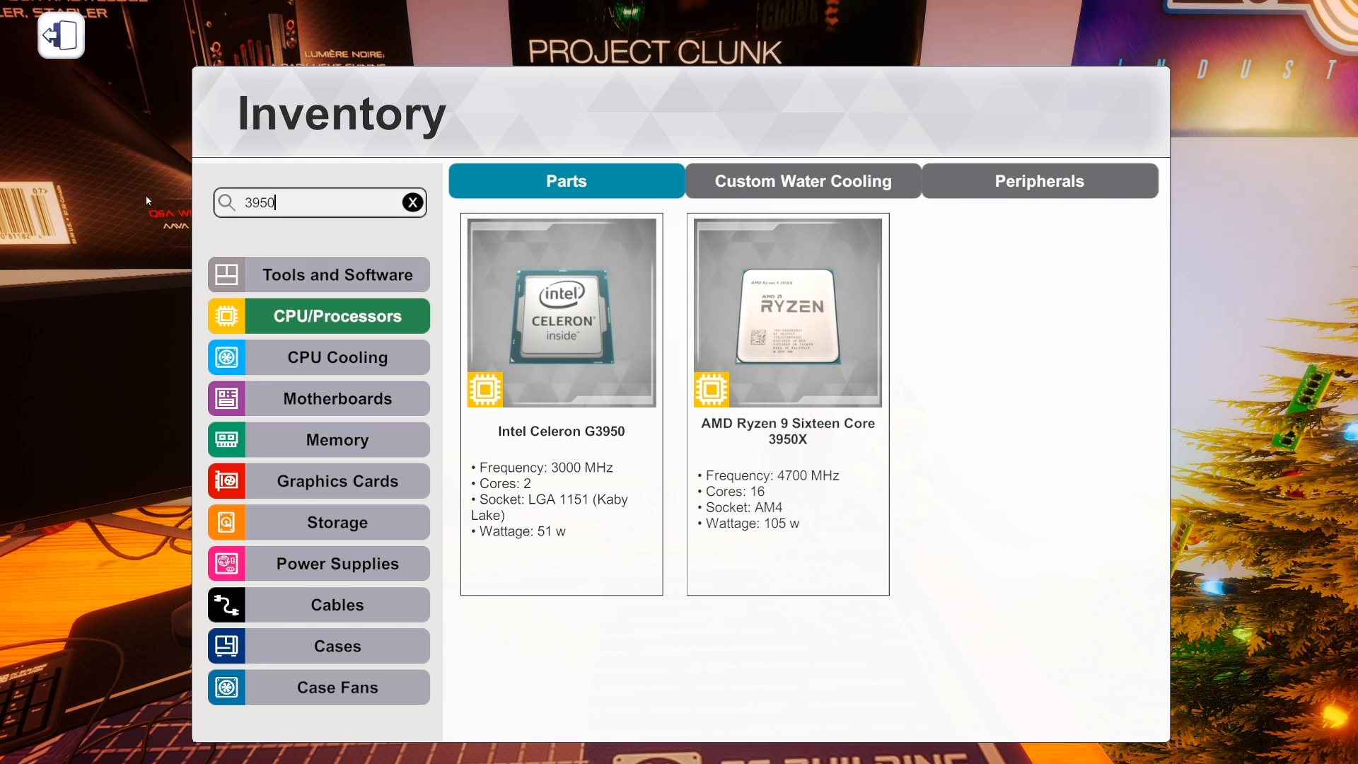
pyautogui.click(412, 202)
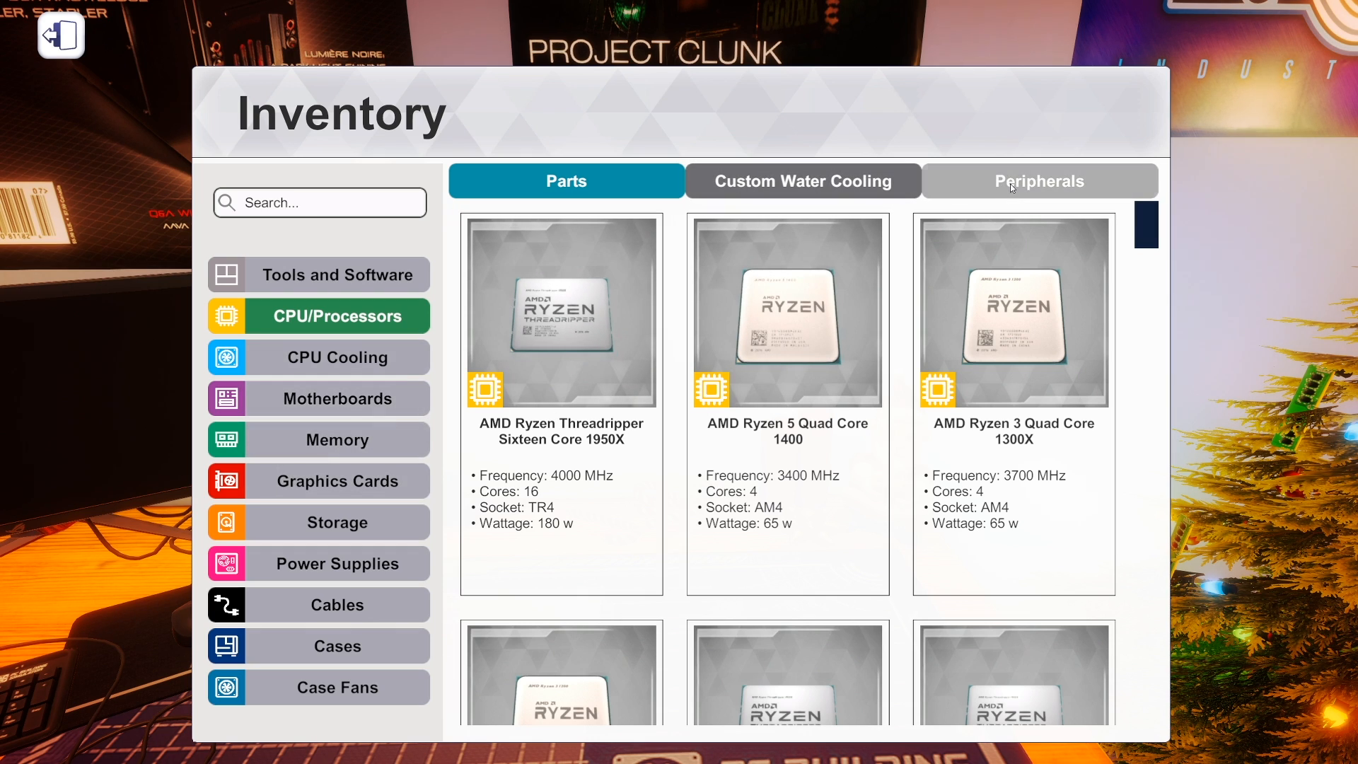
# View the ASUS ROG SWIFT PG27UQ and PG279QE monitors under Peripherals.
pyautogui.click(1038, 181)
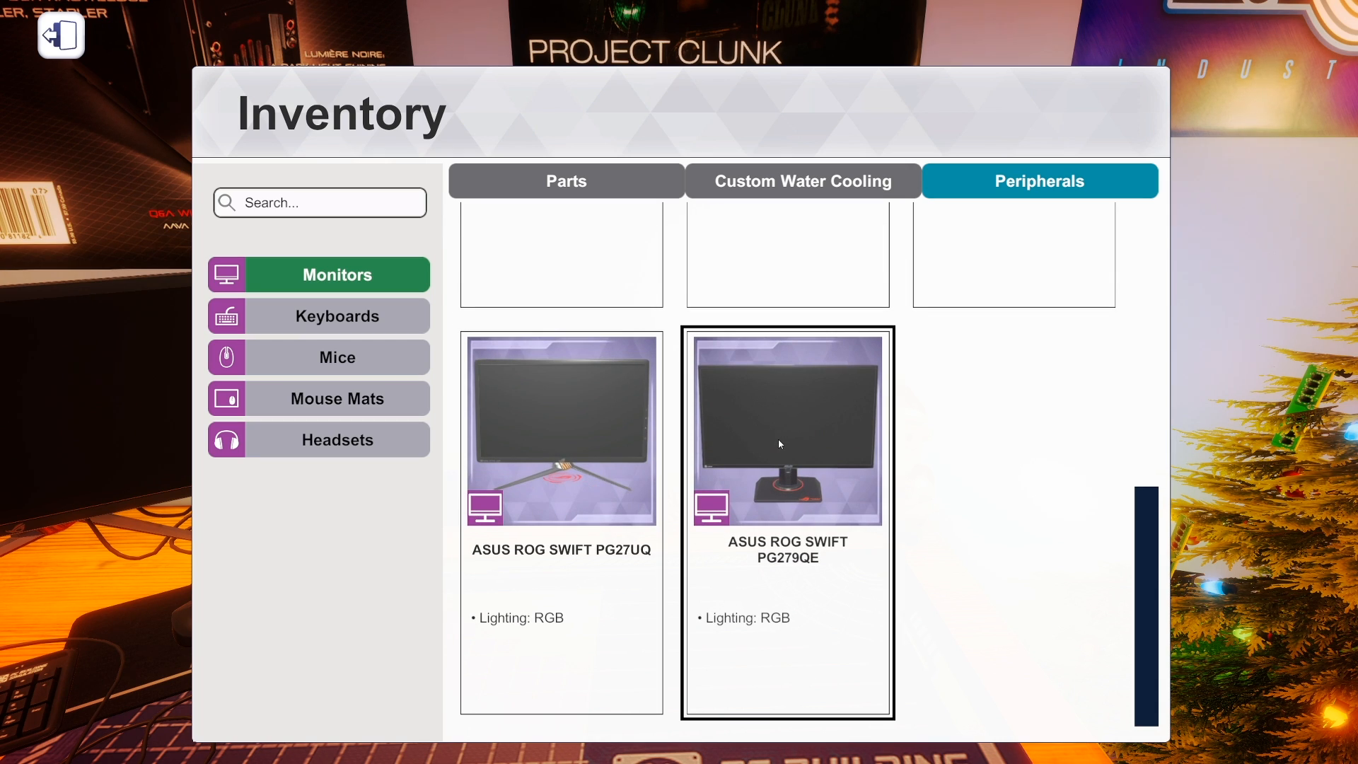
pyautogui.click(560, 433)
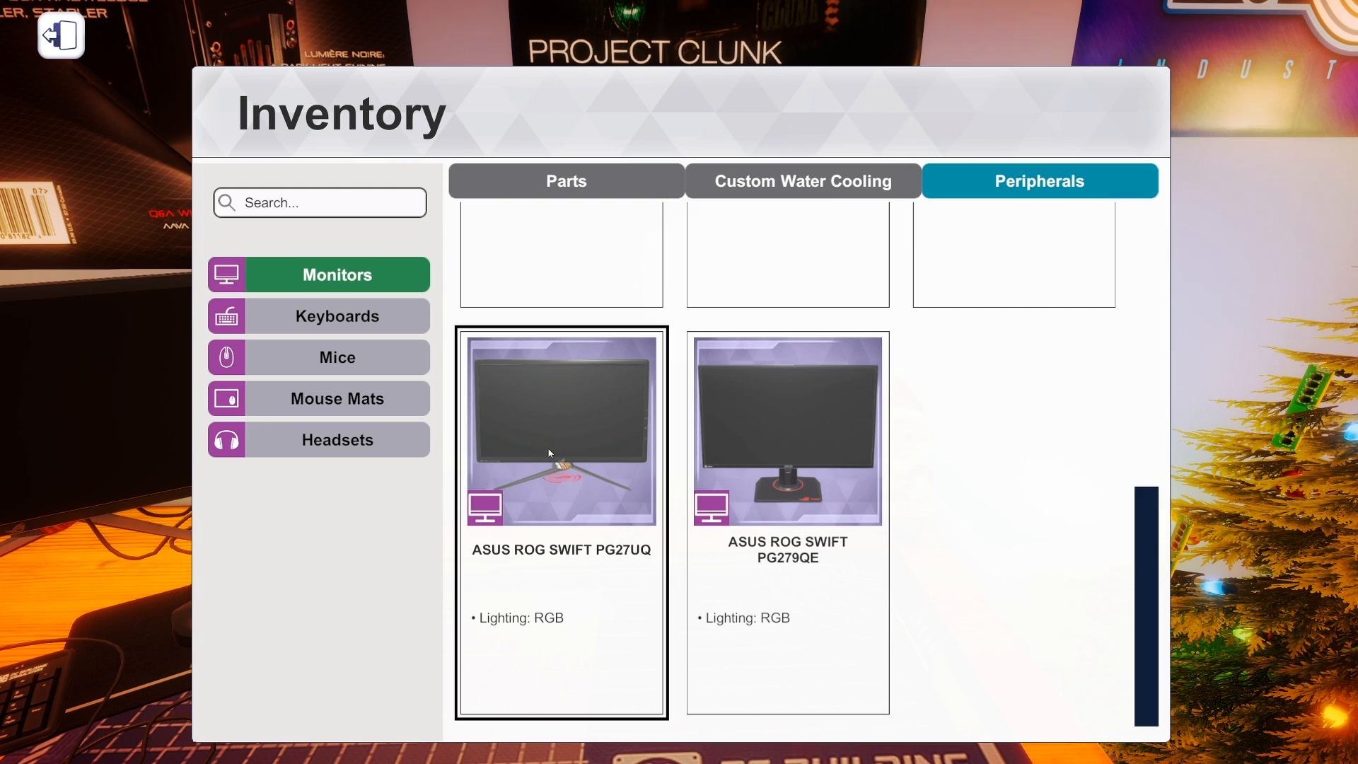
pyautogui.click(787, 433)
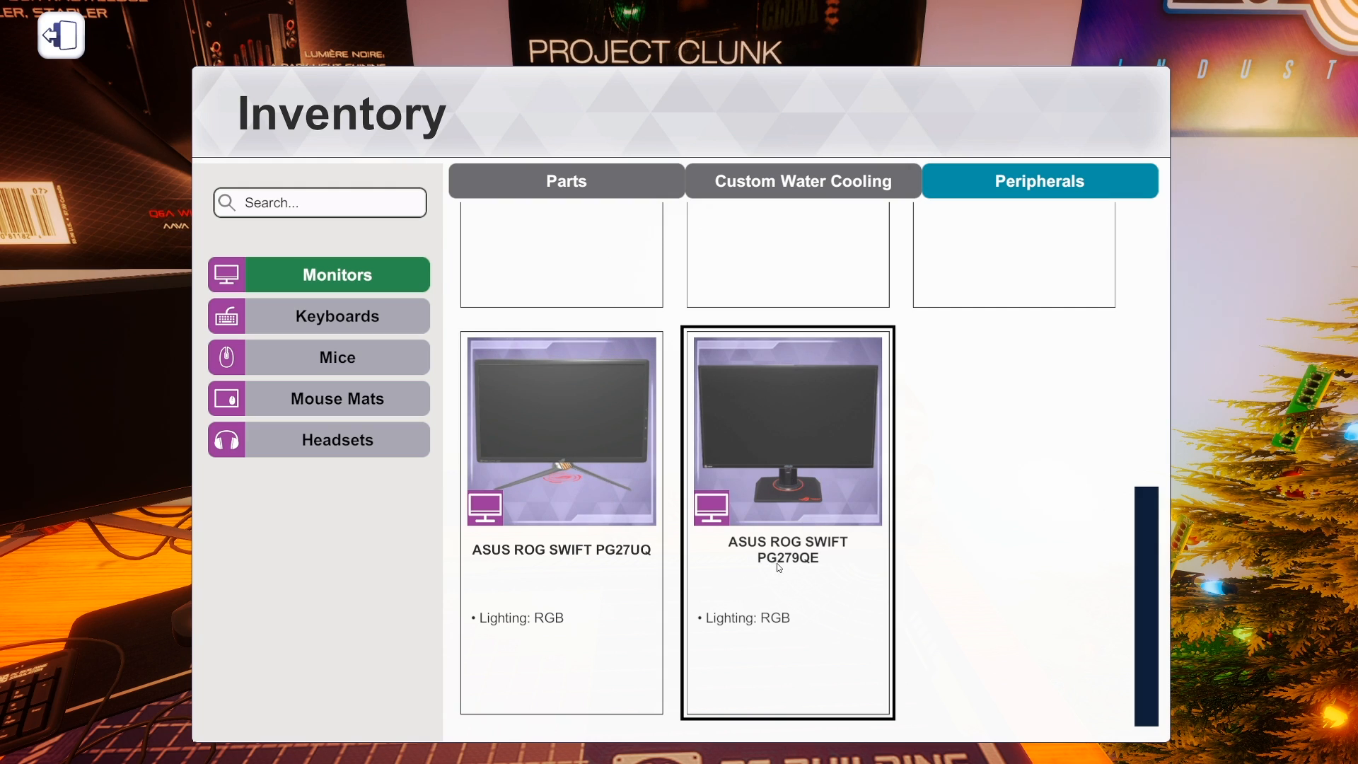
pyautogui.moveTo(801, 566)
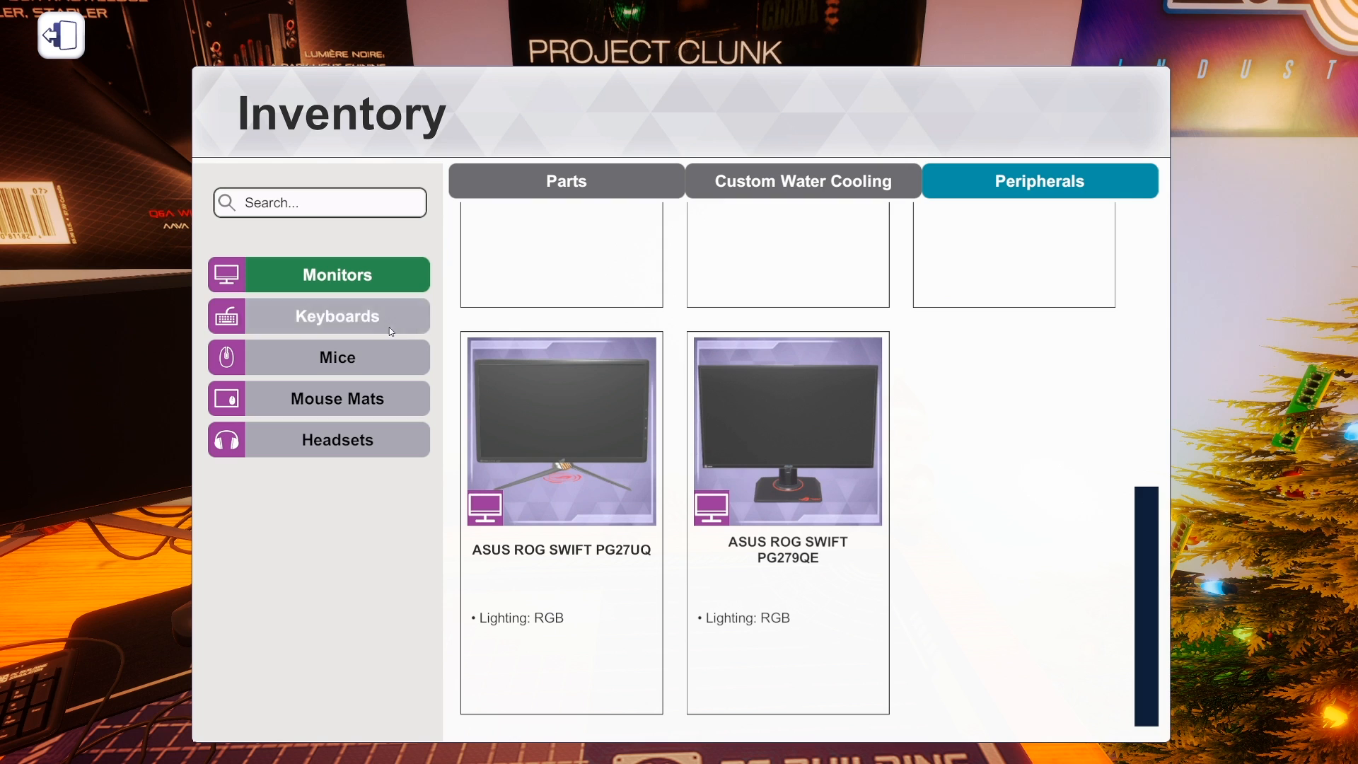
# Browse the keyboards and mouse mats, ending on the headset listing with the ADATA XPG PRECOG.
pyautogui.click(337, 315)
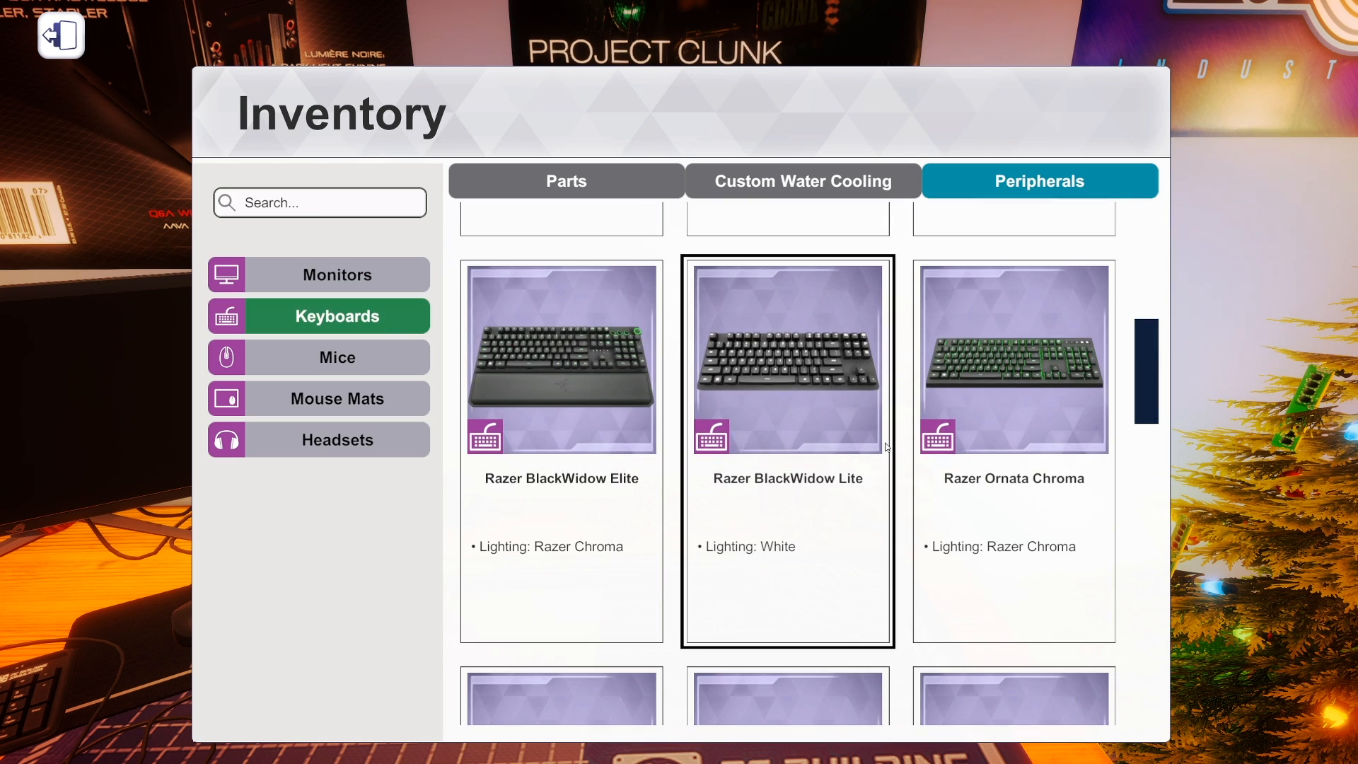
pyautogui.scroll(-3)
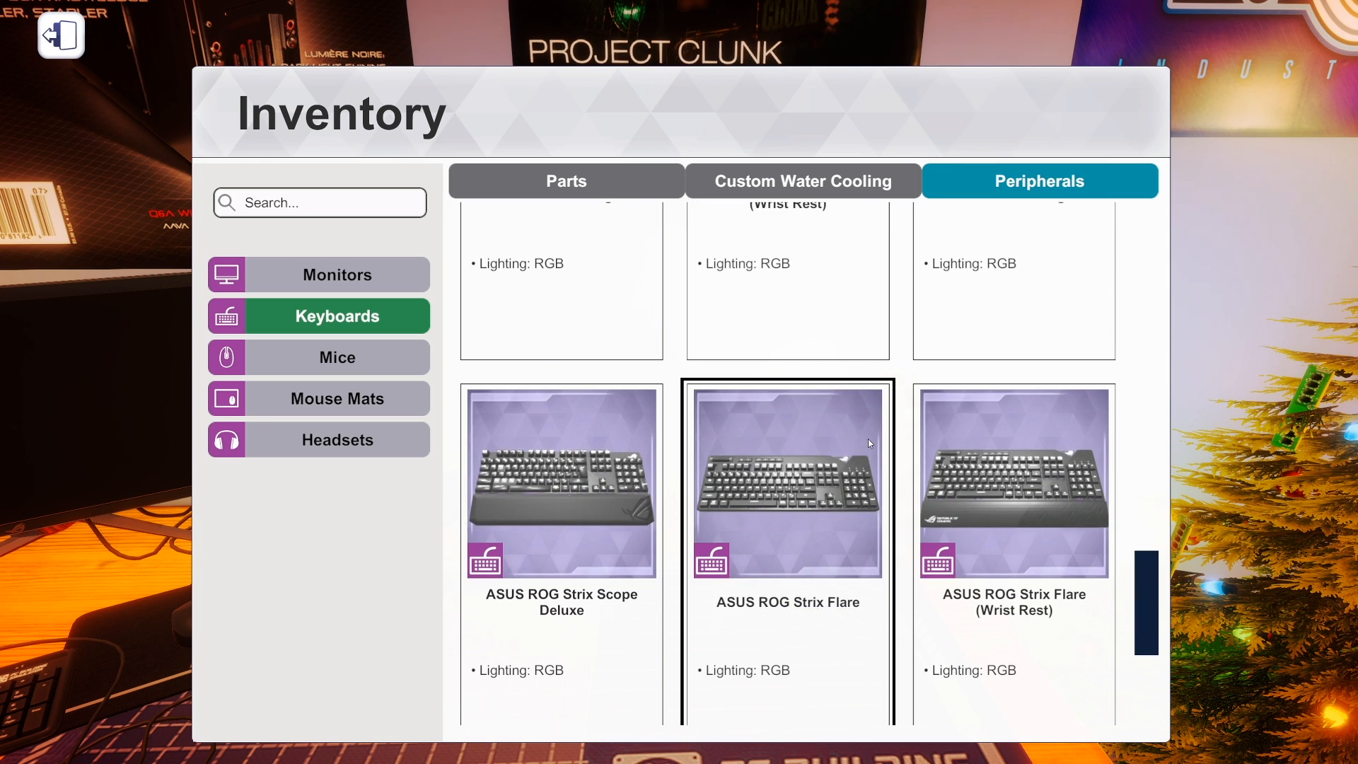
pyautogui.scroll(-3)
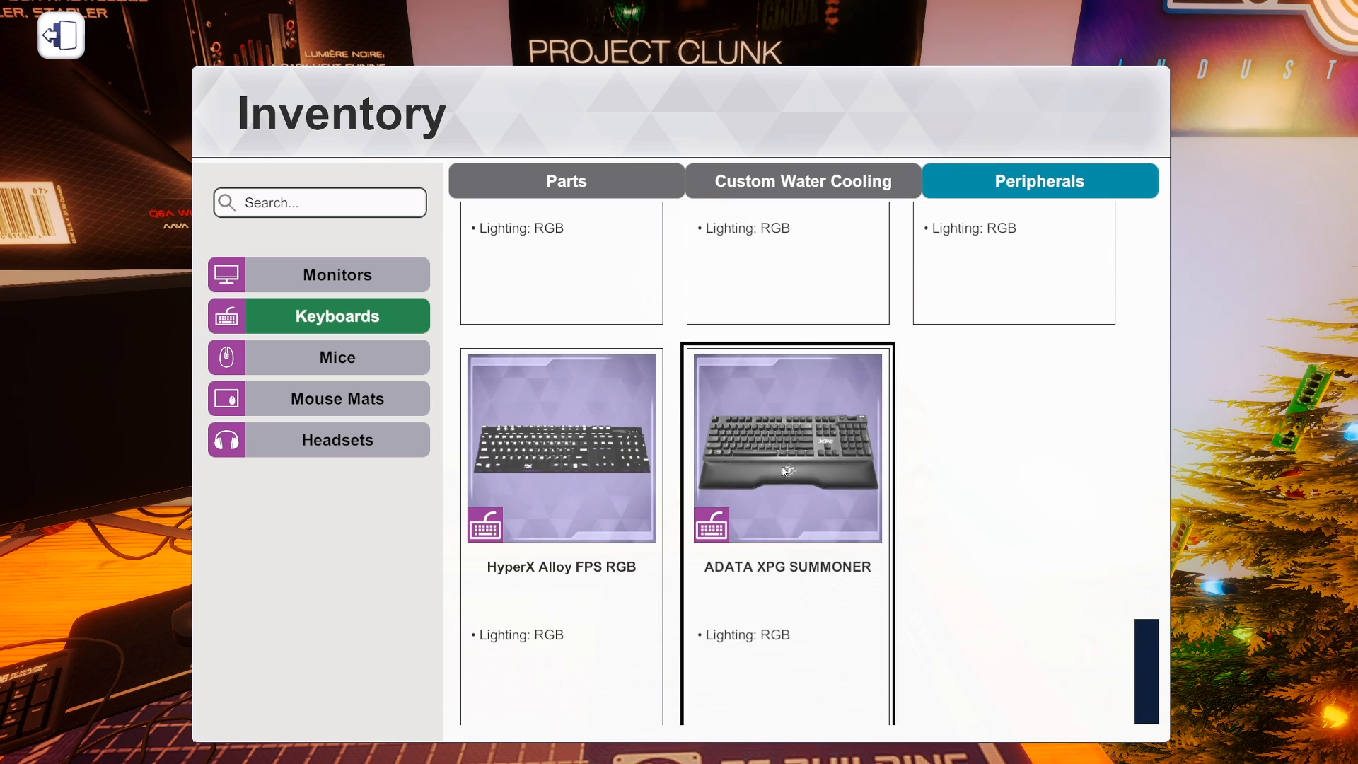
pyautogui.moveTo(765, 556)
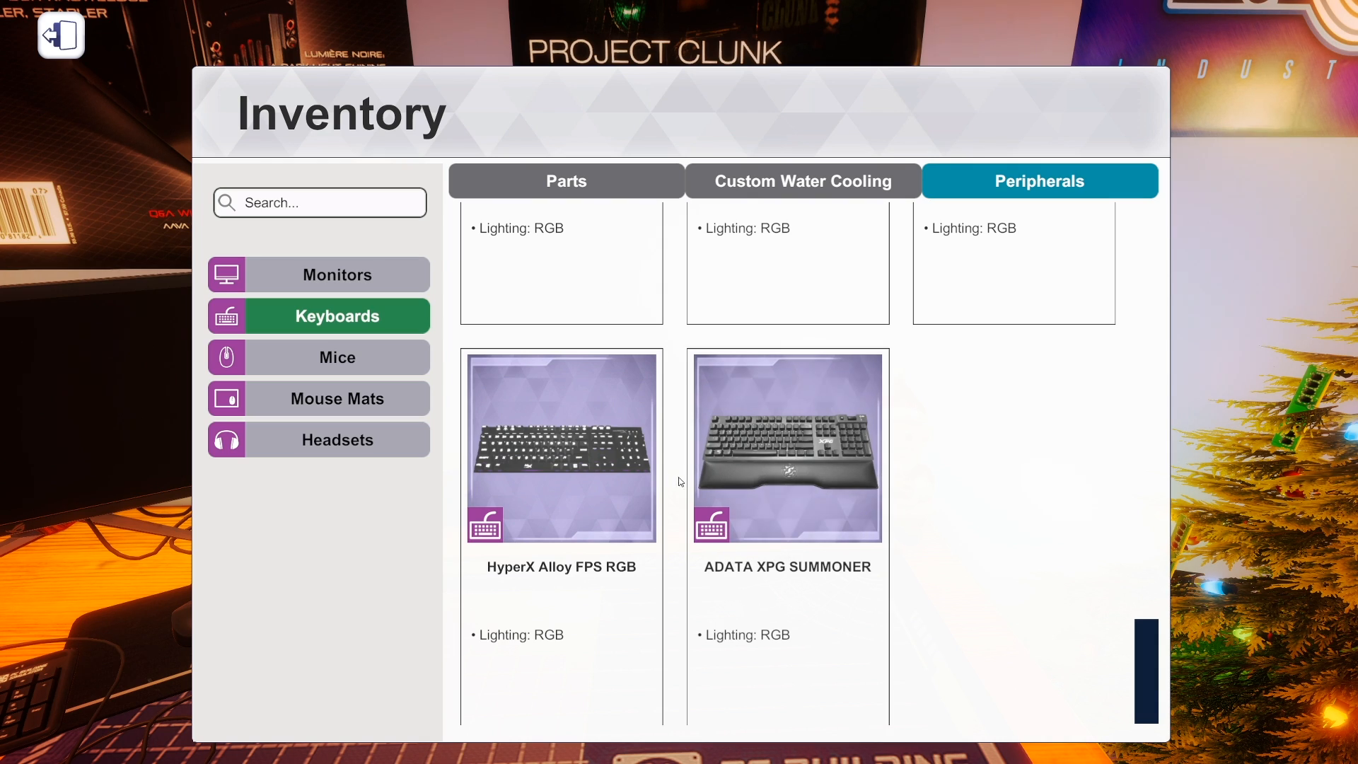
pyautogui.moveTo(337, 357)
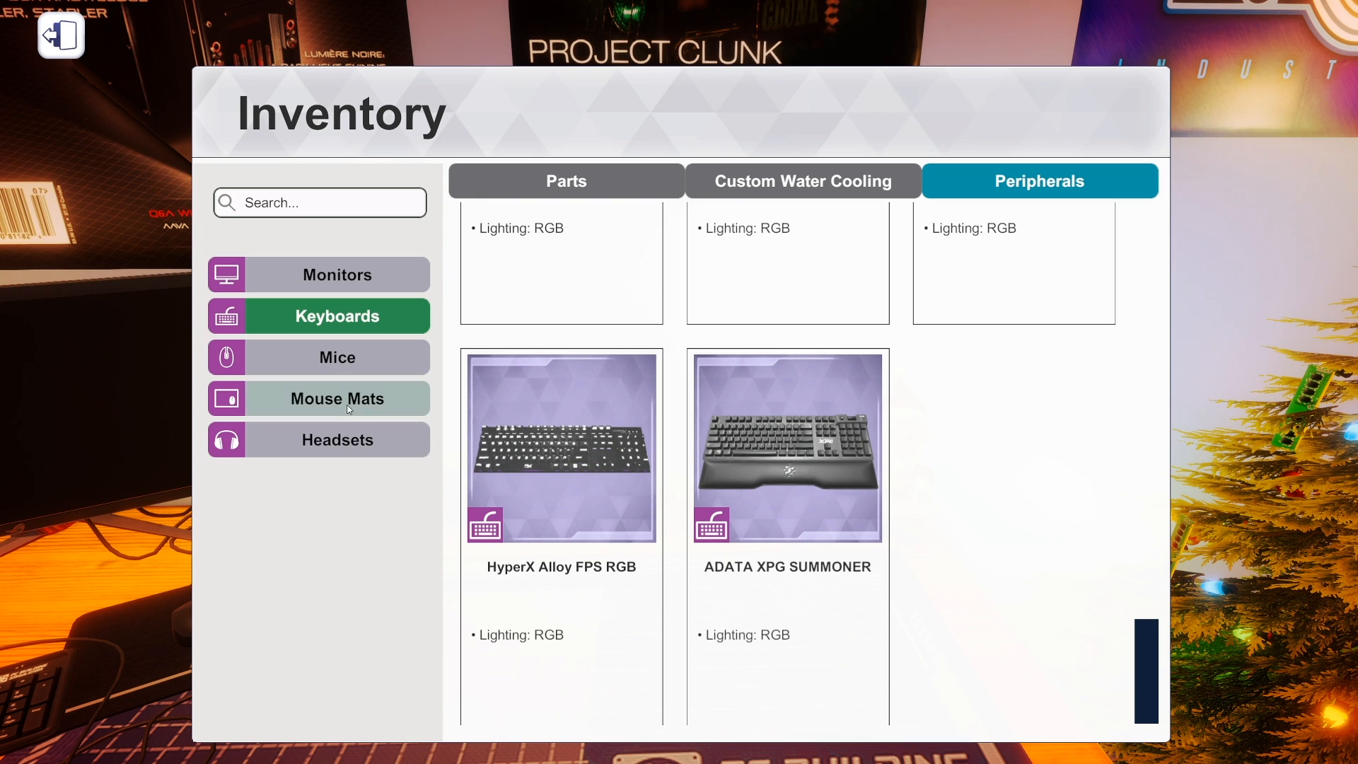
pyautogui.click(337, 399)
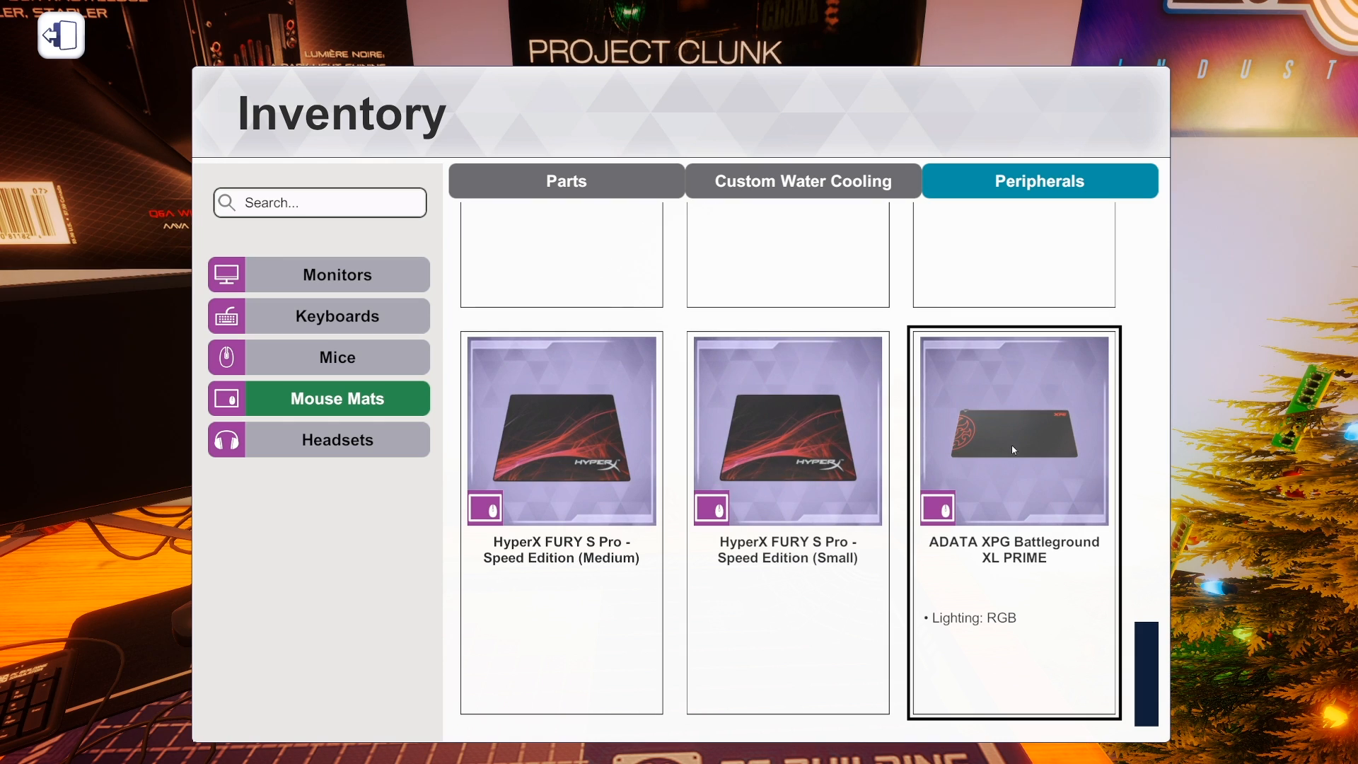
pyautogui.moveTo(999, 455)
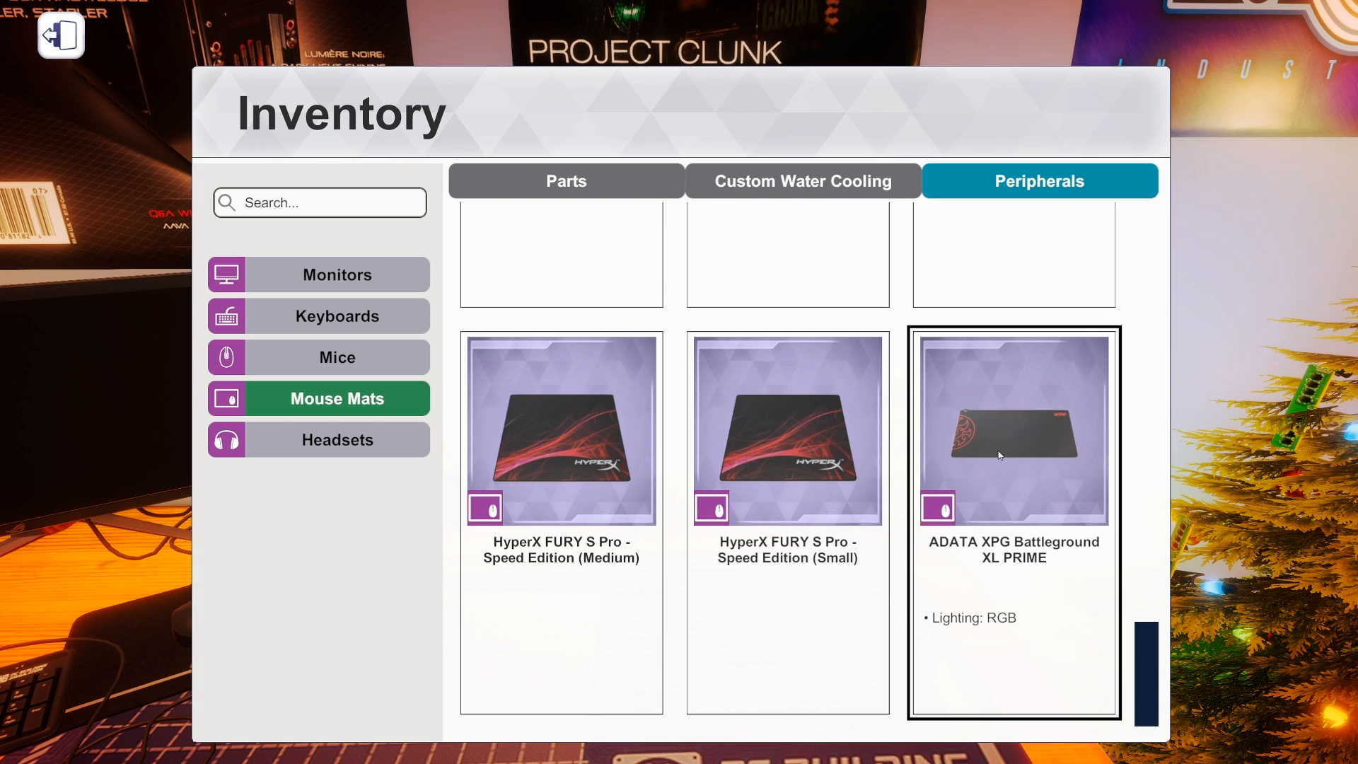
pyautogui.moveTo(986, 450)
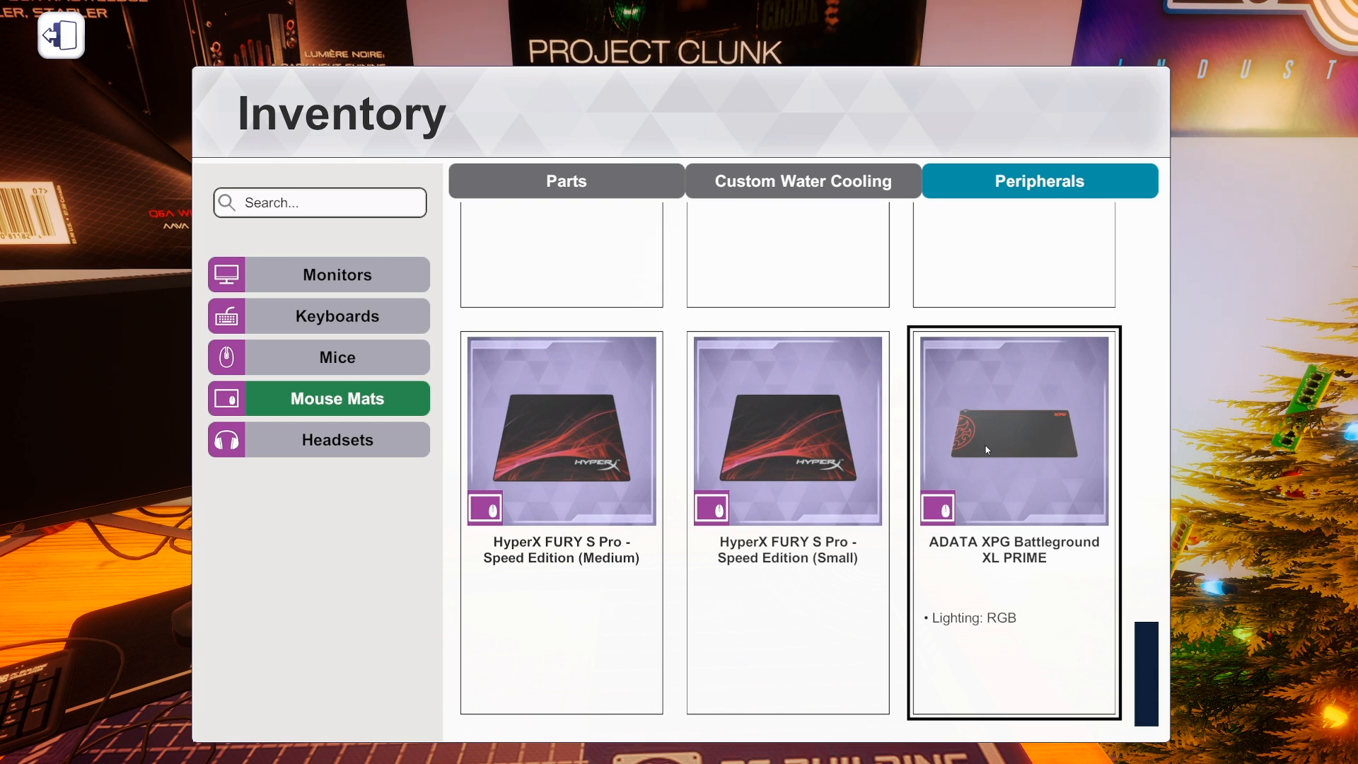
pyautogui.moveTo(971, 602)
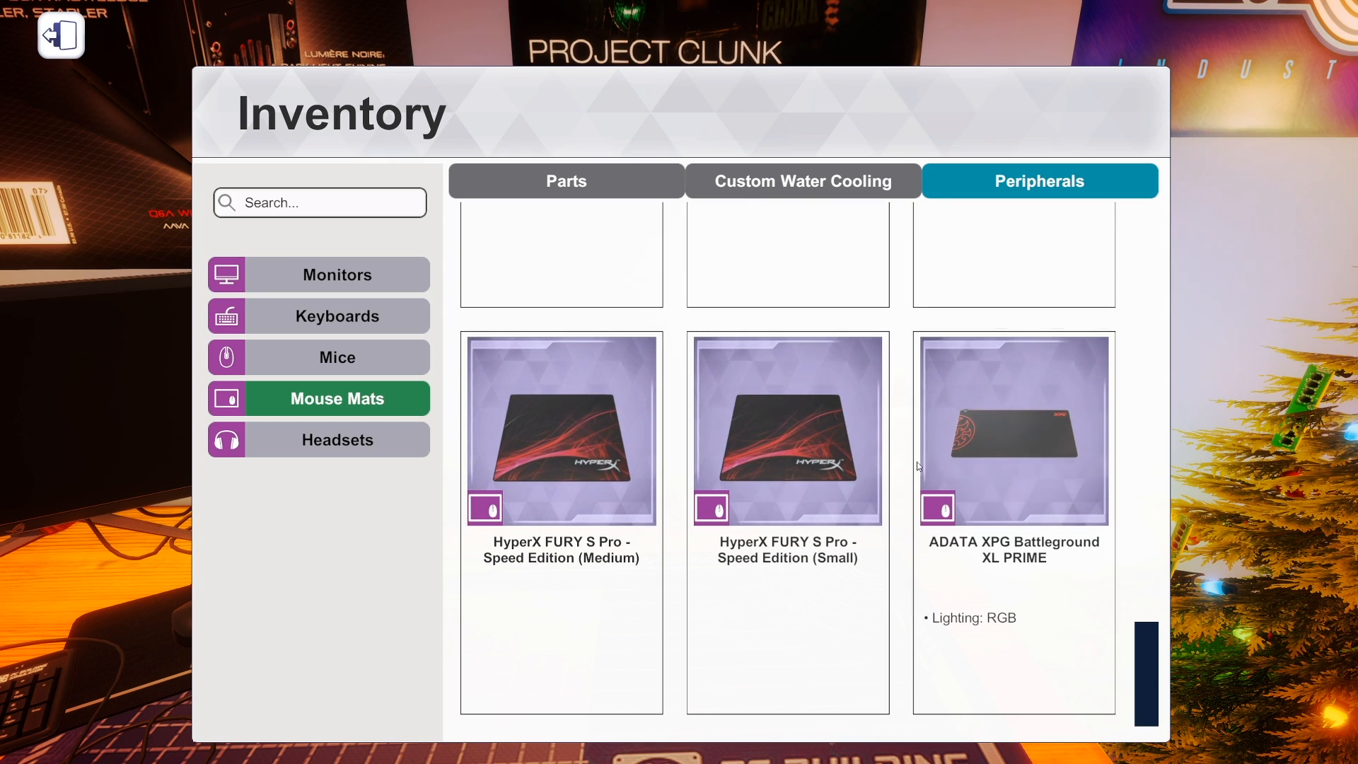
pyautogui.moveTo(1114, 242)
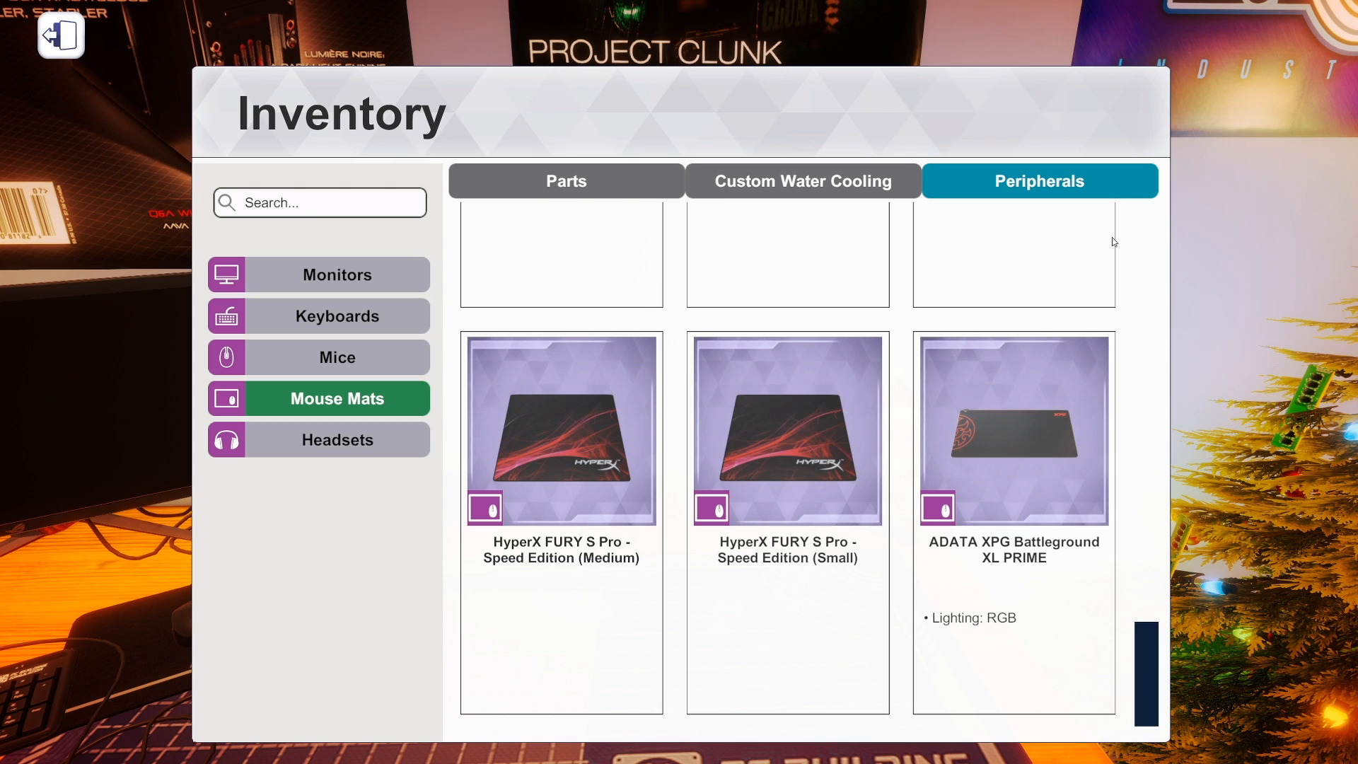
pyautogui.click(319, 438)
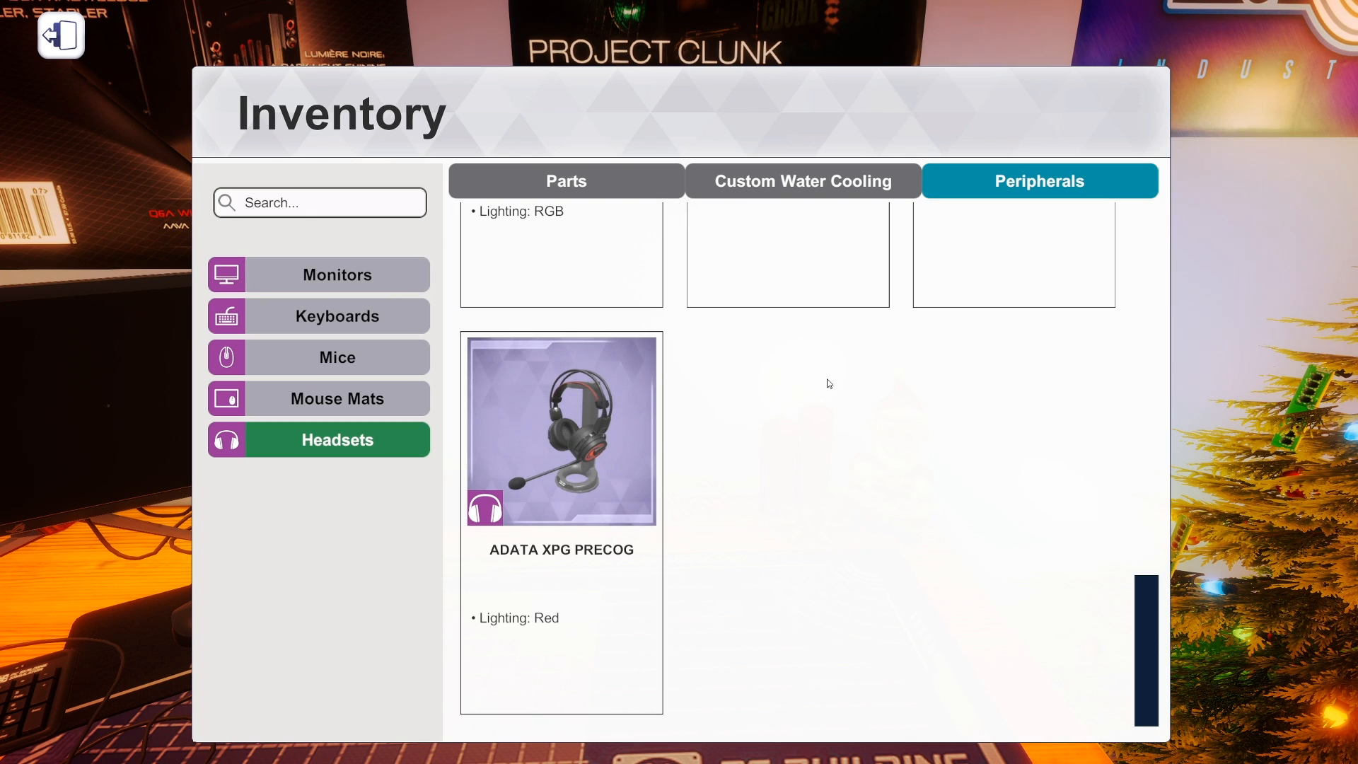
pyautogui.moveTo(1237, 340)
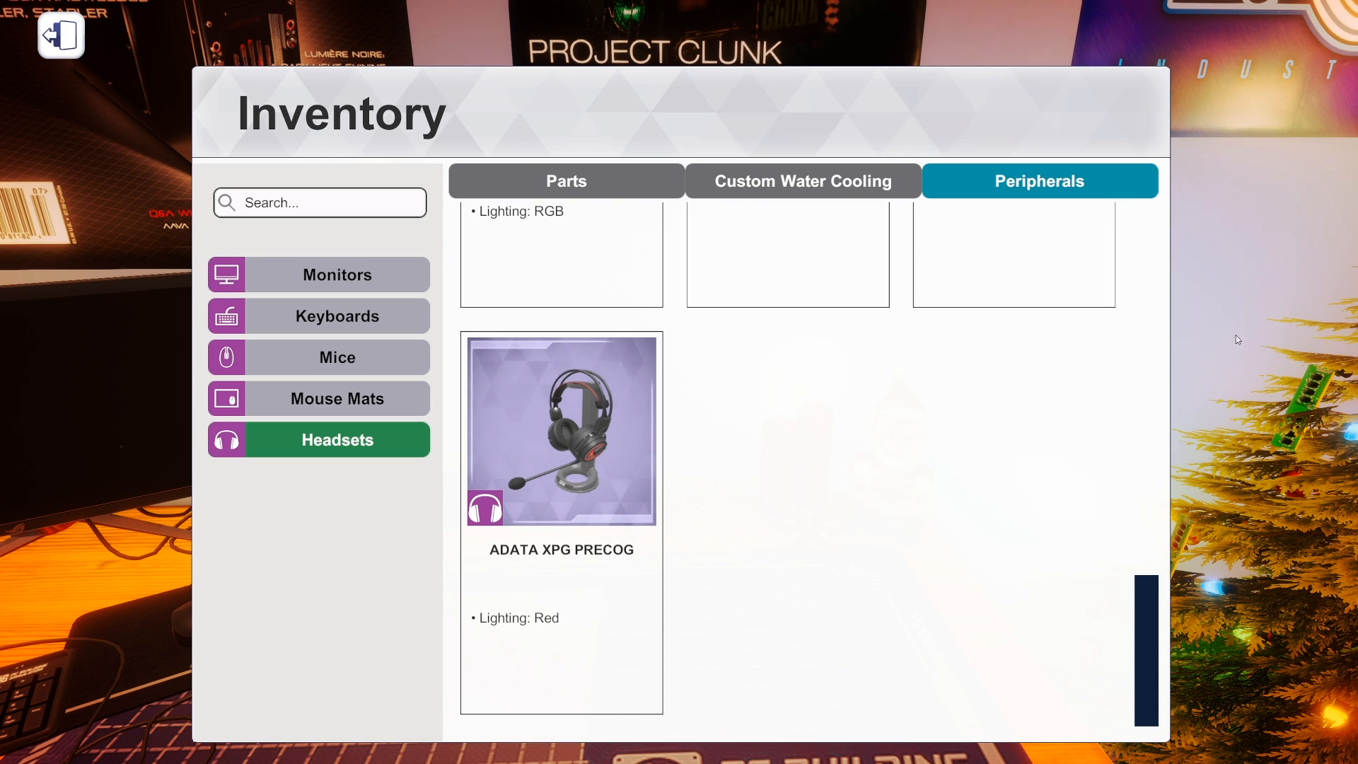
pyautogui.moveTo(566, 181)
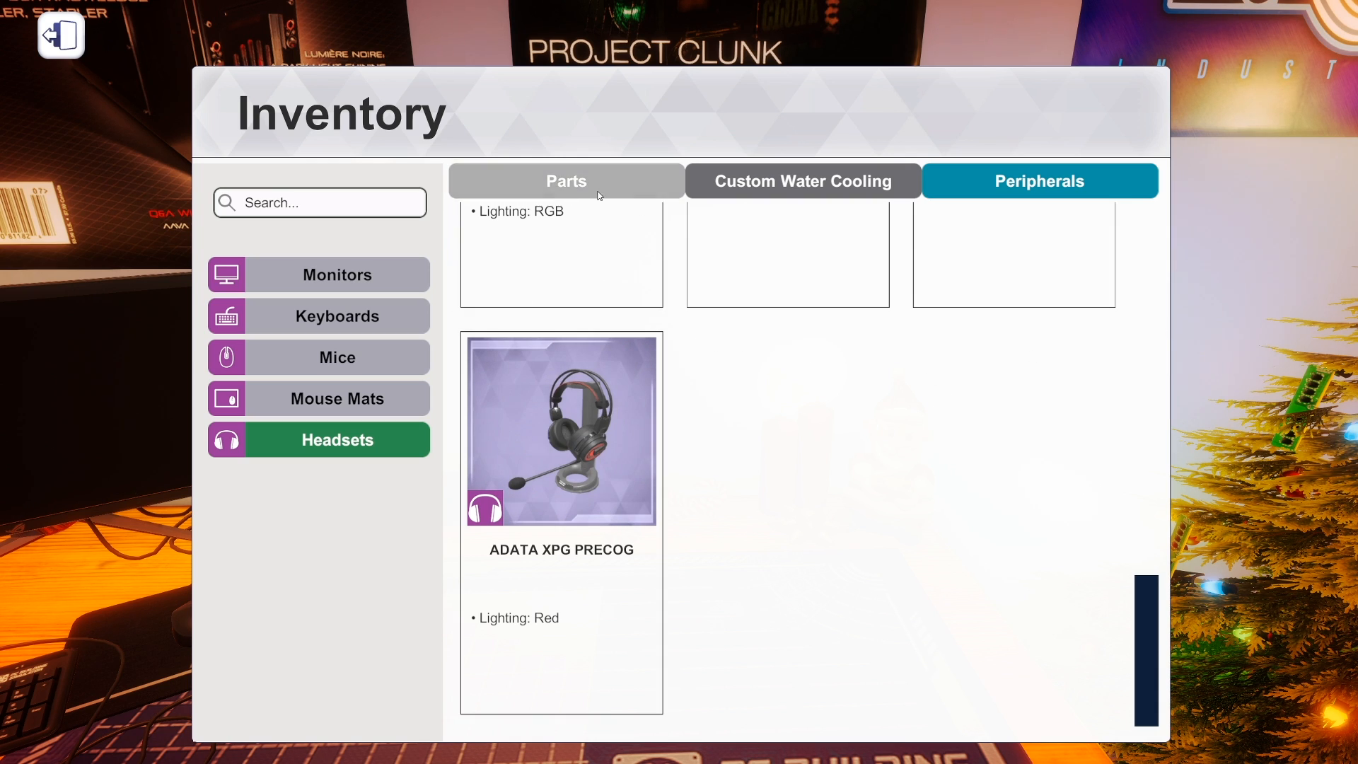
# Return to the Parts catalog showing thermal paste, USB drive and compressed air.
pyautogui.click(565, 180)
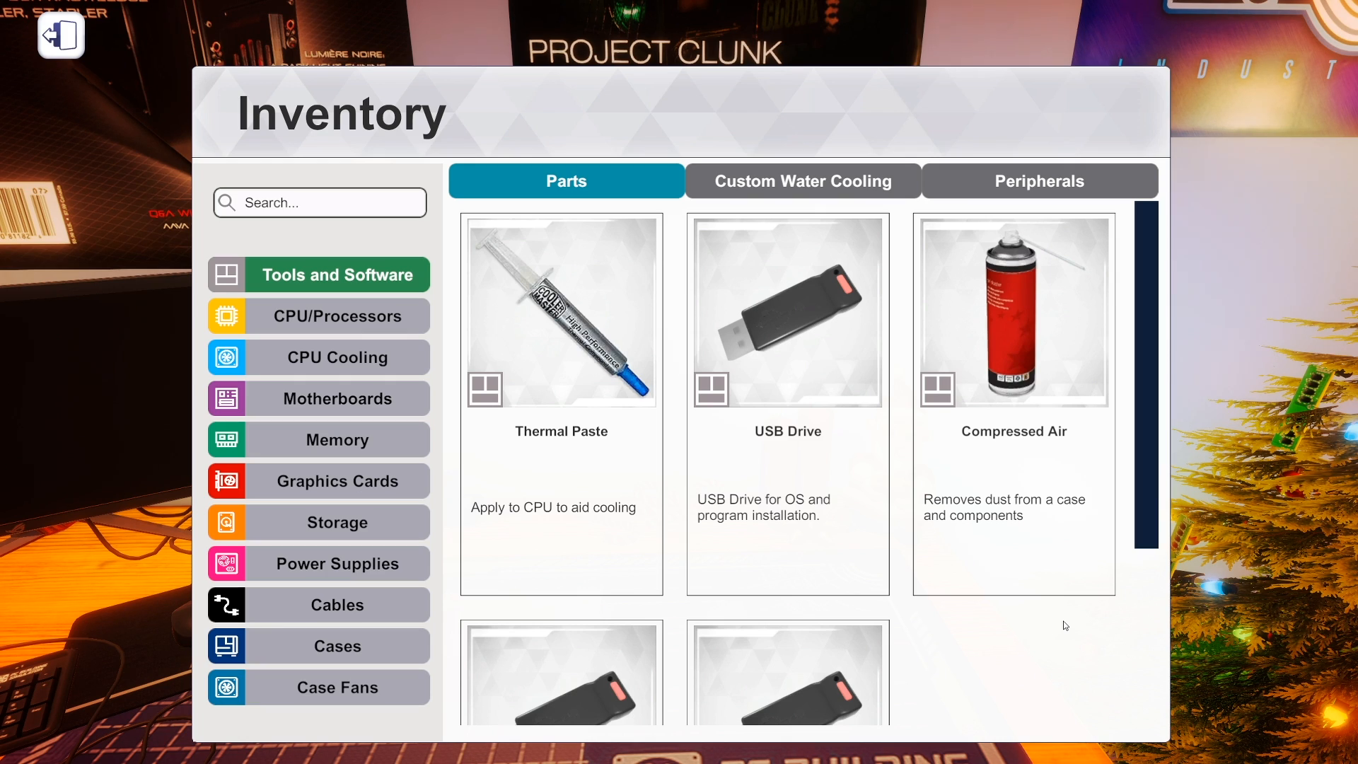
pyautogui.moveTo(948, 634)
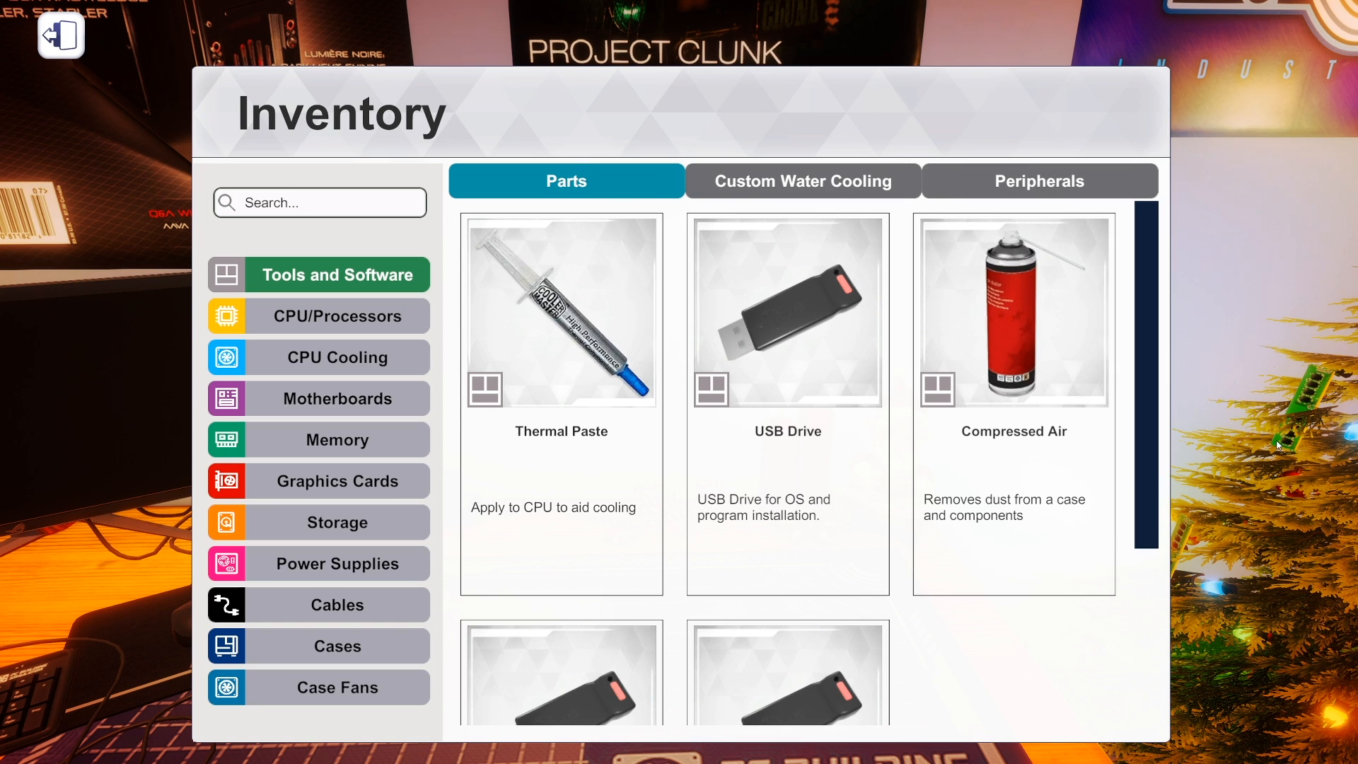
# Exit the inventory and look around the Christmas-decorated workshop with tree and presents.
pyautogui.click(60, 34)
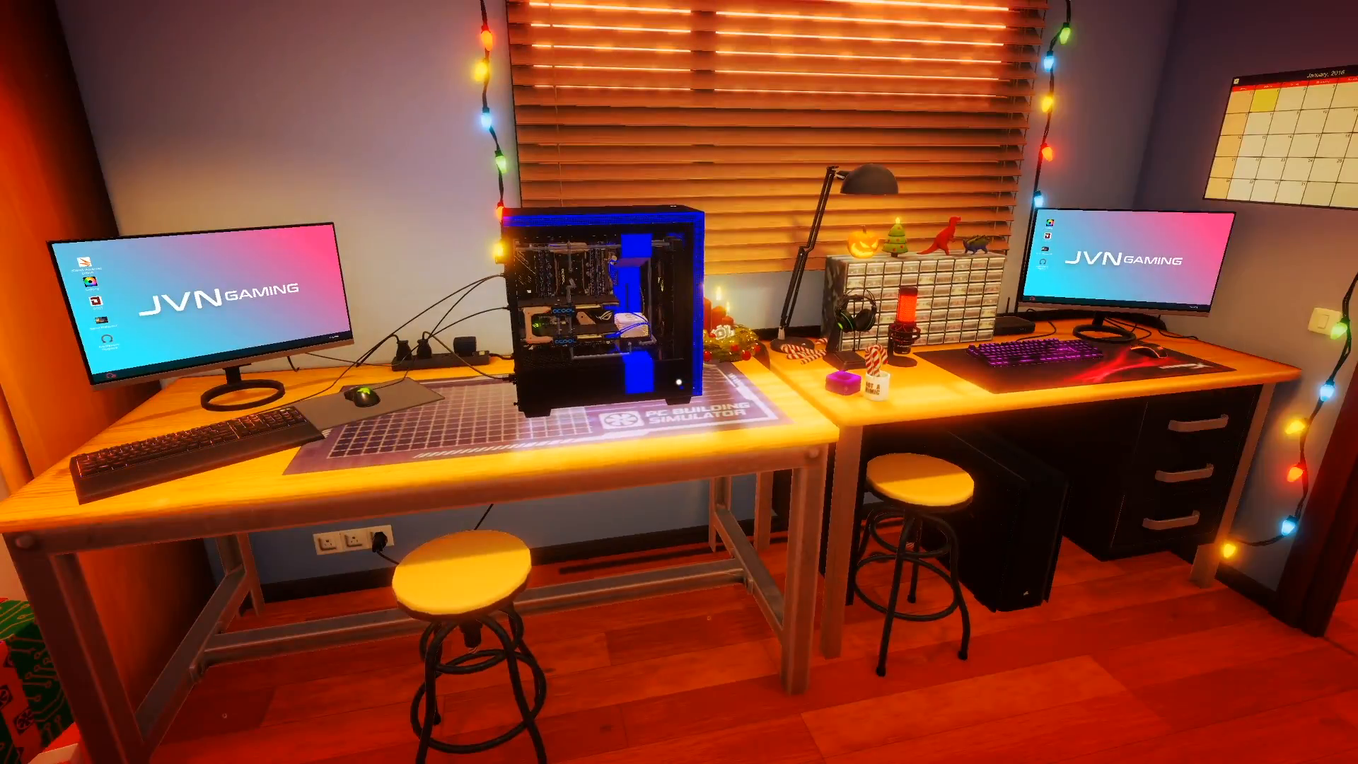
pyautogui.hscroll(3)
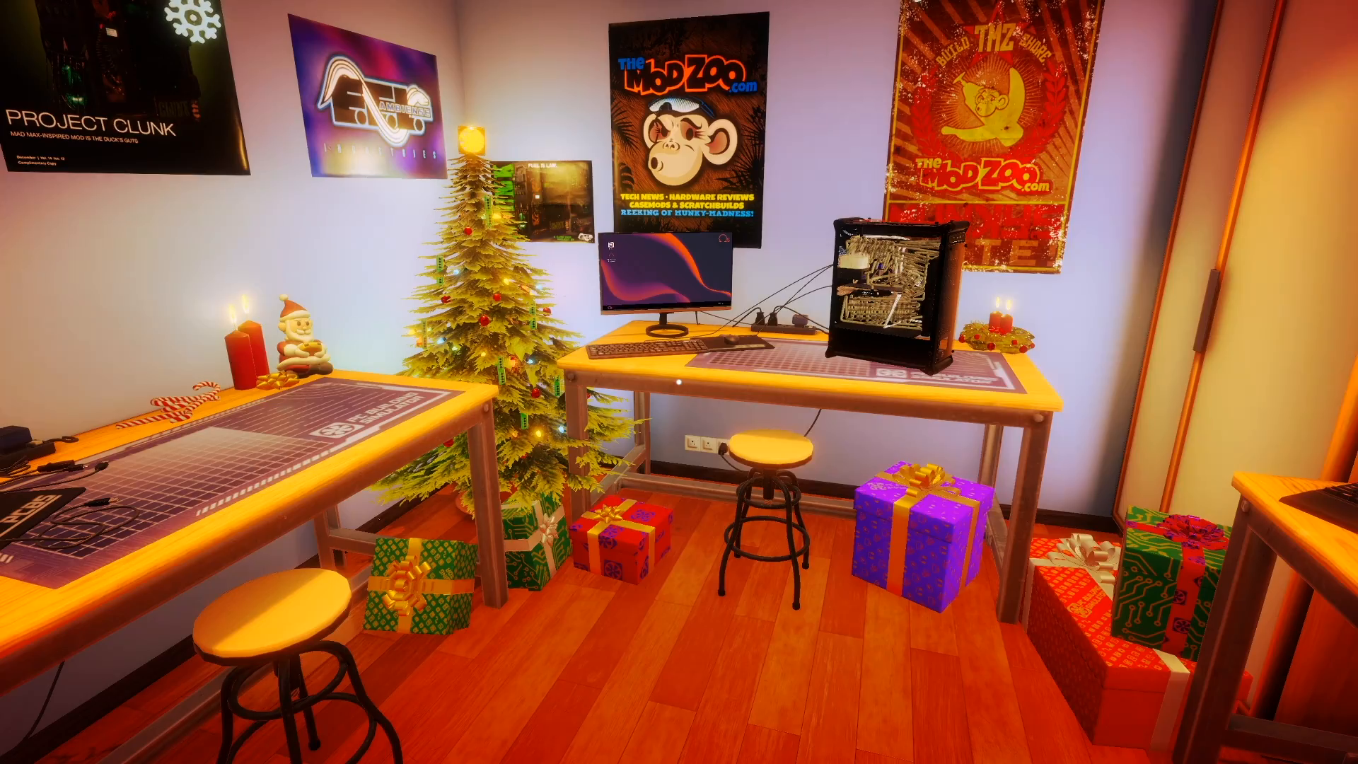
pyautogui.hscroll(-3)
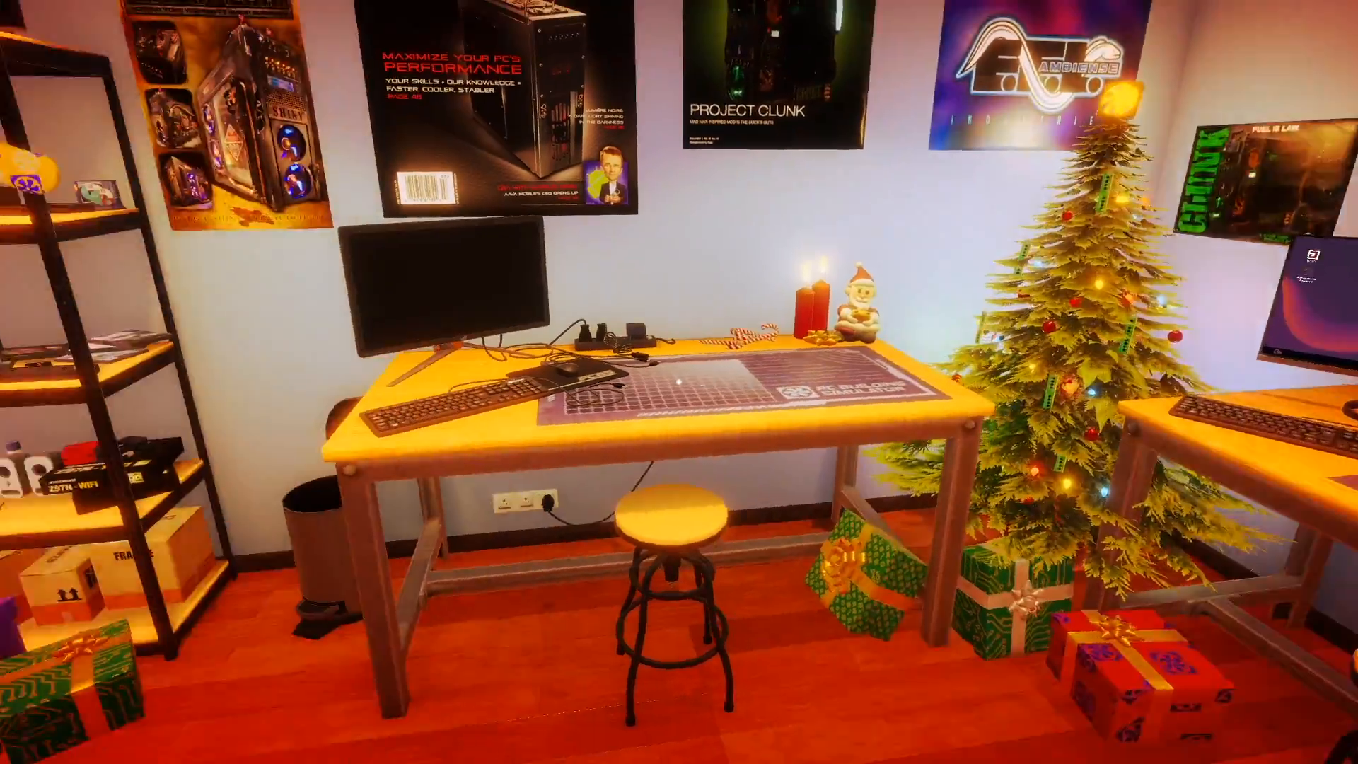